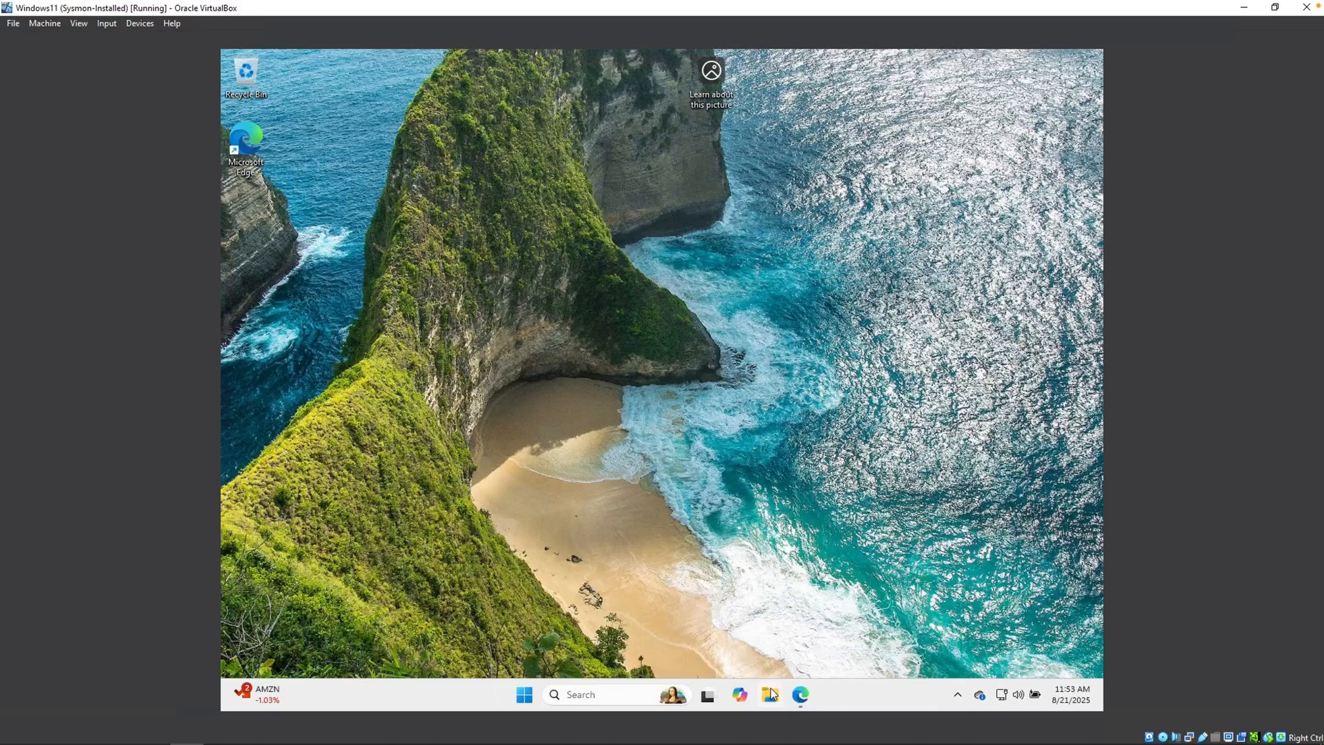
Step: Browse to C:\Program Files (x86)\ossec-agent and paste the copied file there
left_click(770, 694)
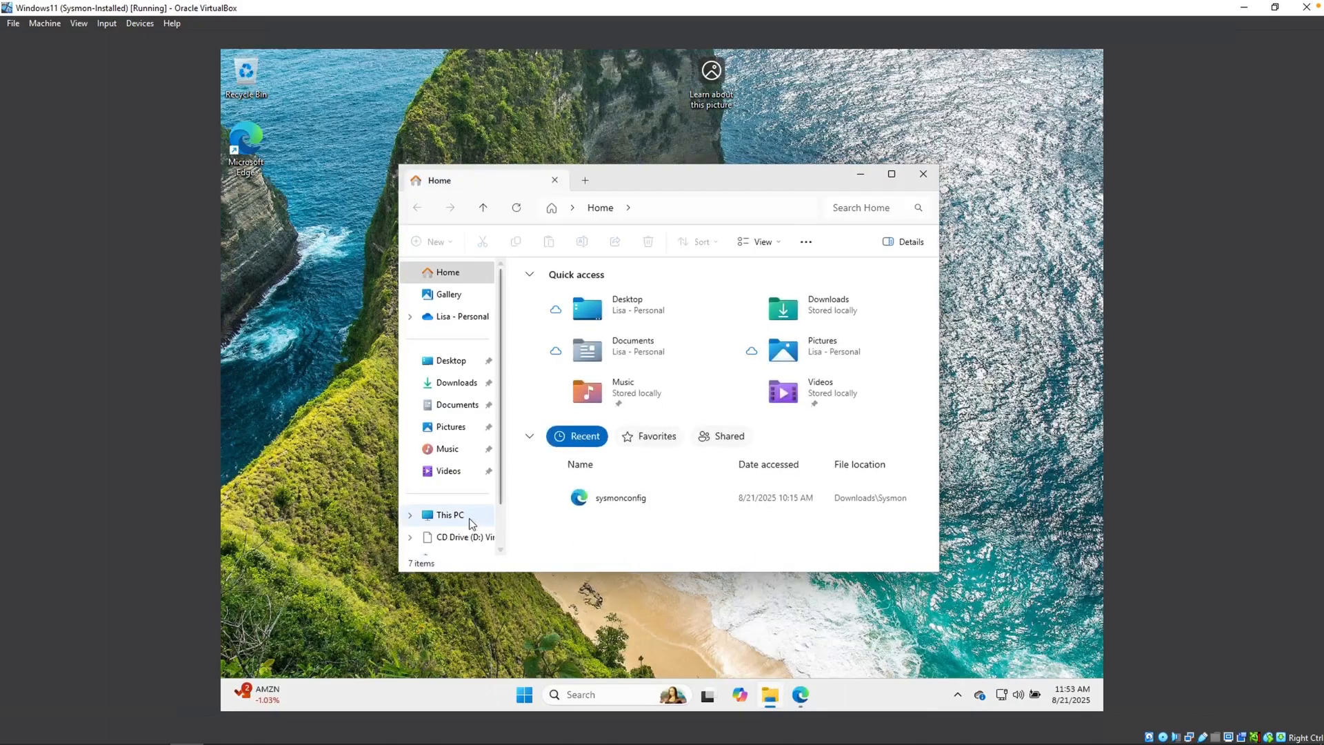
left_click(450, 514)
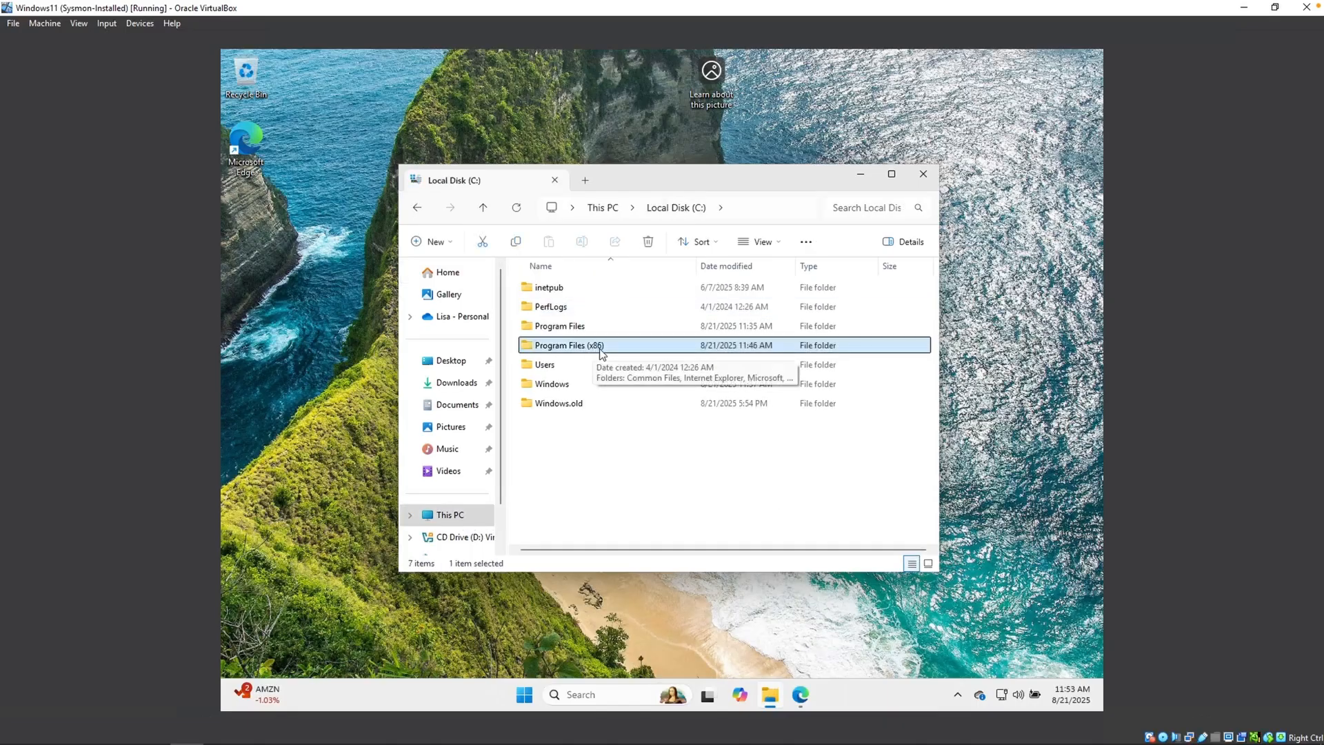
double_click(567, 344)
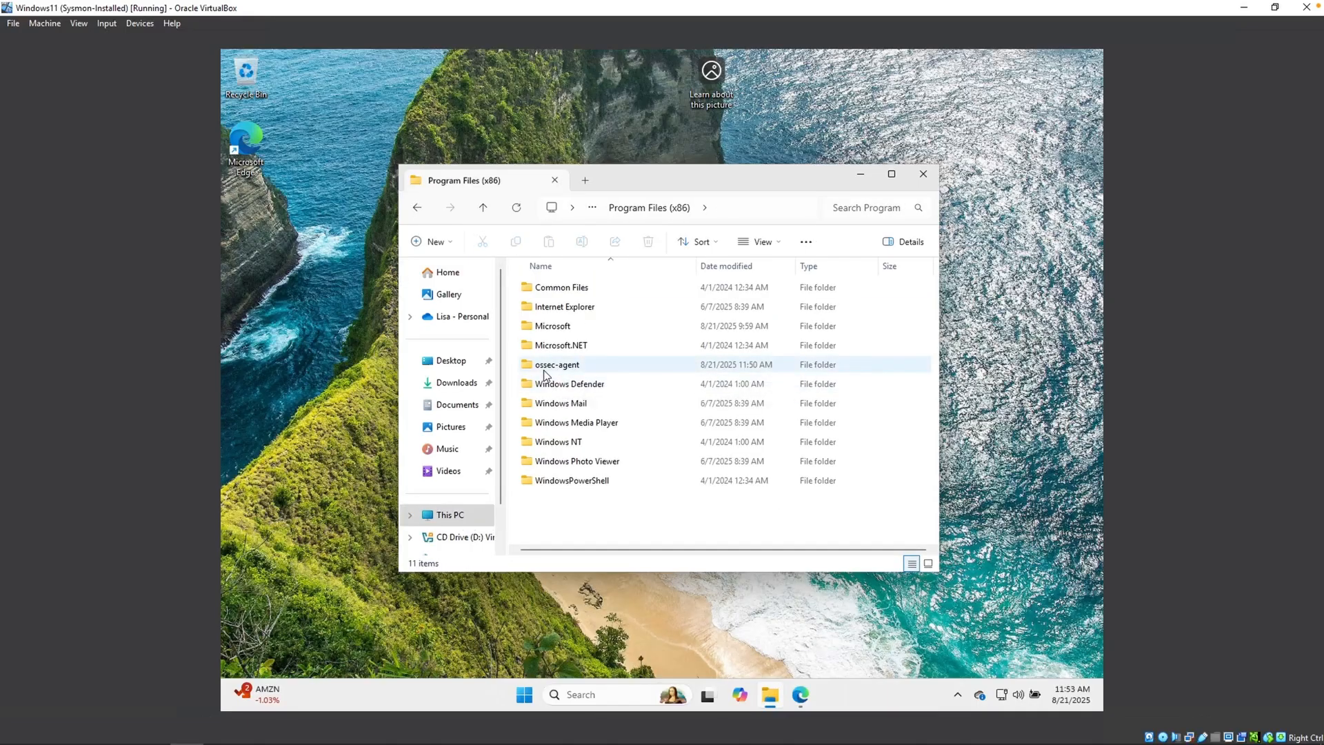
mouse_move(557, 364)
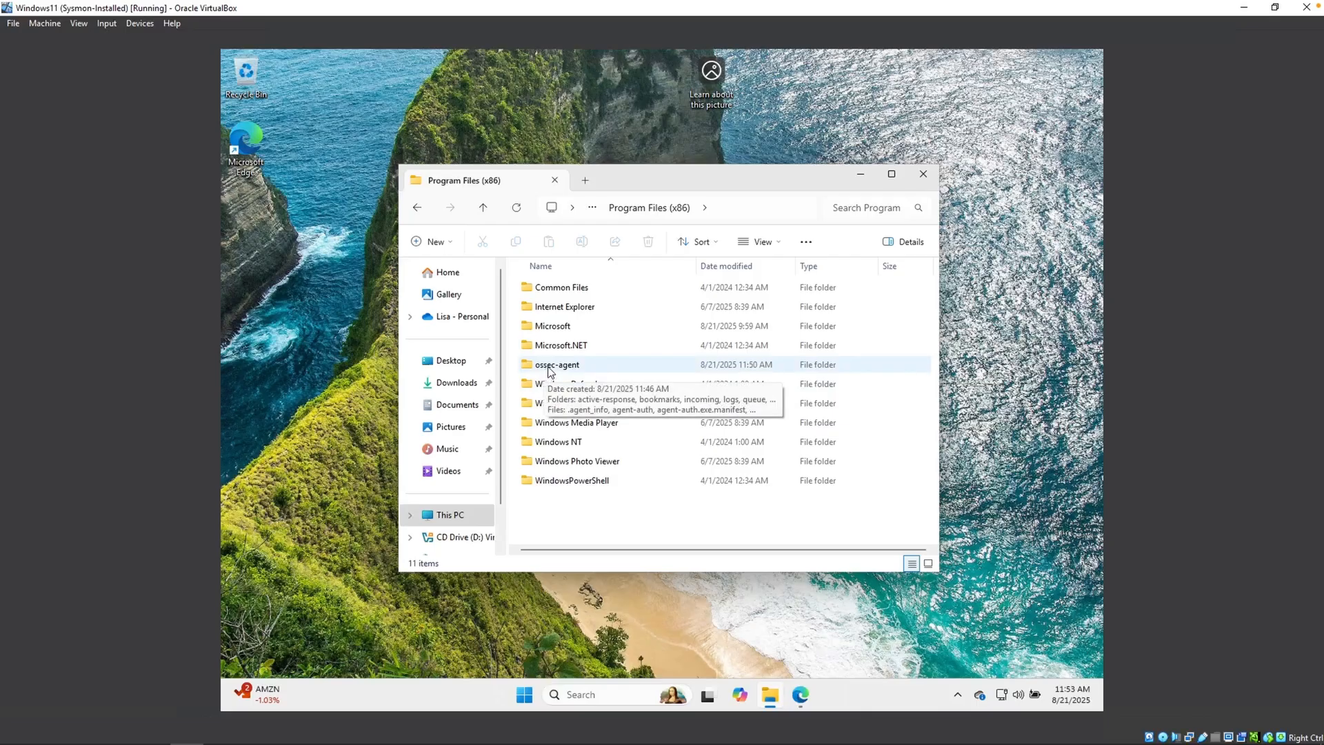
double_click(557, 364)
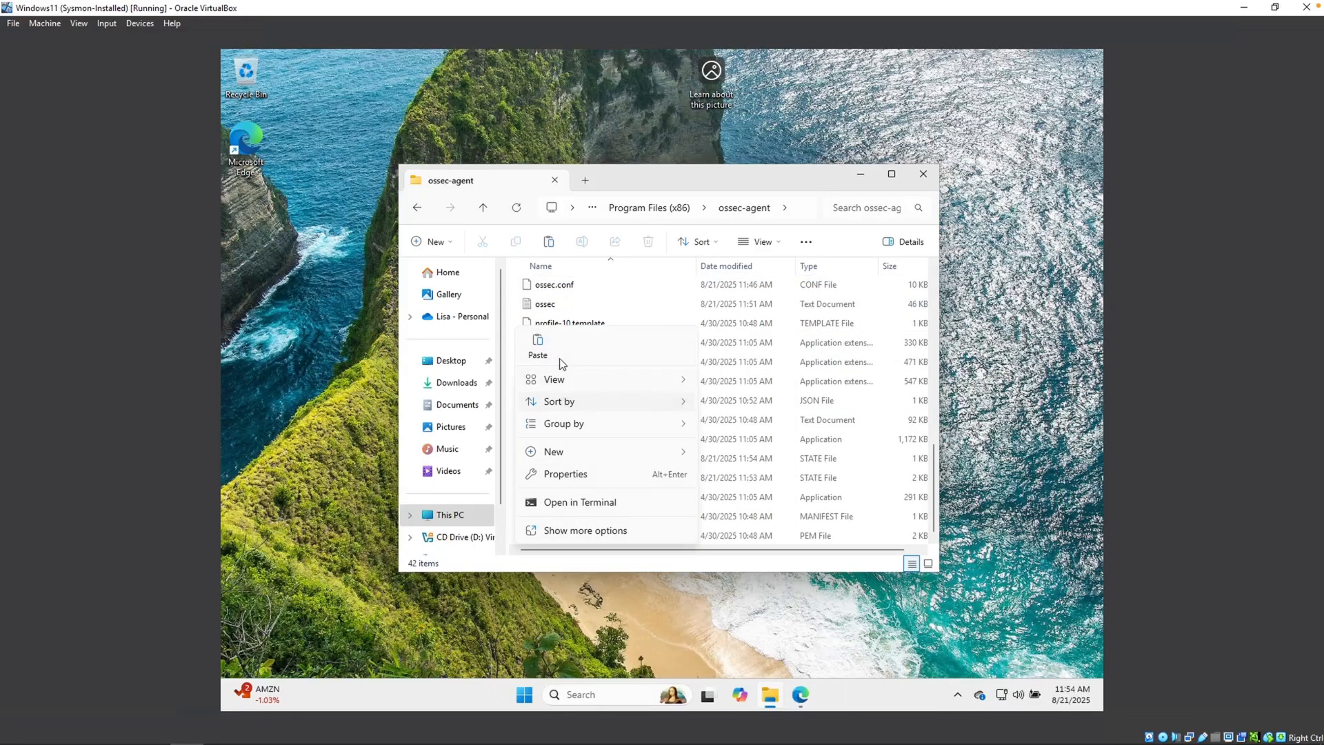
left_click(538, 346)
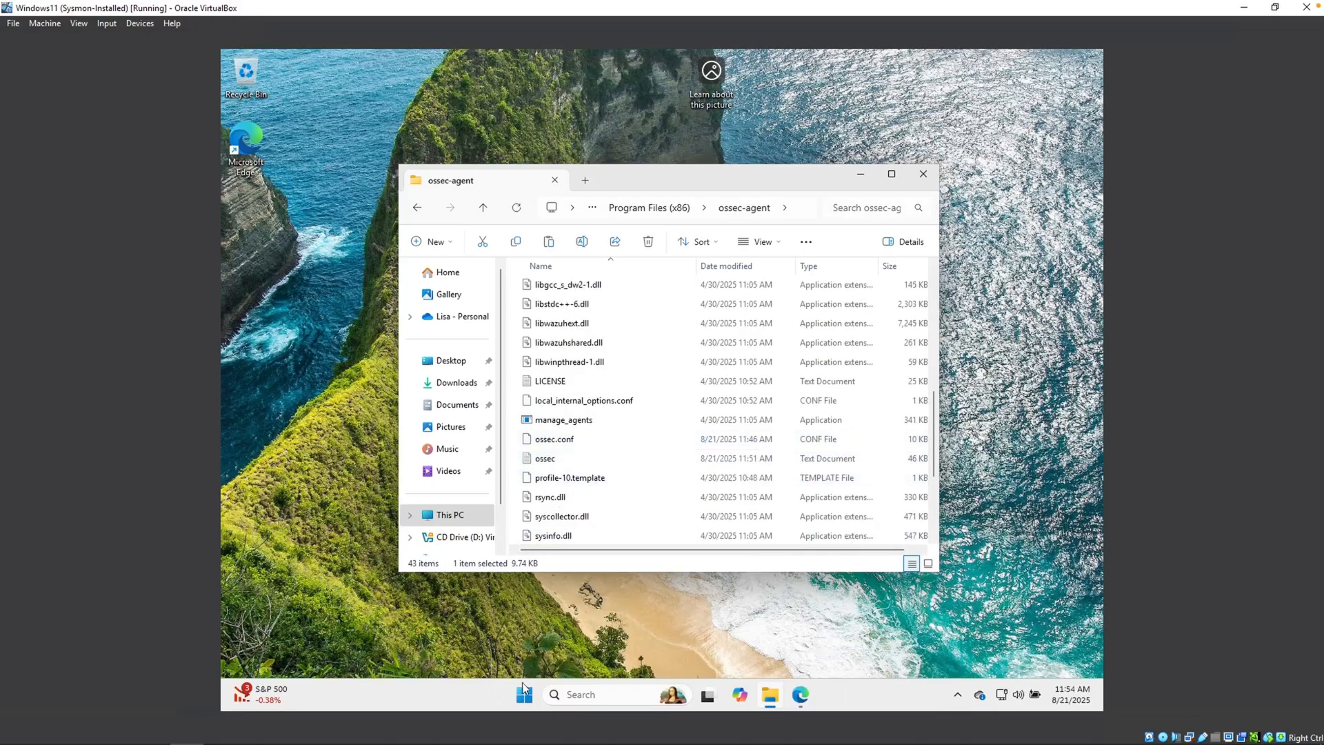
Step: Start opening a file and browse into the ossec-agent folder
left_click(524, 693)
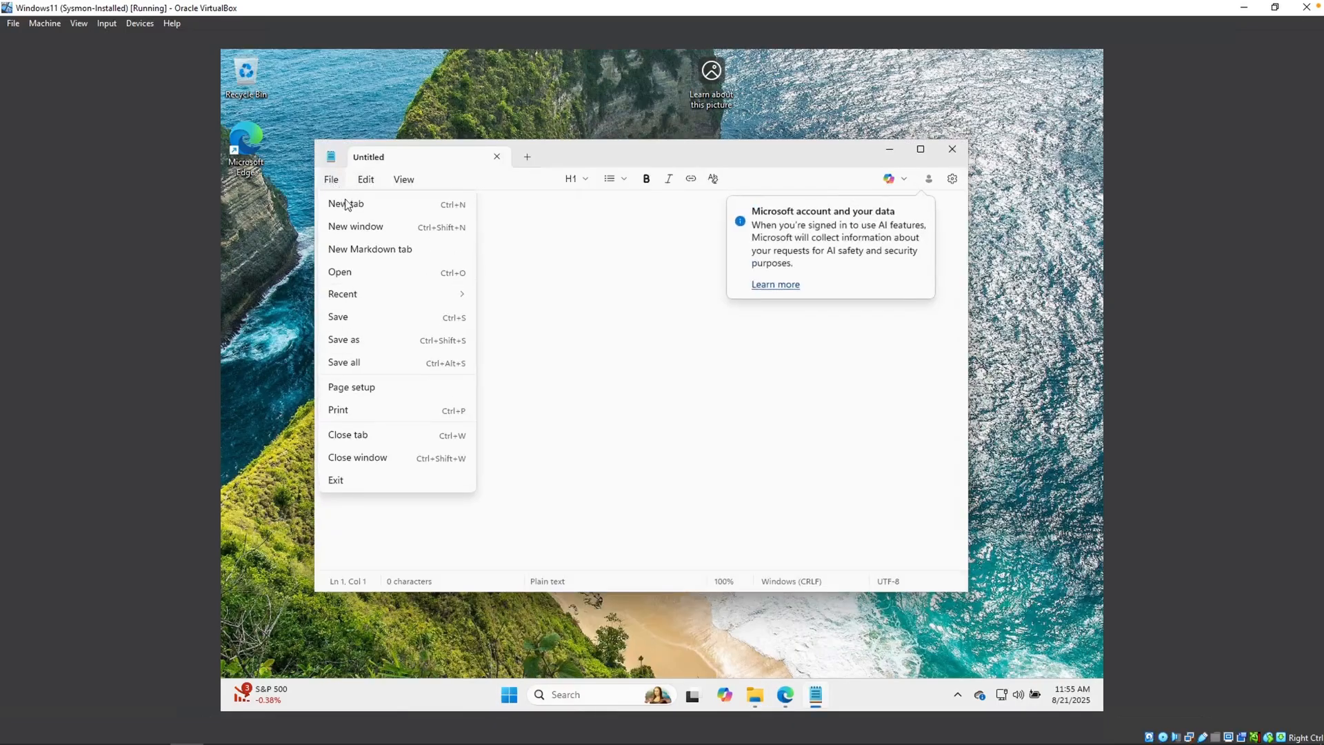
left_click(339, 271)
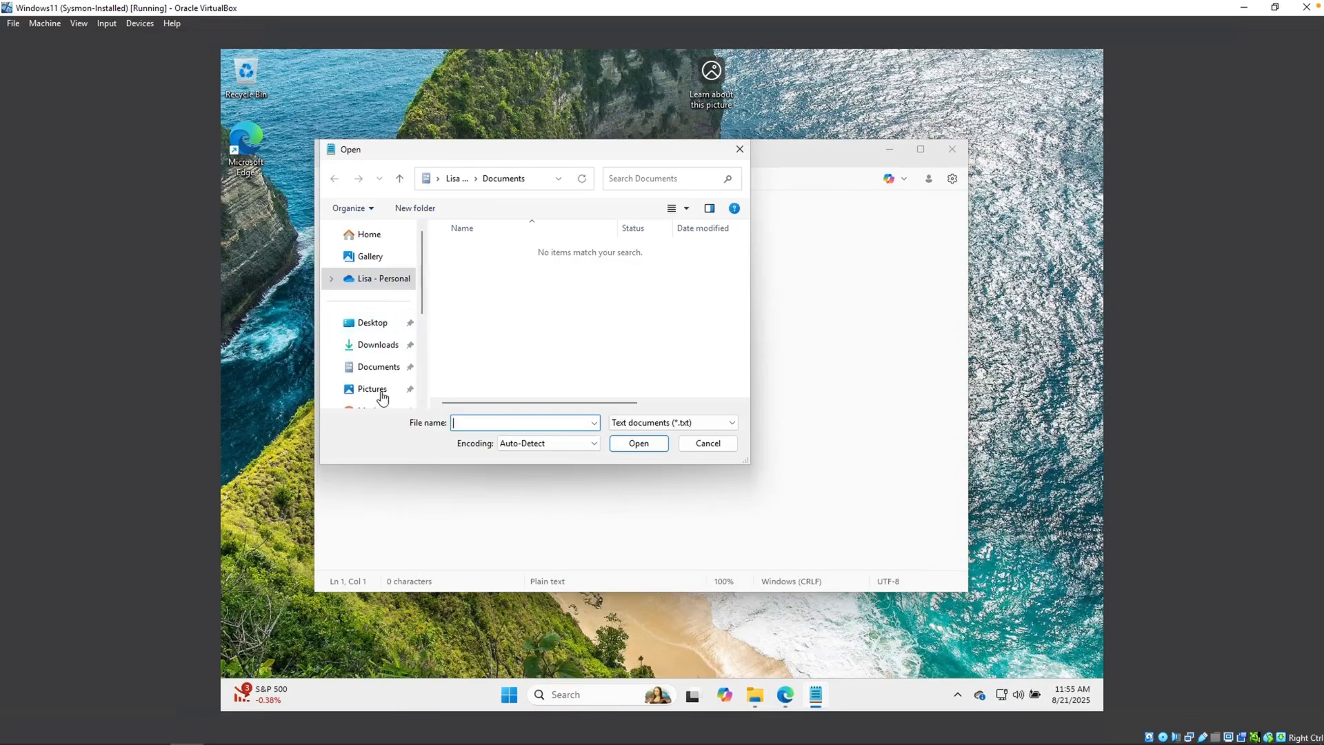
scroll("down", 3)
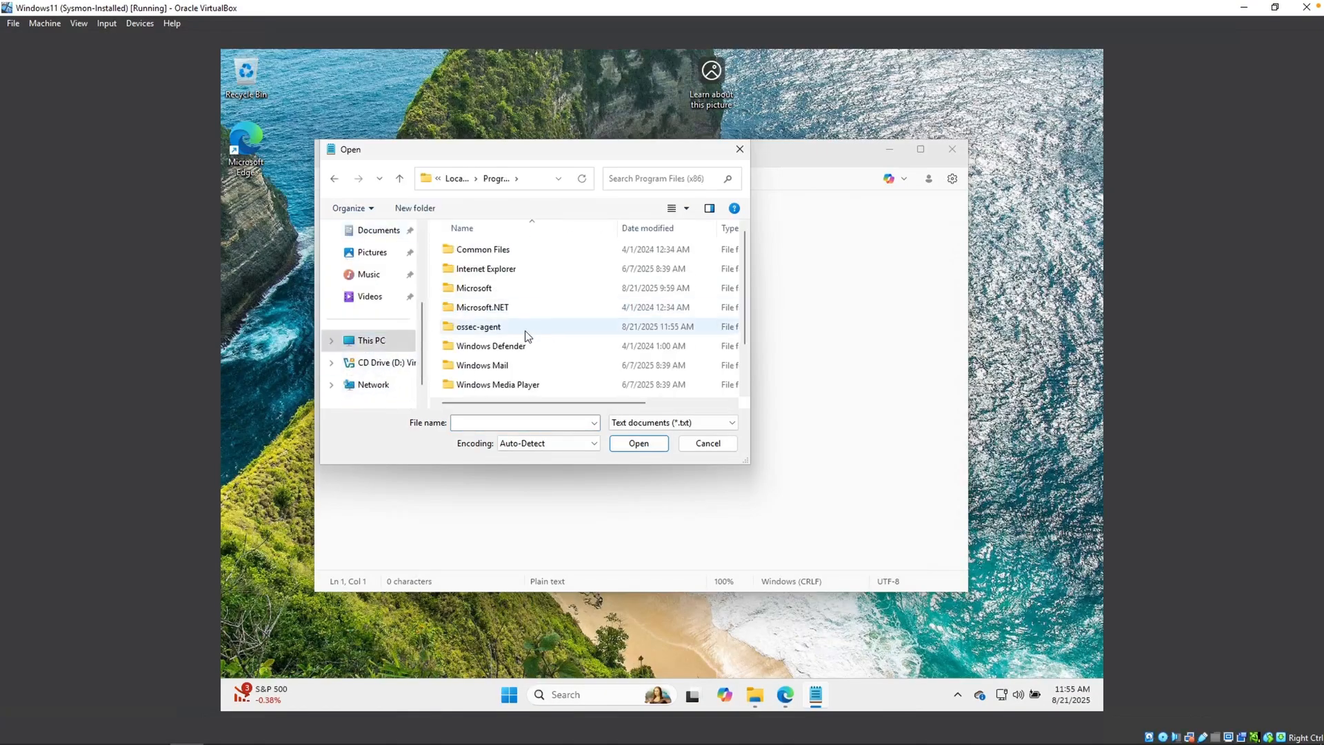
double_click(479, 327)
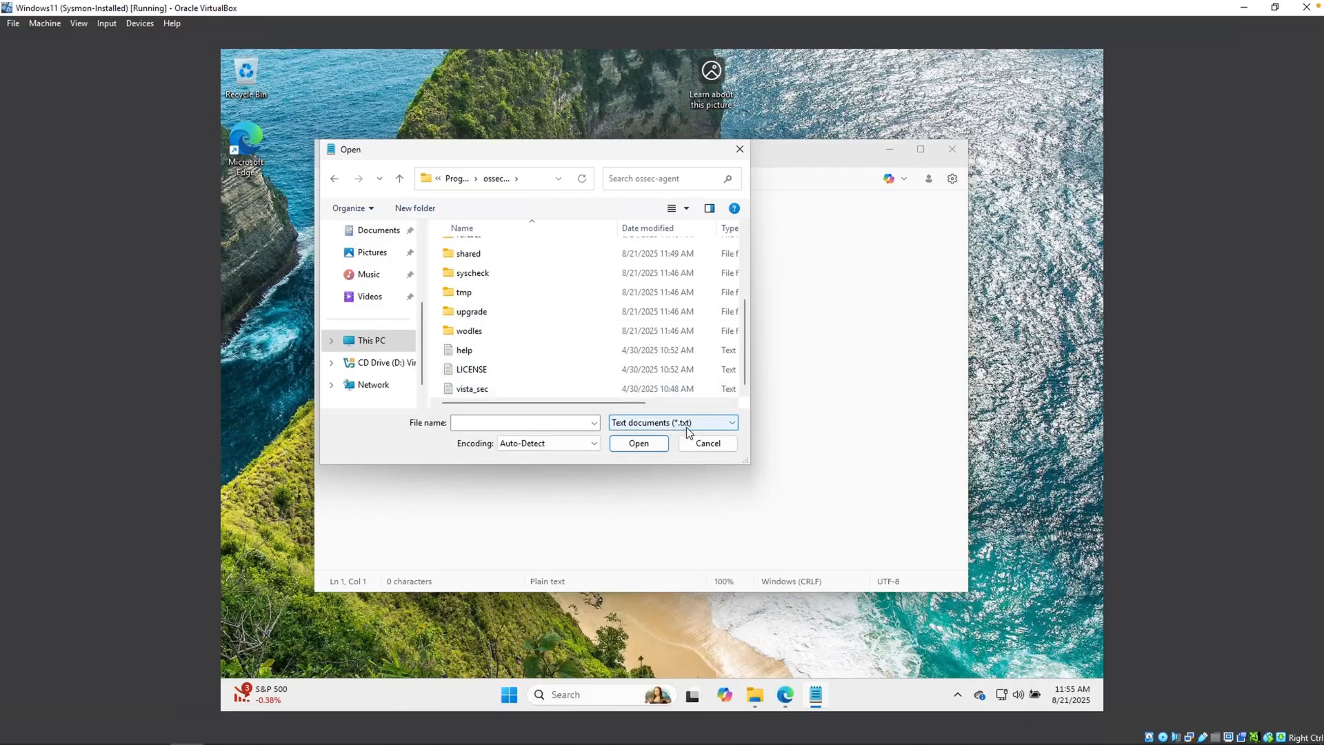
Step: Switch the filter to All files and open ossec.conf
left_click(671, 422)
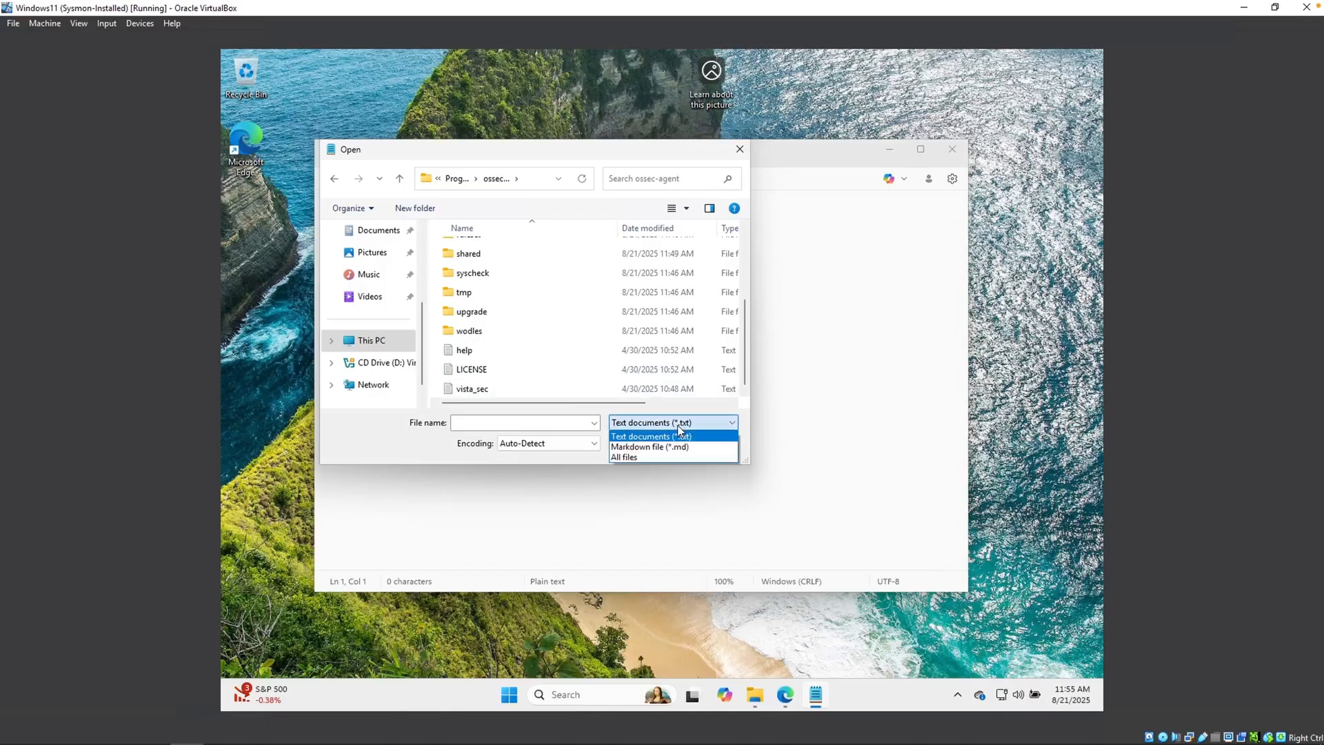
left_click(624, 456)
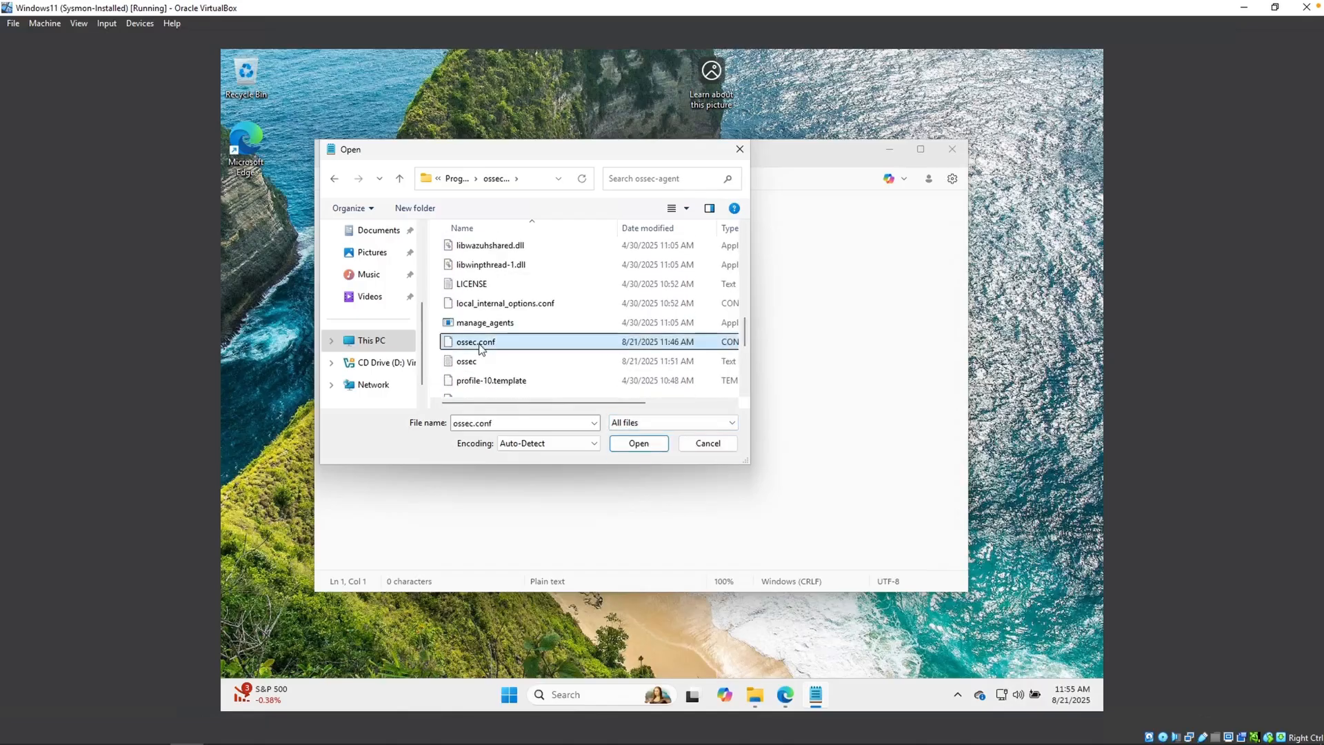
left_click(637, 443)
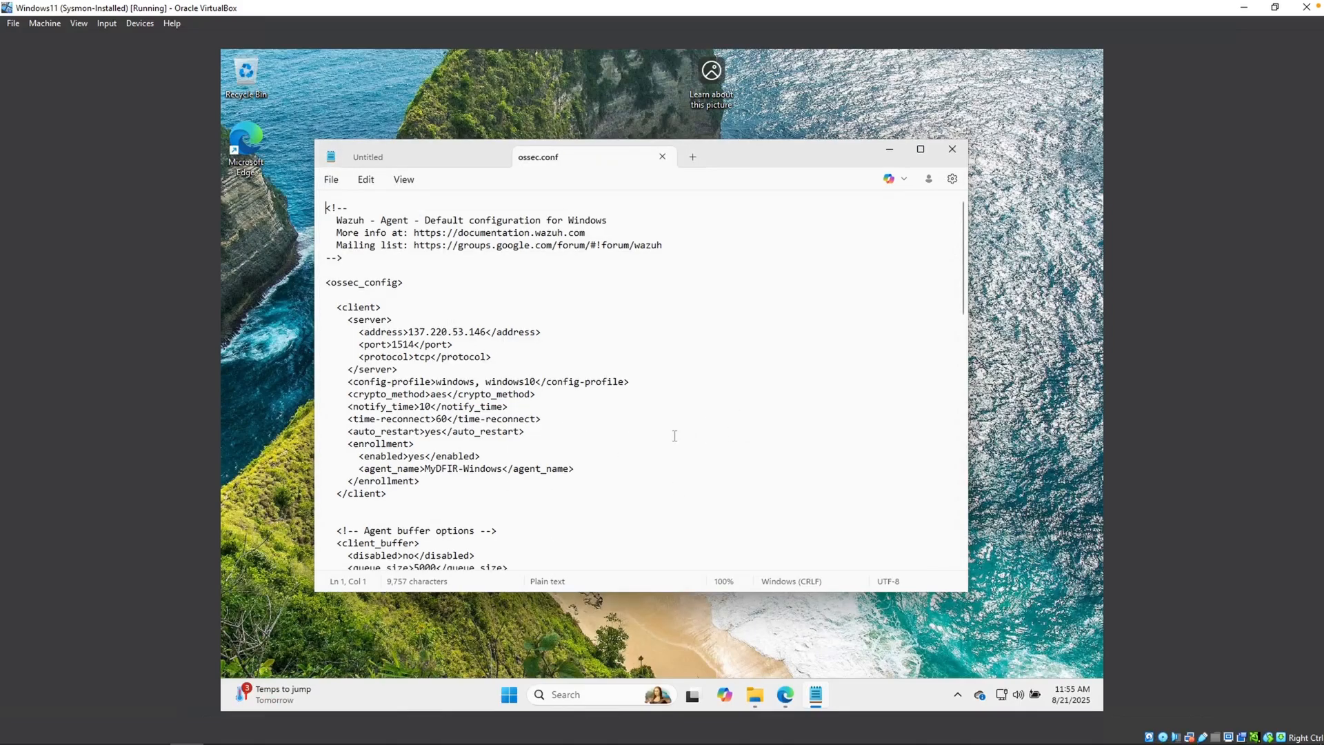
Step: Delete the Security and System event channel localfile blocks from ossec.conf
scroll("down", 3)
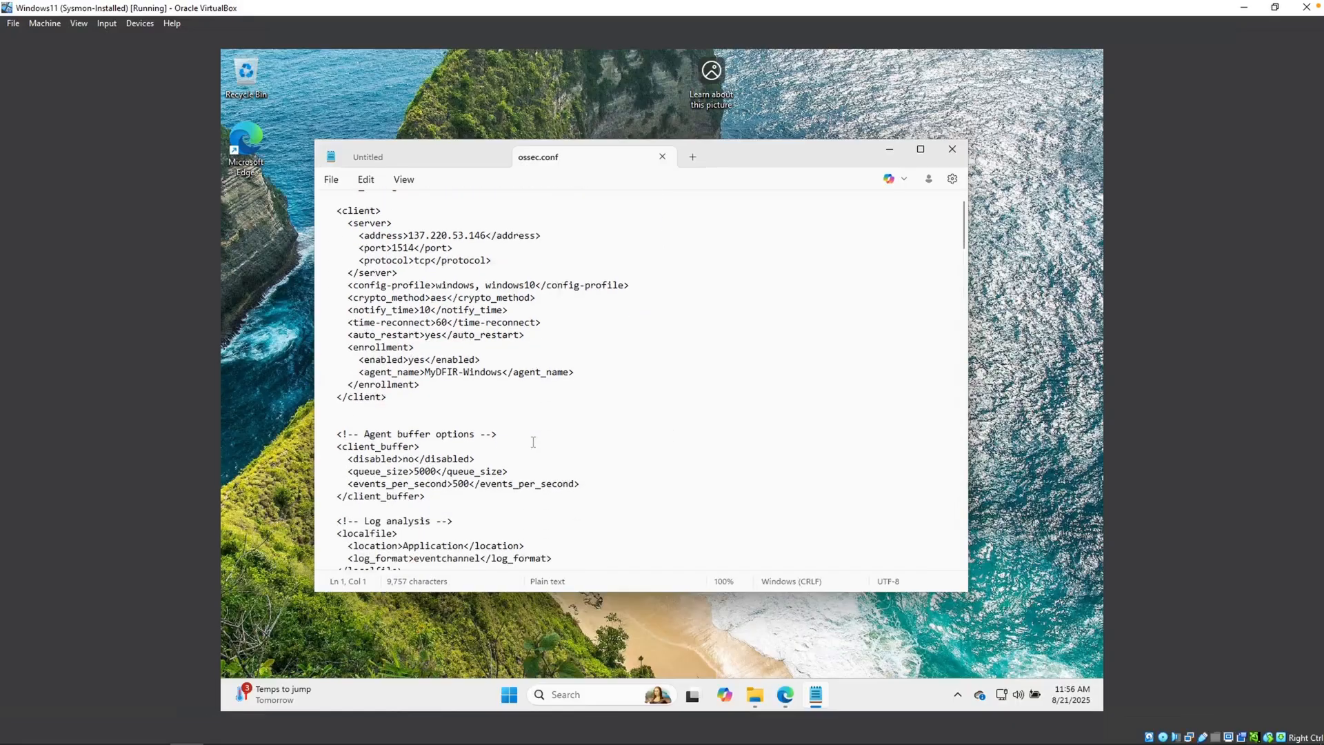
double_click(396, 383)
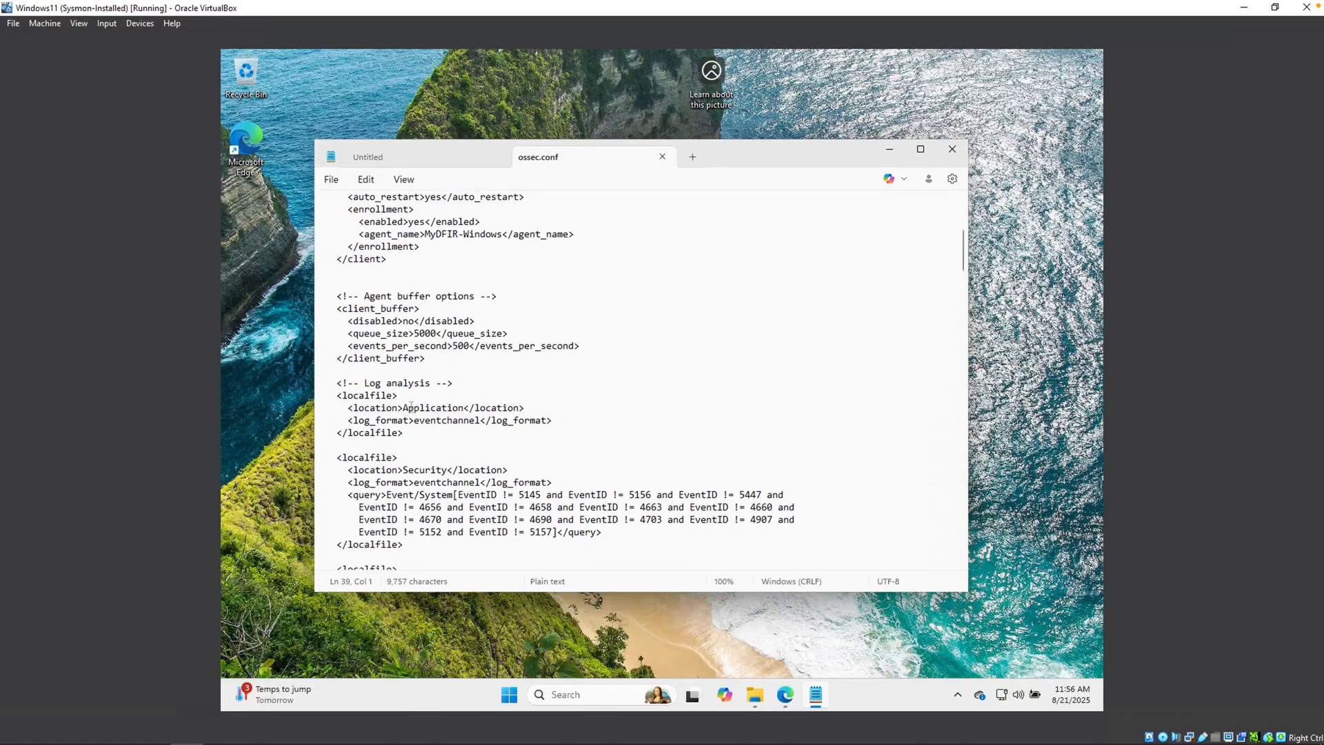
double_click(435, 408)
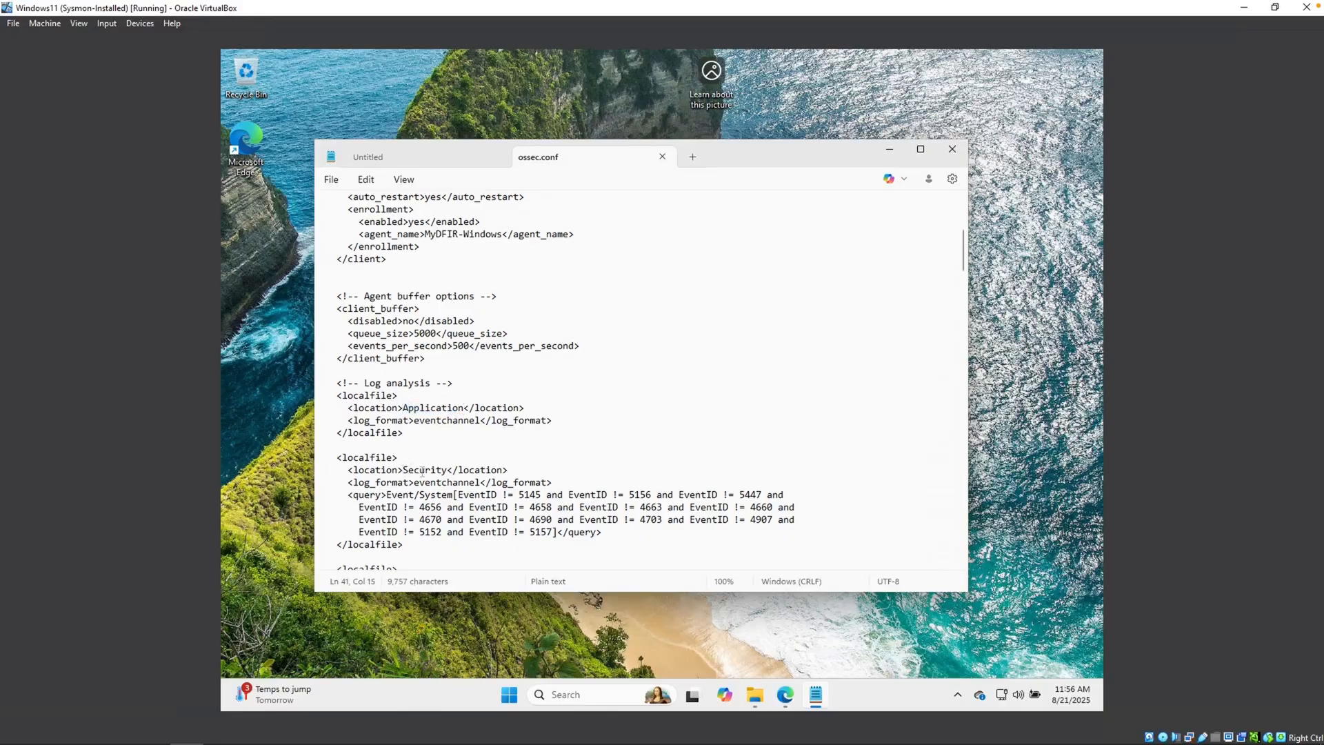
left_click(503, 494)
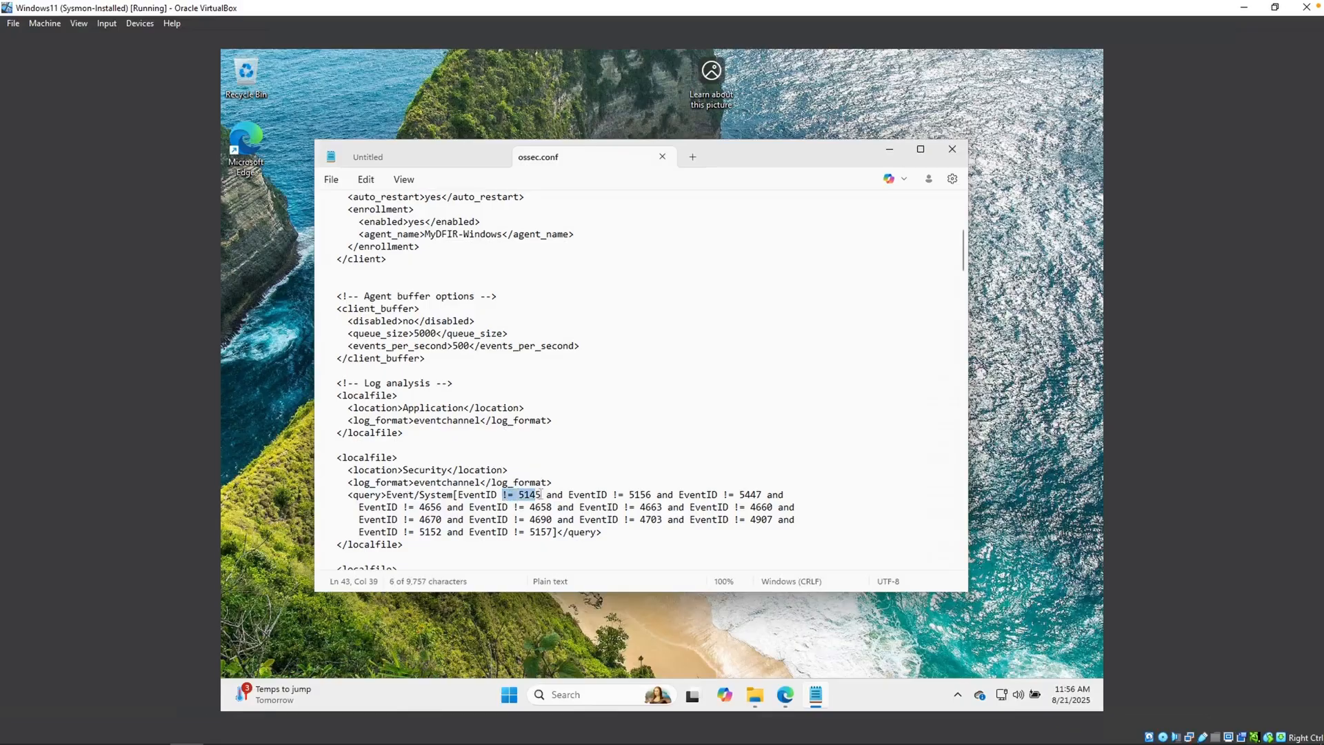
scroll("down", 3)
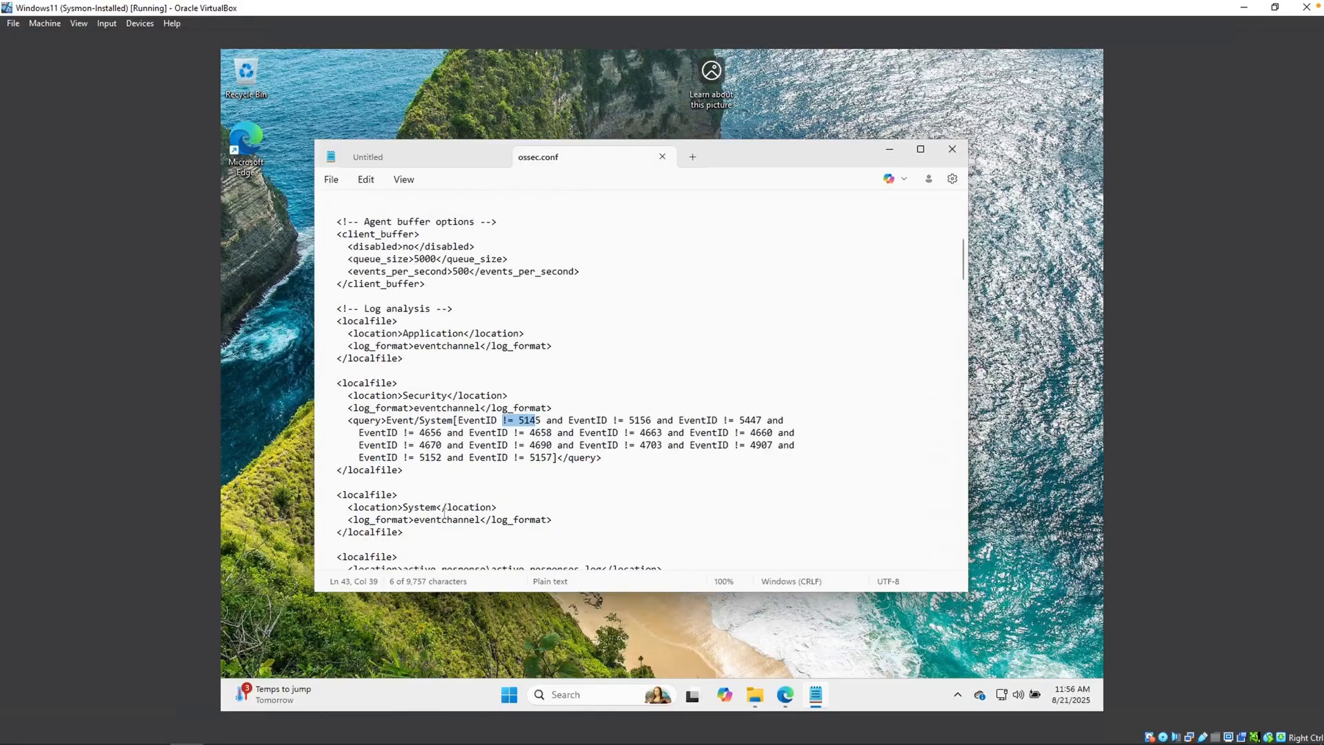
scroll("down", 3)
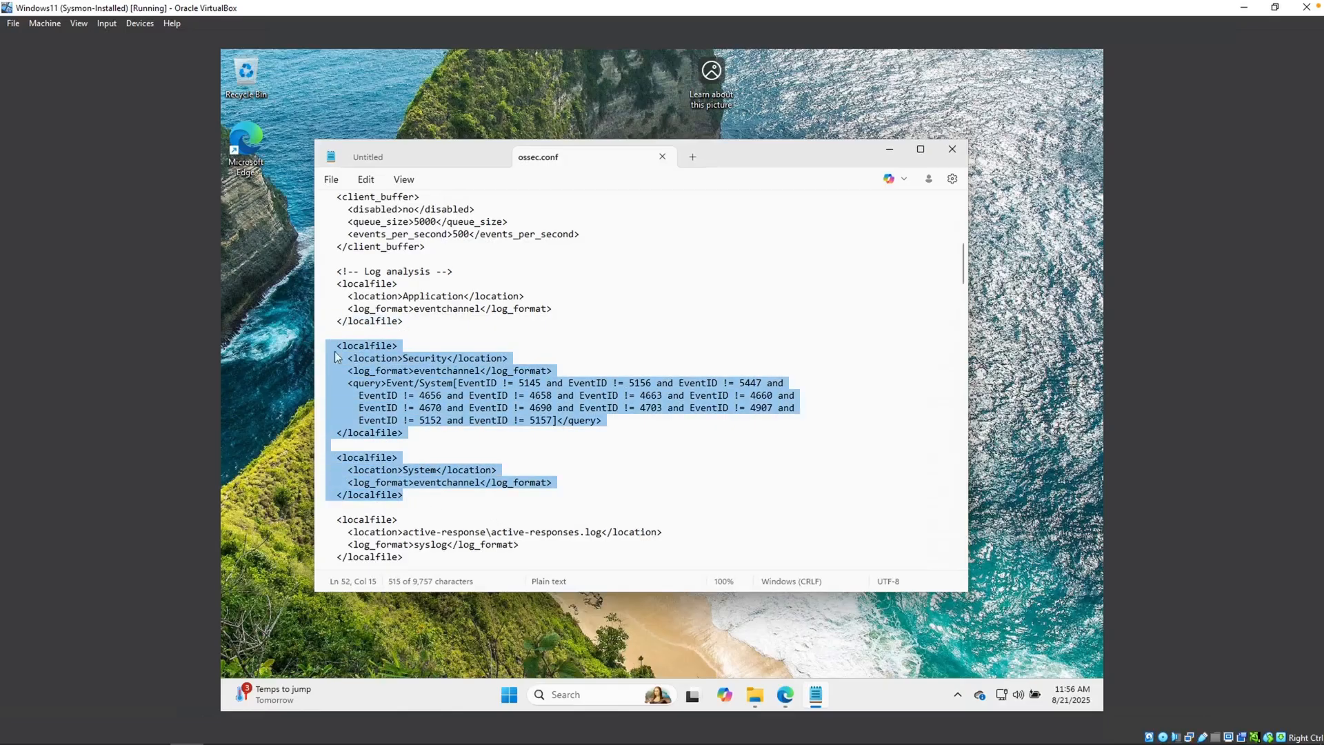
key("Delete")
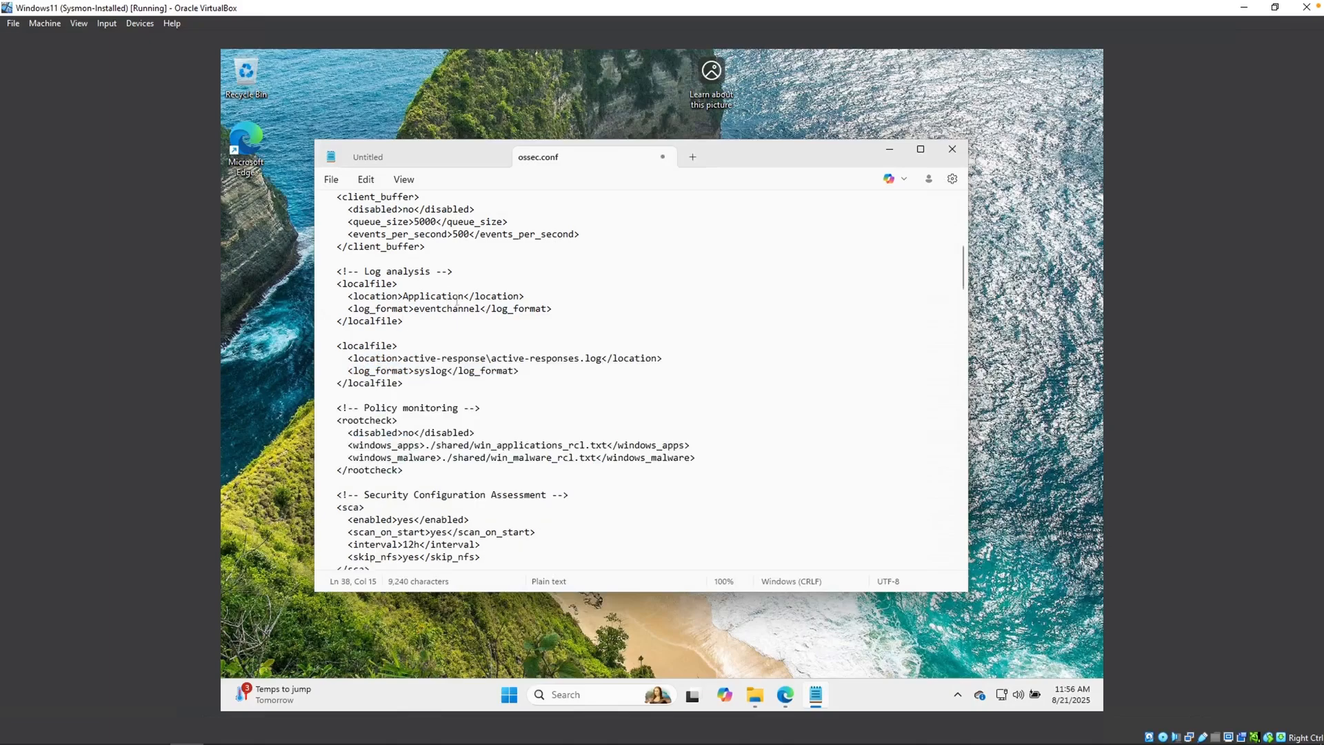
Step: Select the Application log location value so it can be replaced
double_click(433, 295)
type("event")
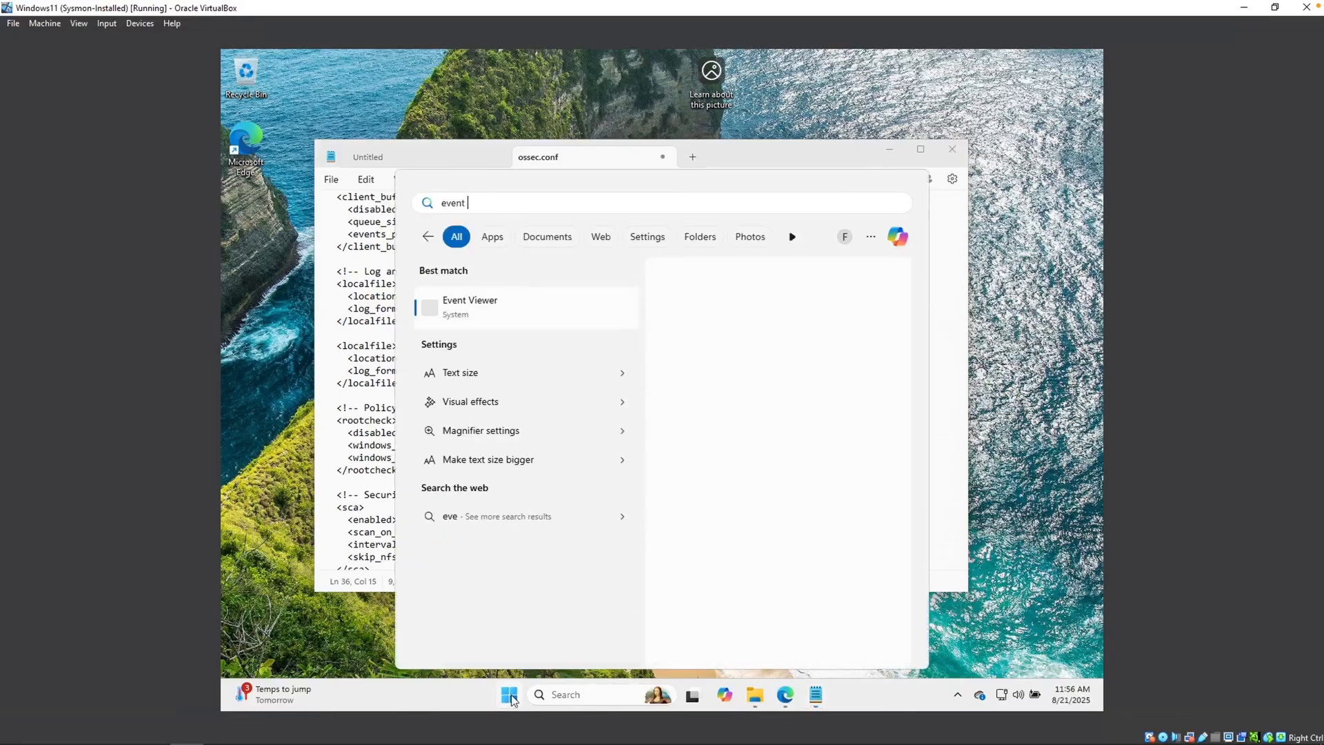
Step: Launch Event Viewer and copy the Sysmon Operational log's full name from its properties
left_click(469, 306)
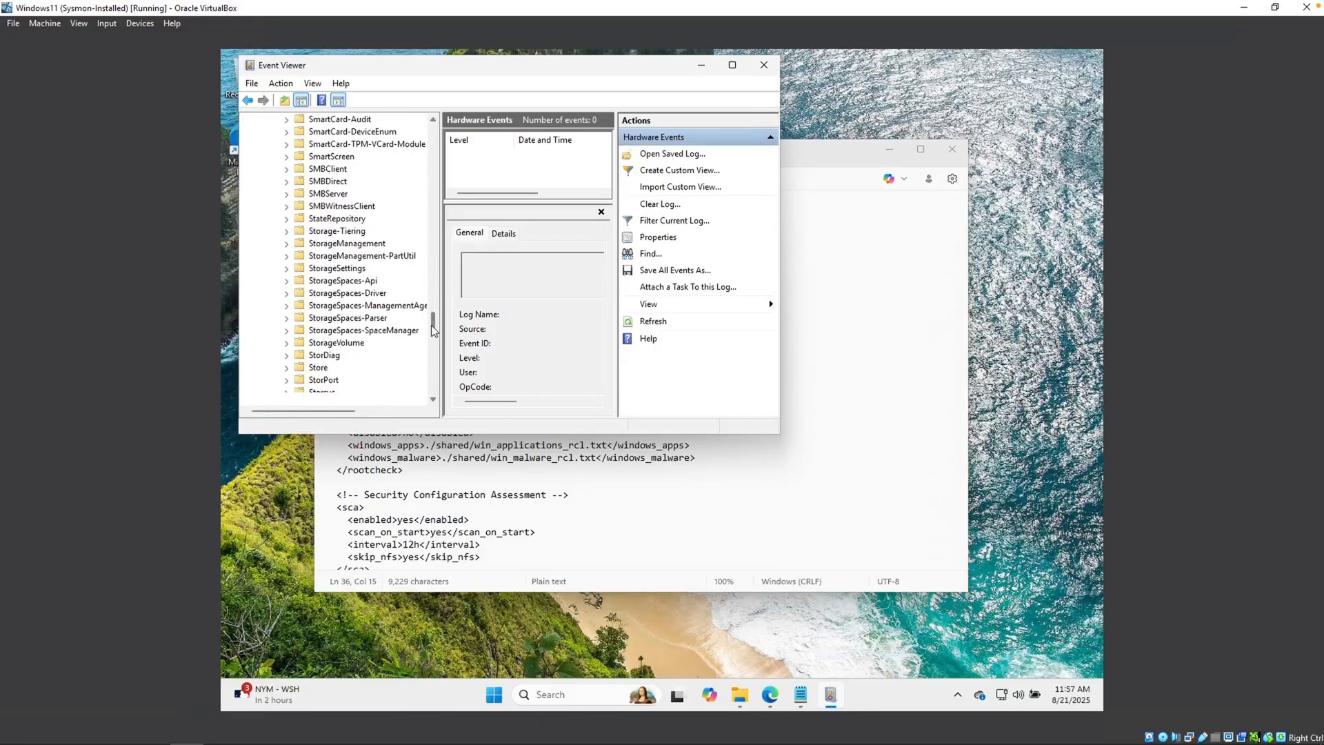
left_click(343, 280)
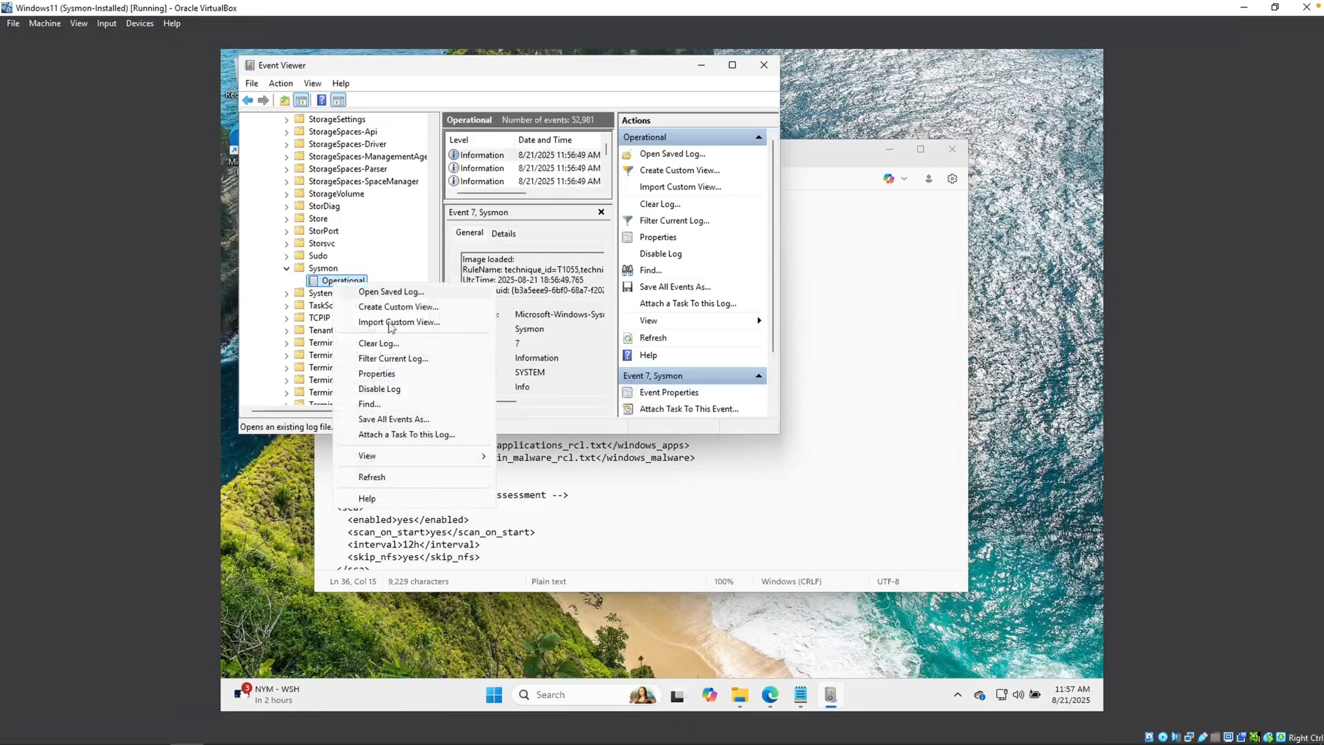
left_click(376, 373)
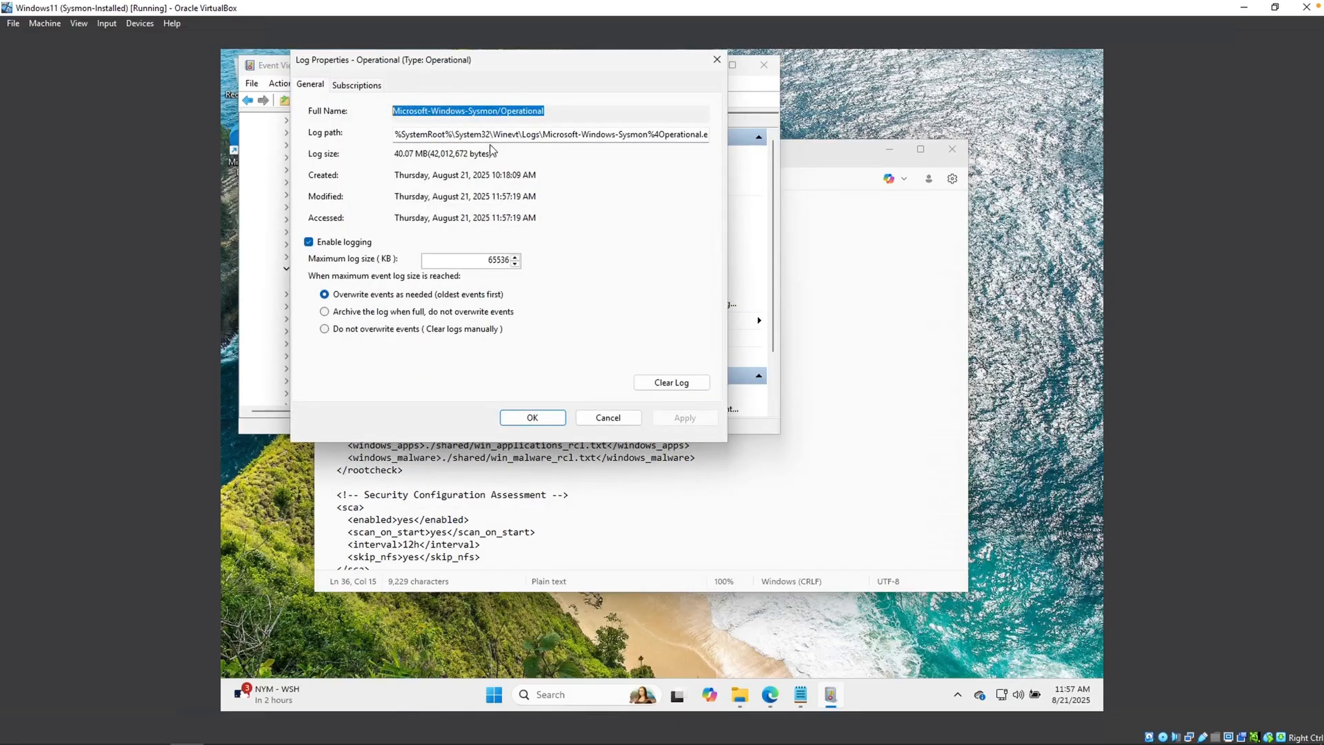
right_click(468, 153)
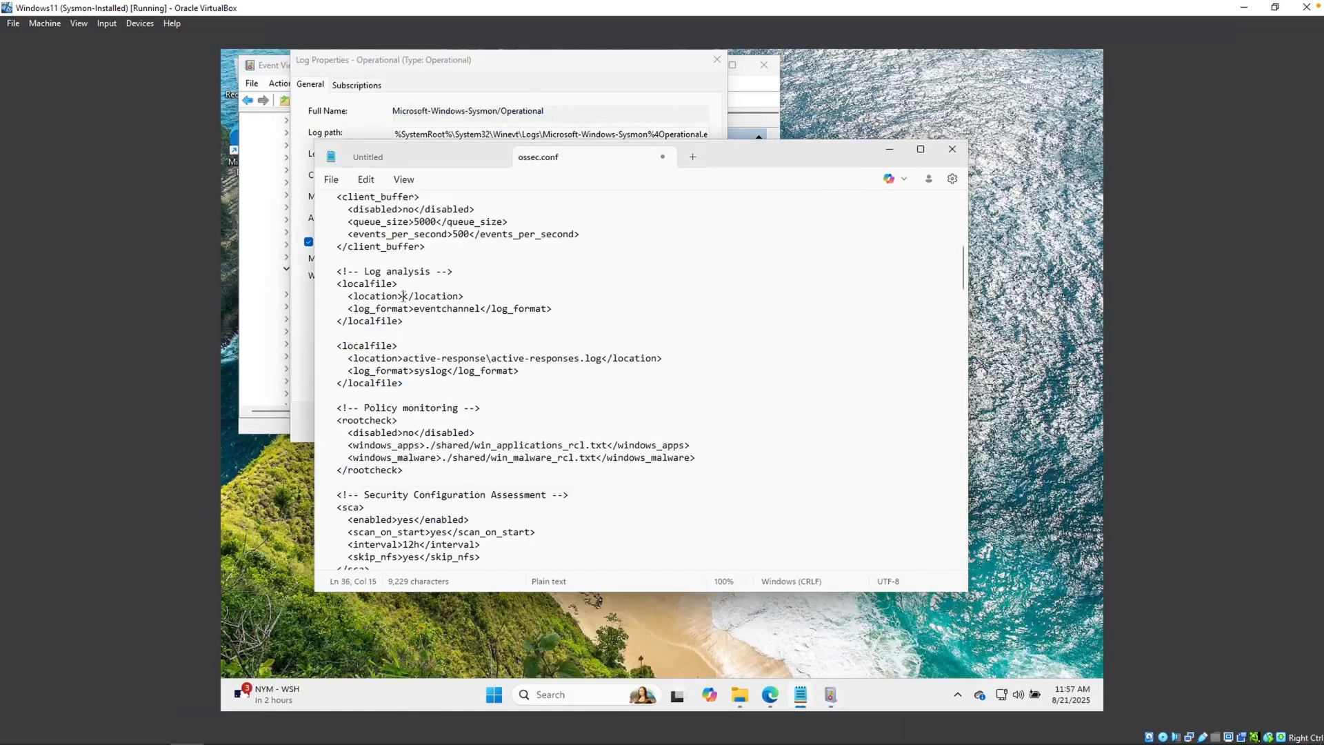
Step: Set the log location to Microsoft-Windows-Sysmon/Operational and bring up the Wazuh service's actions
type("Microsoft-Windows-Sysmon/Operational")
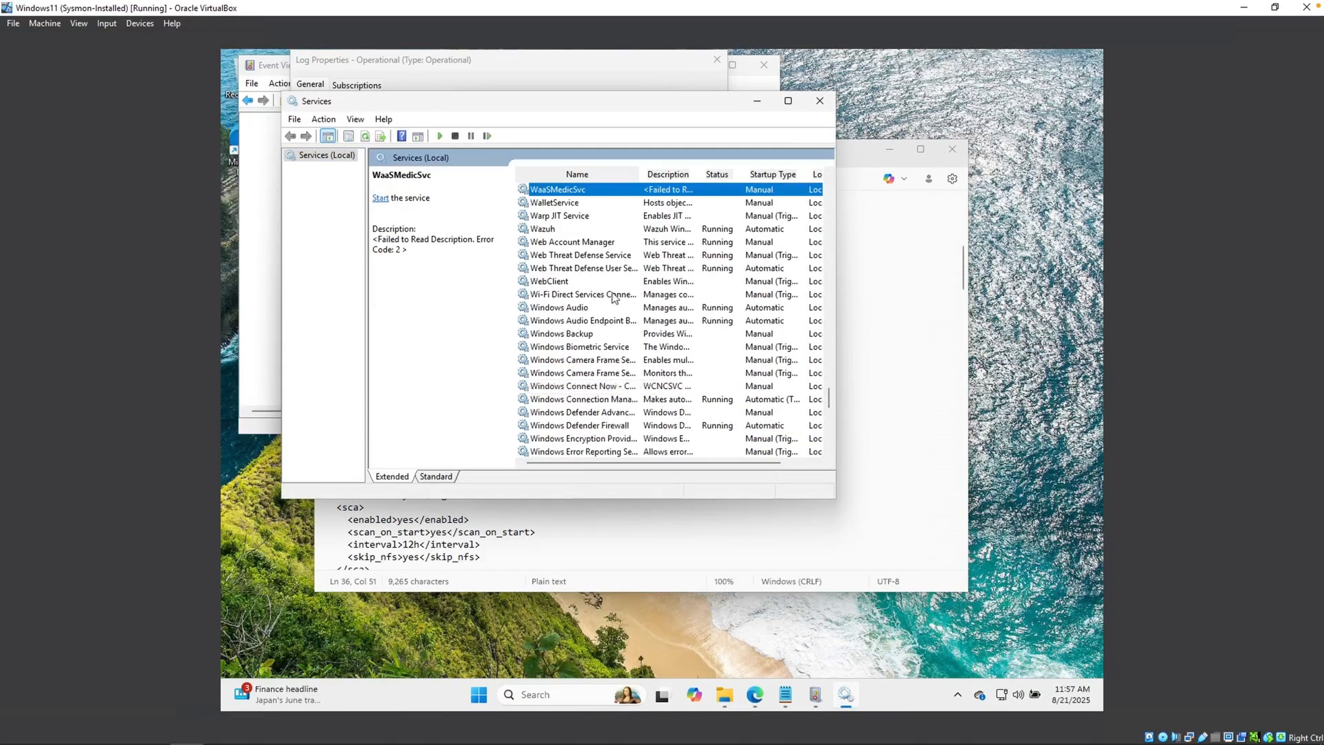
right_click(542, 229)
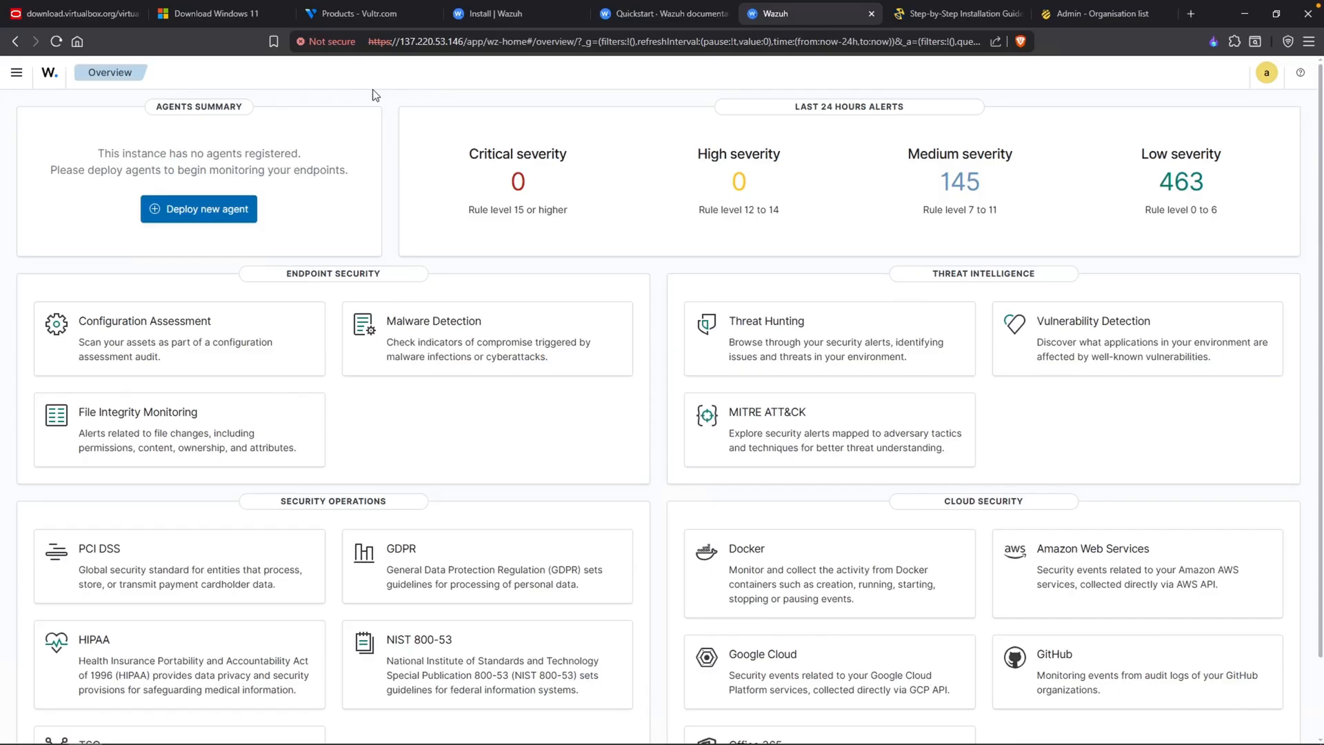
mouse_move(422, 78)
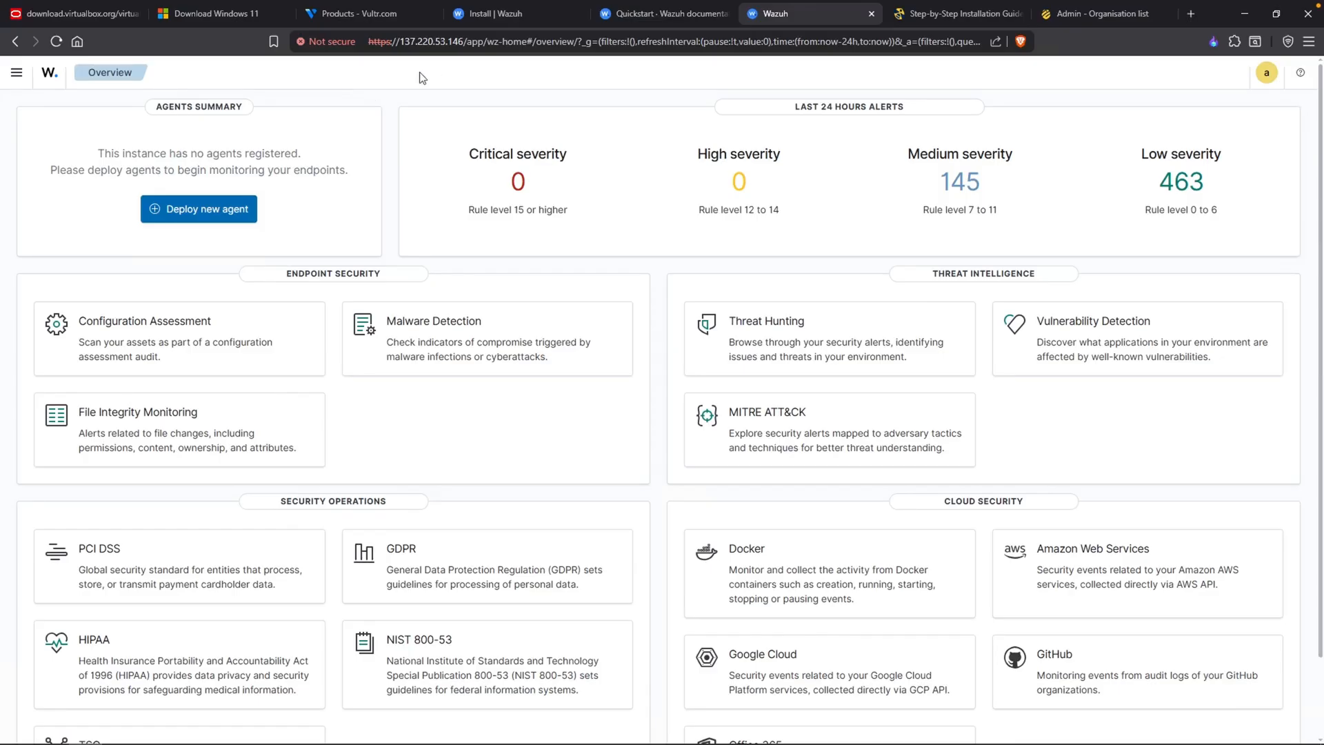
Step: Navigate to Discover under Explore in the Wazuh Dashboard
left_click(16, 72)
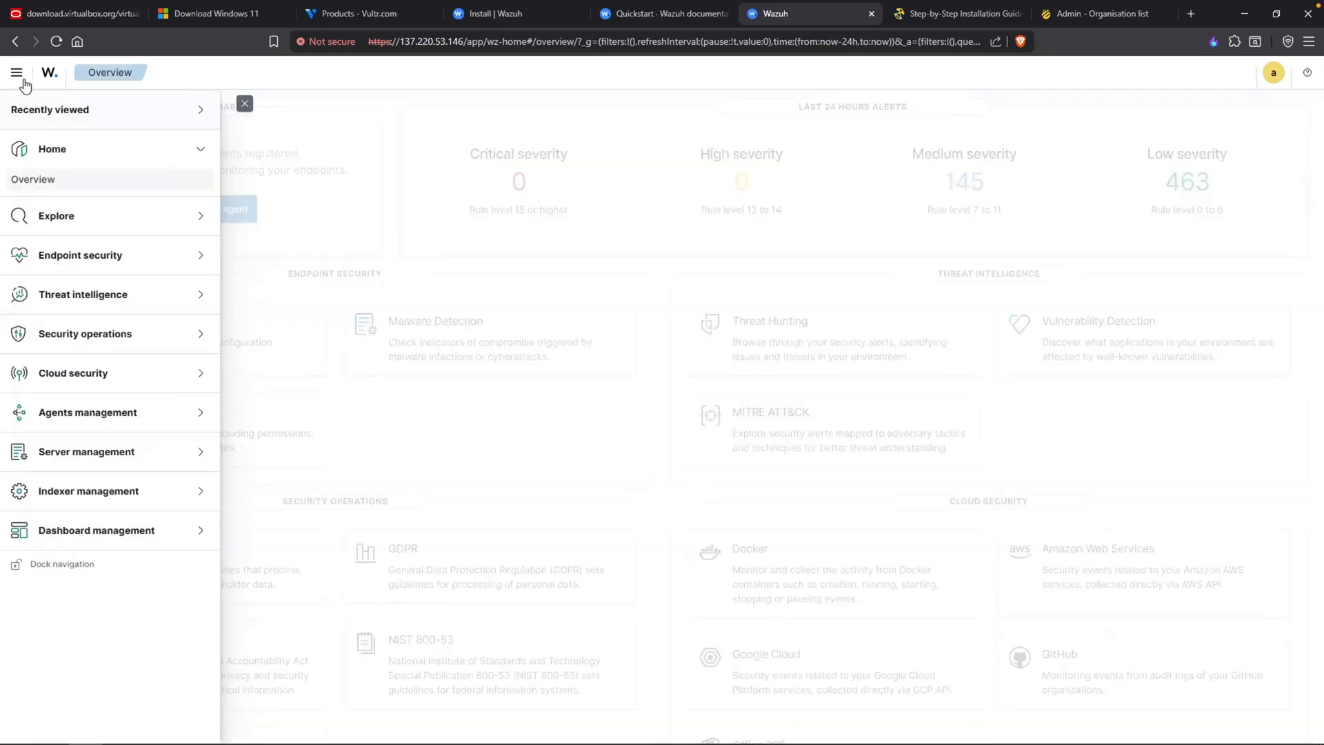
left_click(57, 215)
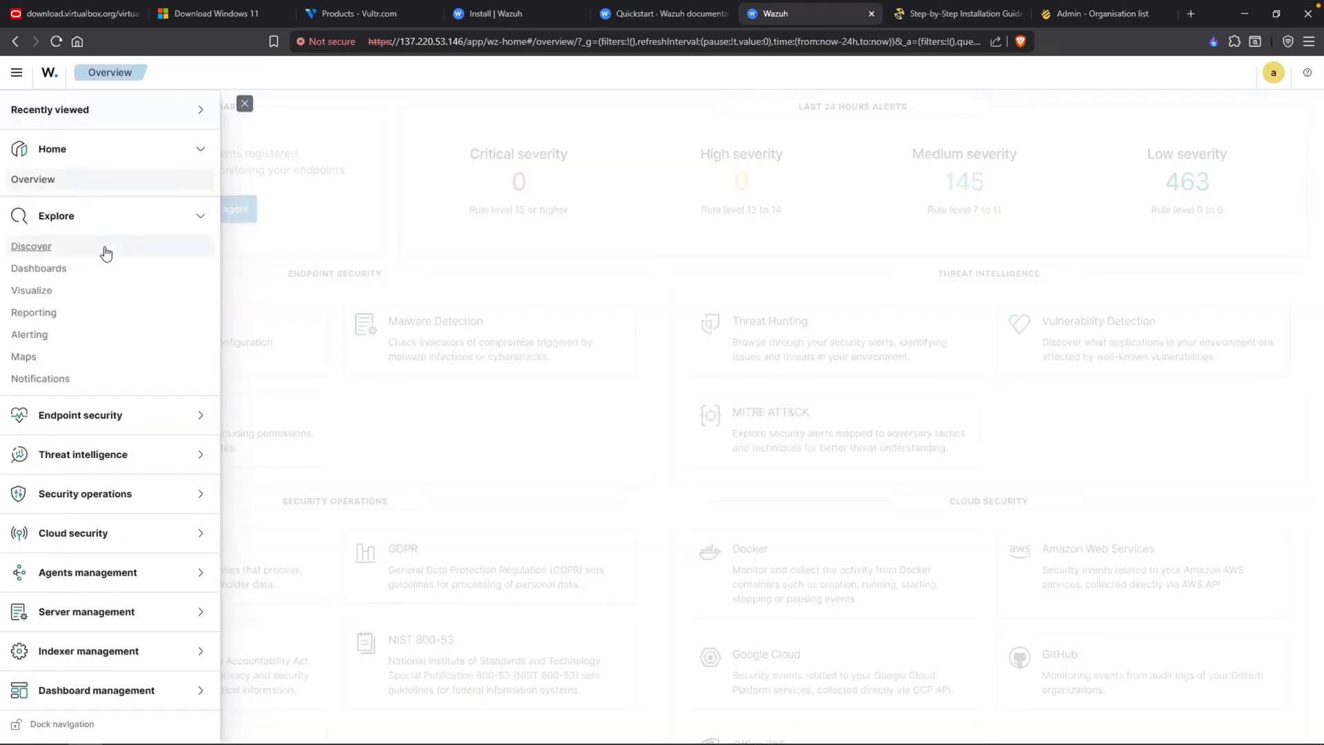
left_click(32, 245)
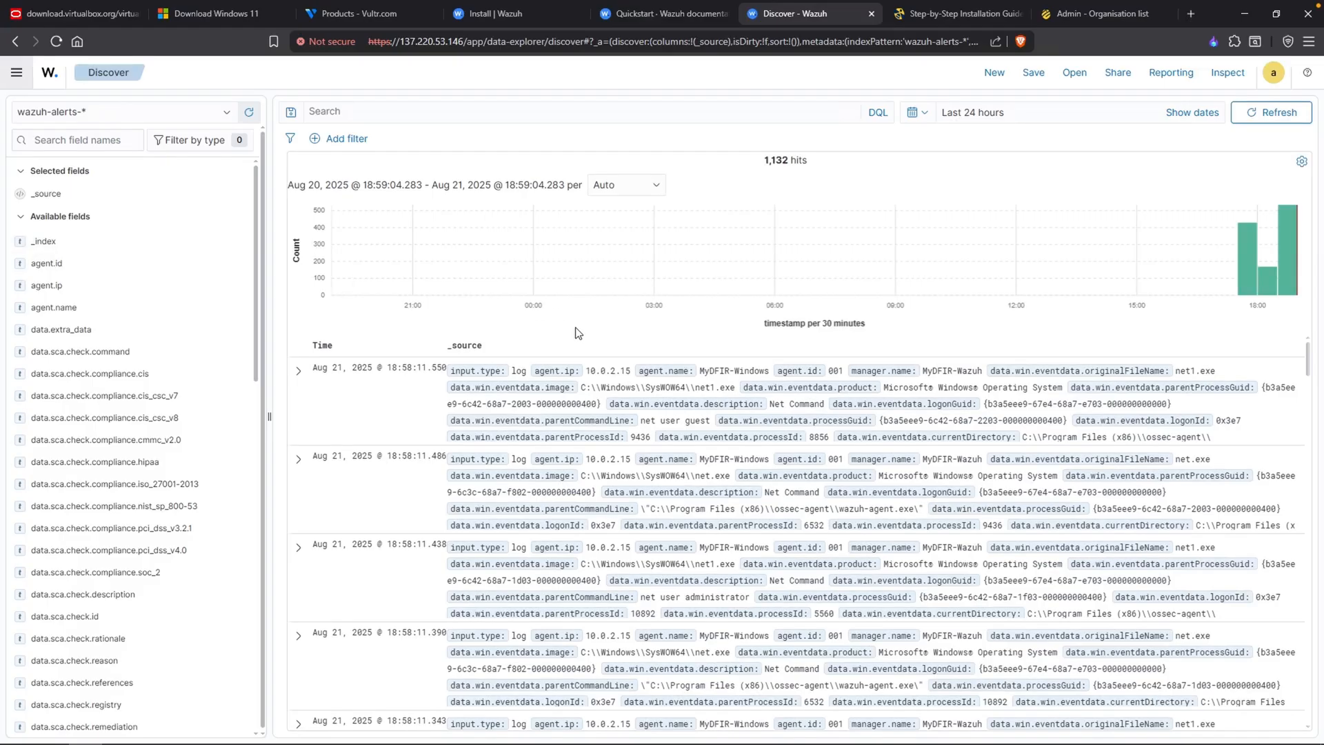
mouse_move(535, 337)
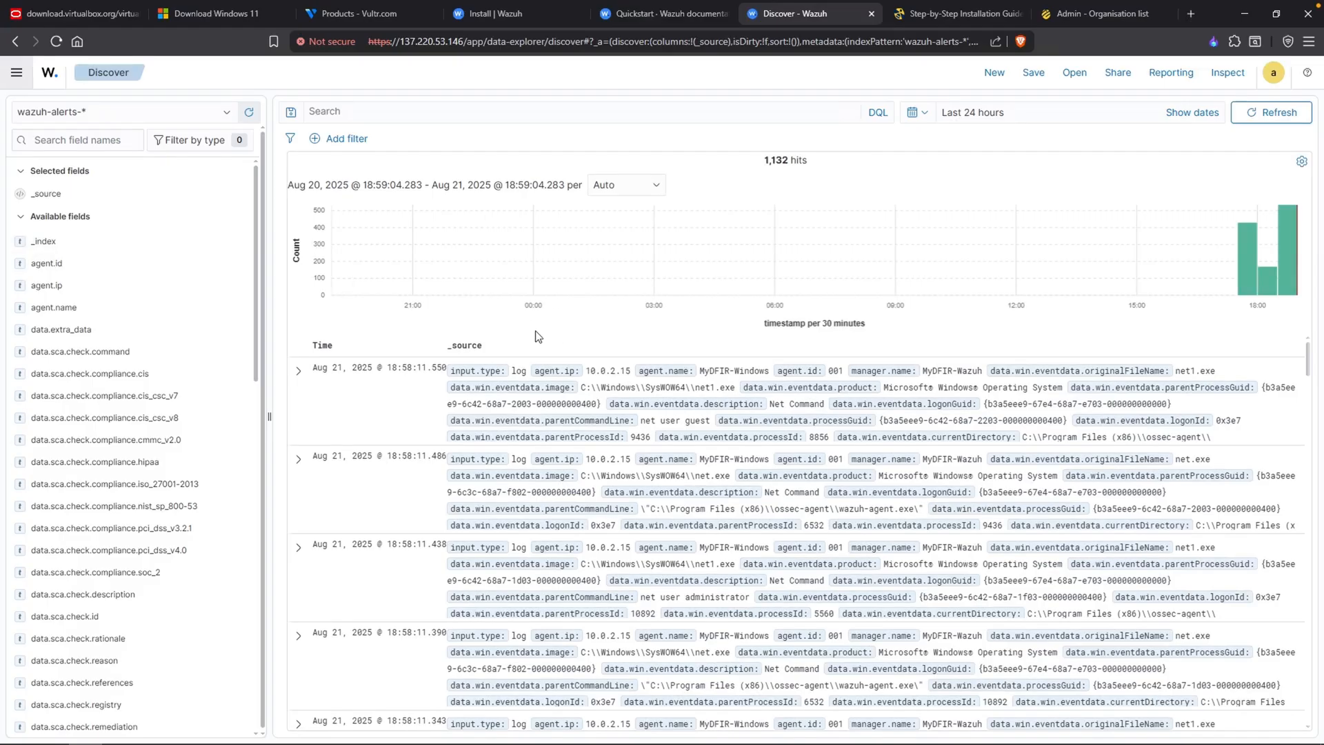
Step: Search the wazuh-alerts-* events for 'sysmon'
left_click(438, 112)
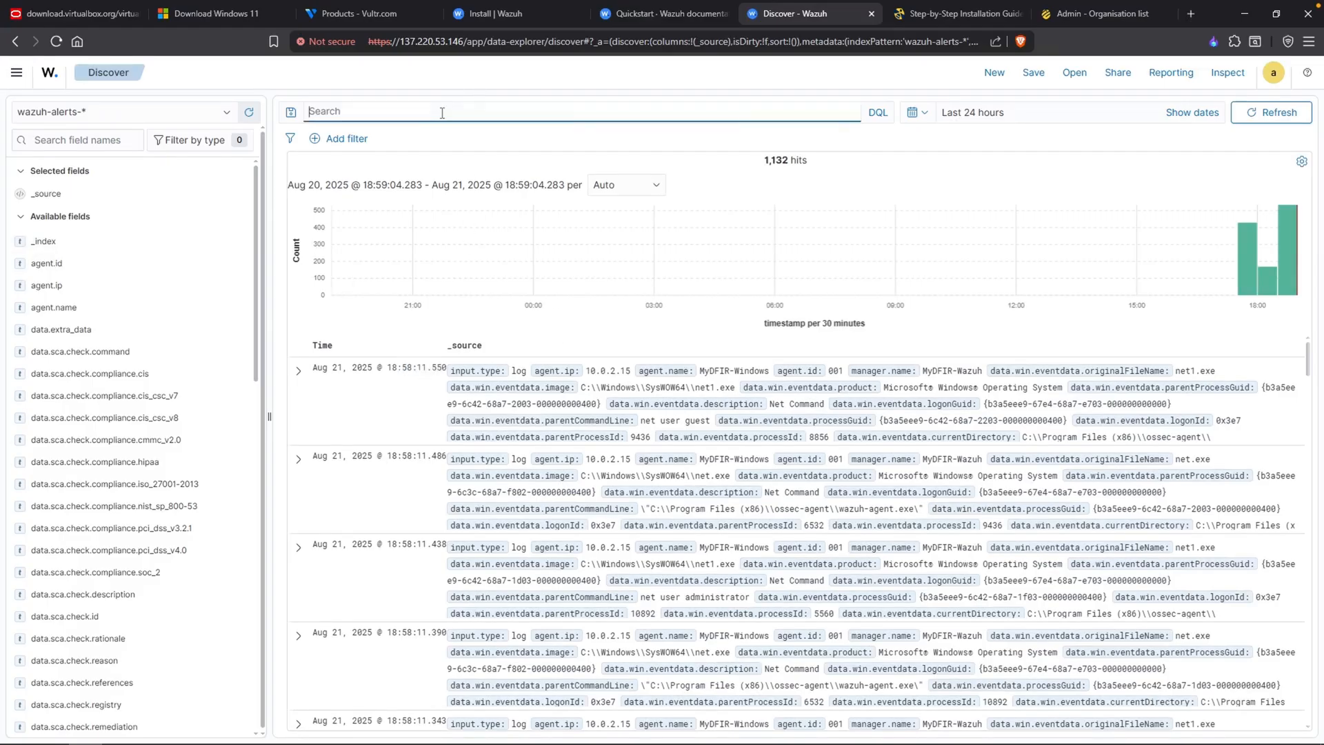
type("sysmon")
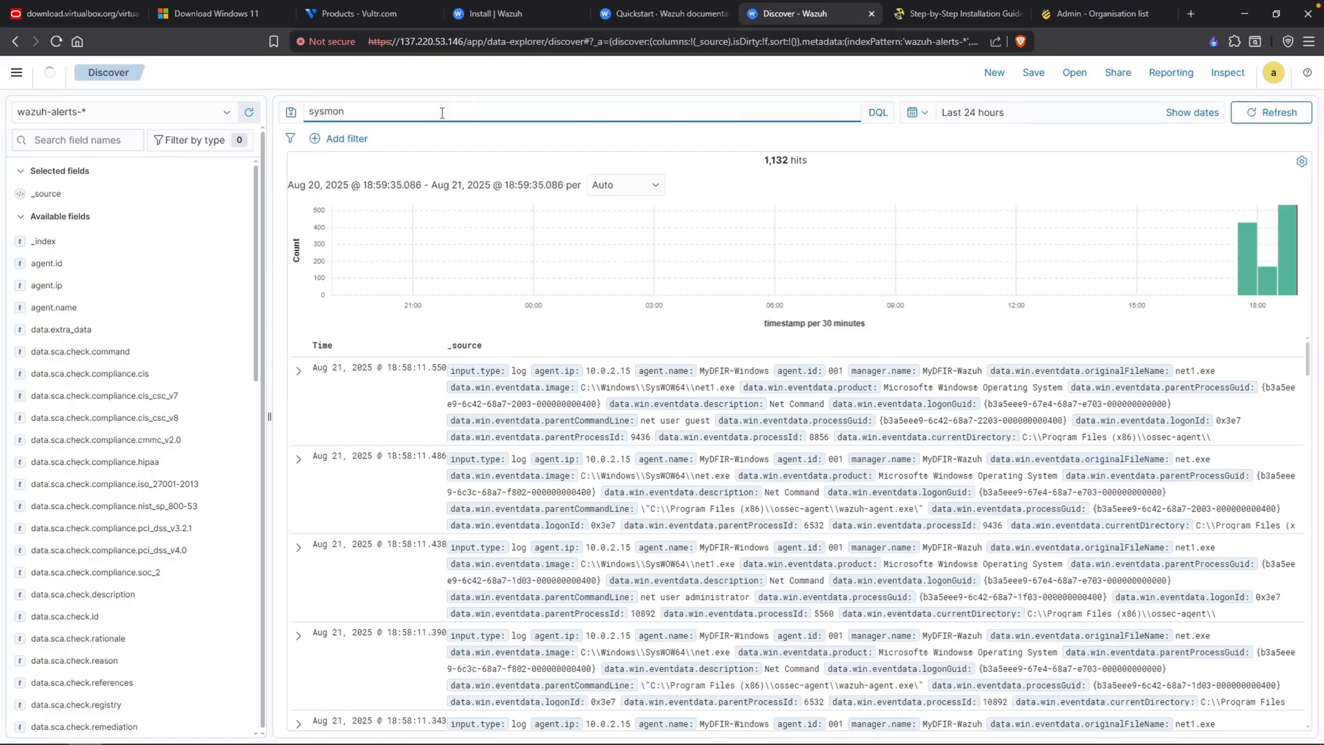
left_click(298, 371)
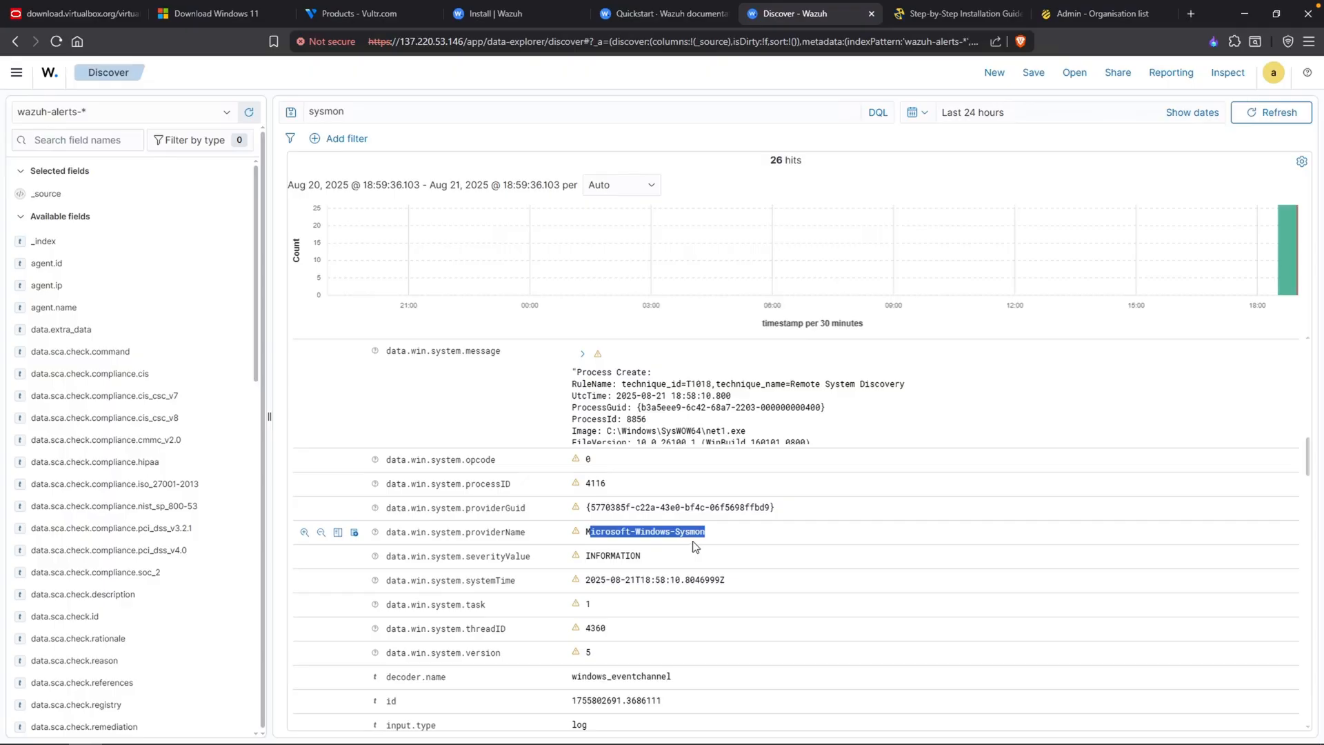
mouse_move(1029, 528)
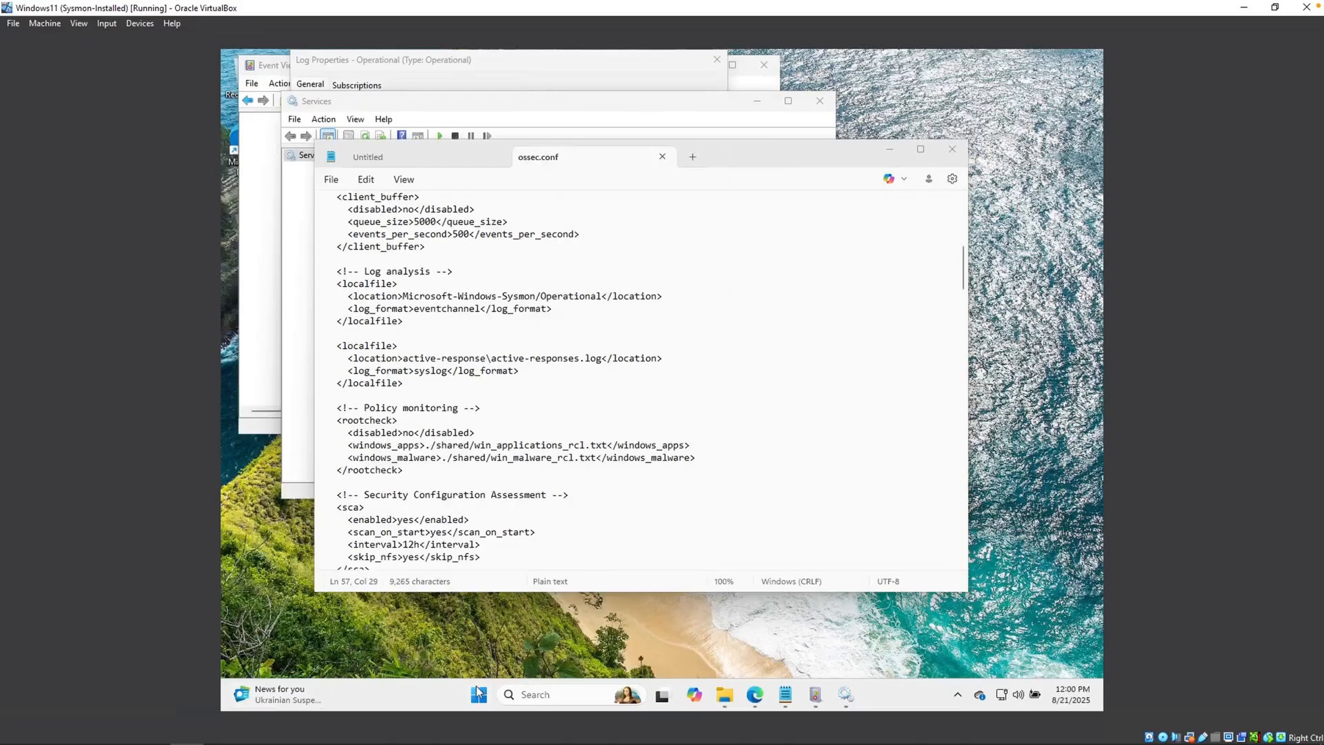
Step: Search Start for Defender to find Windows Security
left_click(477, 694)
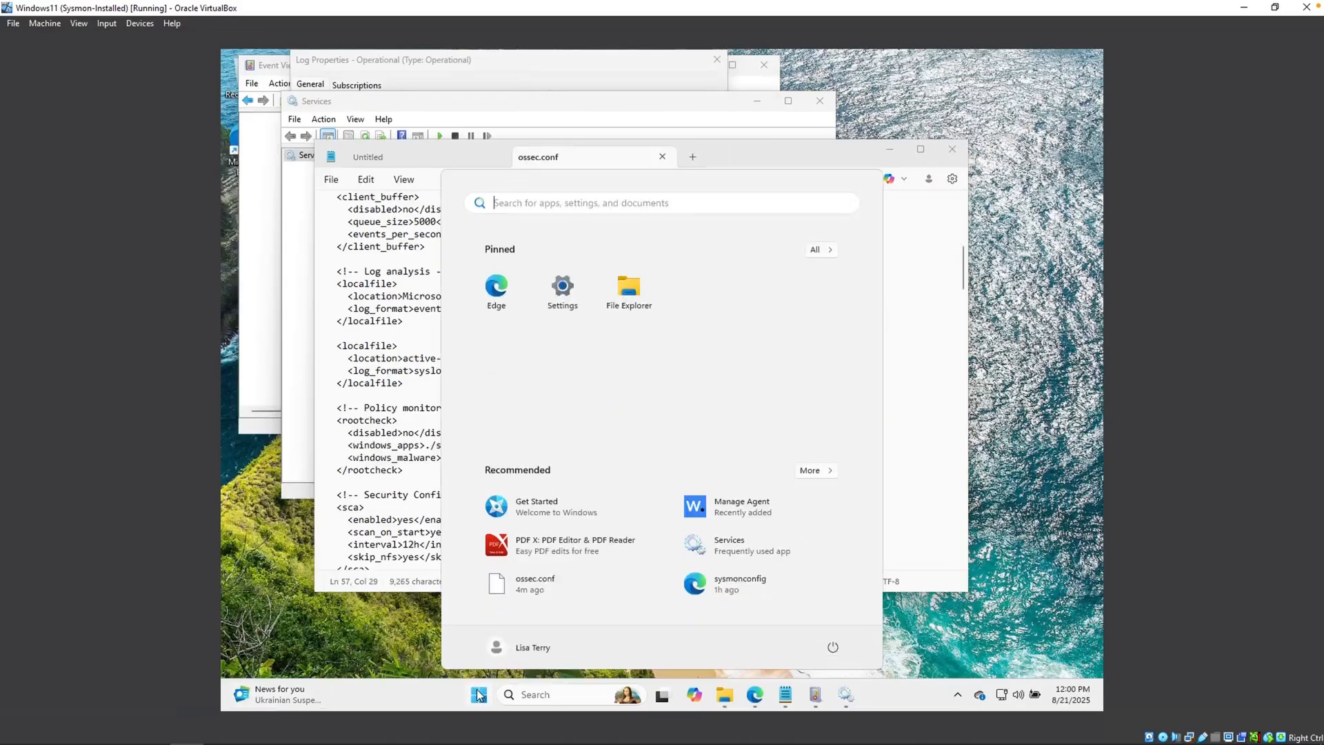
type("defedn")
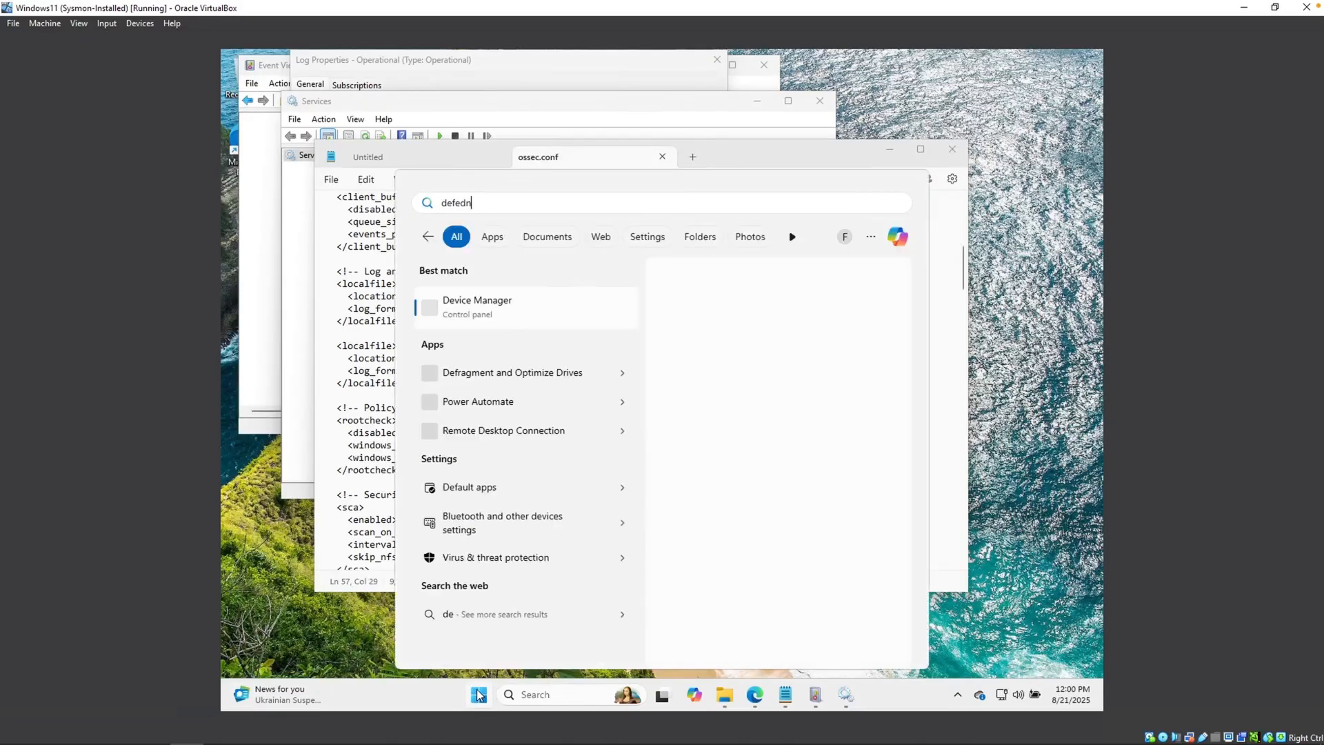
key("BackSpace")
type("nder")
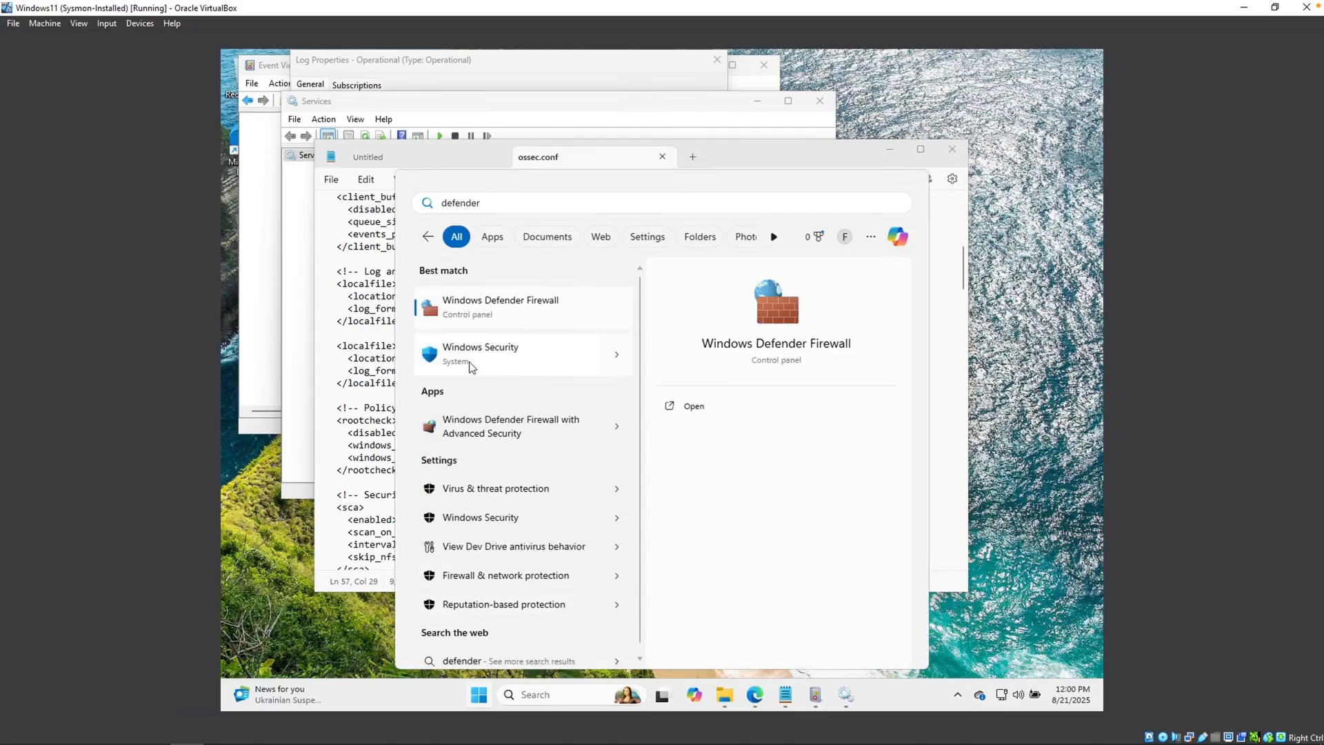
mouse_move(483, 364)
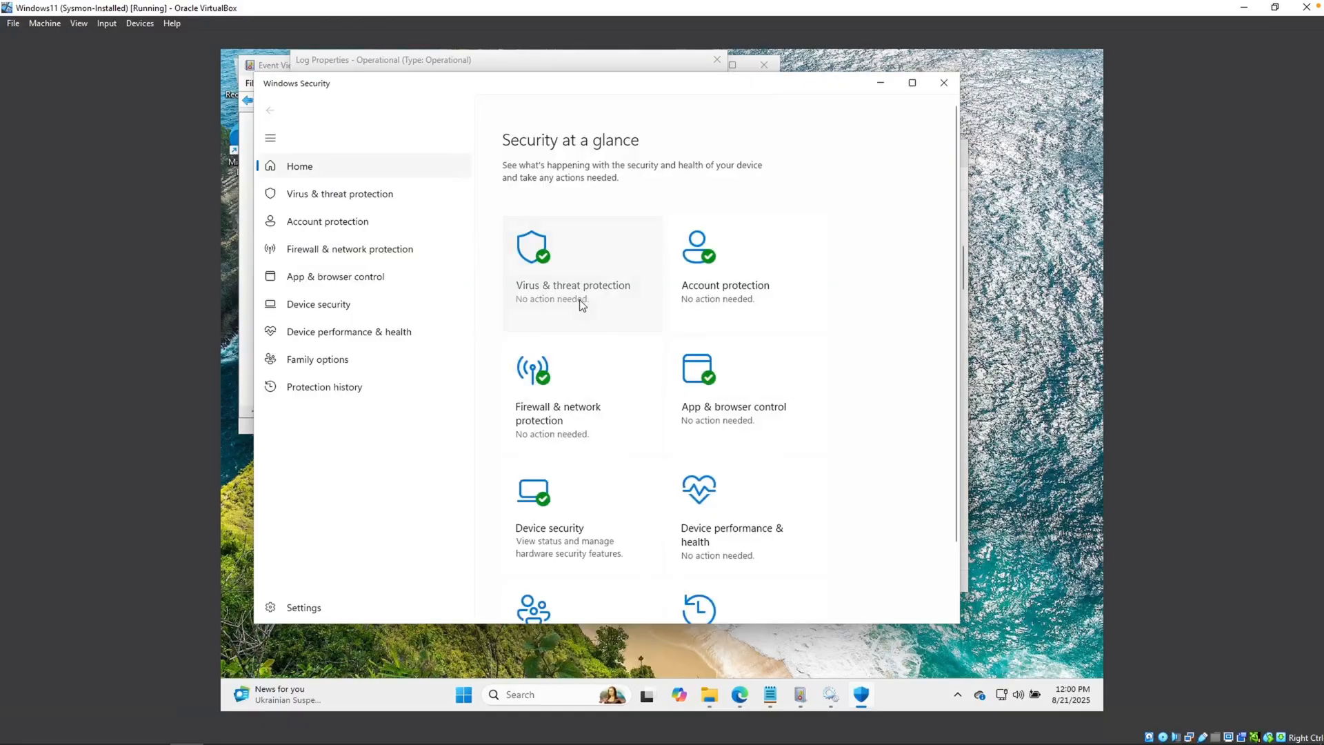
Step: Turn Real-time protection off under Virus & threat protection settings
left_click(572, 284)
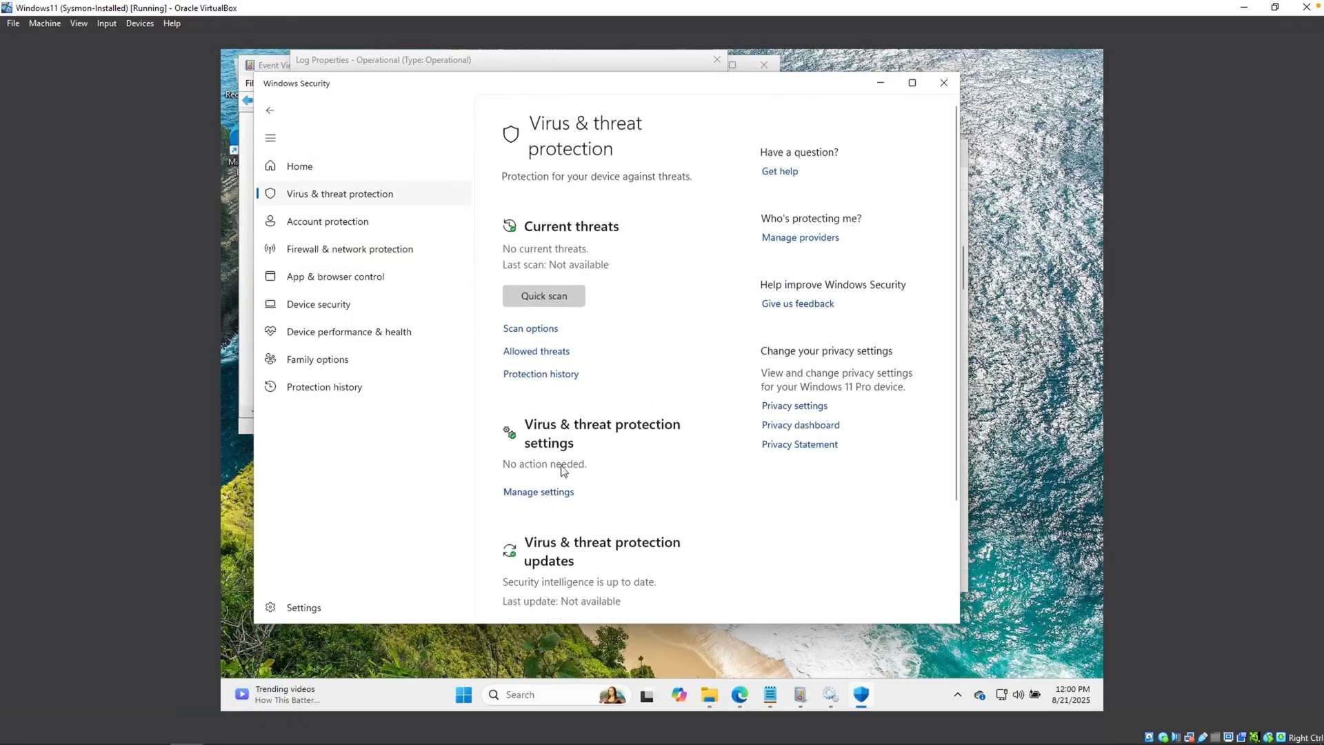
left_click(538, 491)
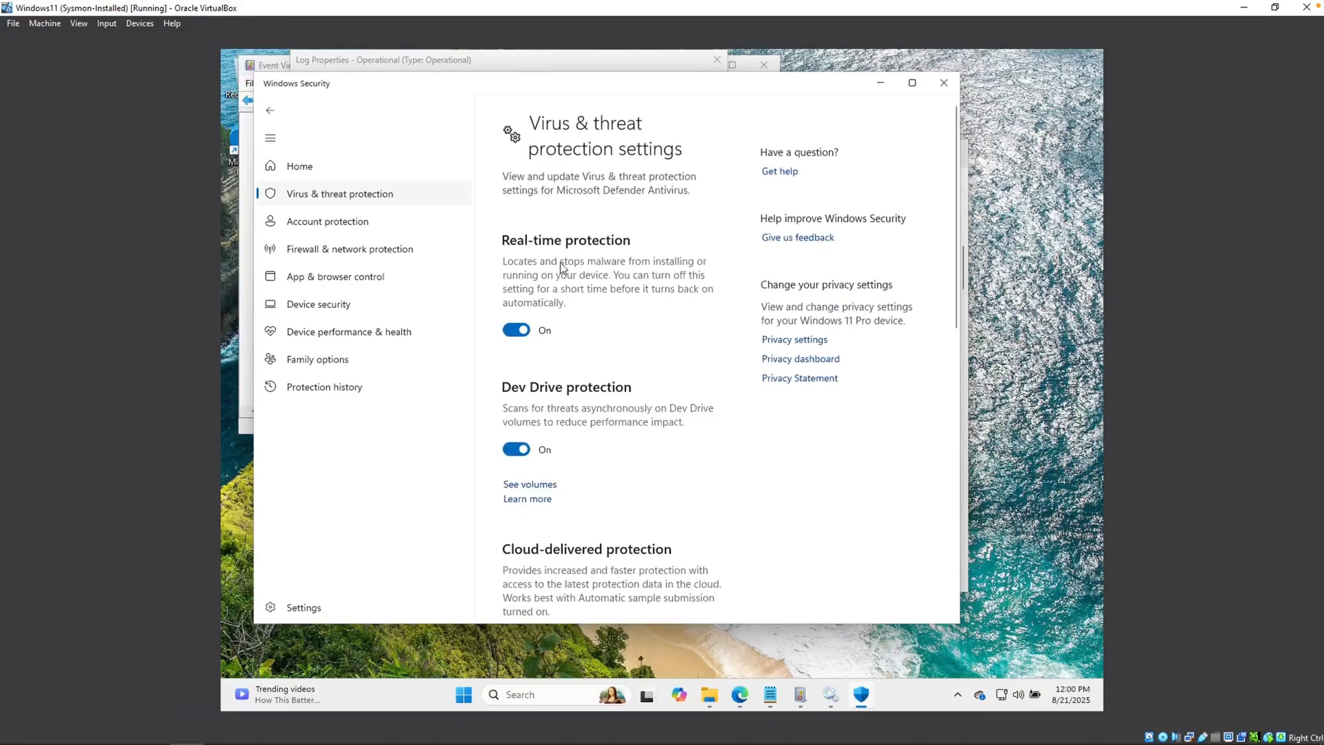
left_click(516, 330)
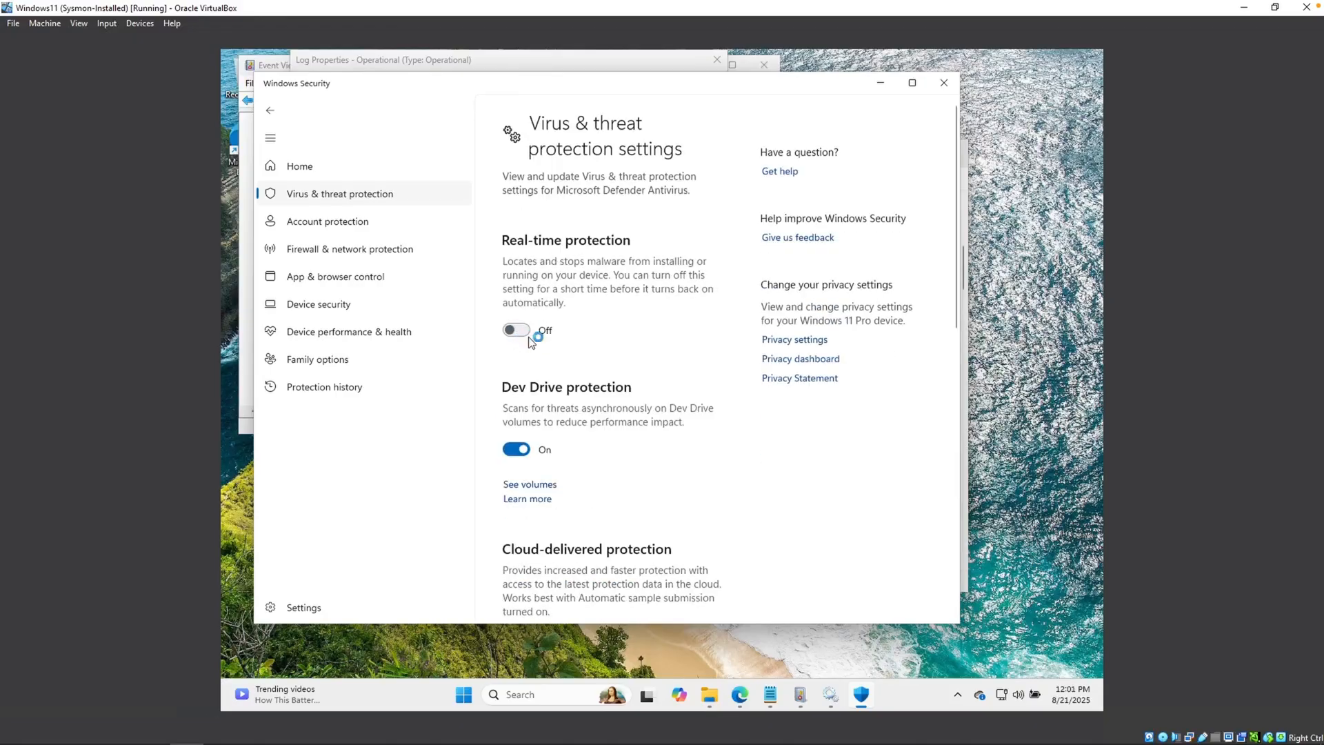
scroll("down", 3)
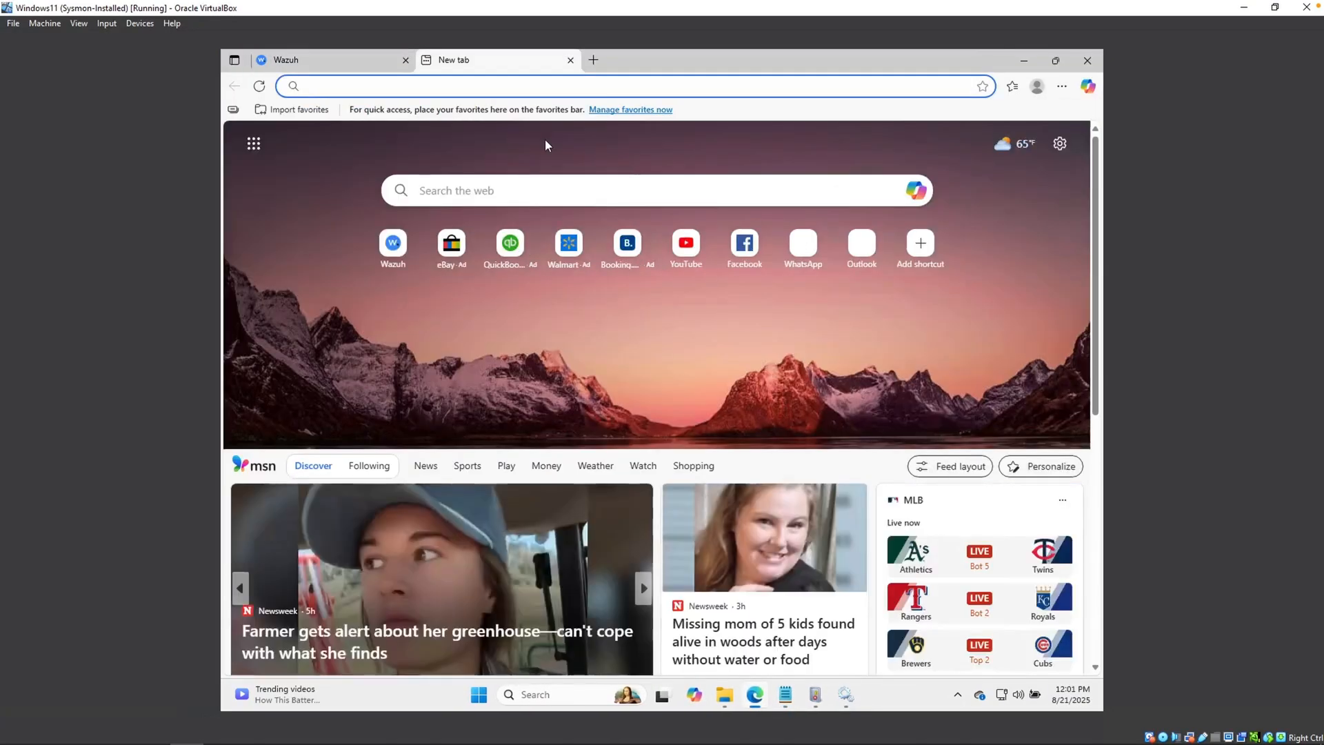
Step: Search for mimikatz and open the gentilkiwi/mimikatz GitHub repository
type("mimik")
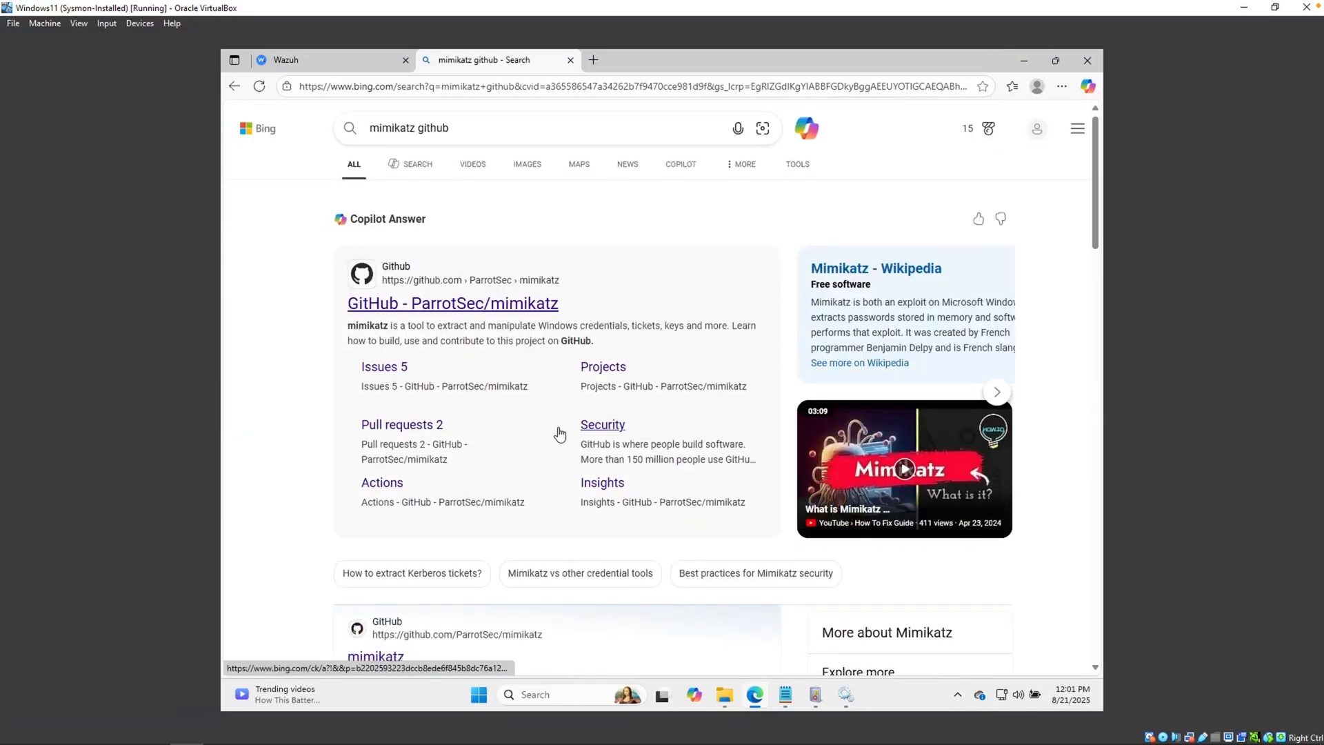
scroll("down", 3)
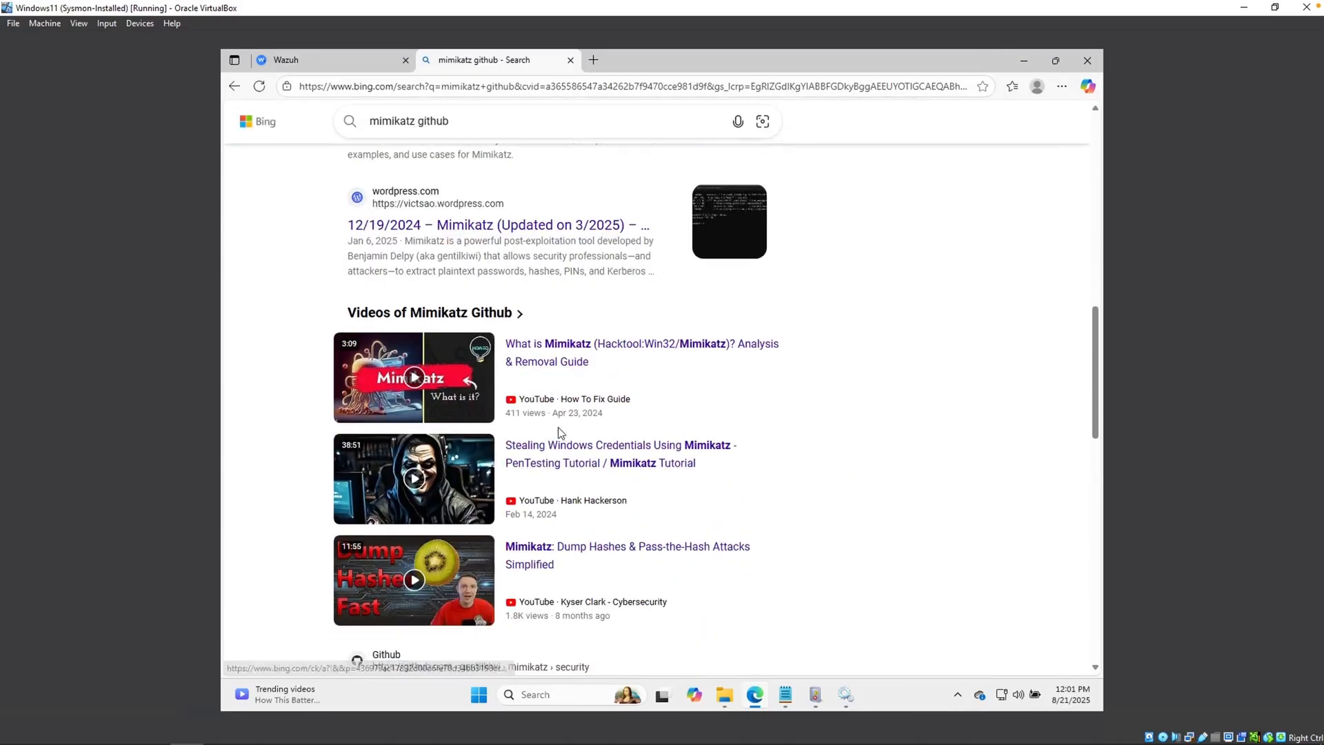
scroll("down", 3)
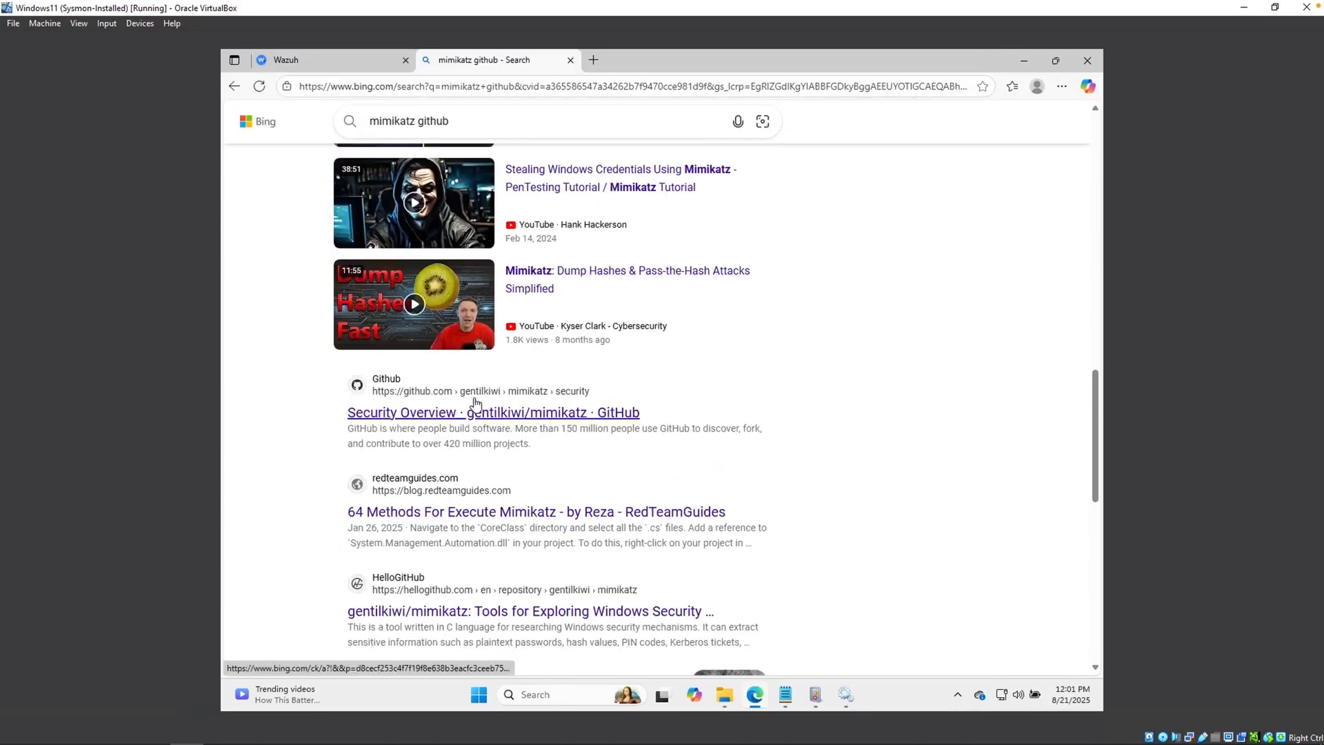
left_click(492, 413)
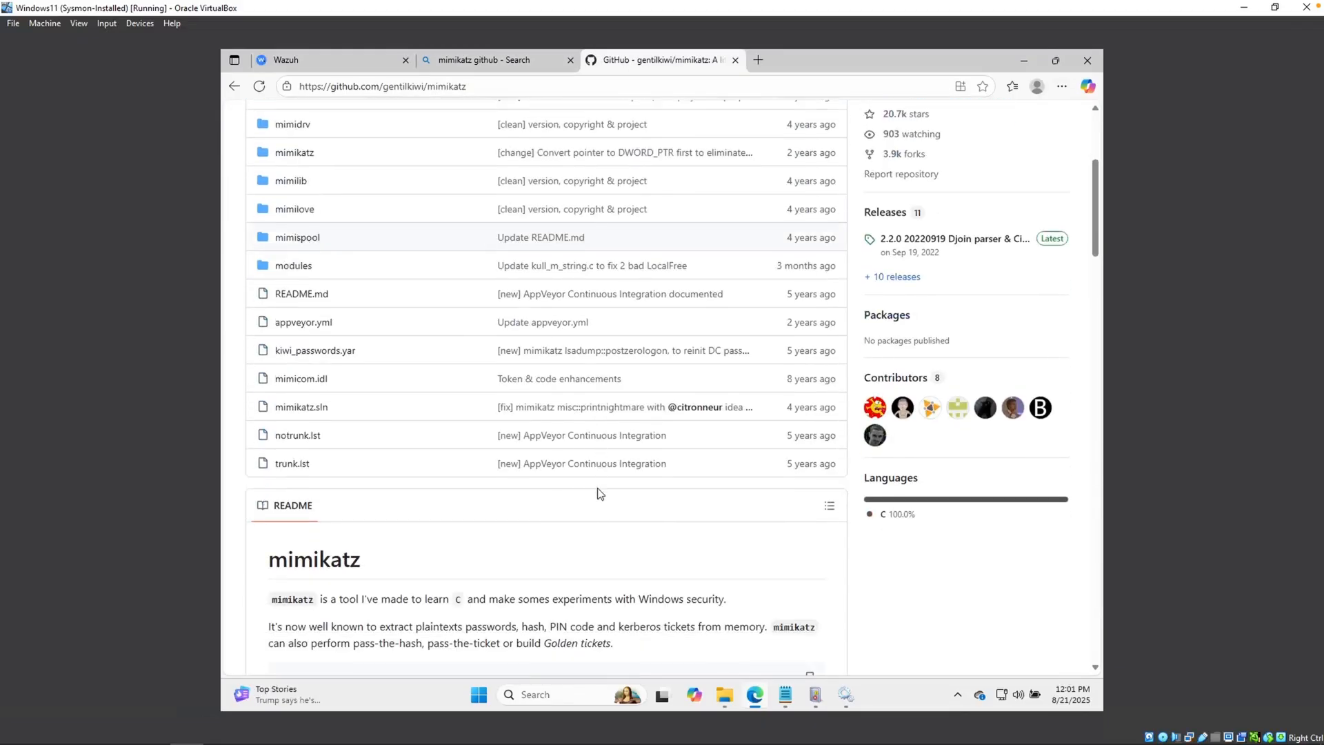
scroll("down", 3)
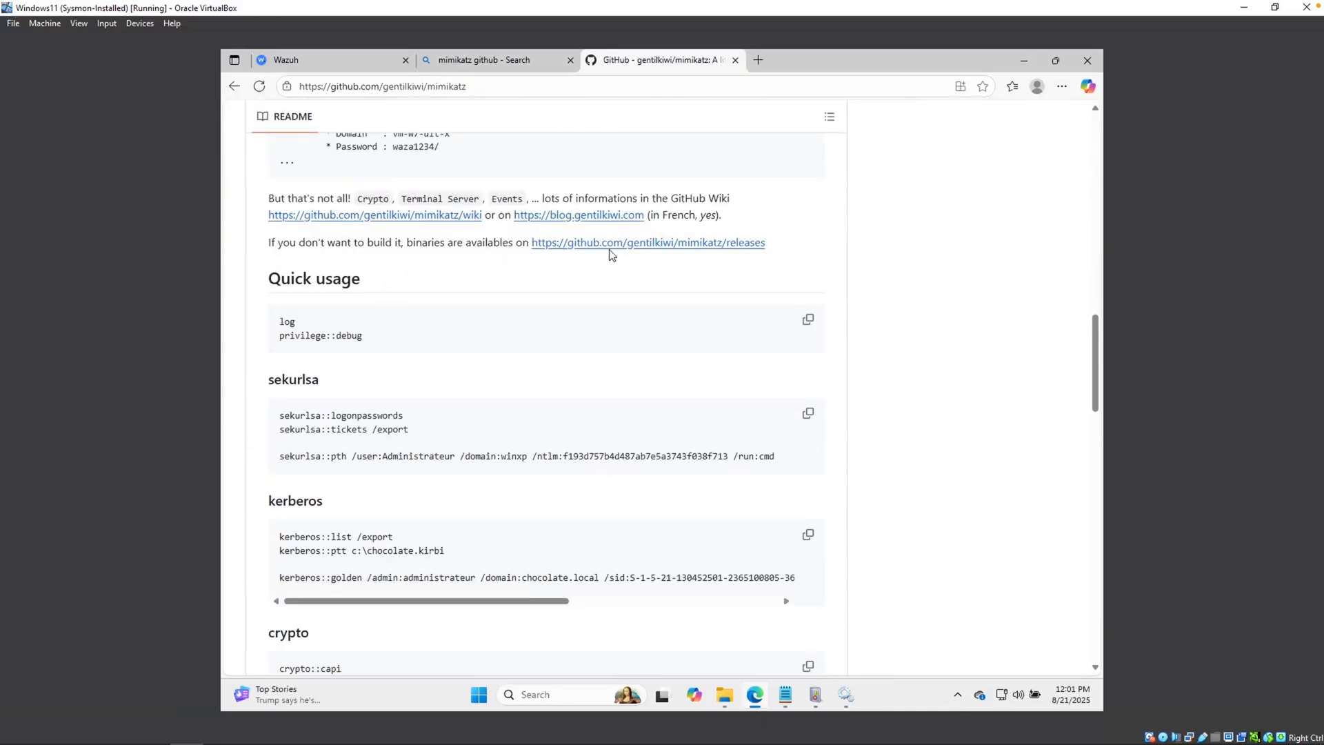
mouse_move(370, 255)
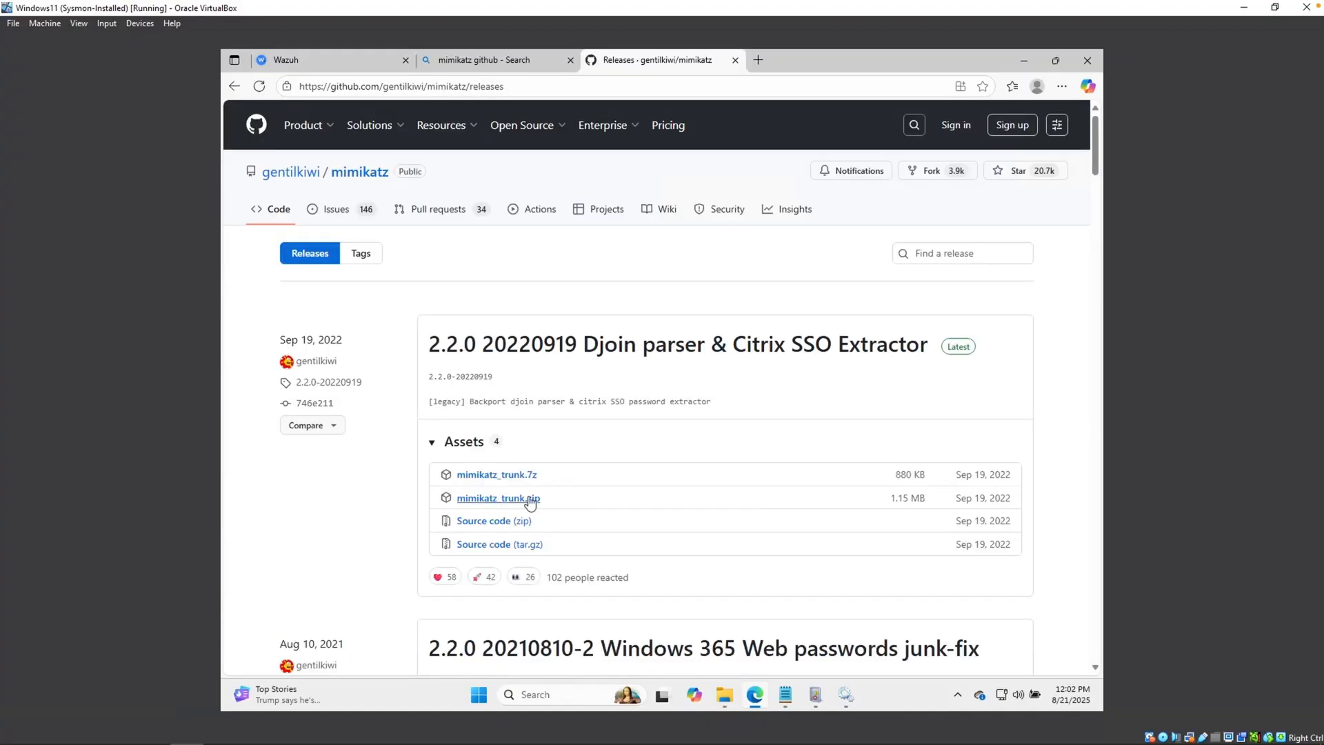
mouse_move(480, 509)
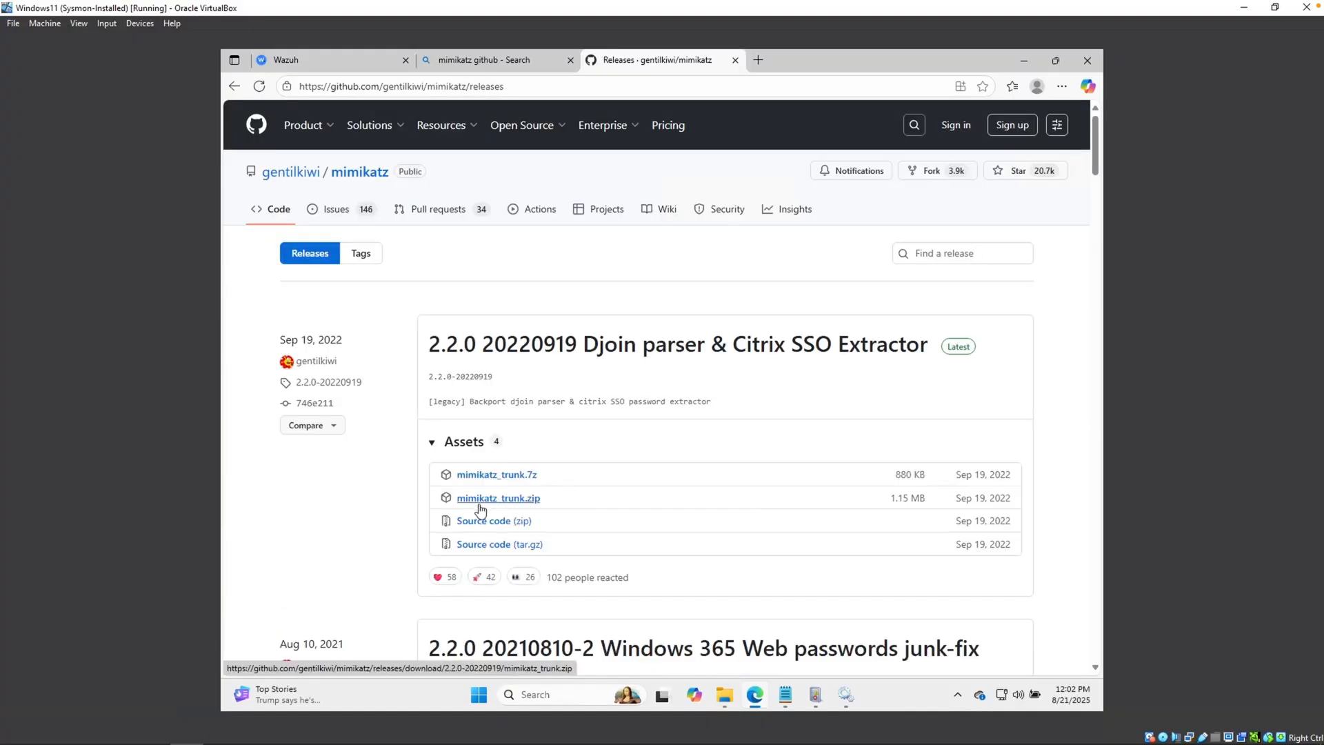
mouse_move(524, 509)
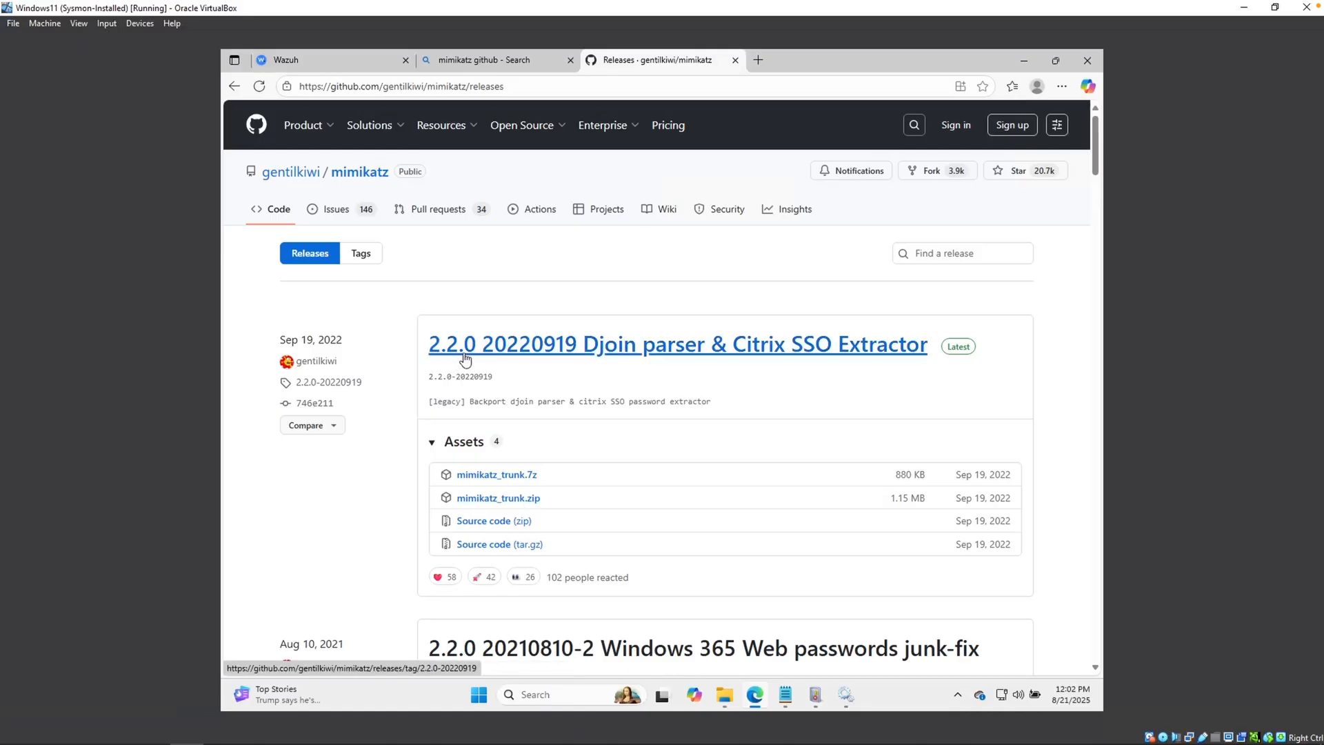
Step: Download mimikatz_trunk.zip and keep it anyway despite the unsafe-file warning
left_click(1011, 85)
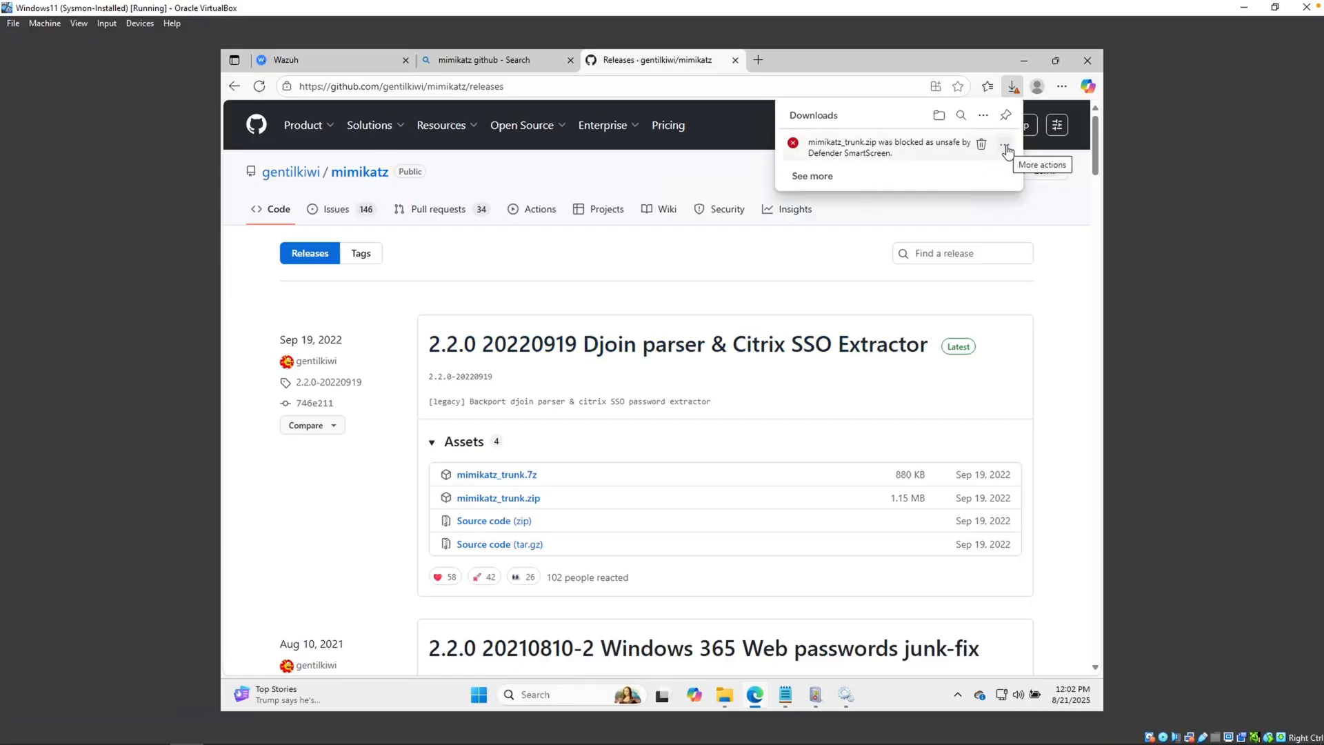
left_click(1006, 144)
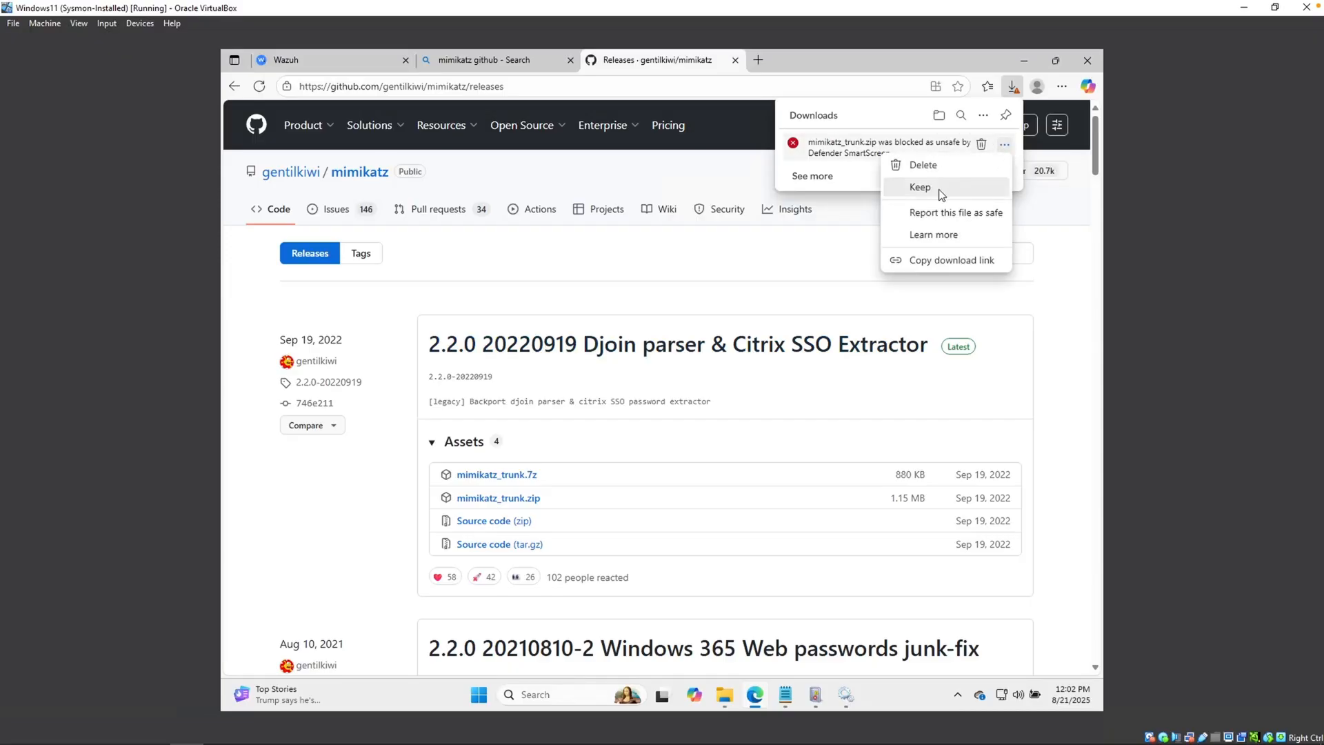
left_click(920, 187)
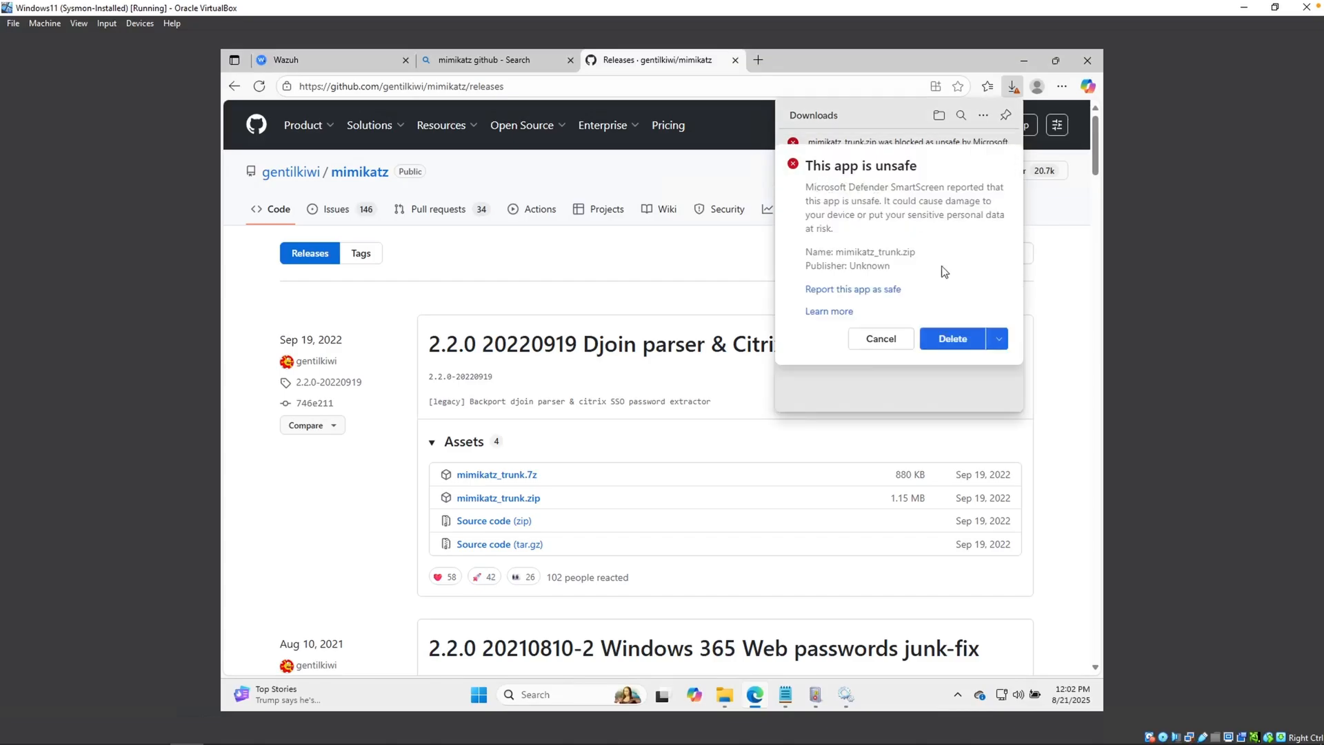
left_click(997, 339)
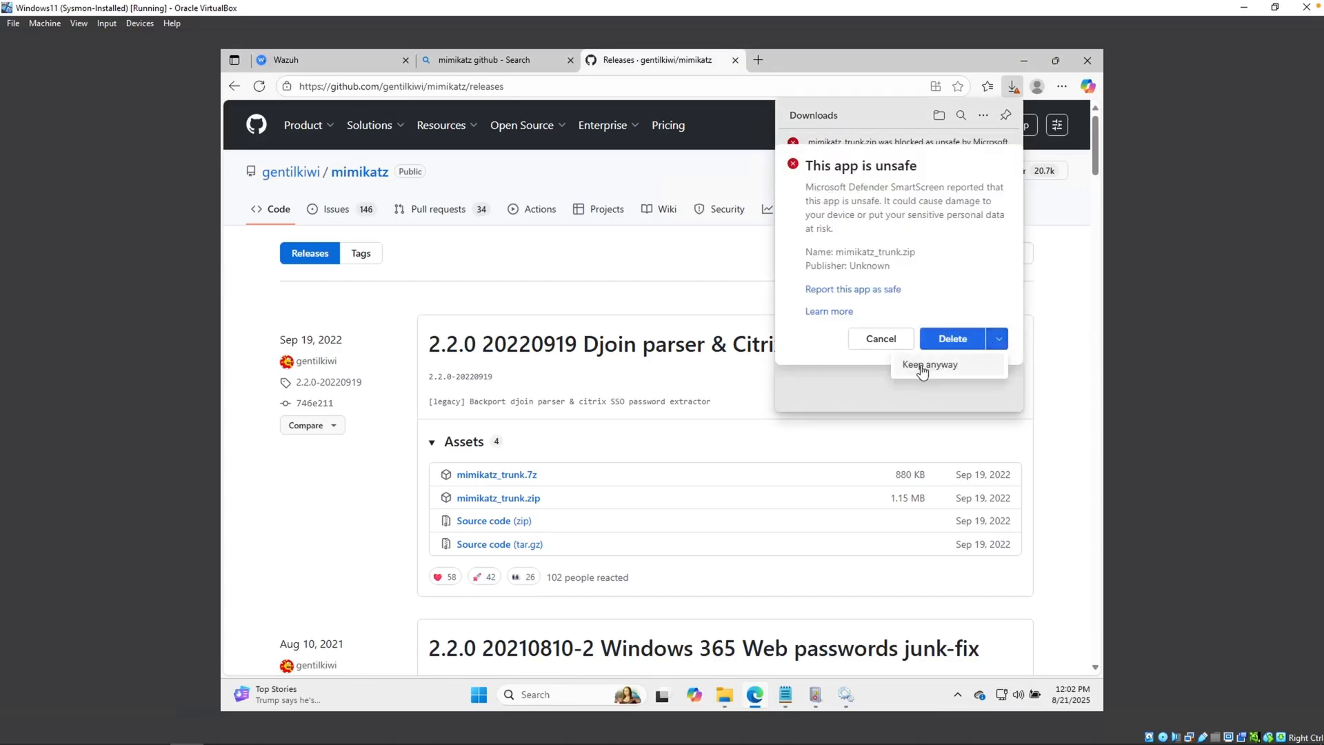
left_click(930, 364)
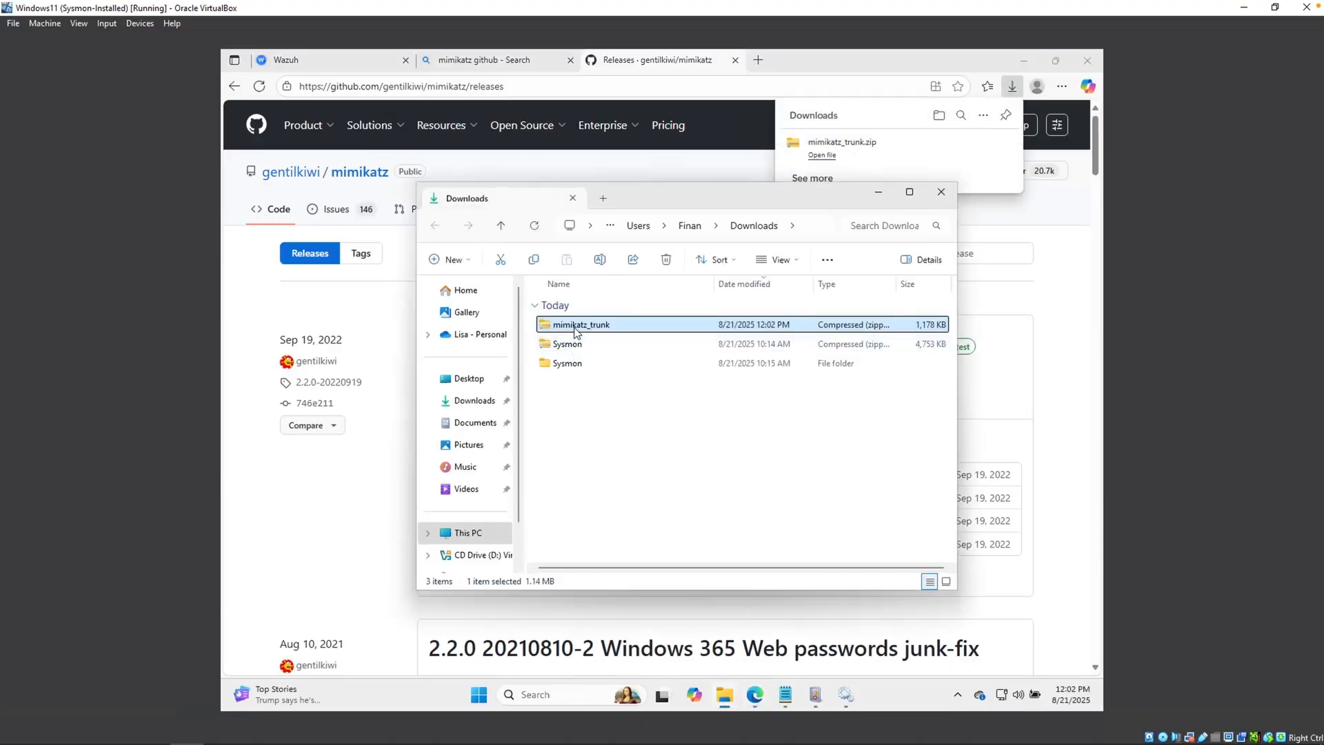
Step: Extract mimikatz_trunk.zip and open a PowerShell window in its x64 folder
right_click(581, 324)
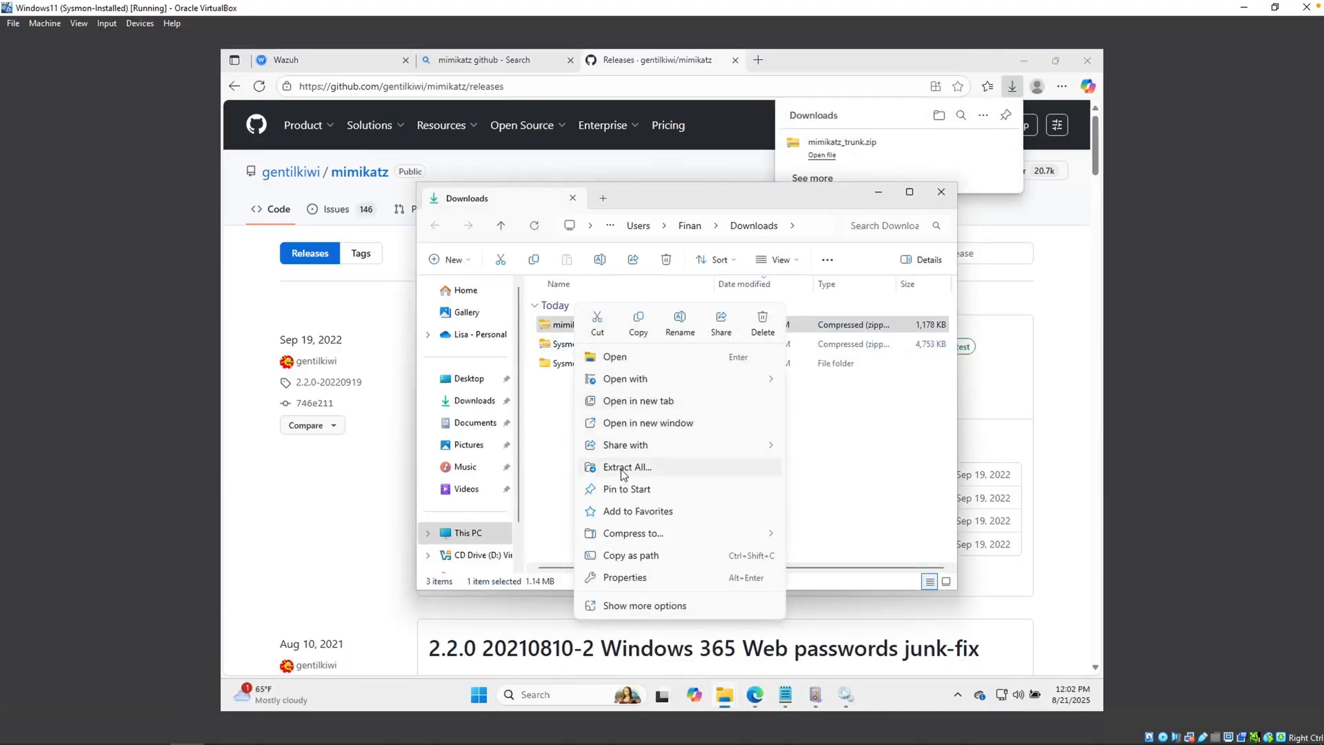
left_click(626, 467)
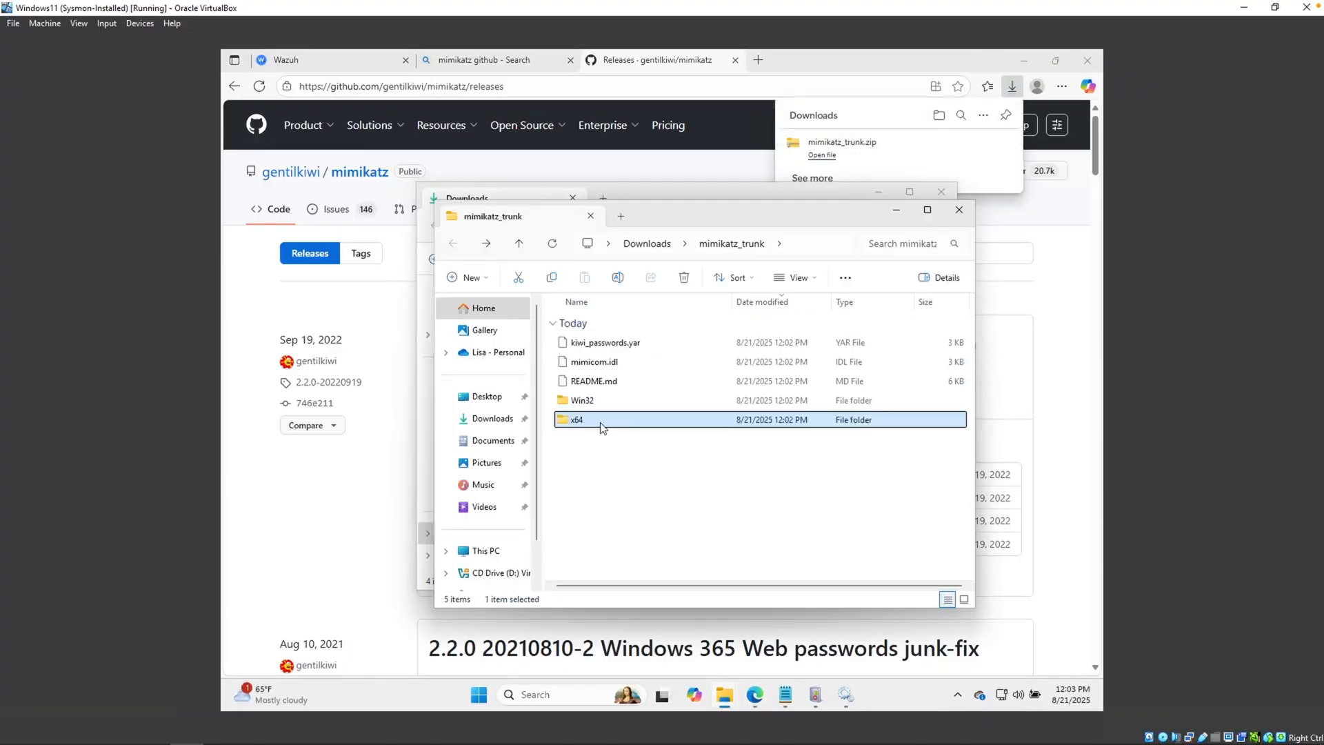
double_click(576, 419)
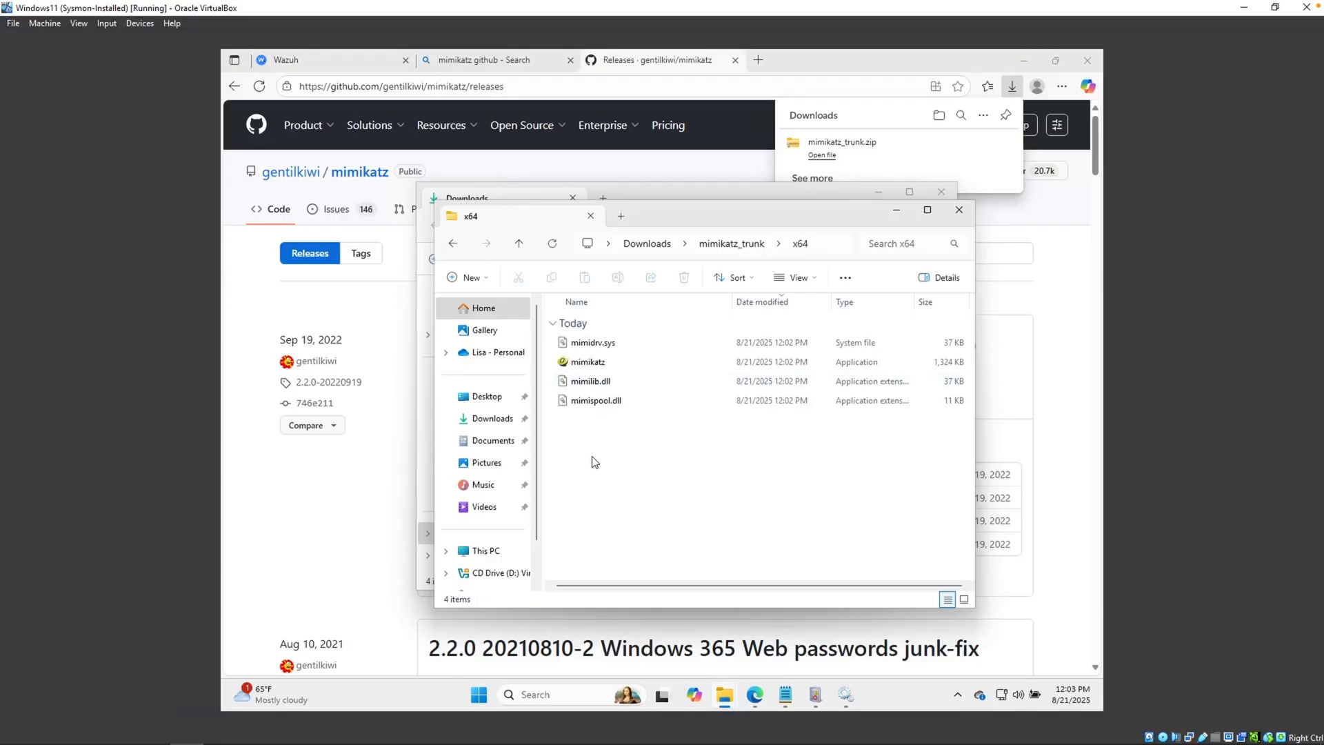
right_click(593, 462)
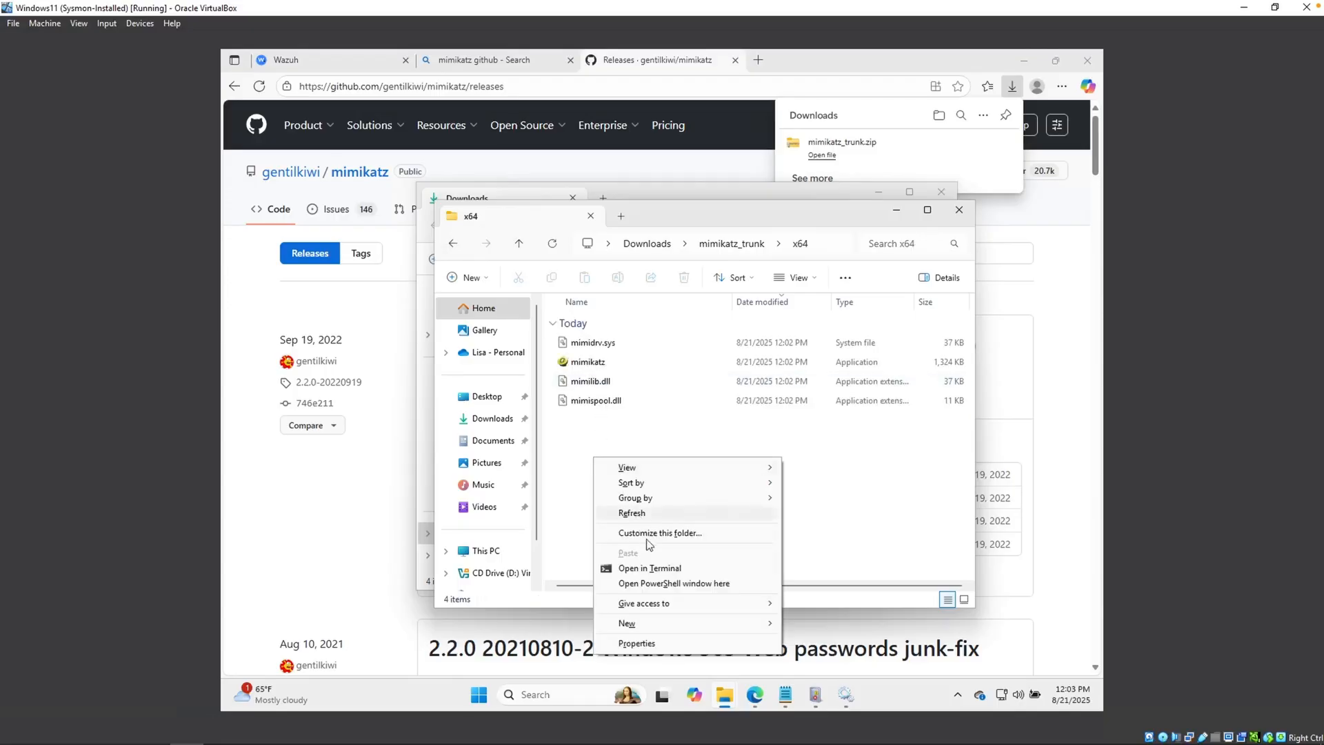
left_click(650, 567)
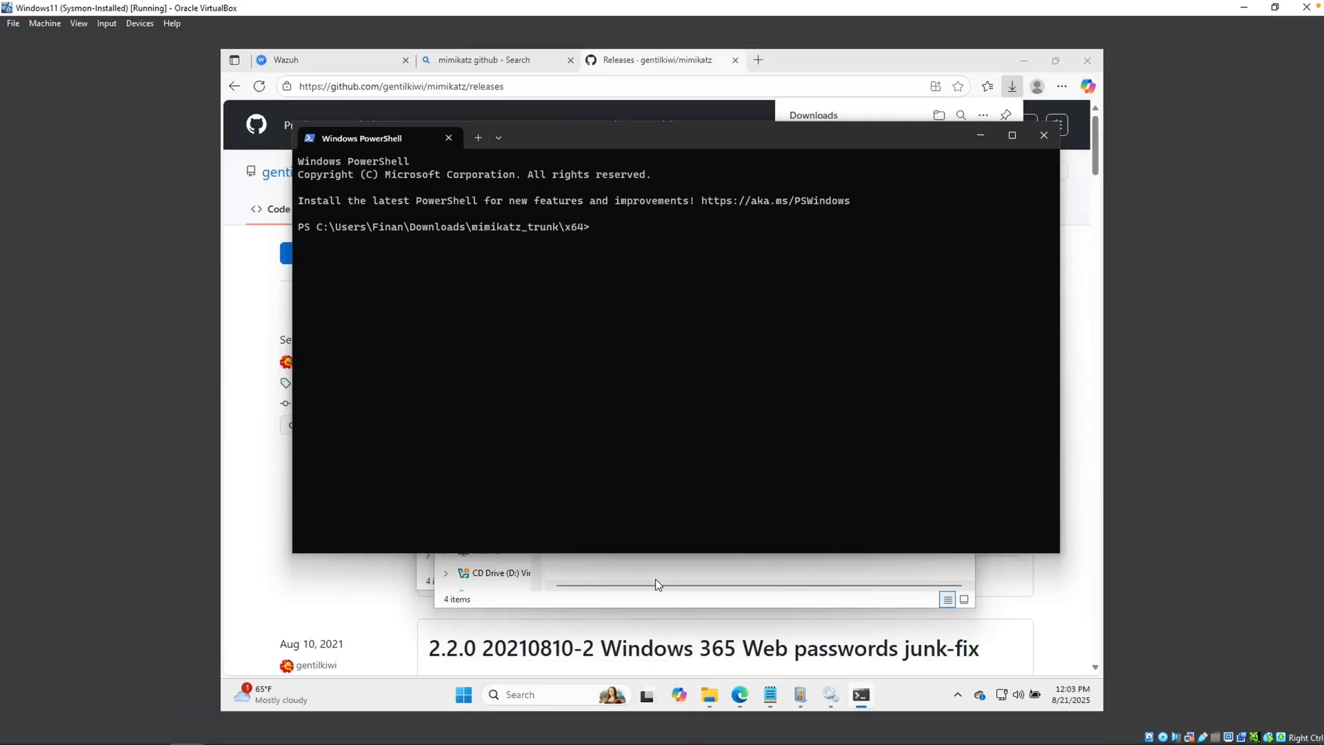
Step: Run .\mimikatz.exe in PowerShell and dismiss the Defender threats-found notification
type("mimikatz")
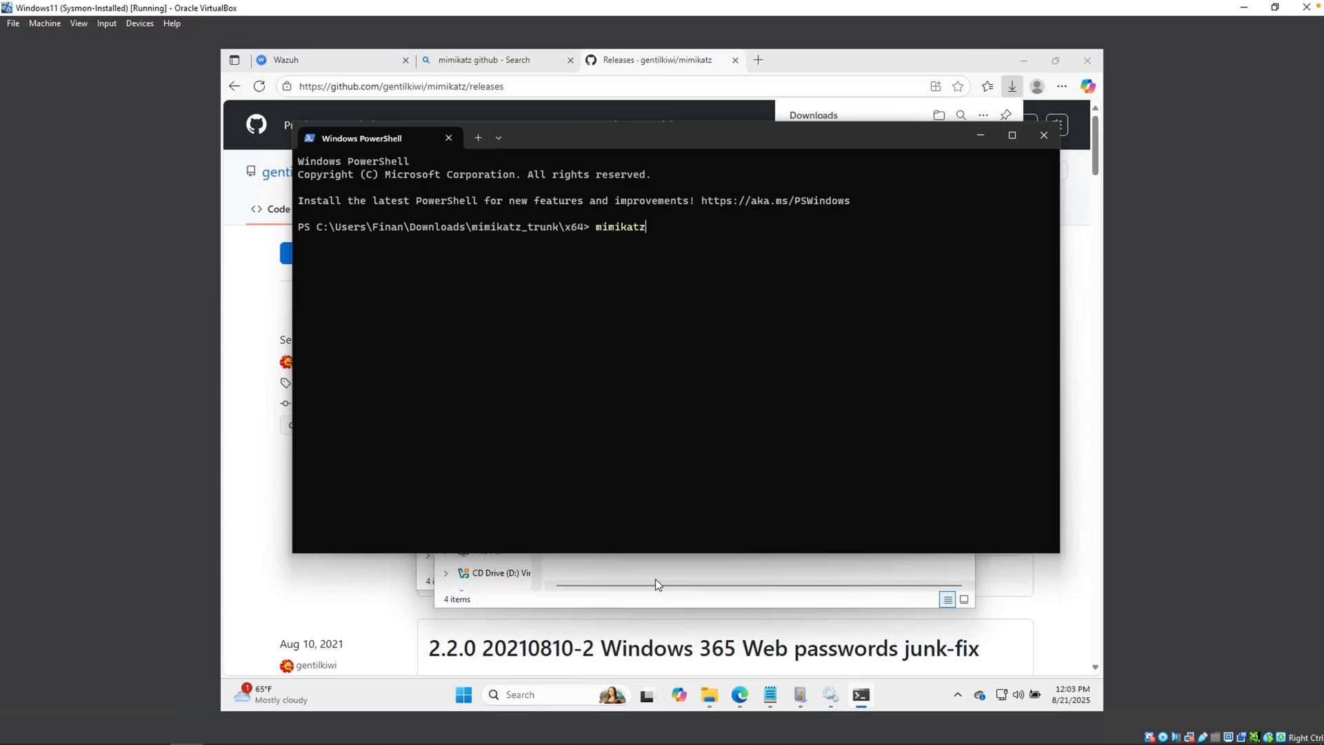
type(".\\mimikatz.exe")
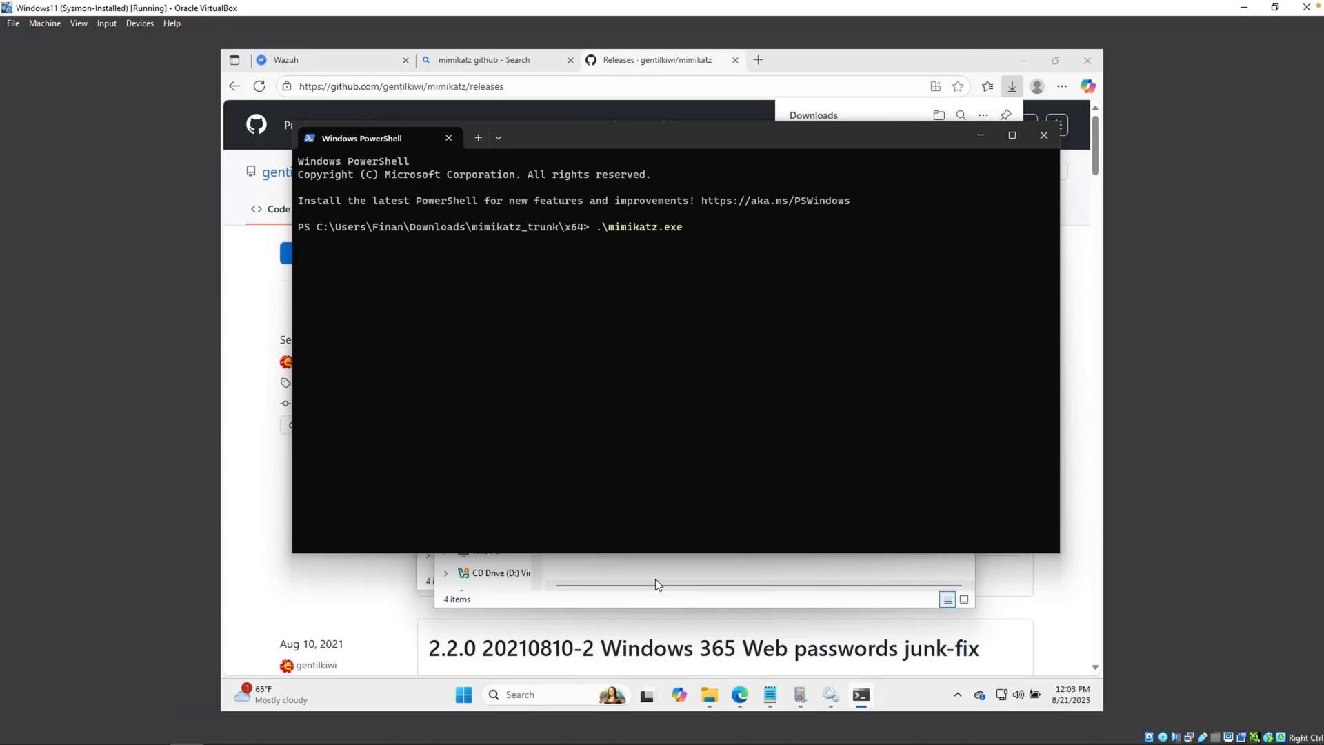
key("enter")
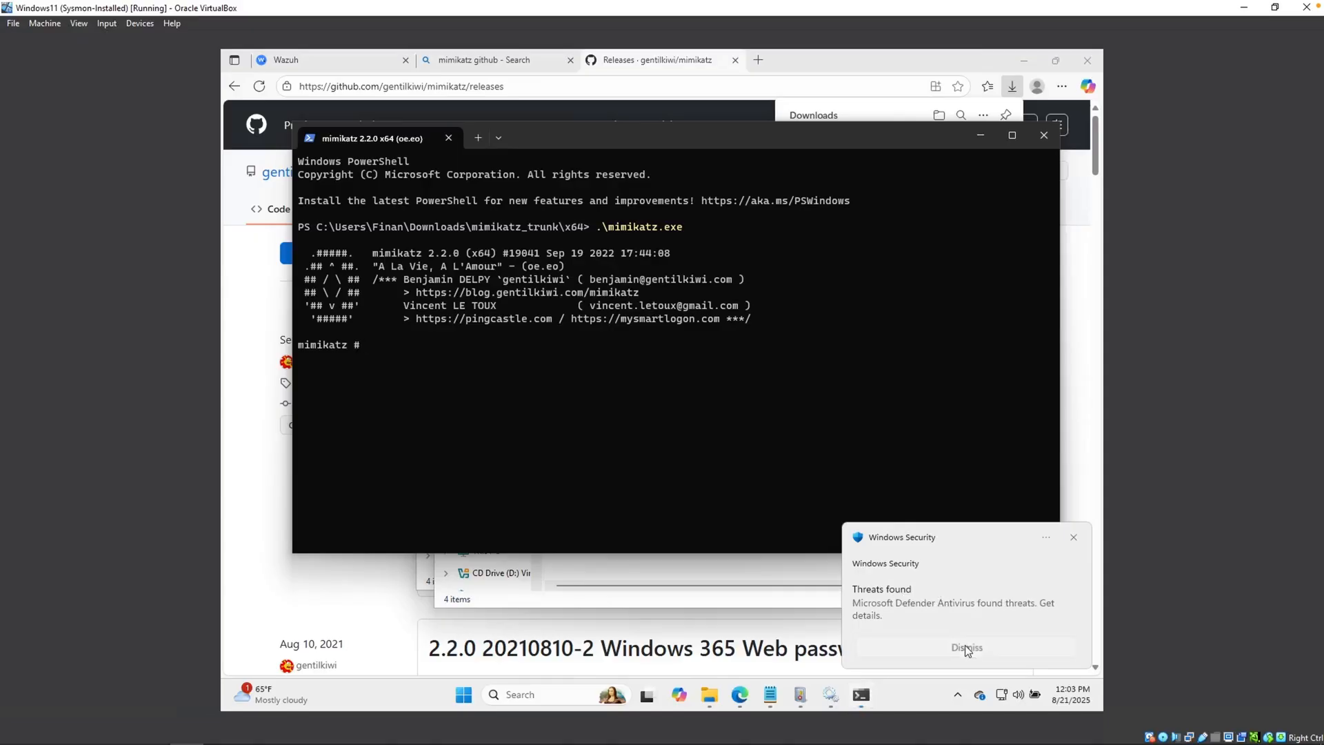
left_click(966, 648)
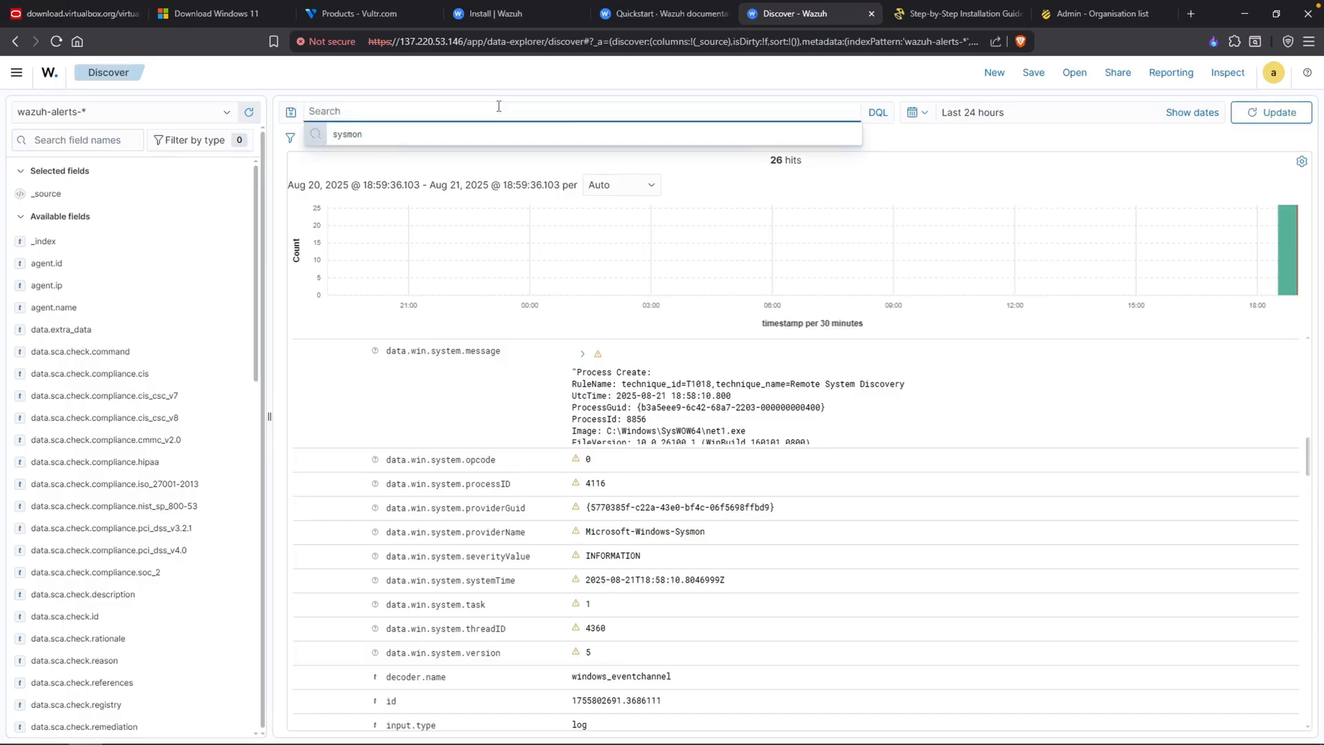
Step: Search Discover for mimikatz over wazuh-alerts-*, returning no results
type("mimikatz")
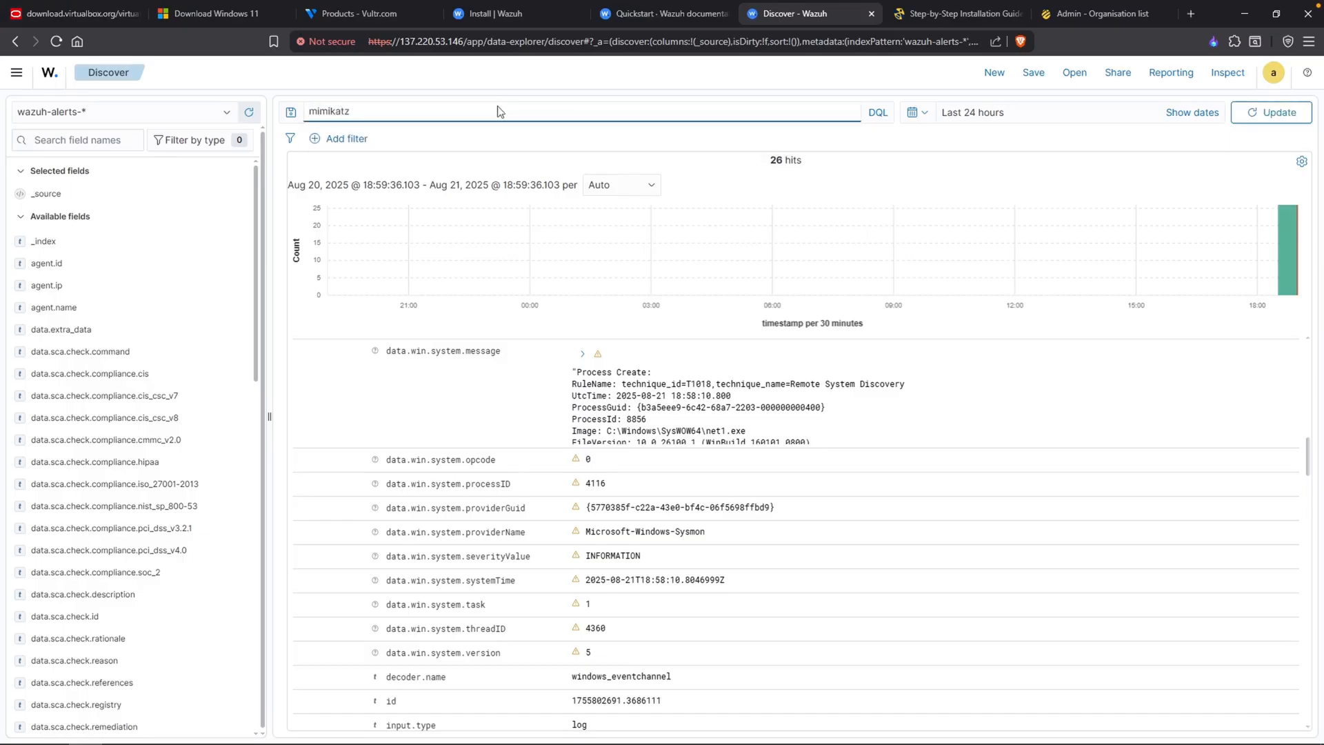
left_click(122, 111)
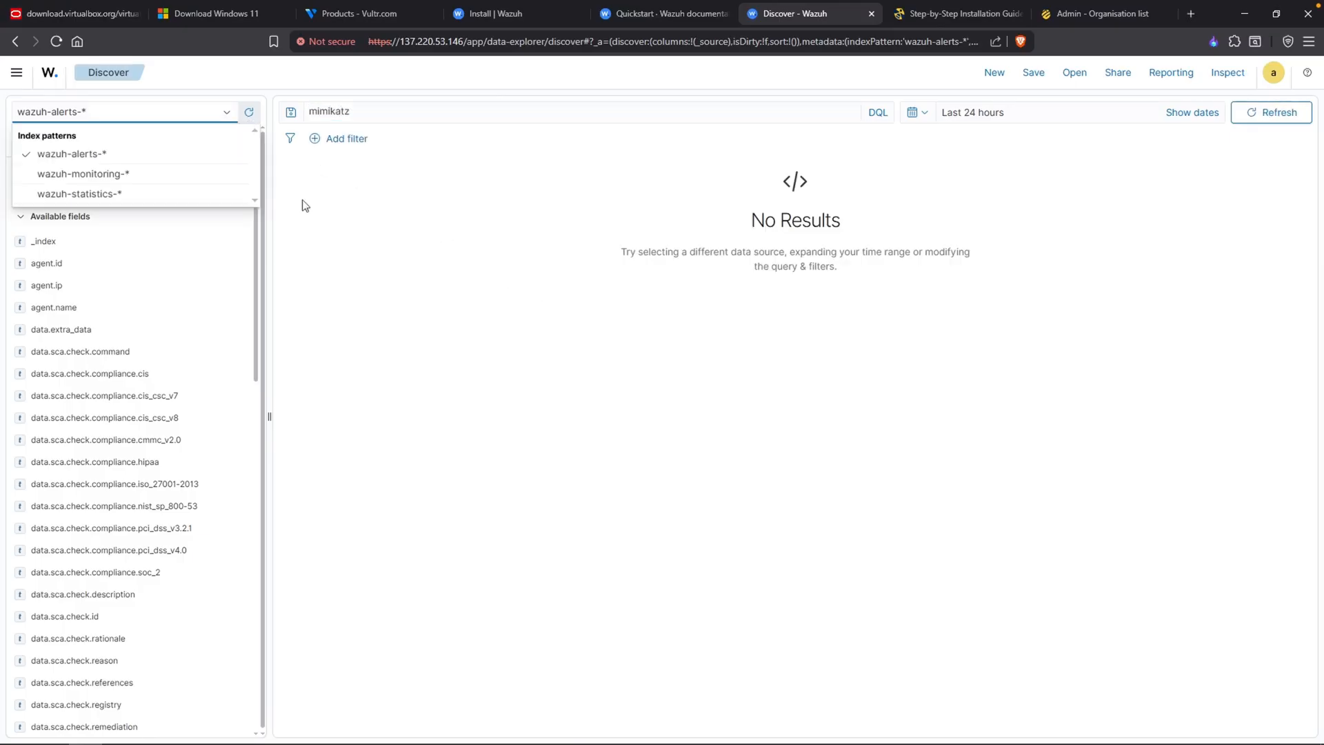
mouse_move(81, 160)
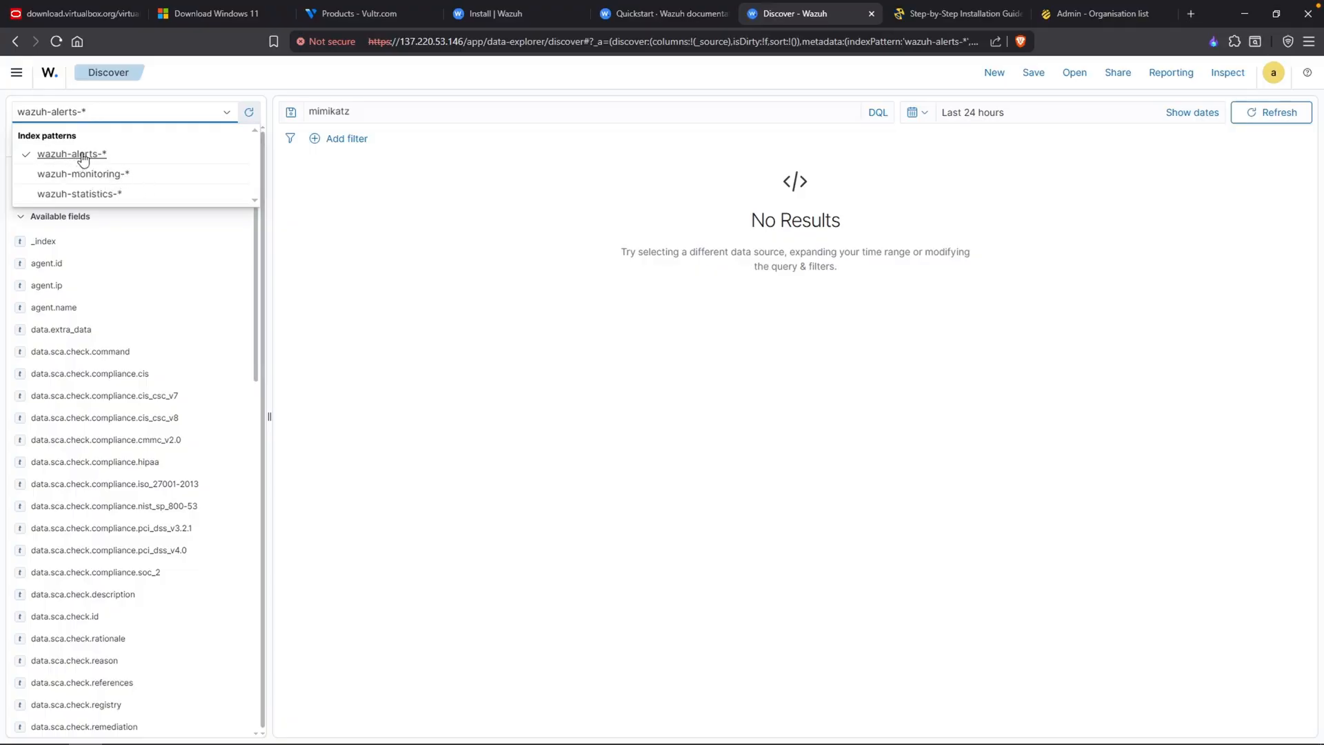
mouse_move(83, 154)
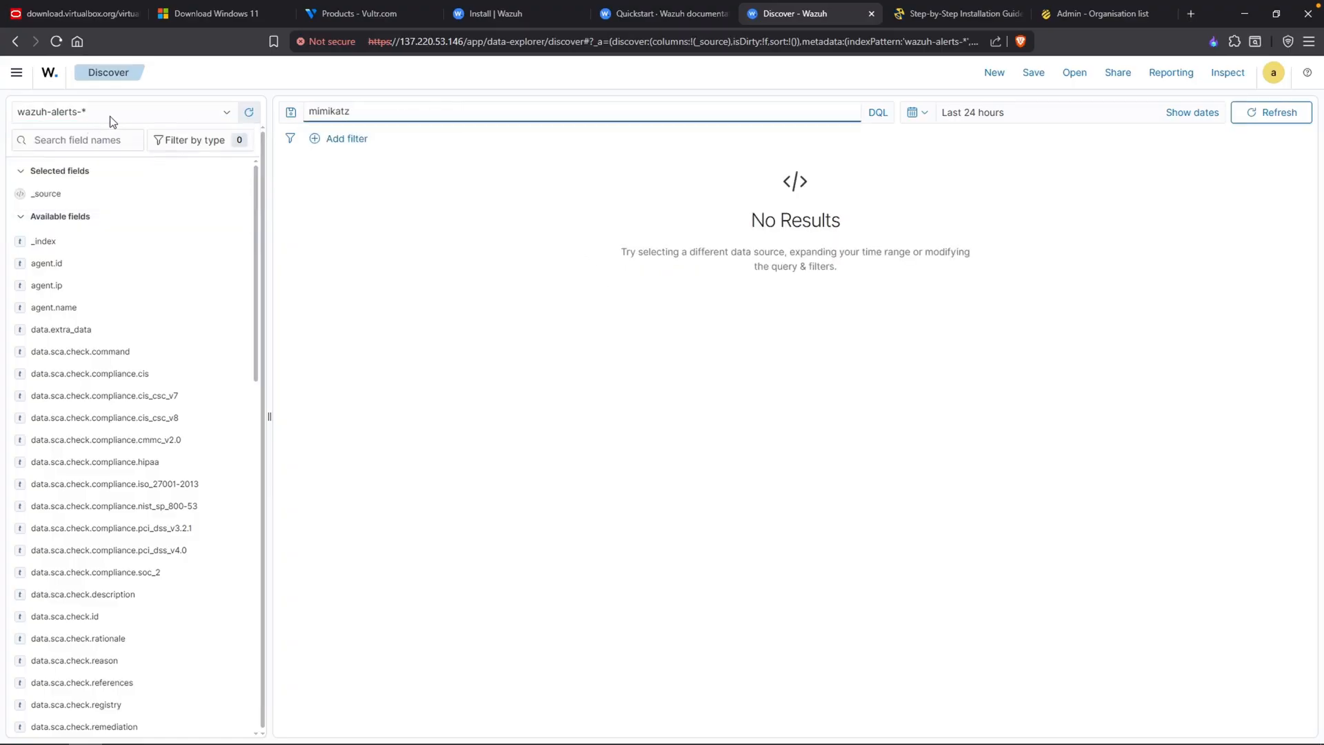
left_click(574, 111)
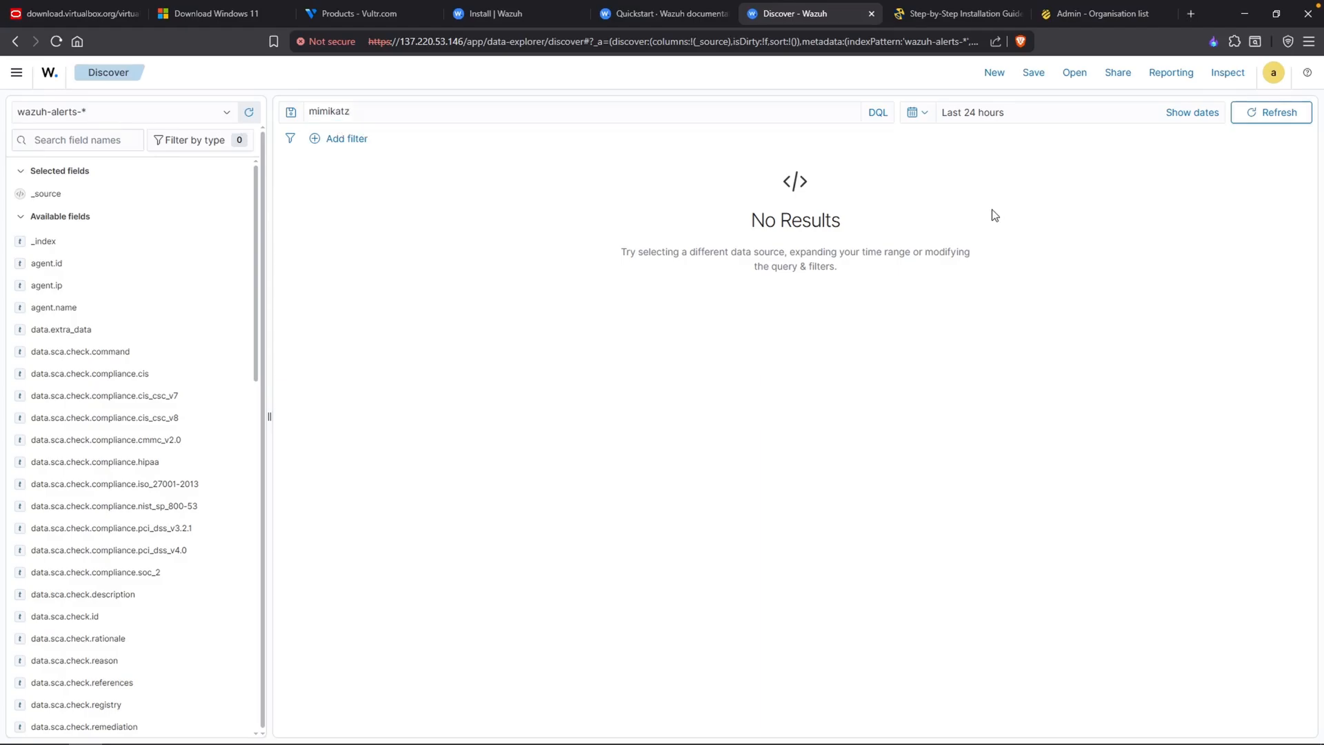
mouse_move(620, 310)
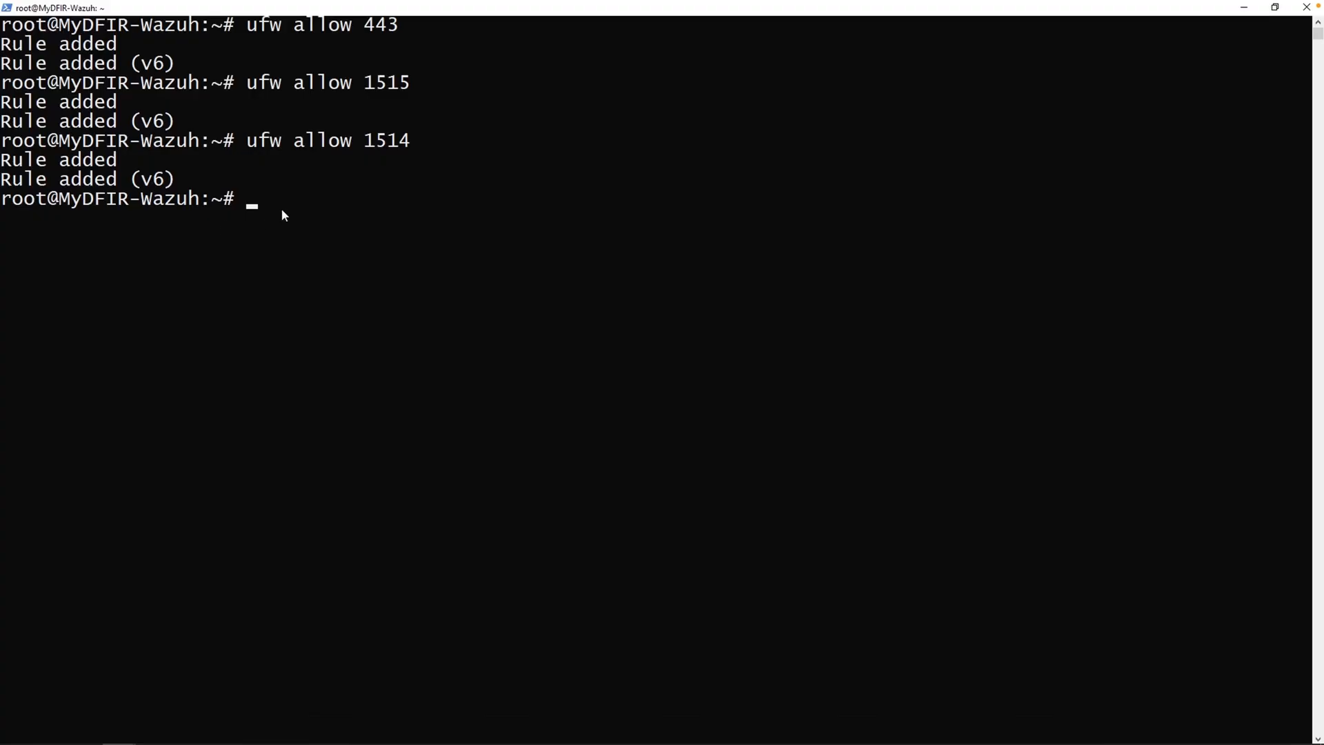
mouse_move(330, 240)
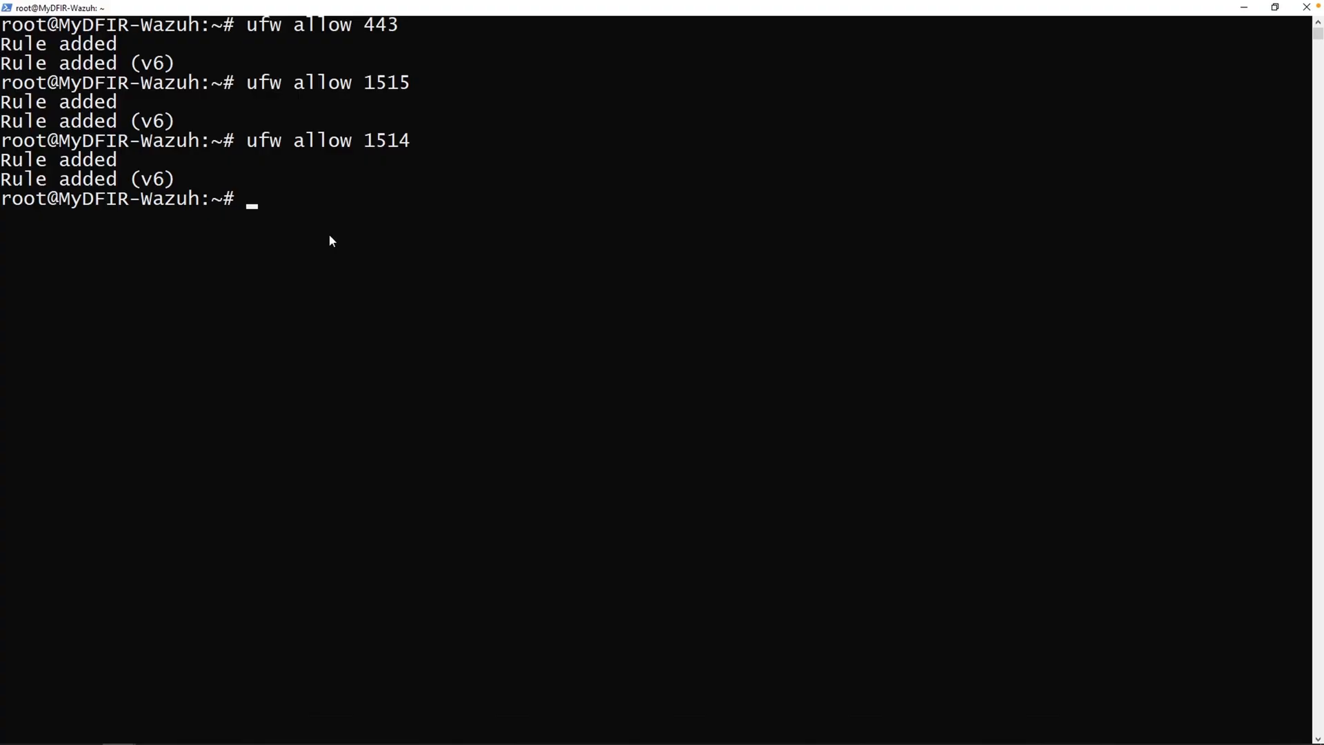
Step: Clear the terminal and copy /var/ossec/etc/ossec.conf to ~/ossec_backup.conf
type("clear")
type("cp /var")
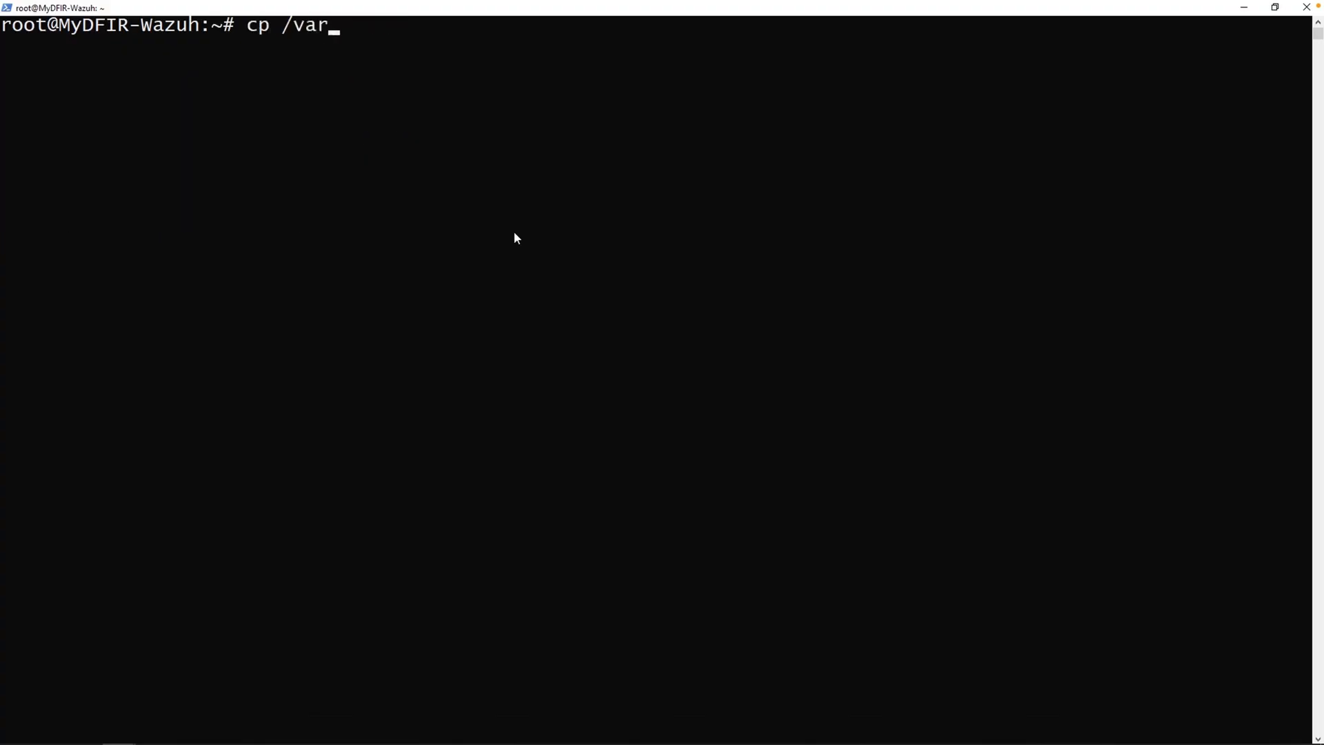
type("/")
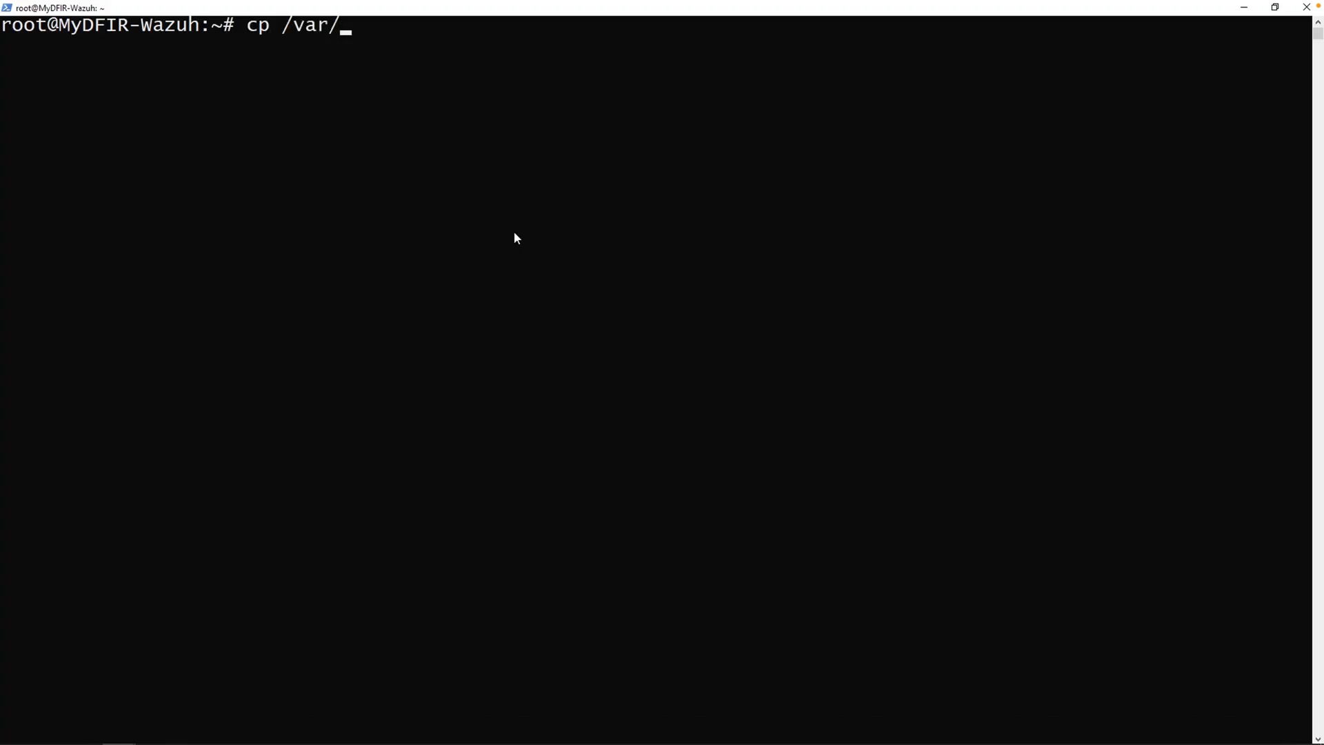
type("ossec/etc")
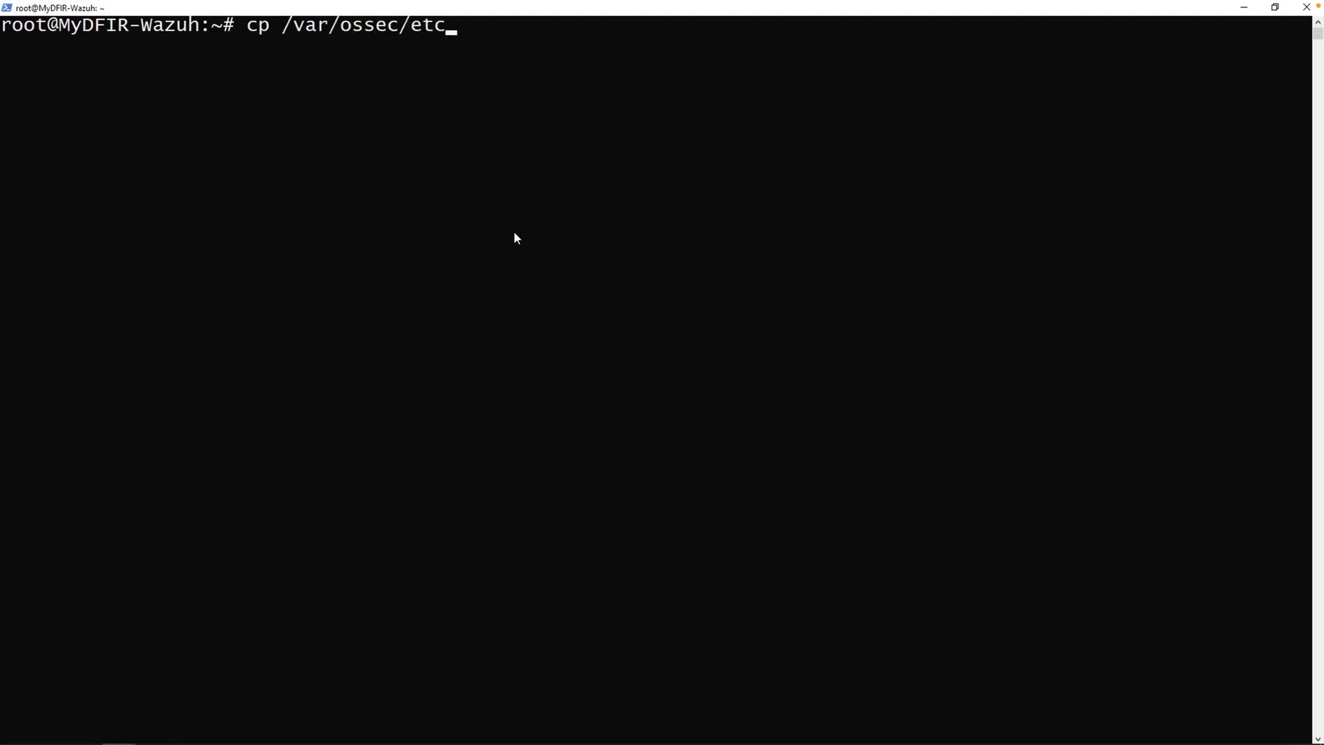
type("/osse")
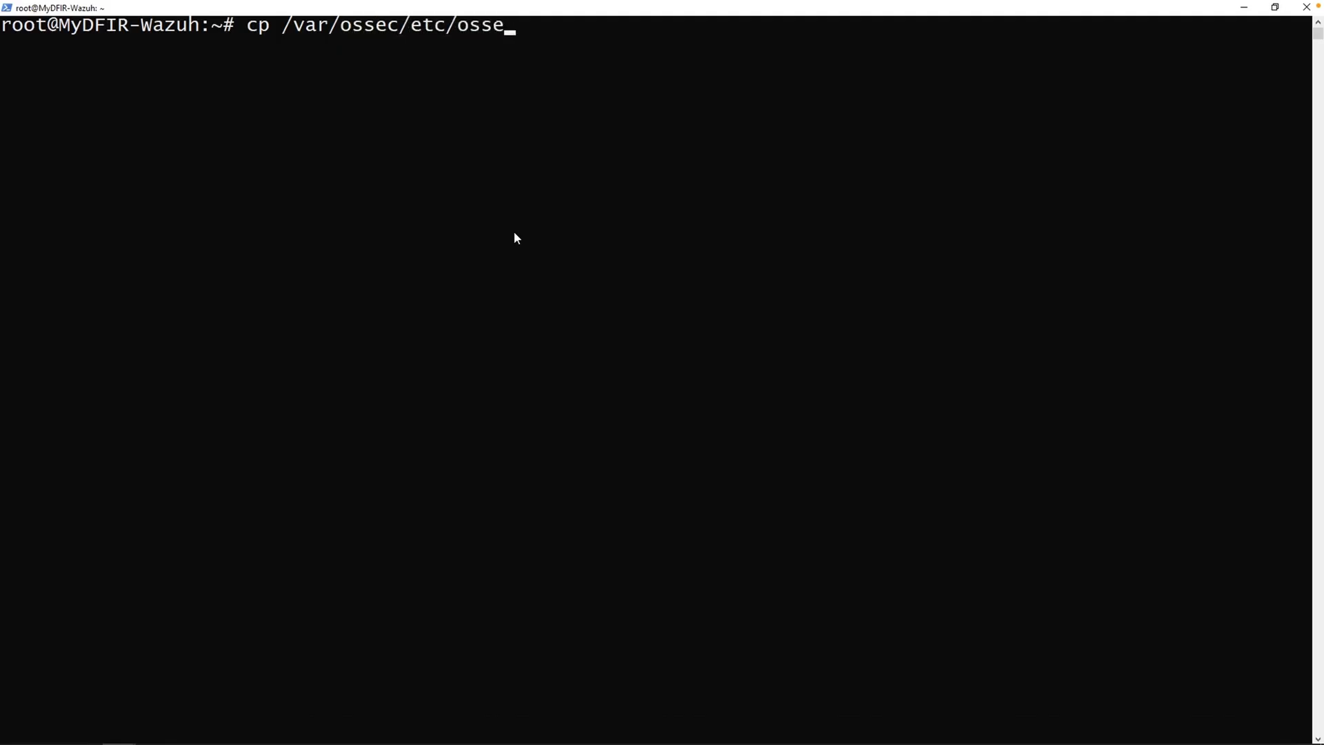
type("c.conf ~/ossec_backup.conf")
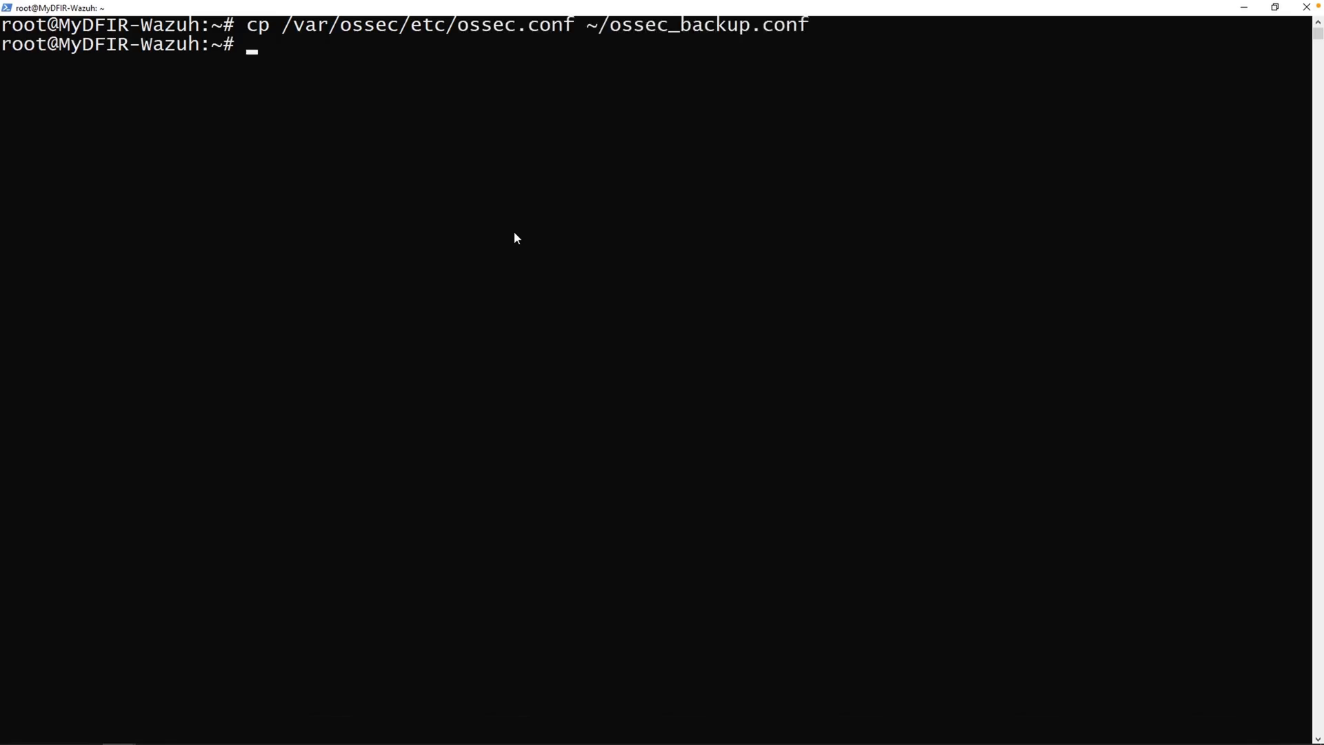
Step: Start the nano /var/ossec/etc/ossec.conf command to edit the config
type("nano")
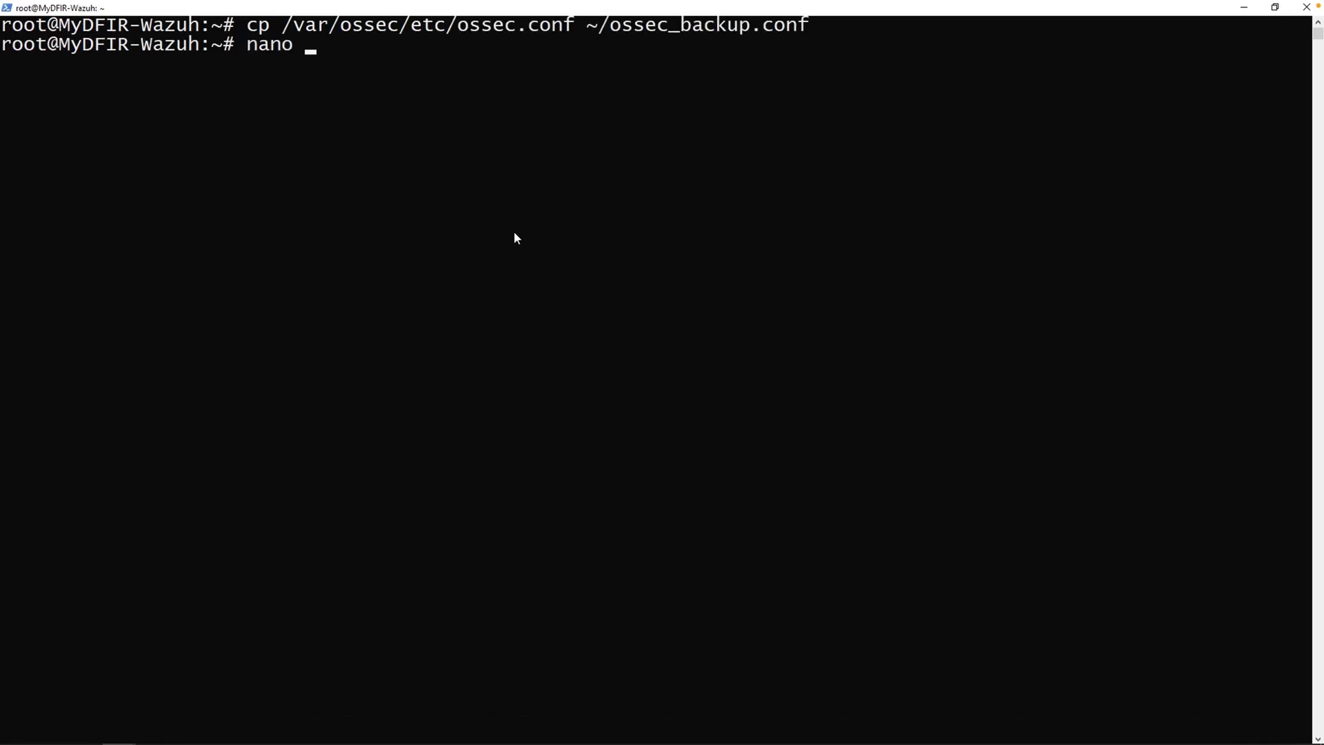
type("/var/ossec/")
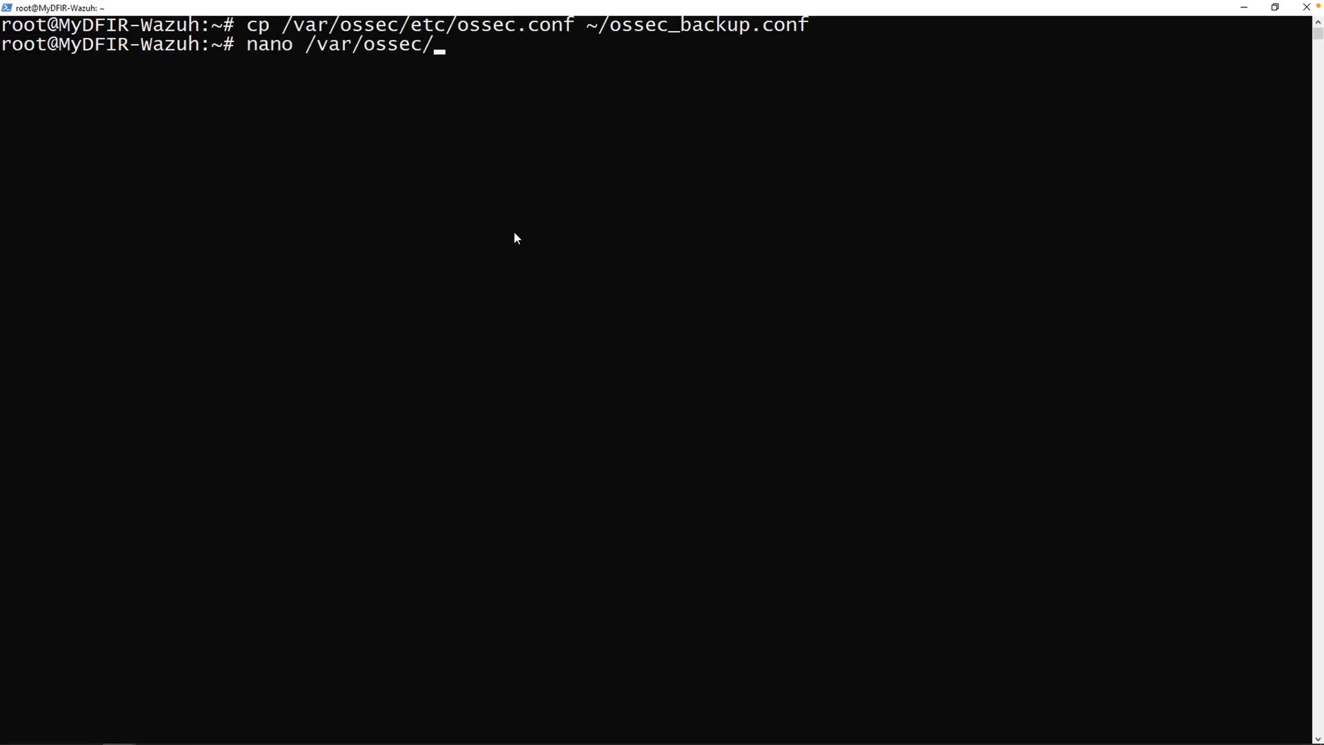
type("etc/ossec")
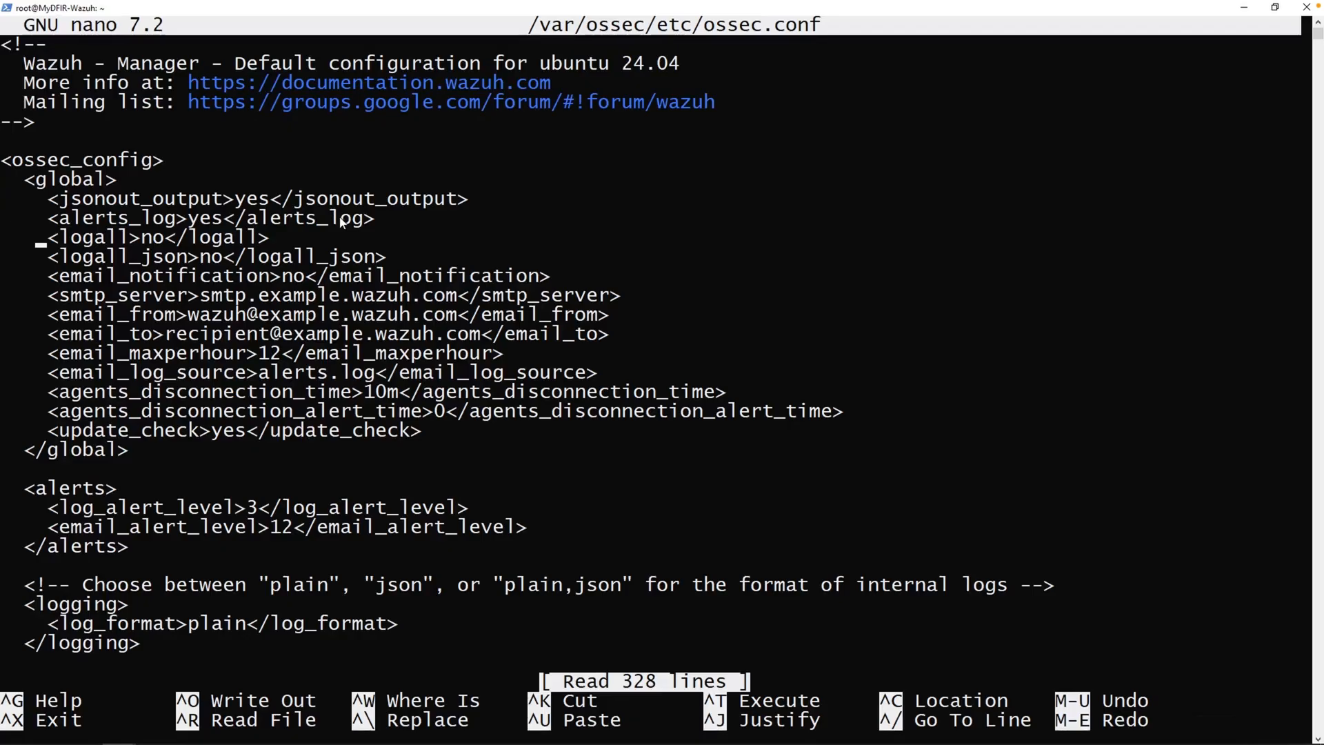
Step: Set logall and logall_json to yes in ossec.conf, save and exit nano
type("yes")
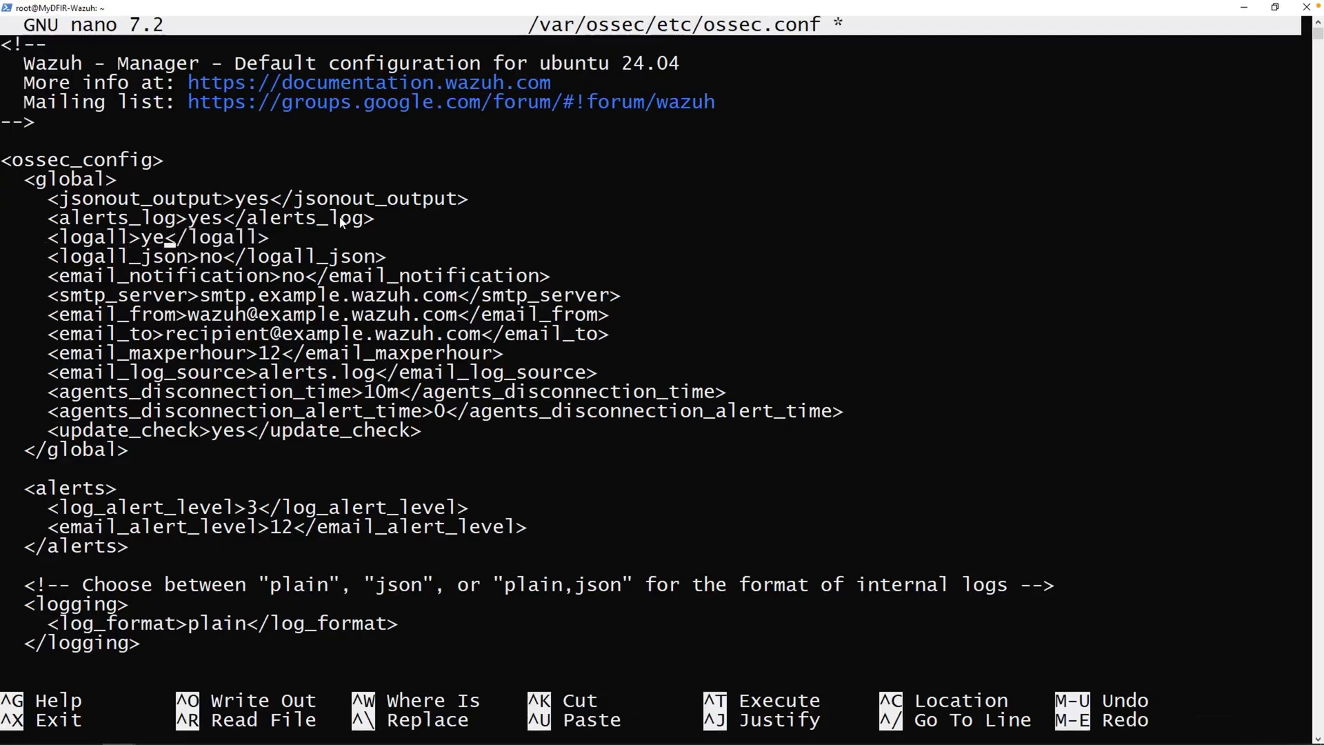
type("yes")
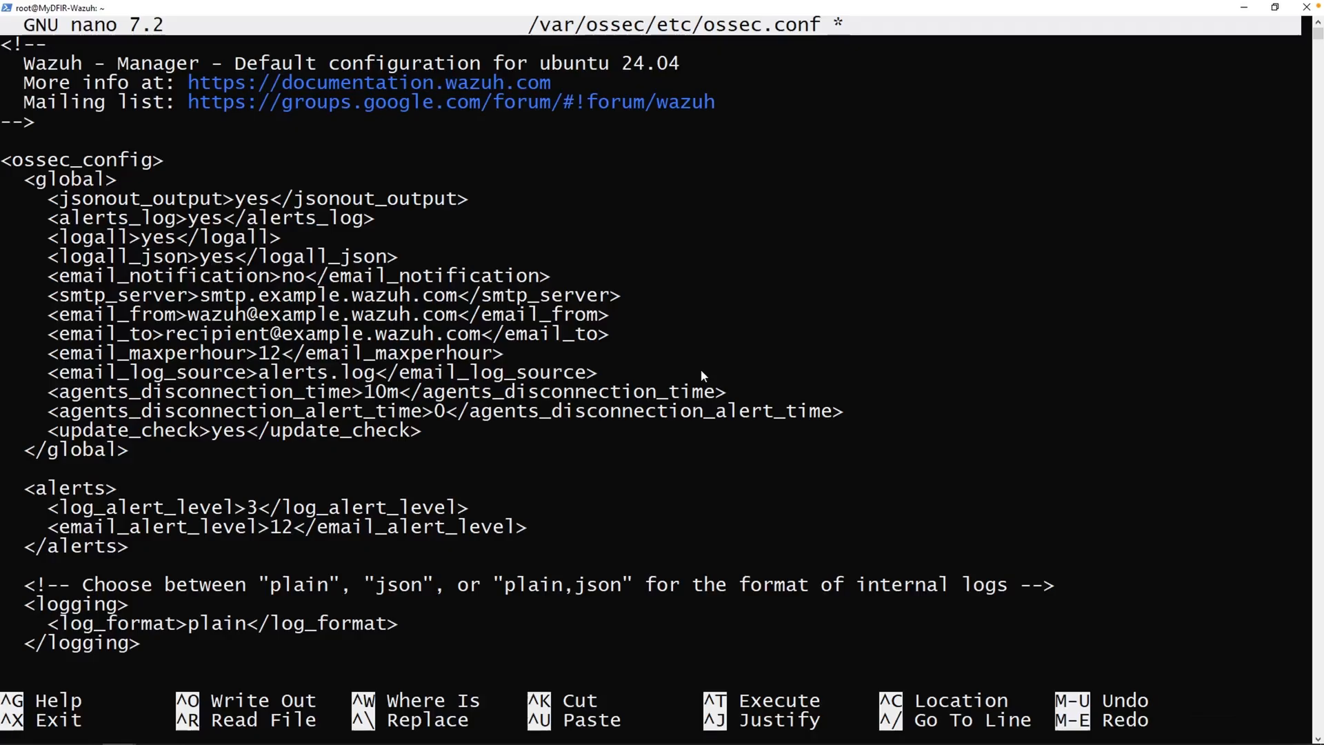
key("ctrl+x")
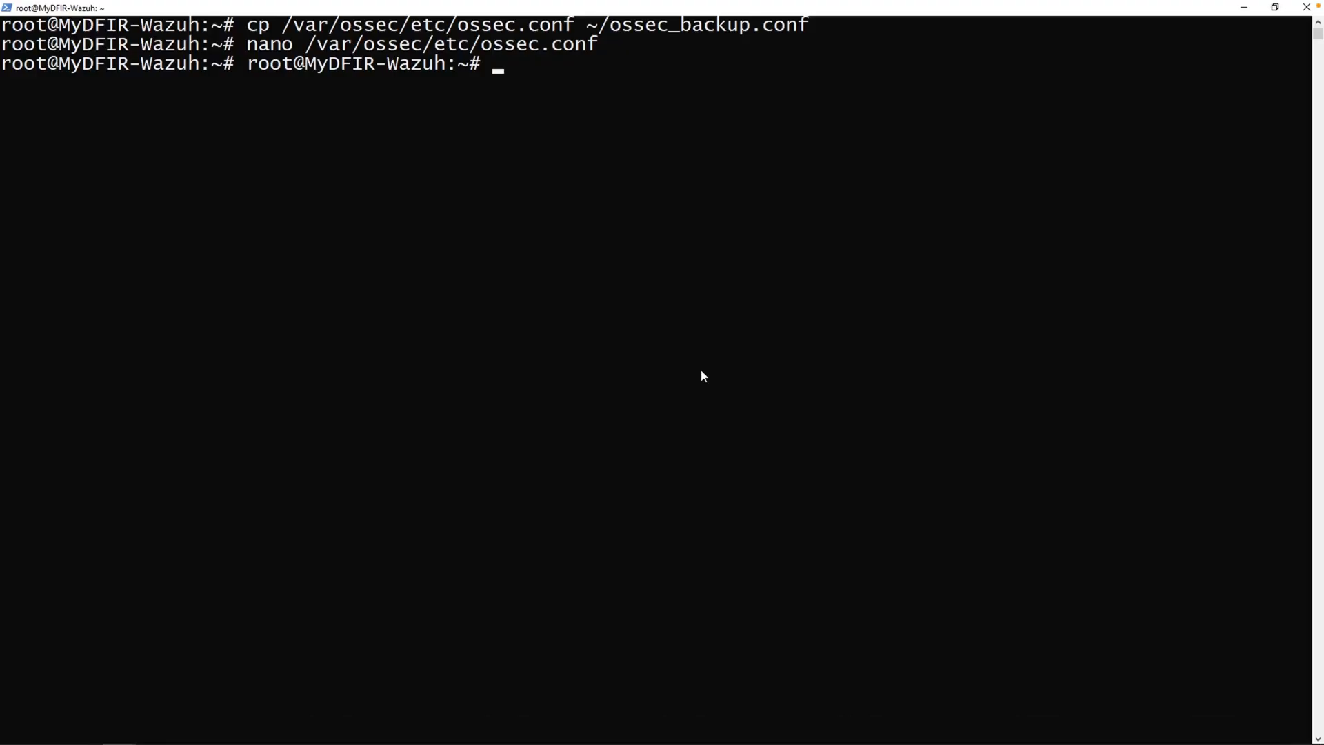
Step: Restart the wazuh-manager service with systemctl
type("systemctl re")
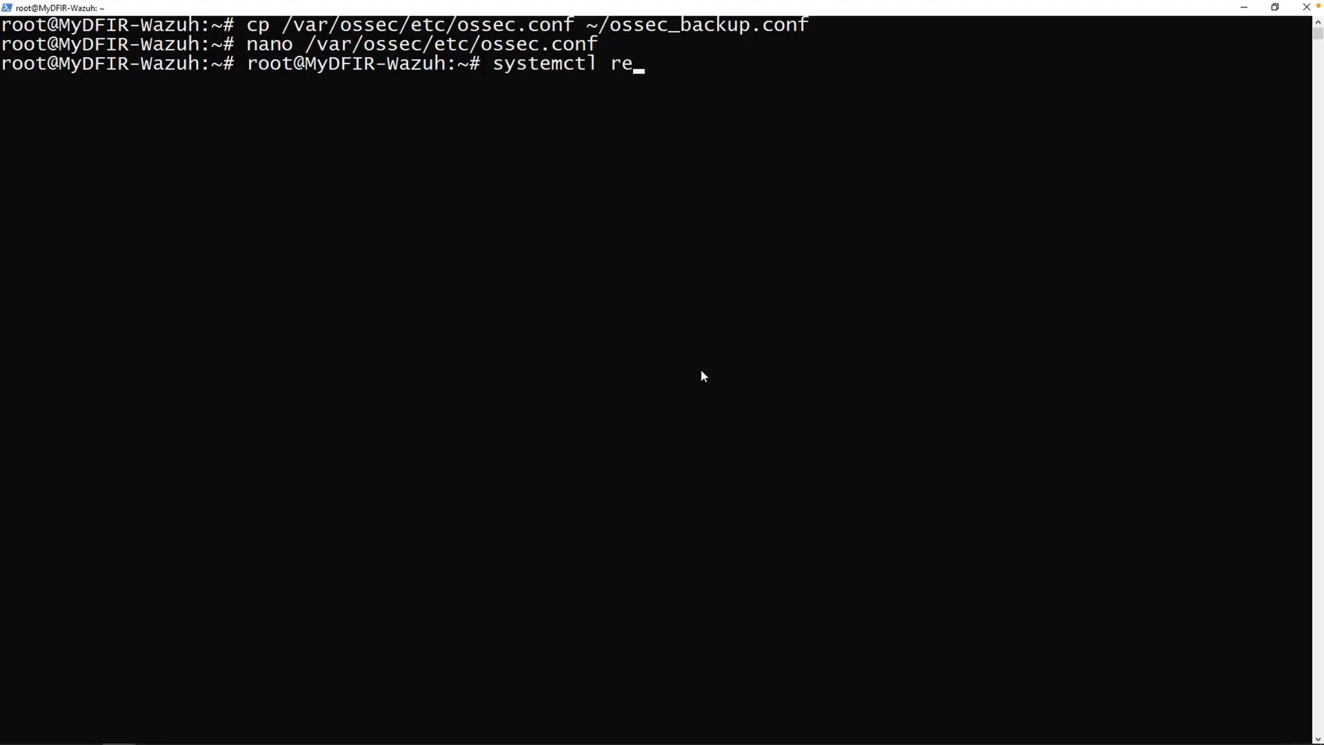
type("start wazuh")
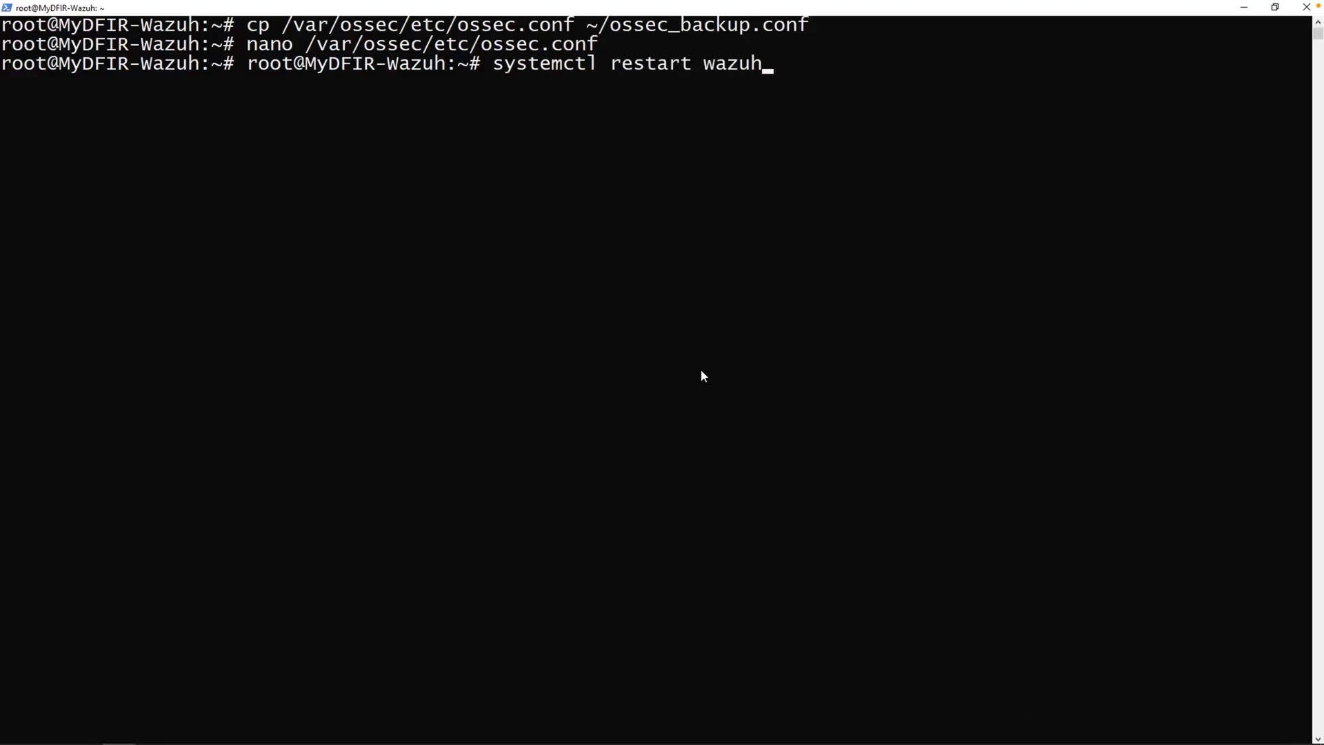
type("-manager.service")
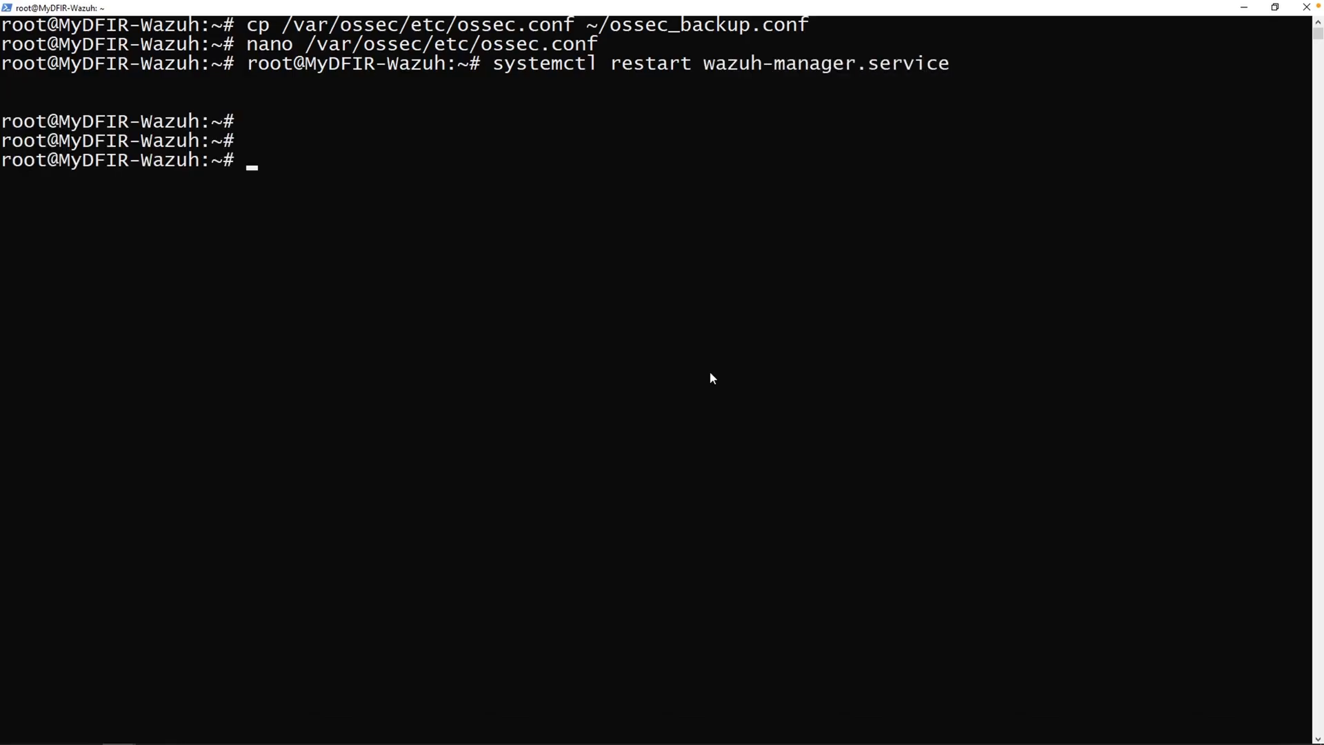
Step: Go to /var/ossec/logs/archives and list it, highlighting archives.log's size
type("cd")
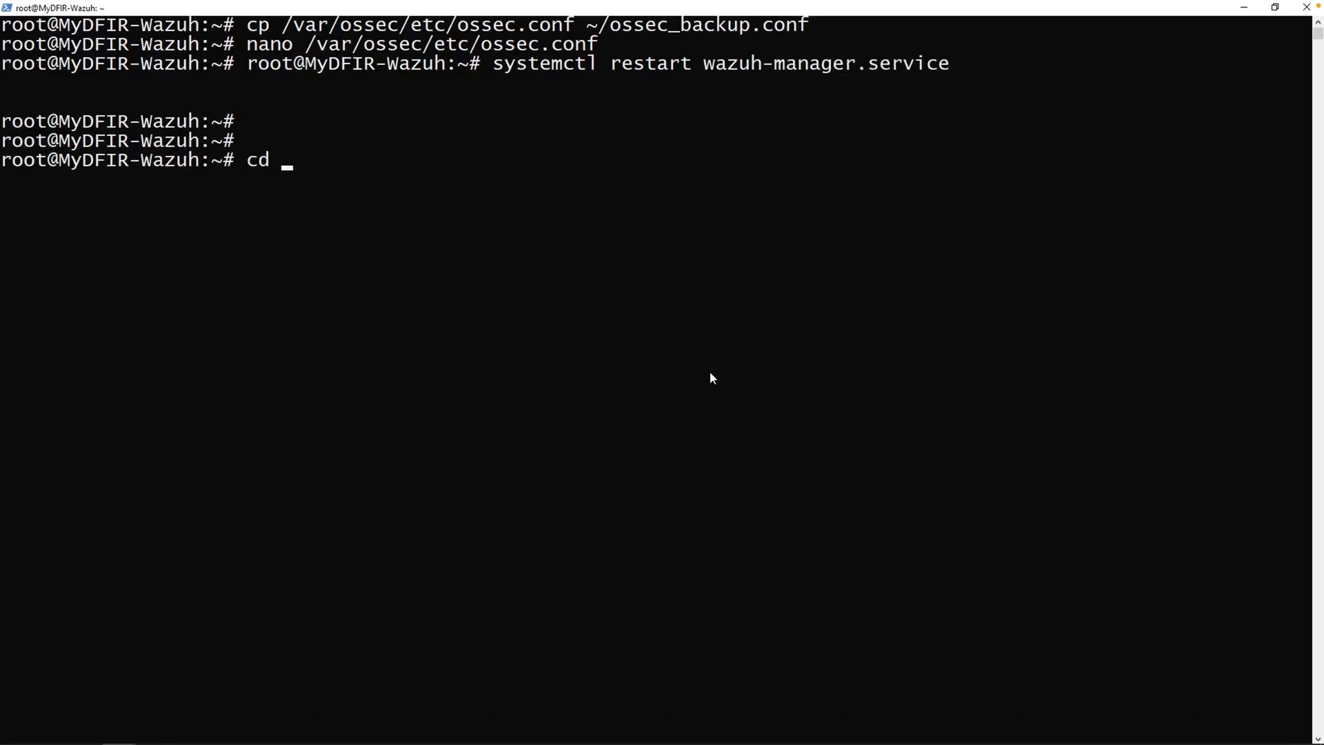
type("/var/os")
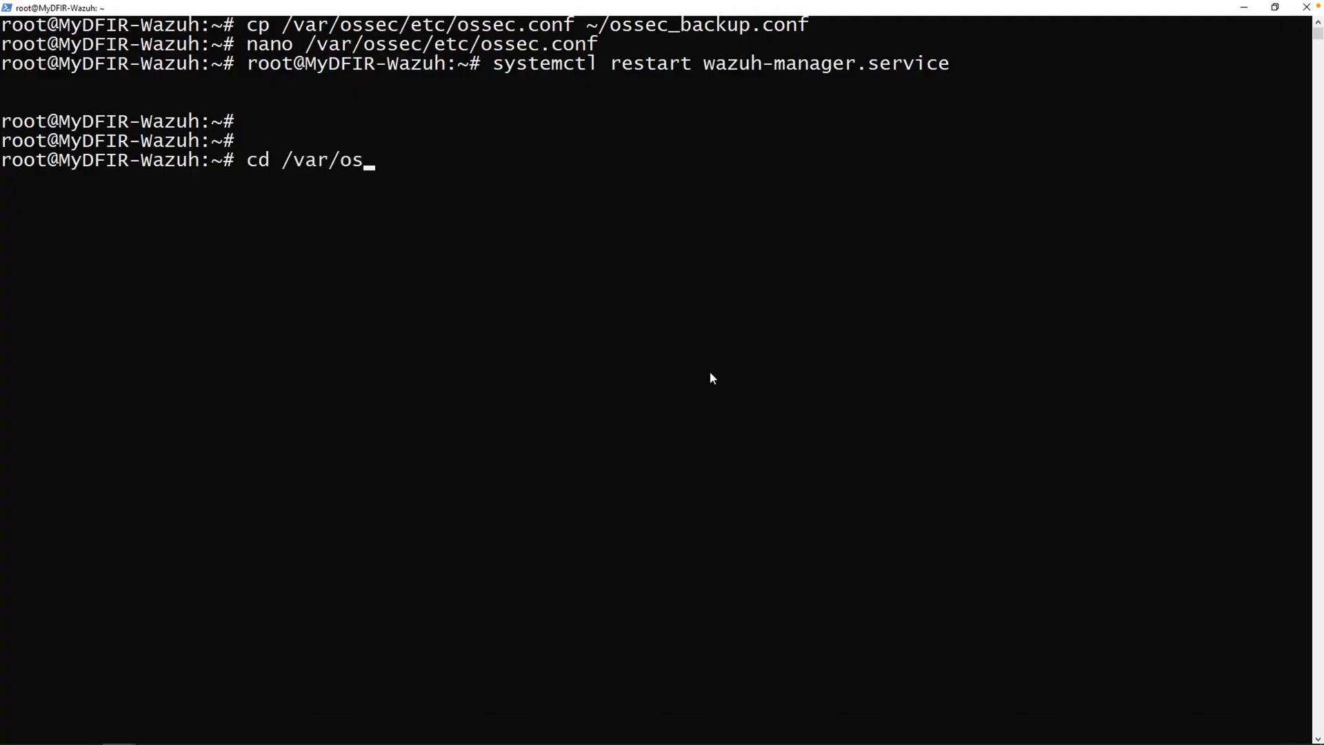
type("sec/logs/archives")
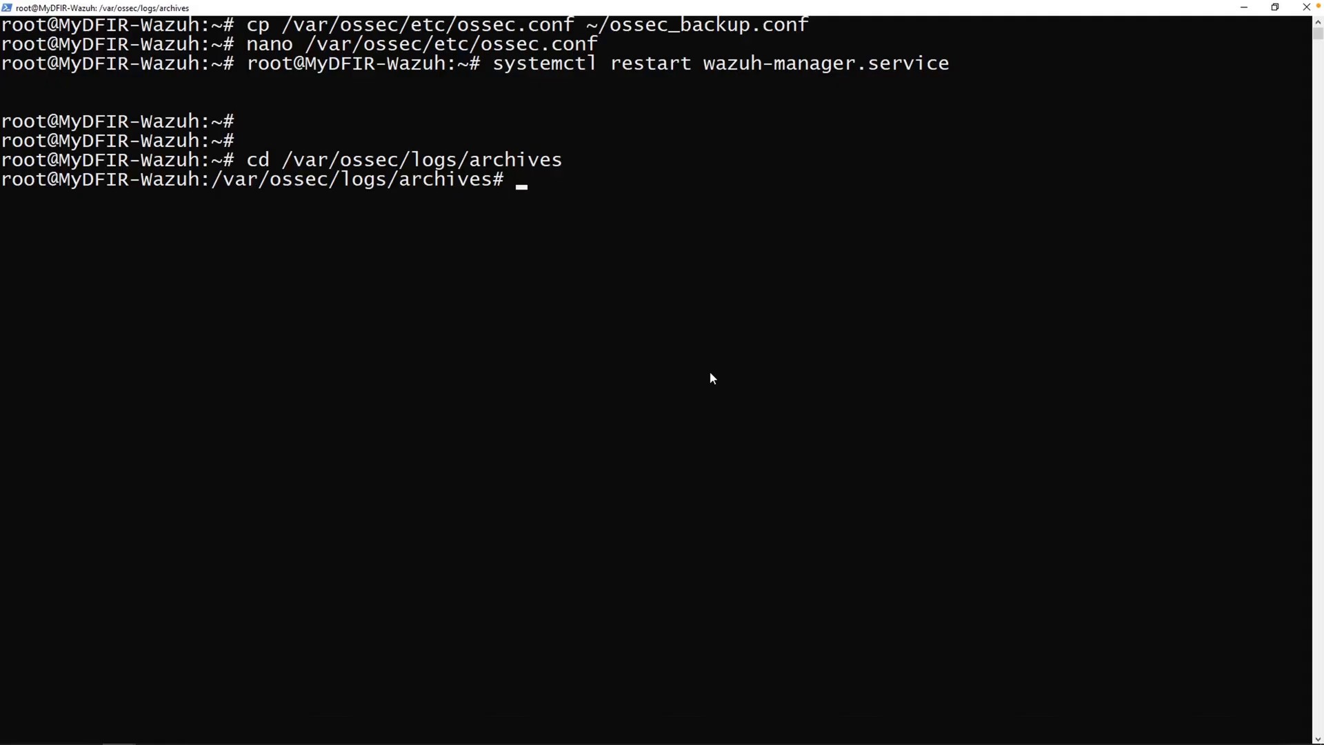
type("ls -la")
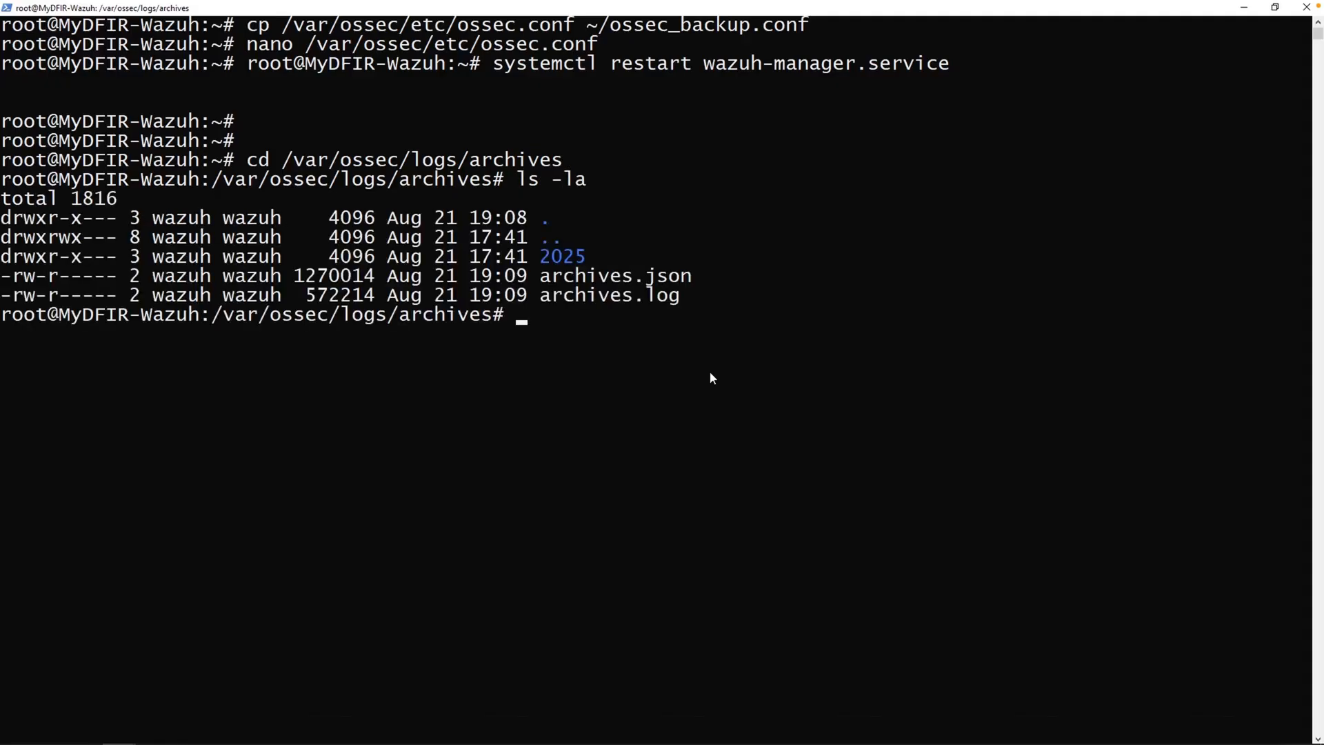
mouse_move(555, 307)
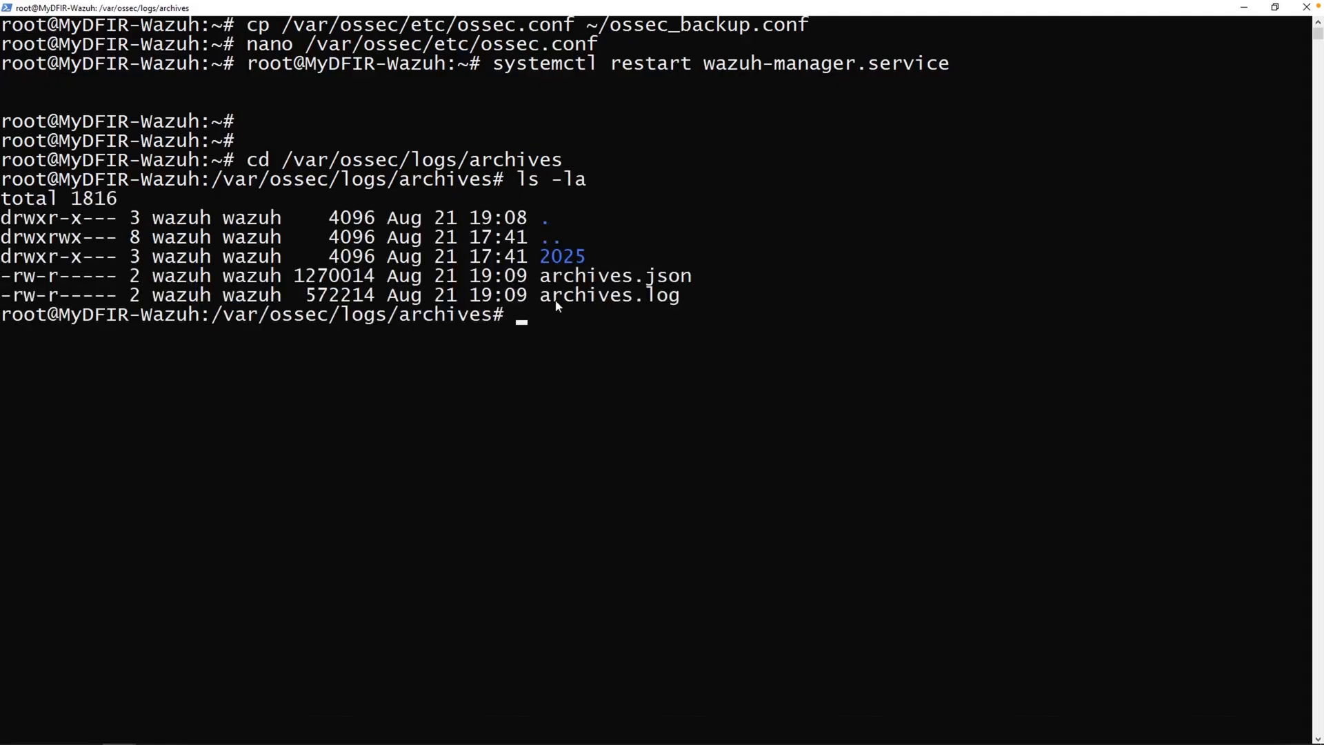
double_click(573, 295)
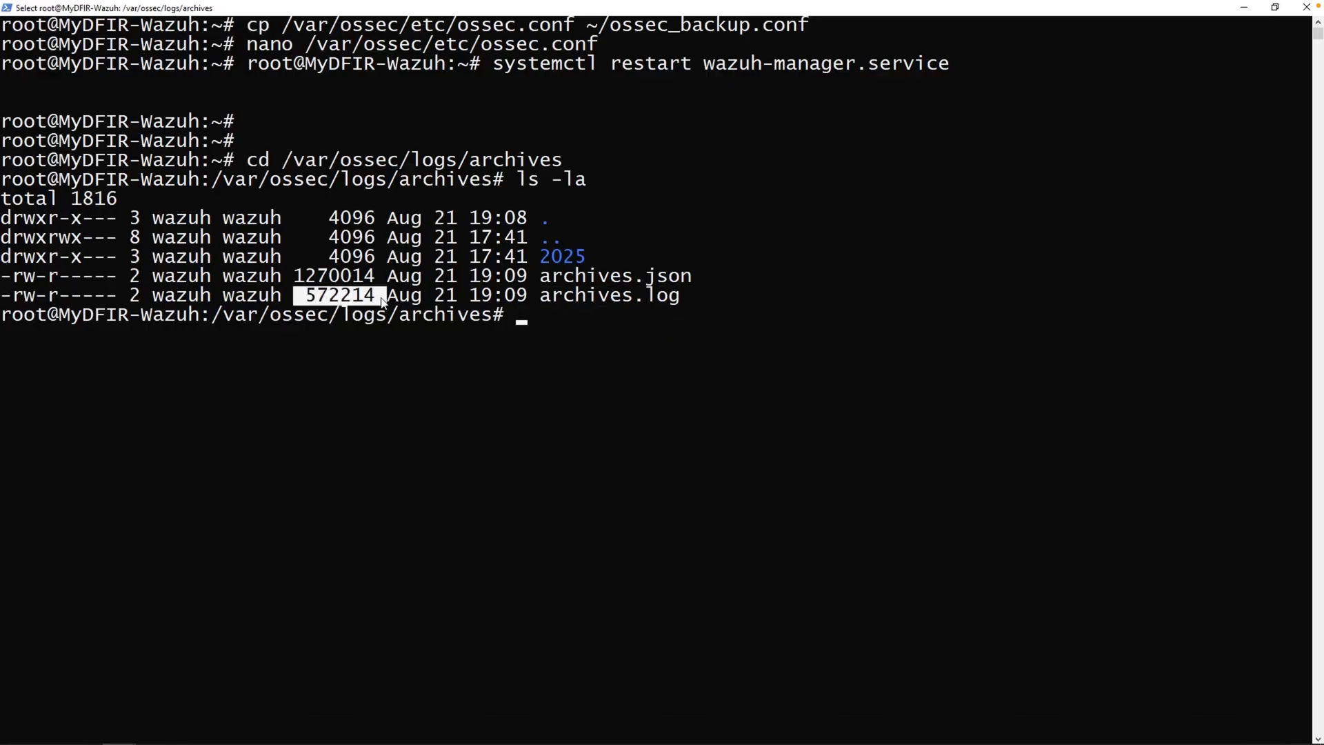
Step: Print archives.log to confirm Sysmon events are arriving, then clear the terminal
type("cat")
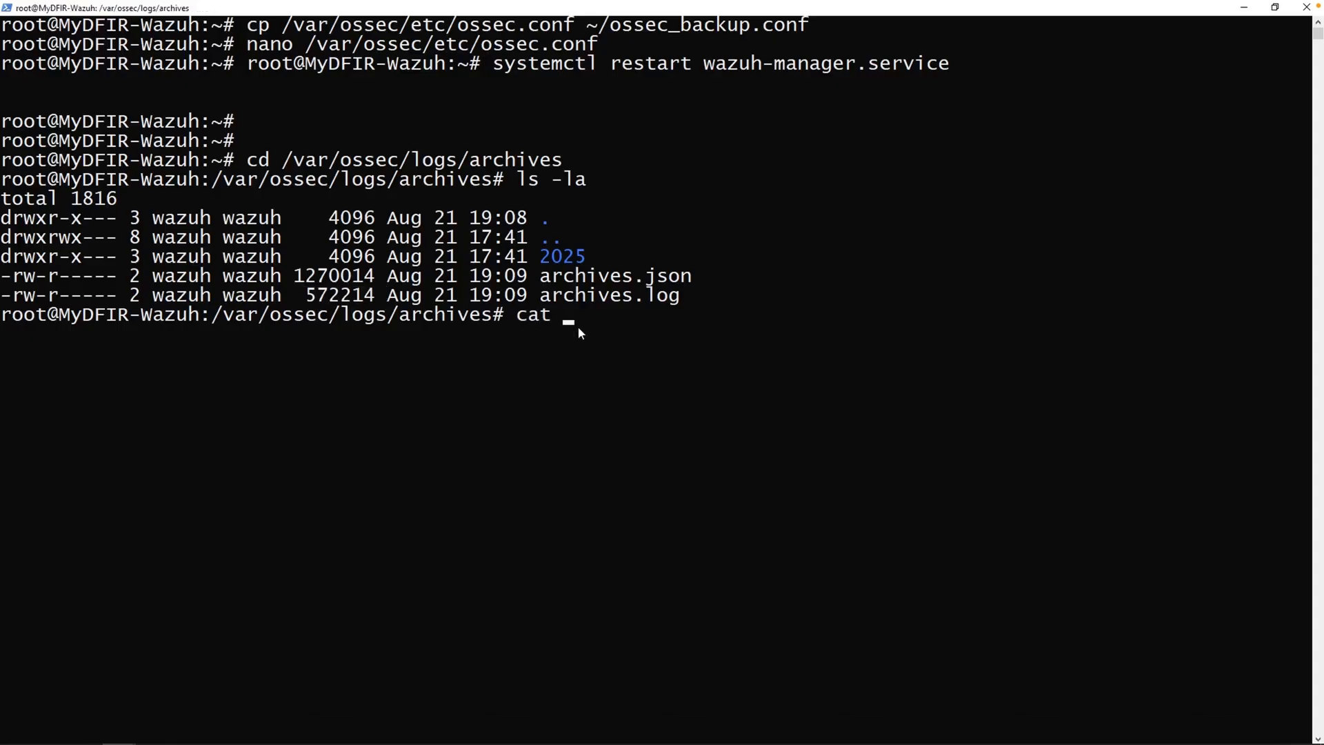
type("archives.log")
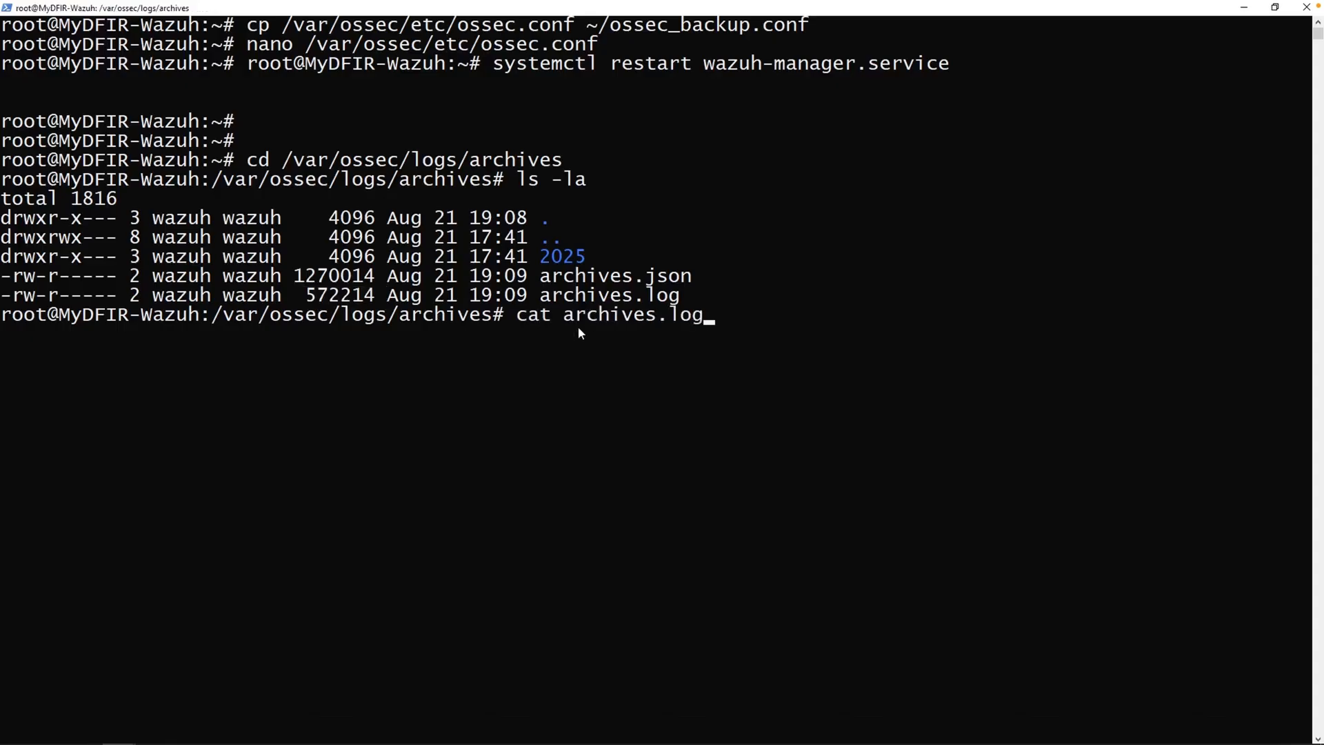
key("Return")
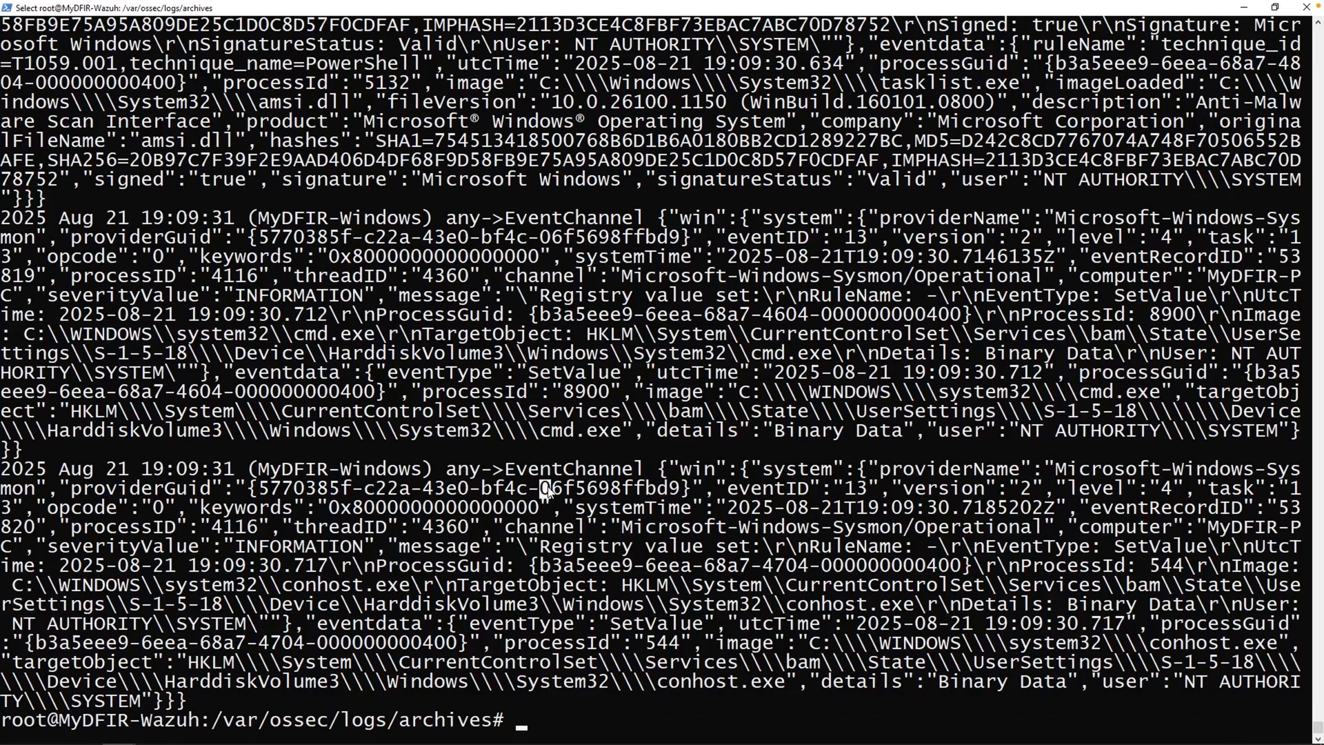
type("clear")
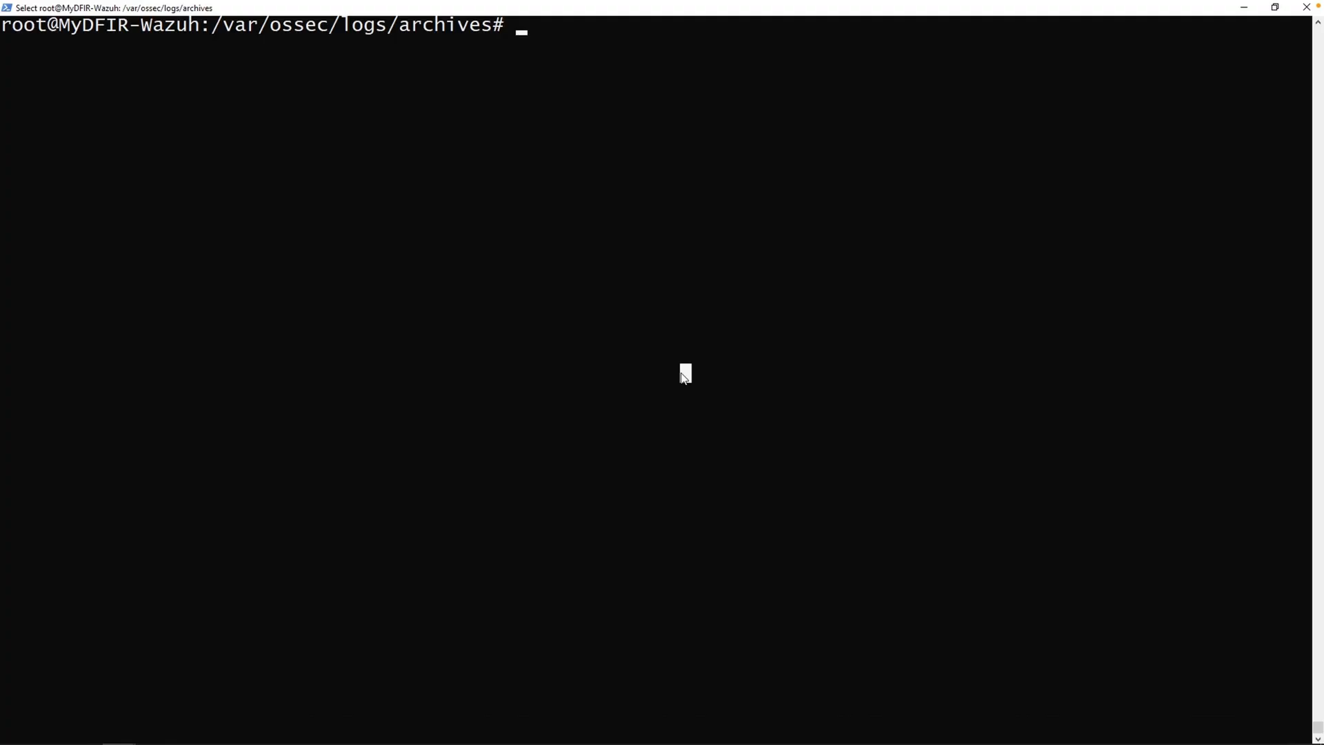
Step: Edit /etc/filebeat/filebeat.yml to set archives enabled: true and save it
type("nano /etc/f")
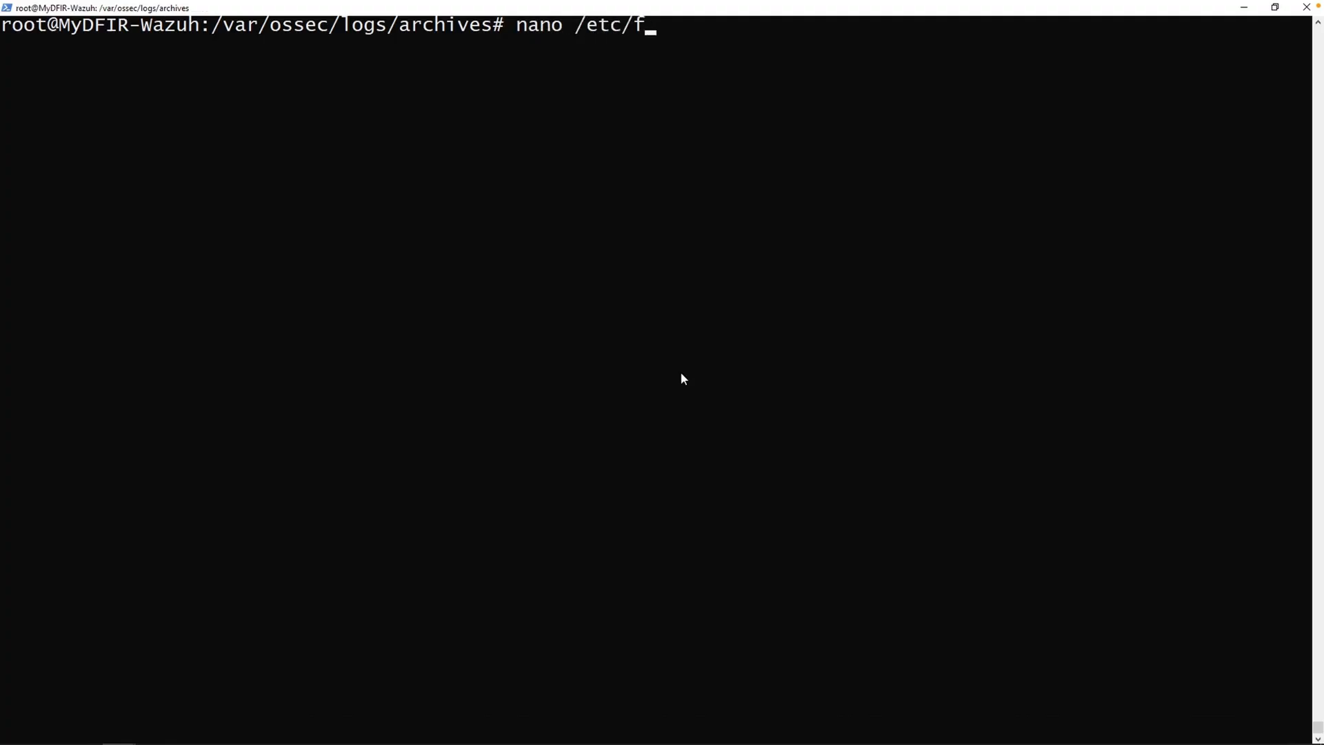
type("ilebeat/fileb")
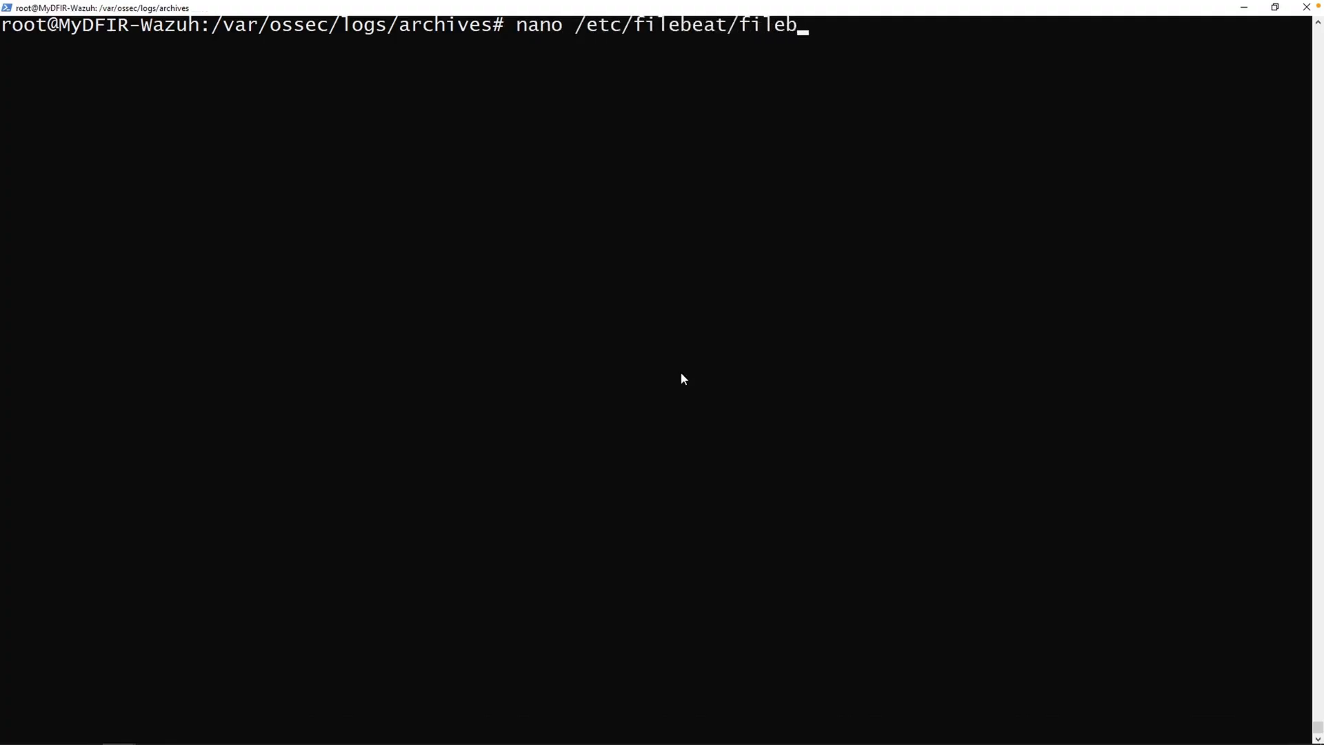
type("eat.yml")
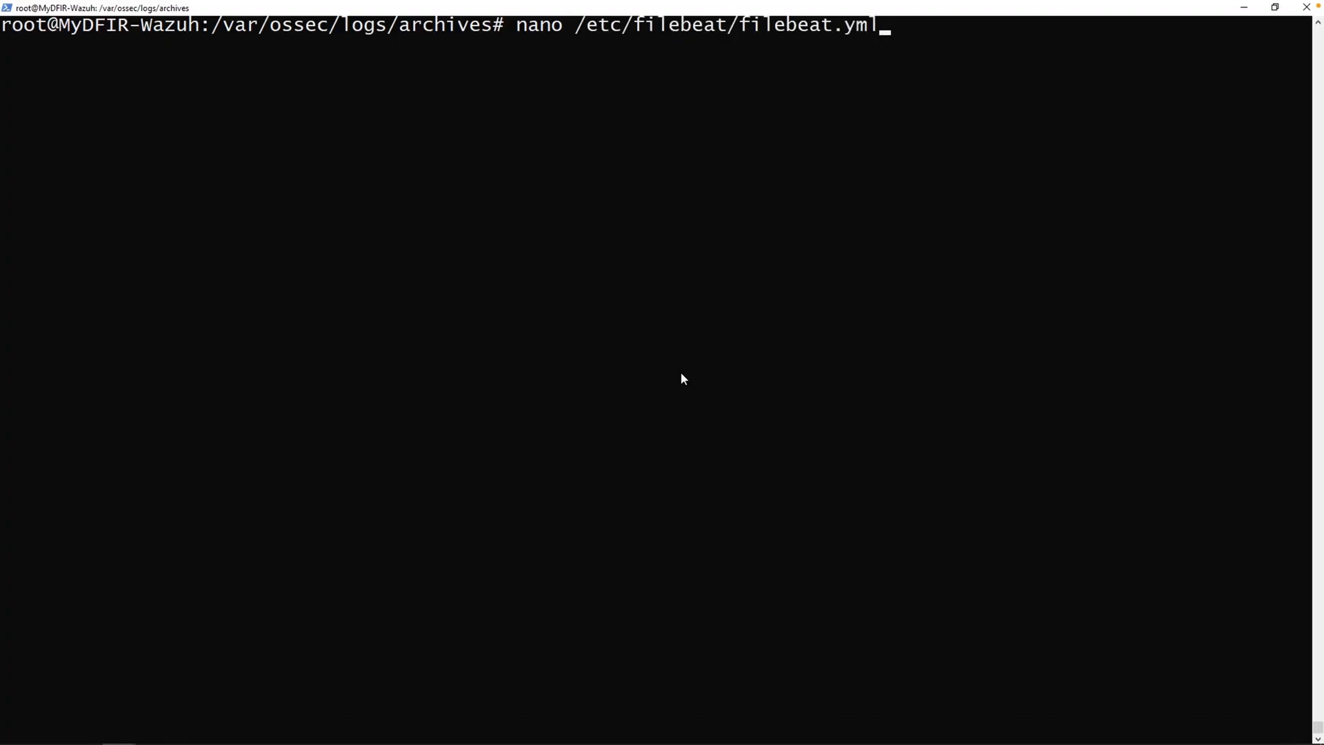
key("Return")
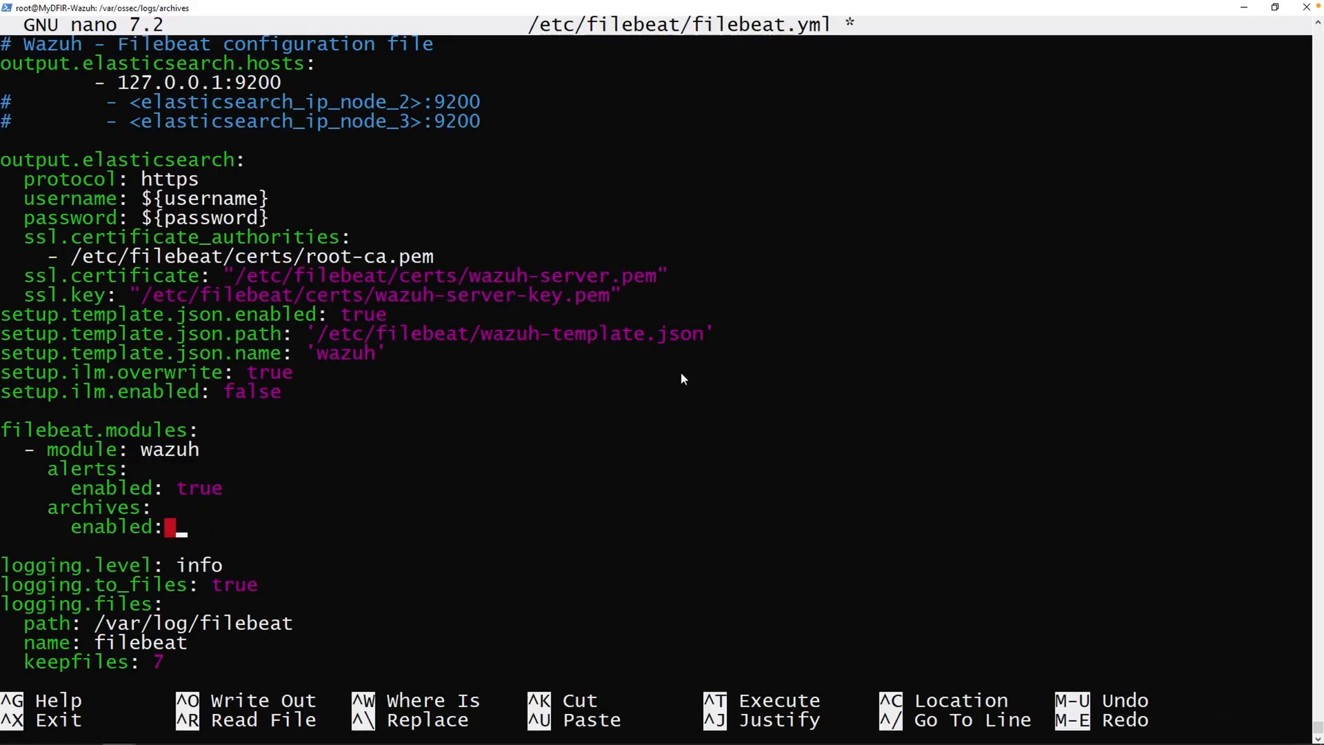
type("true")
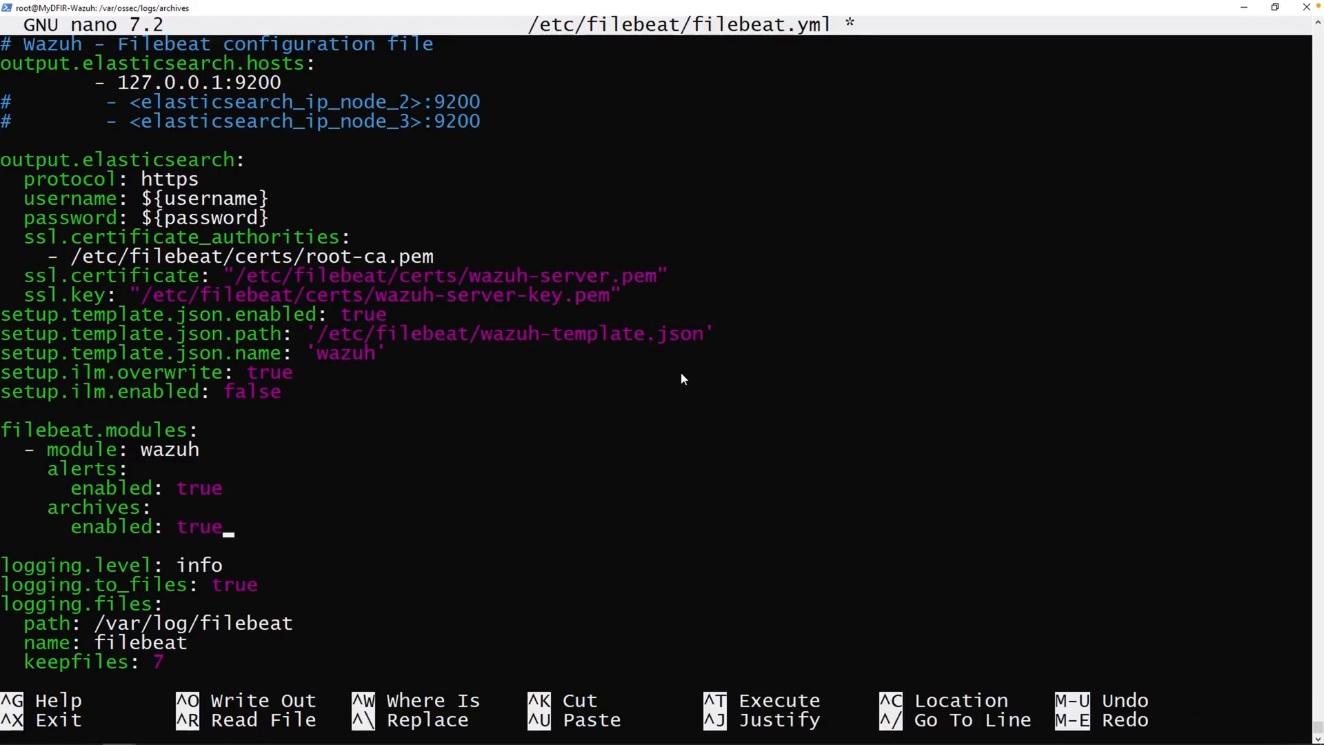
key("ctrl+o")
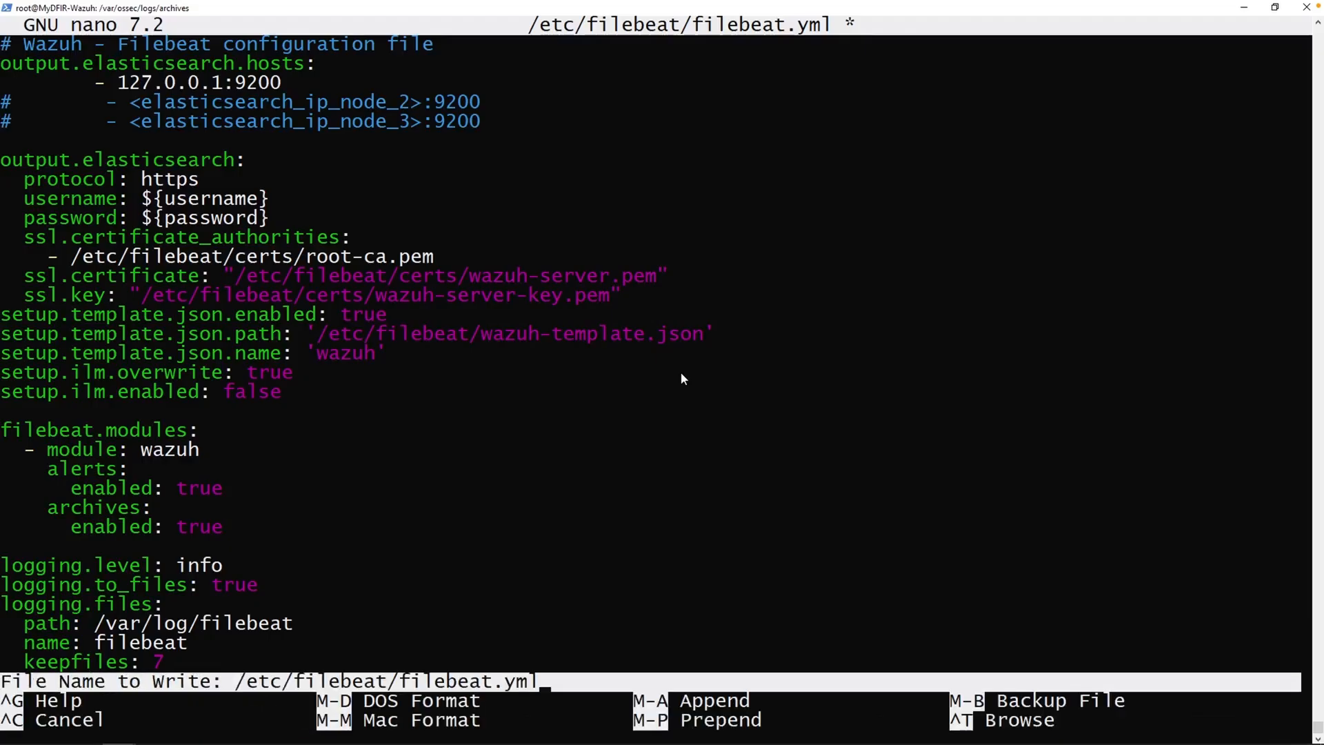
Step: Restart the filebeat service with systemctl
type("systemctl")
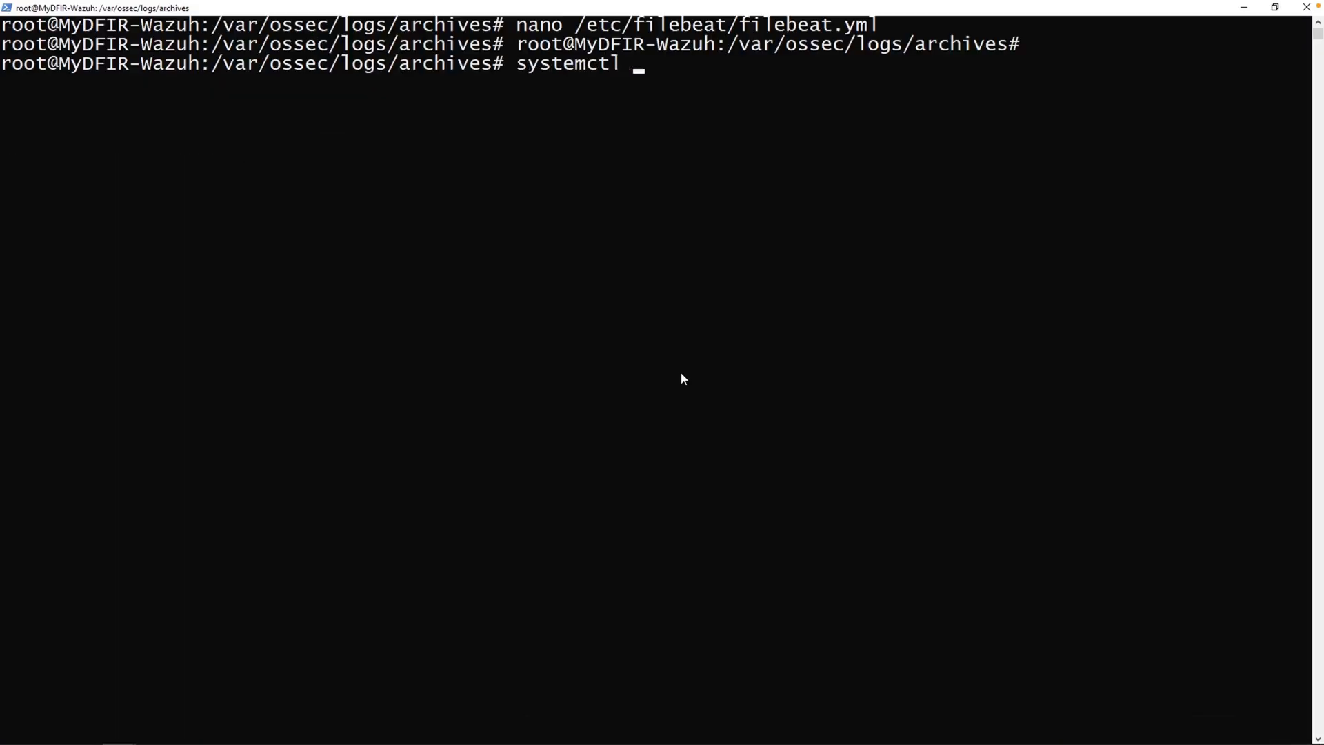
type("restart filebeat.service")
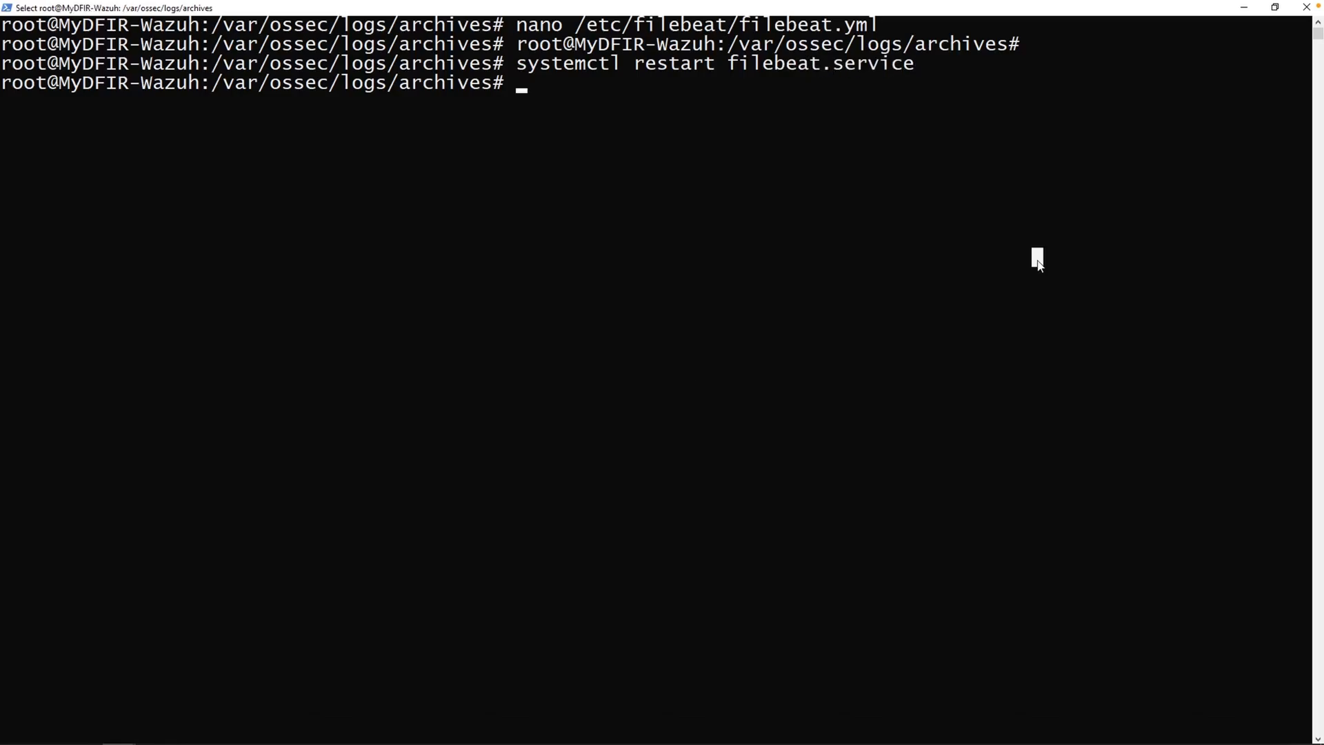
mouse_move(769, 276)
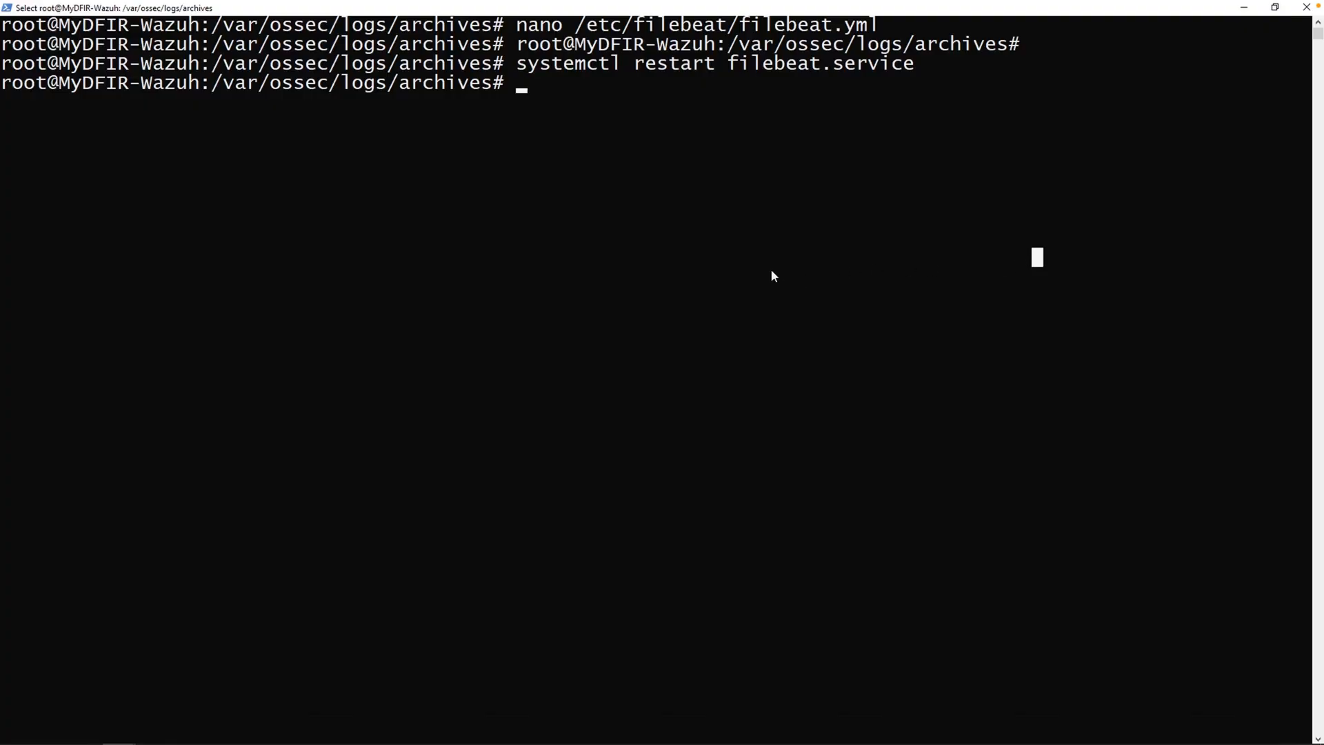
mouse_move(755, 280)
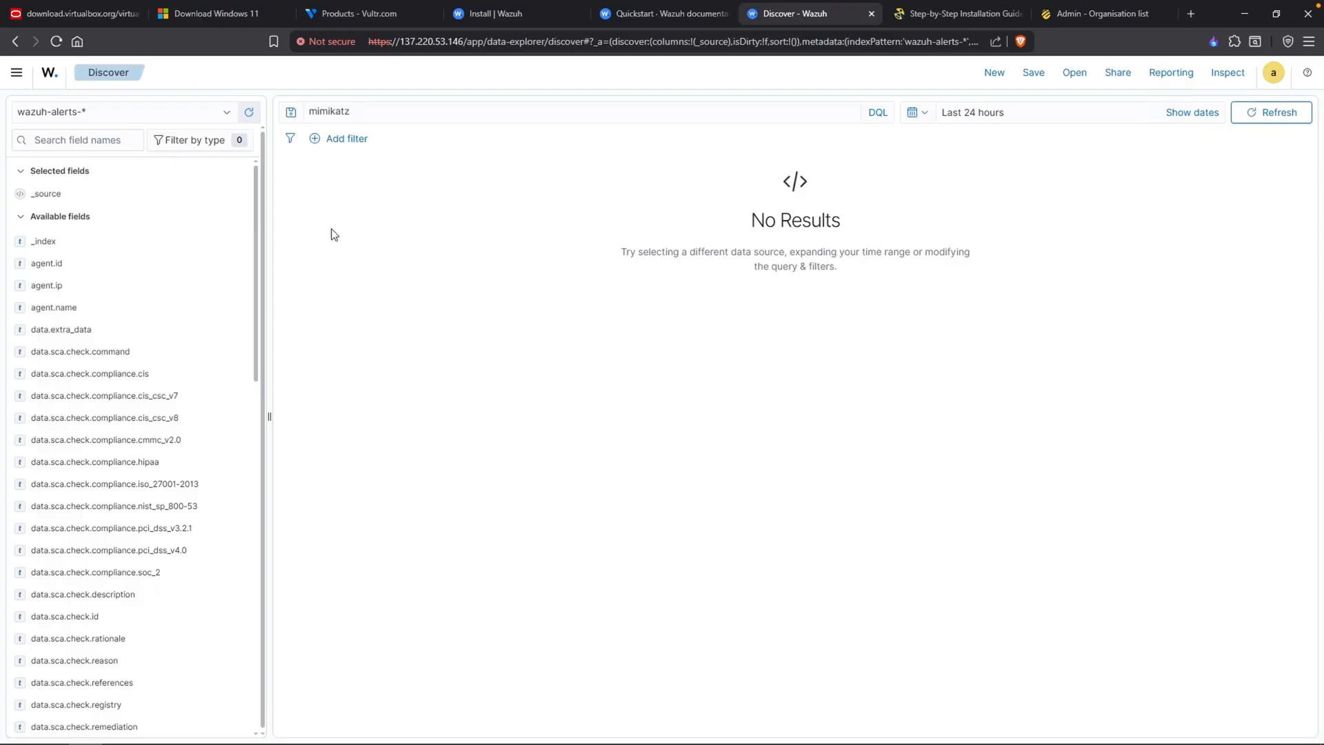
mouse_move(236, 214)
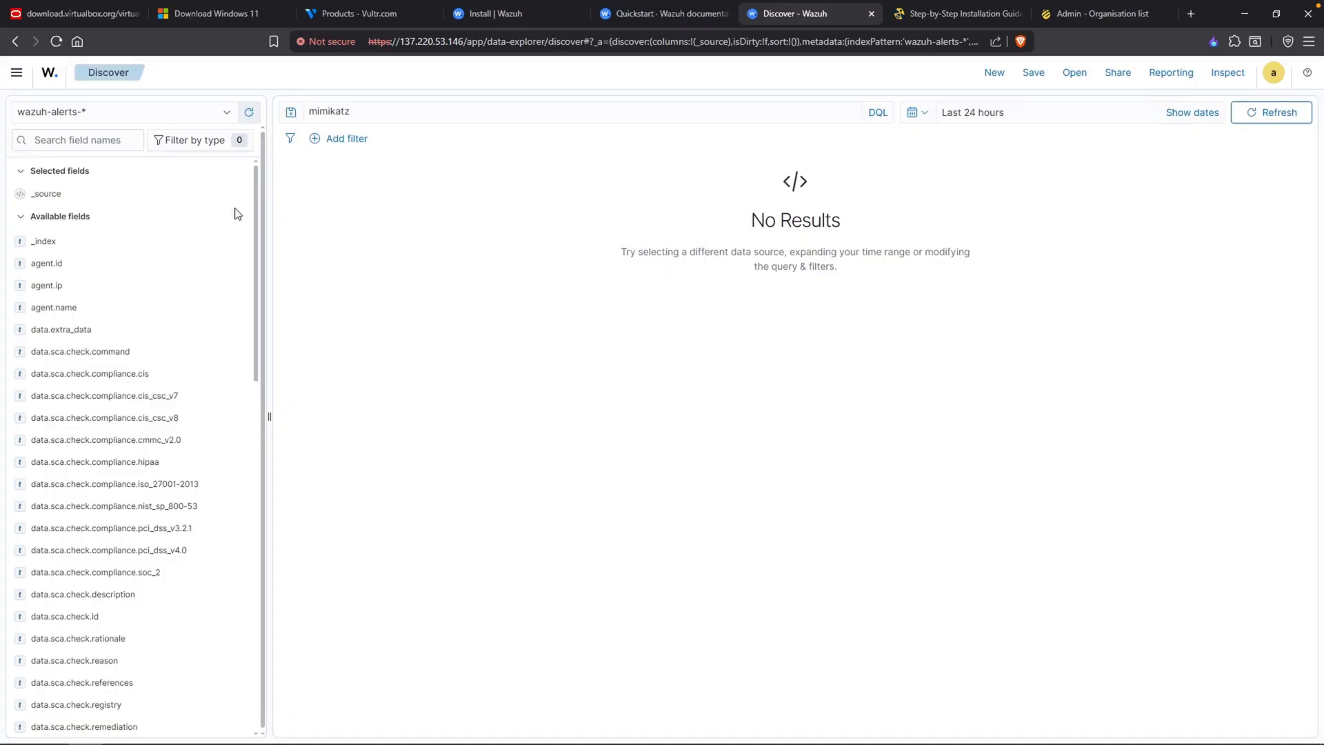
mouse_move(234, 217)
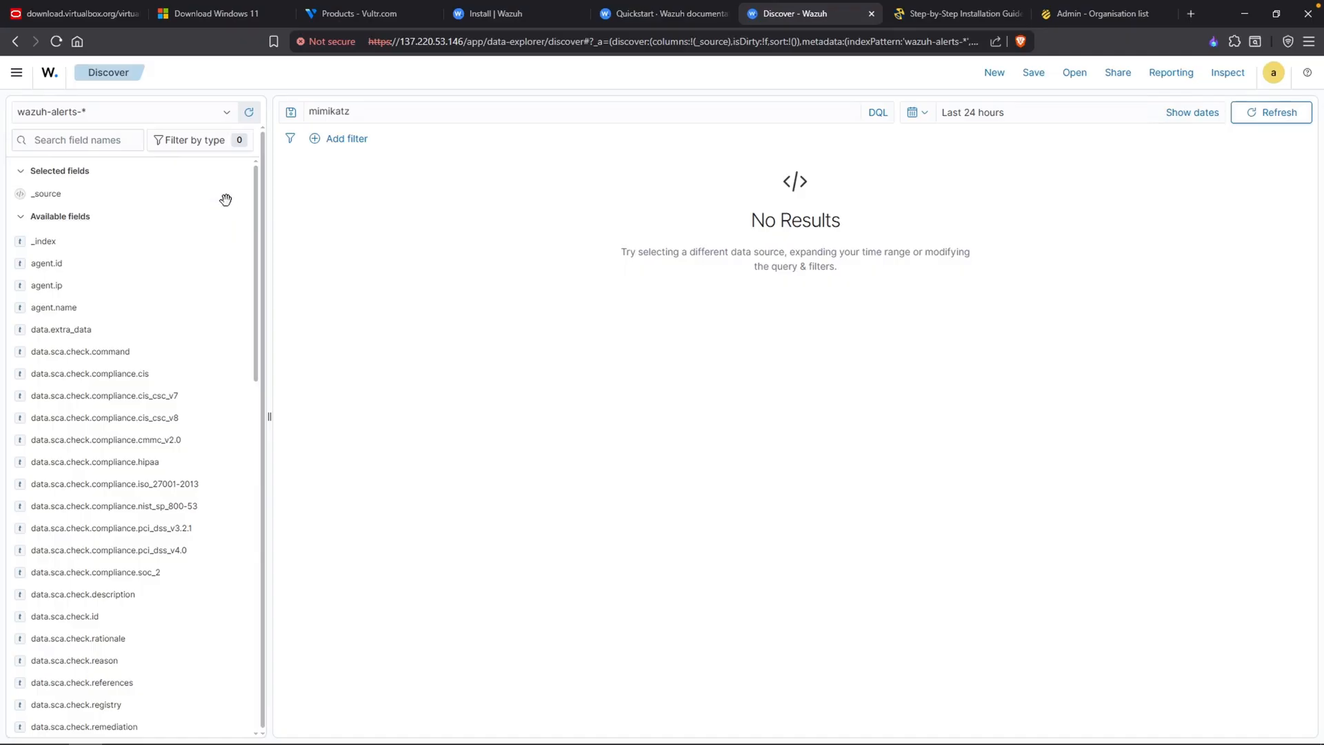
mouse_move(17, 83)
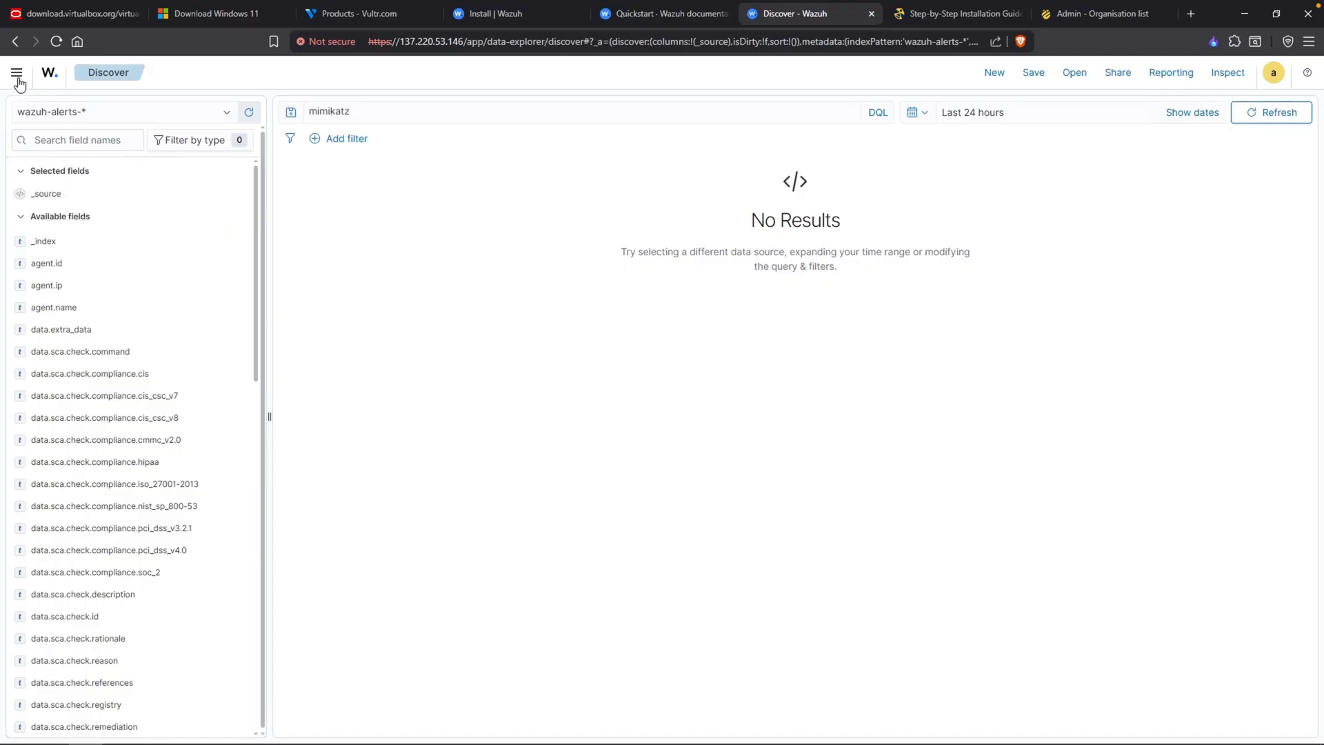
Step: Navigate via the main menu to Dashboards Management and its Index patterns list
left_click(17, 73)
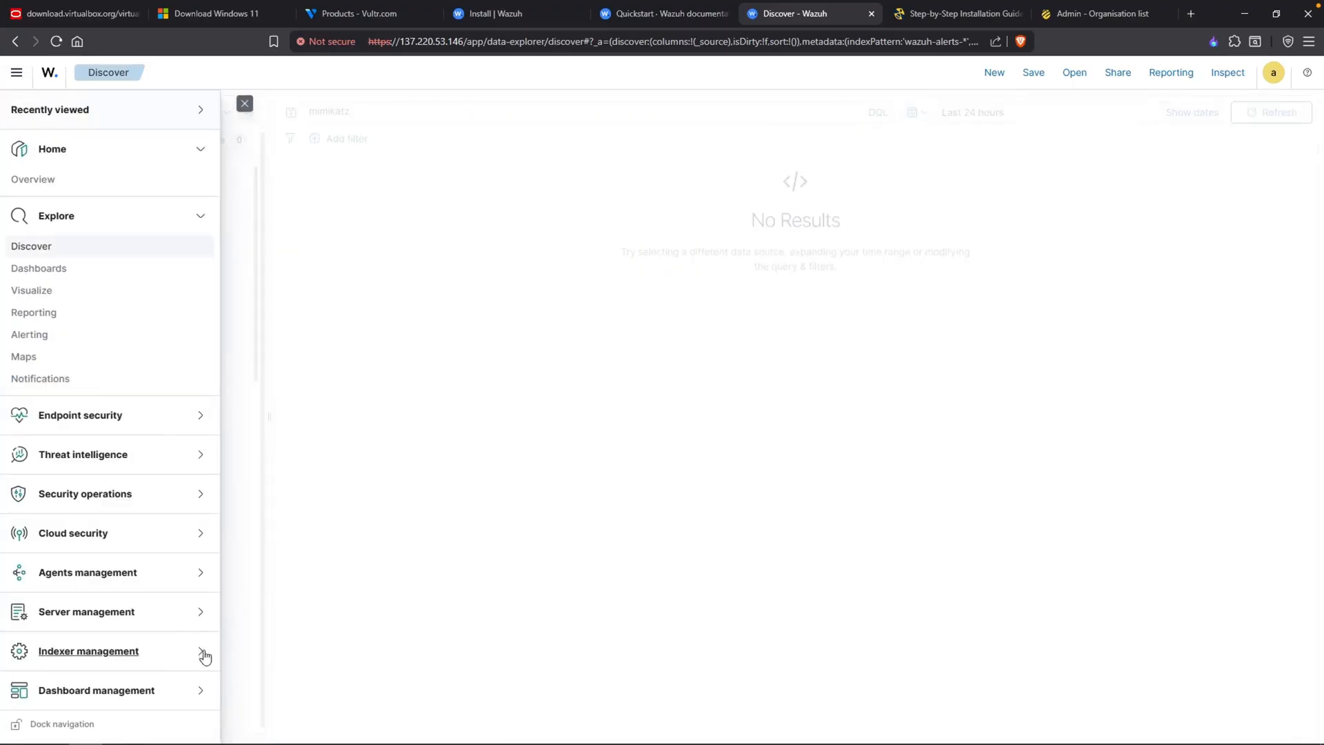
mouse_move(190, 695)
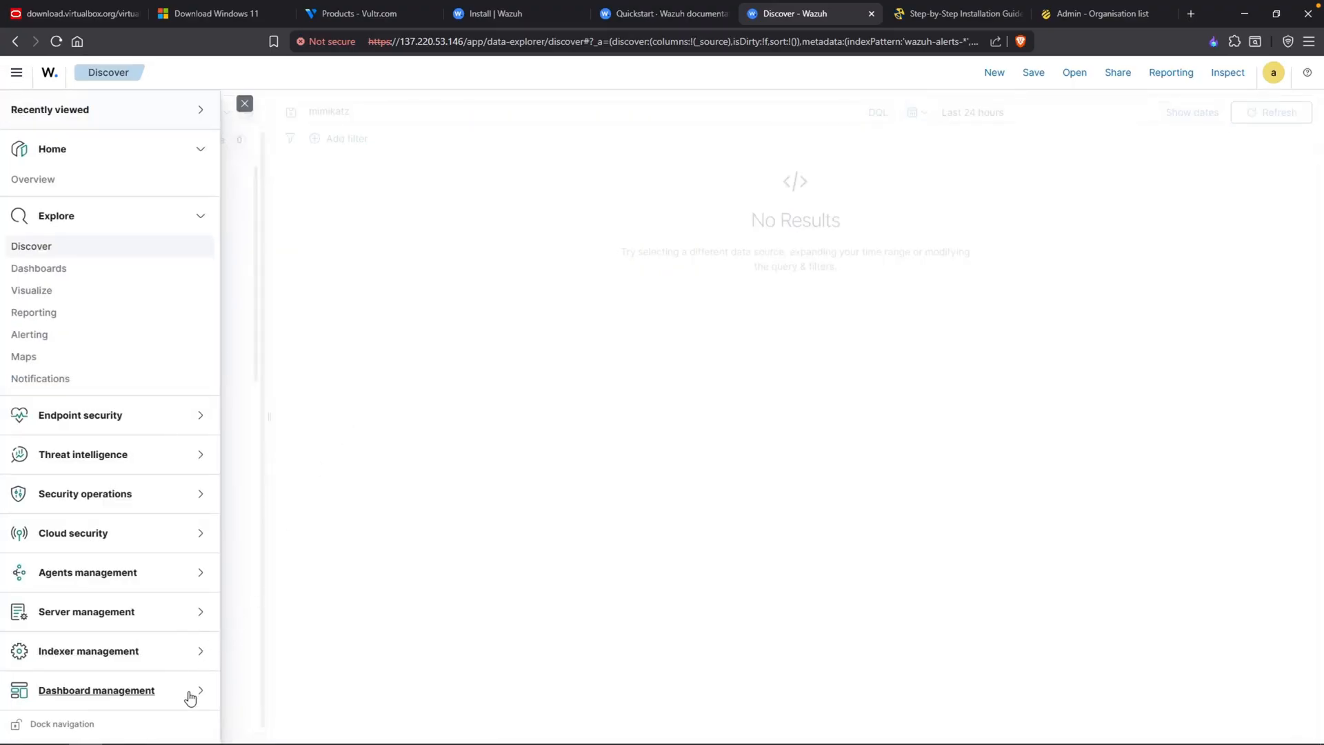
left_click(97, 690)
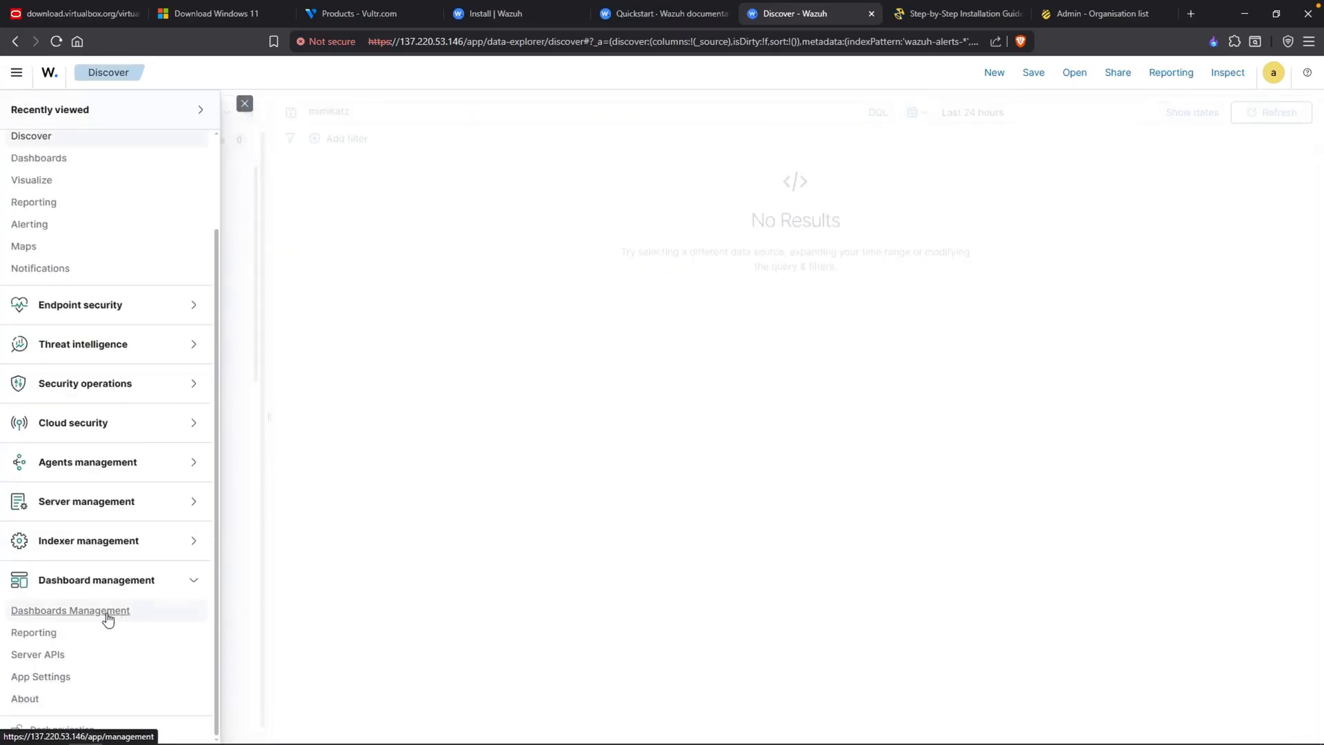
left_click(70, 609)
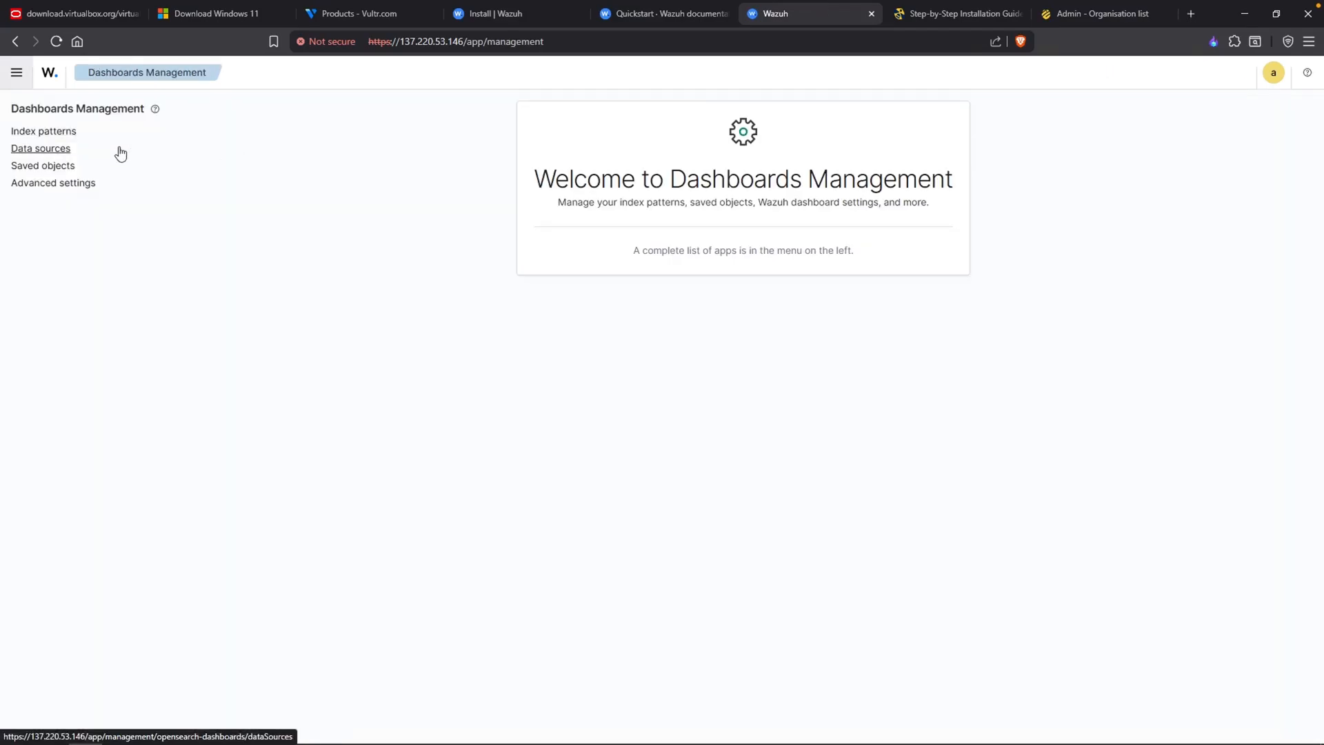
mouse_move(43, 165)
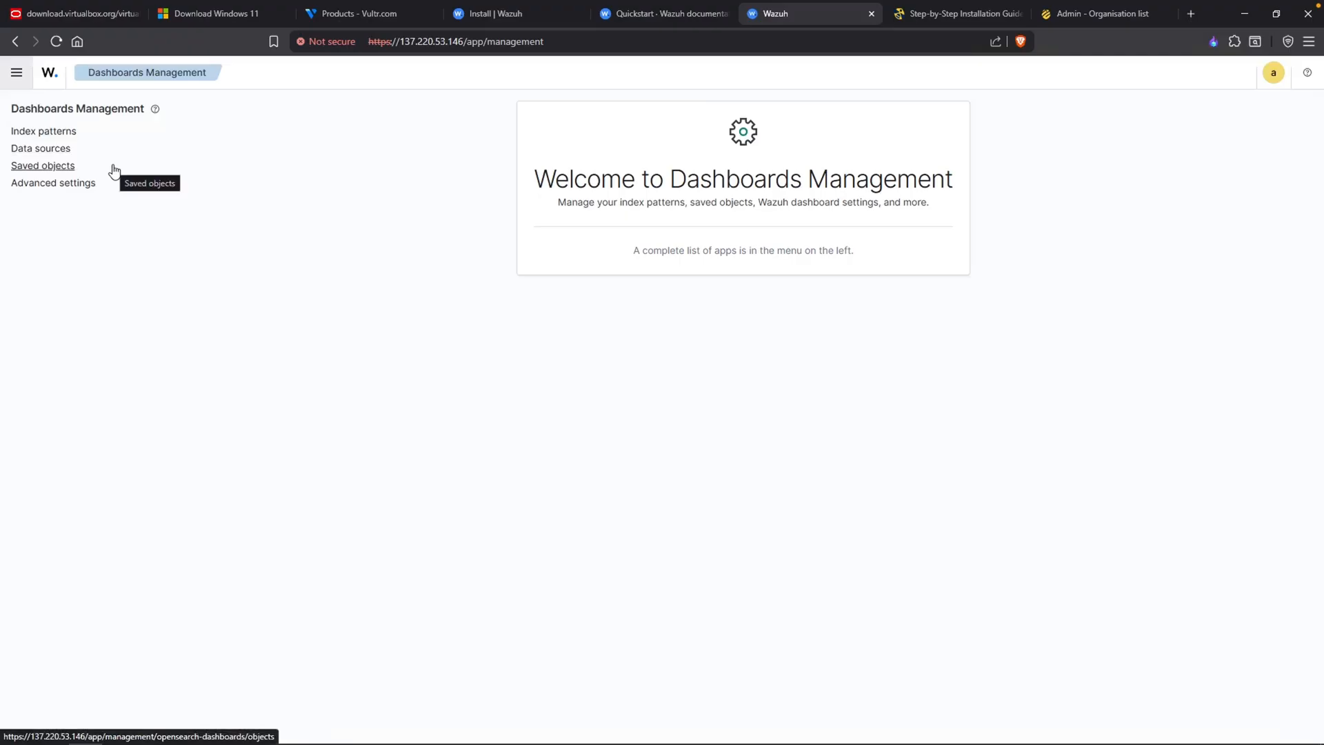
mouse_move(54, 182)
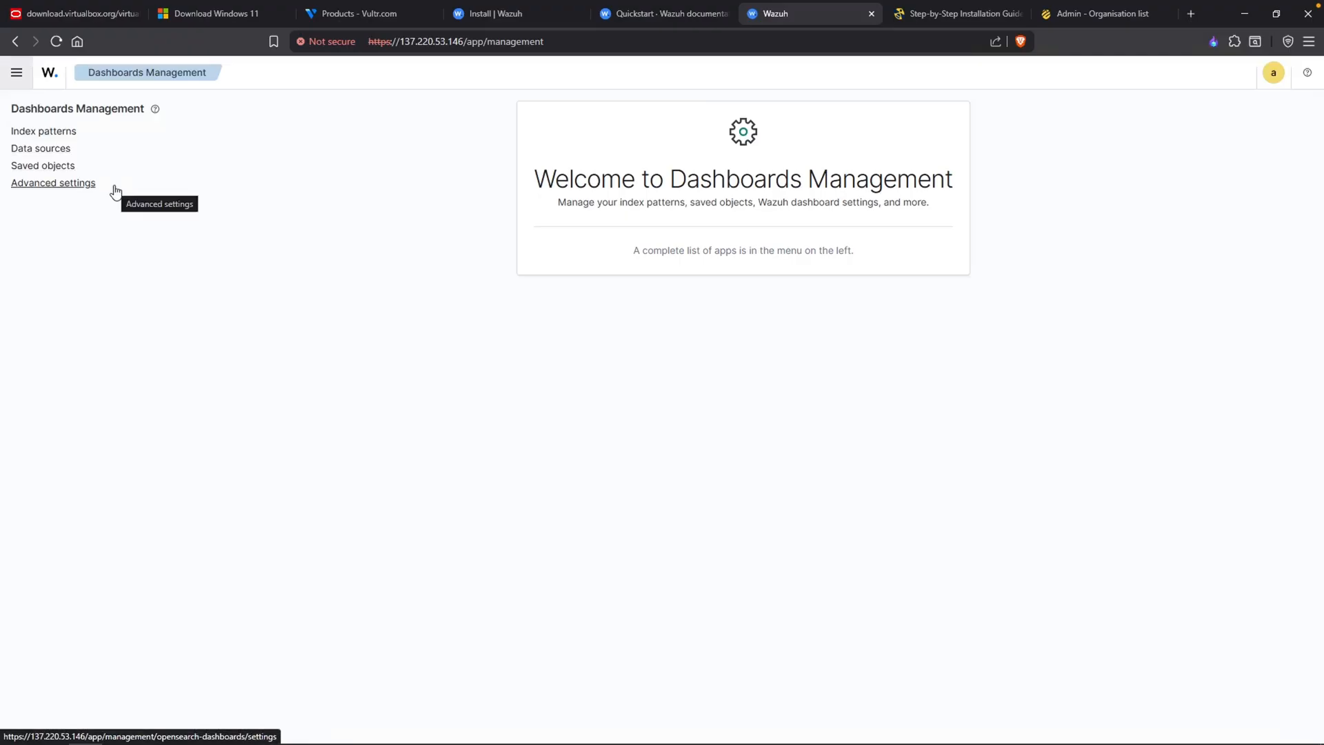
mouse_move(43, 131)
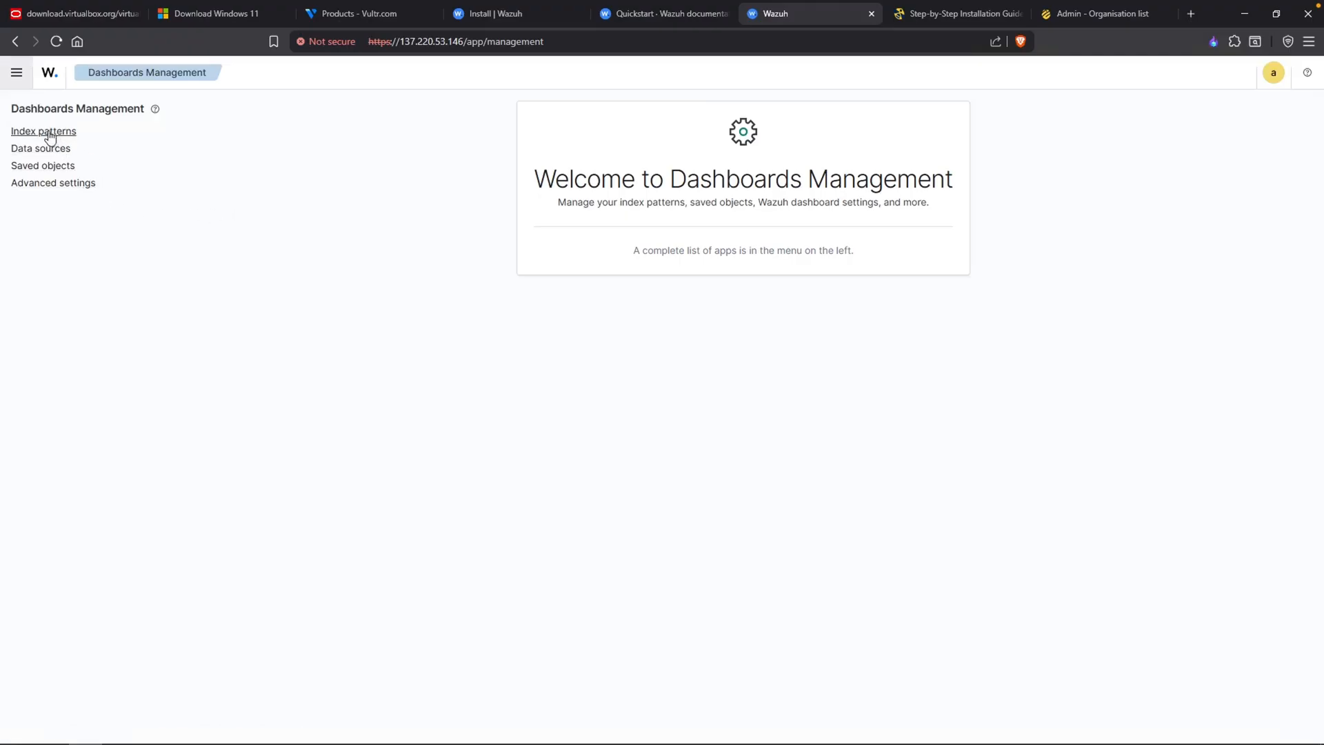
left_click(43, 131)
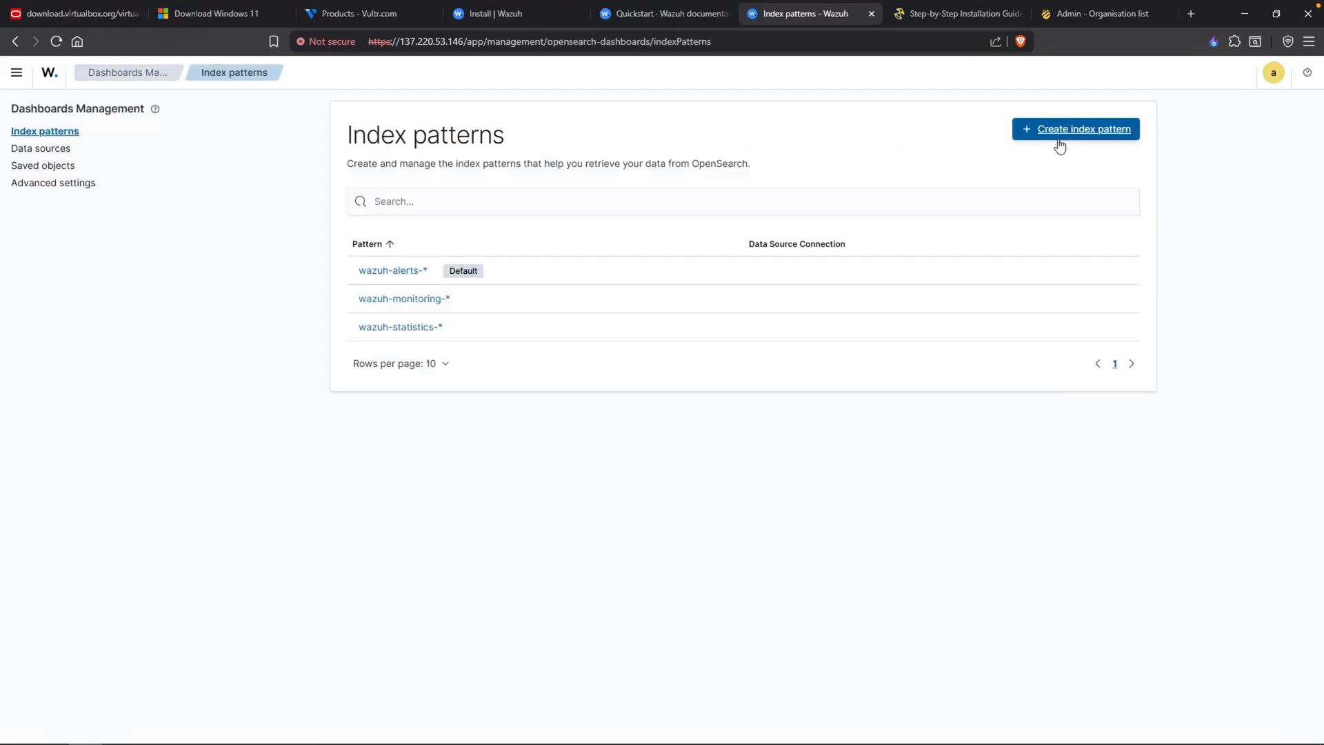
Step: Create the wazuh-archives-* index pattern with timestamp as its time field
left_click(1074, 130)
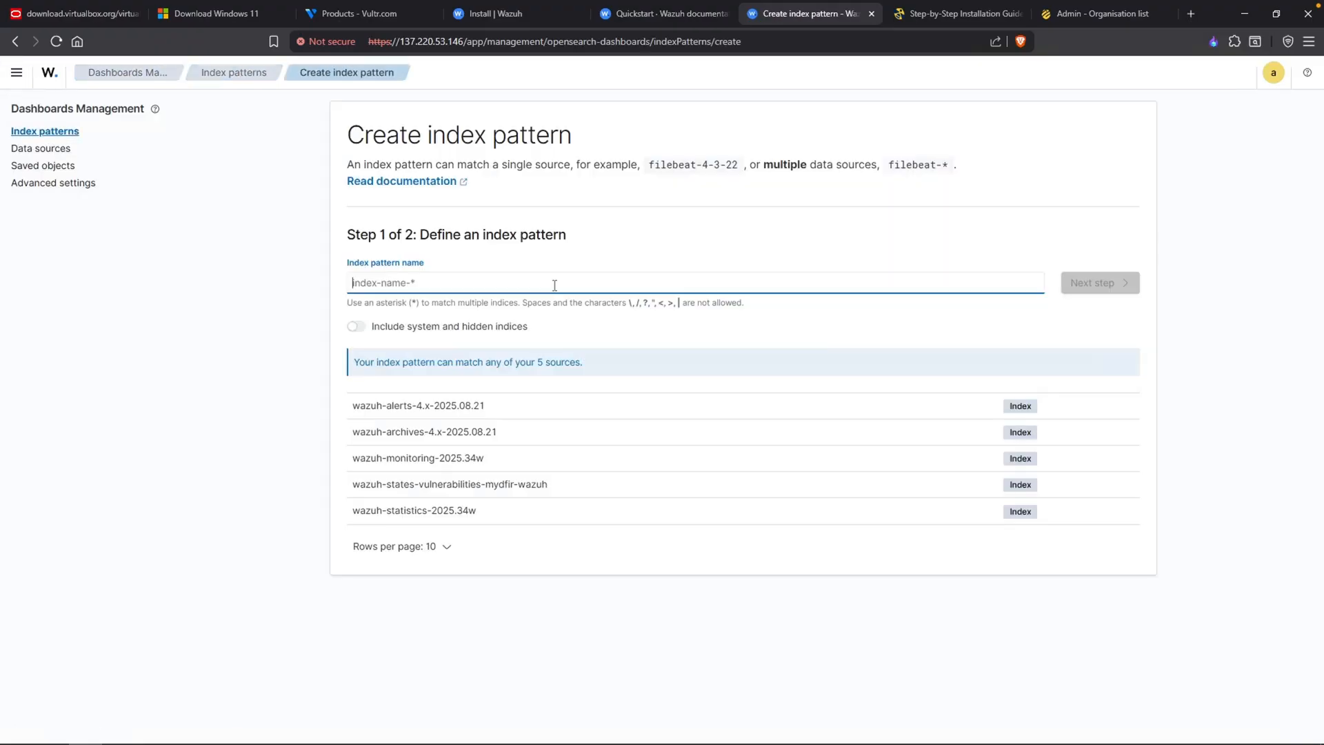
type("wazuh*")
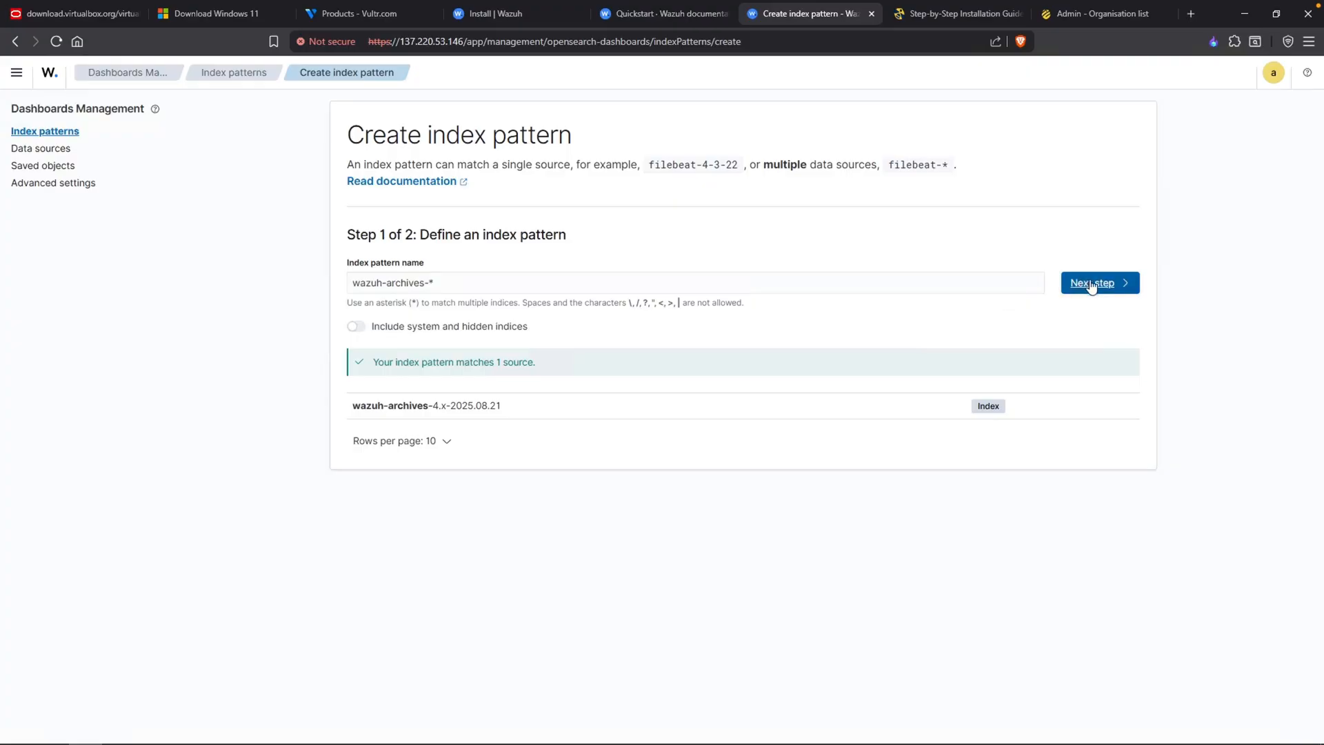
left_click(1099, 281)
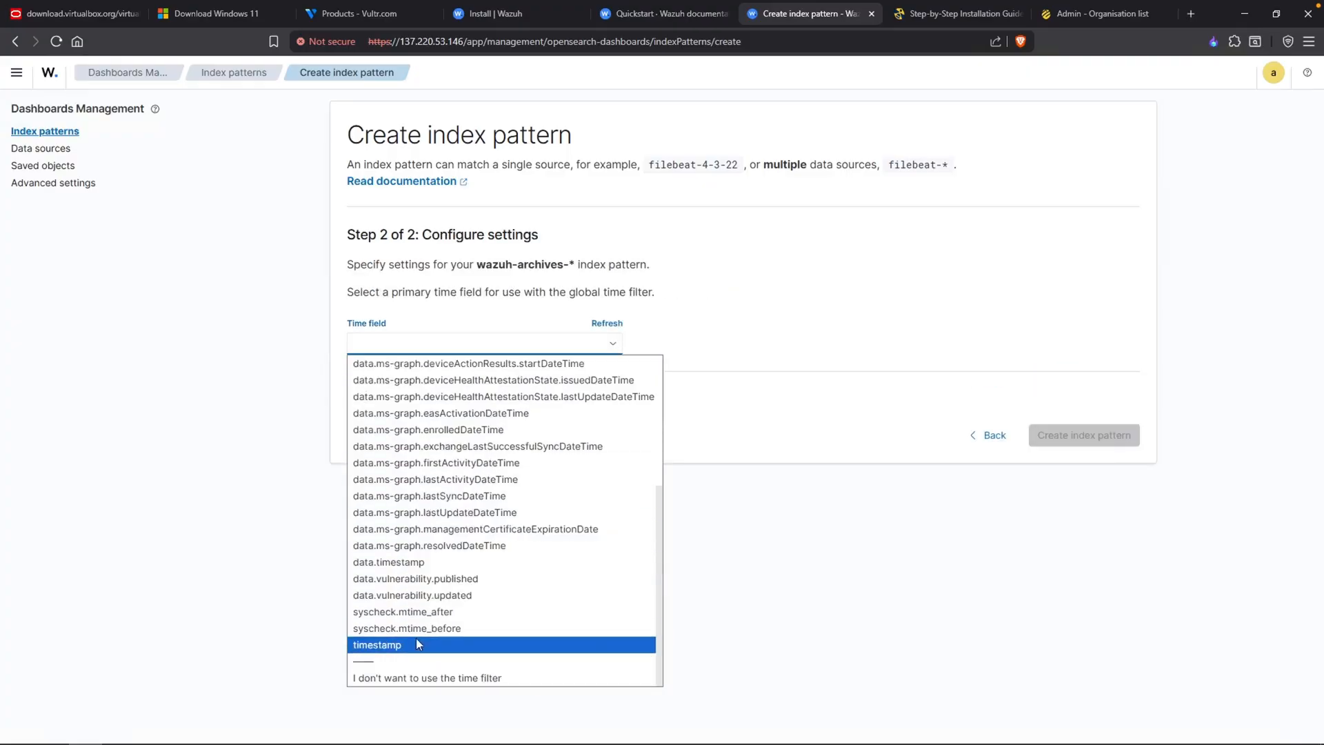
left_click(377, 644)
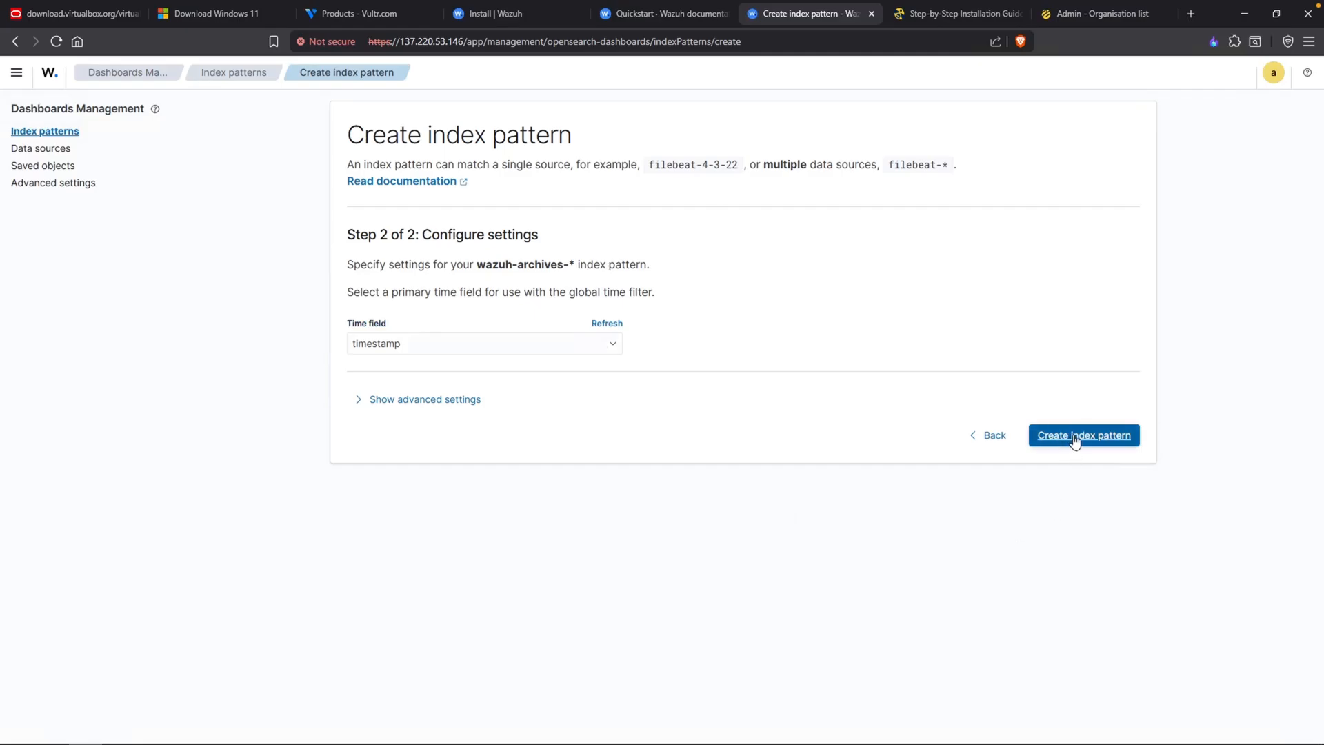
left_click(1084, 435)
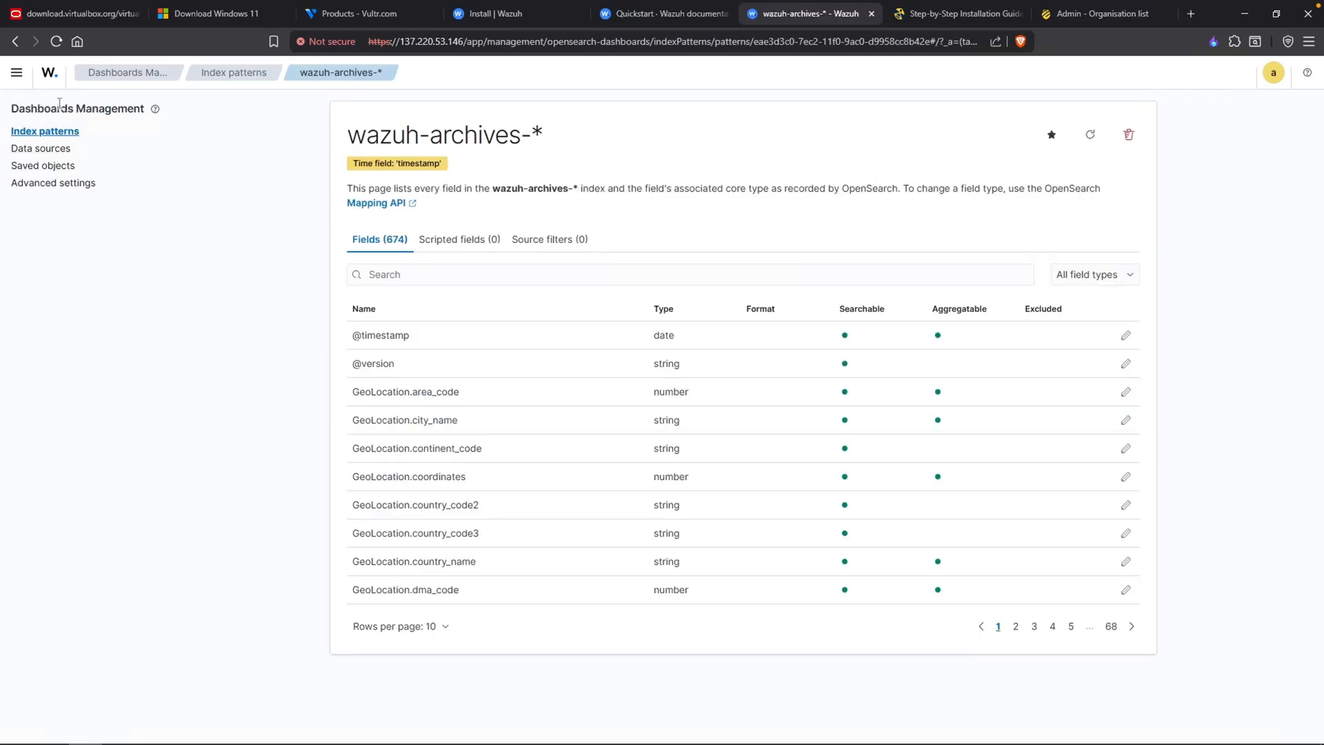
Step: Return to Discover and select wazuh-archives-* as the index pattern
left_click(17, 74)
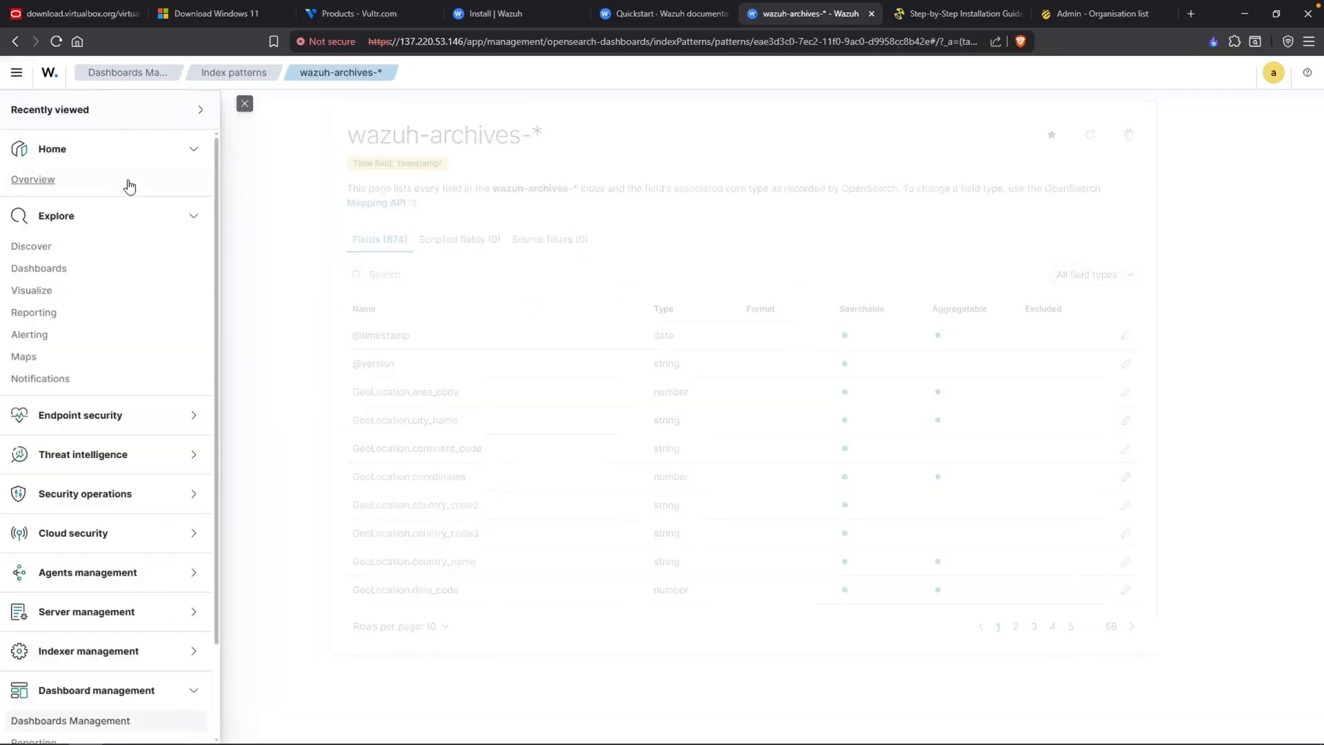
left_click(32, 245)
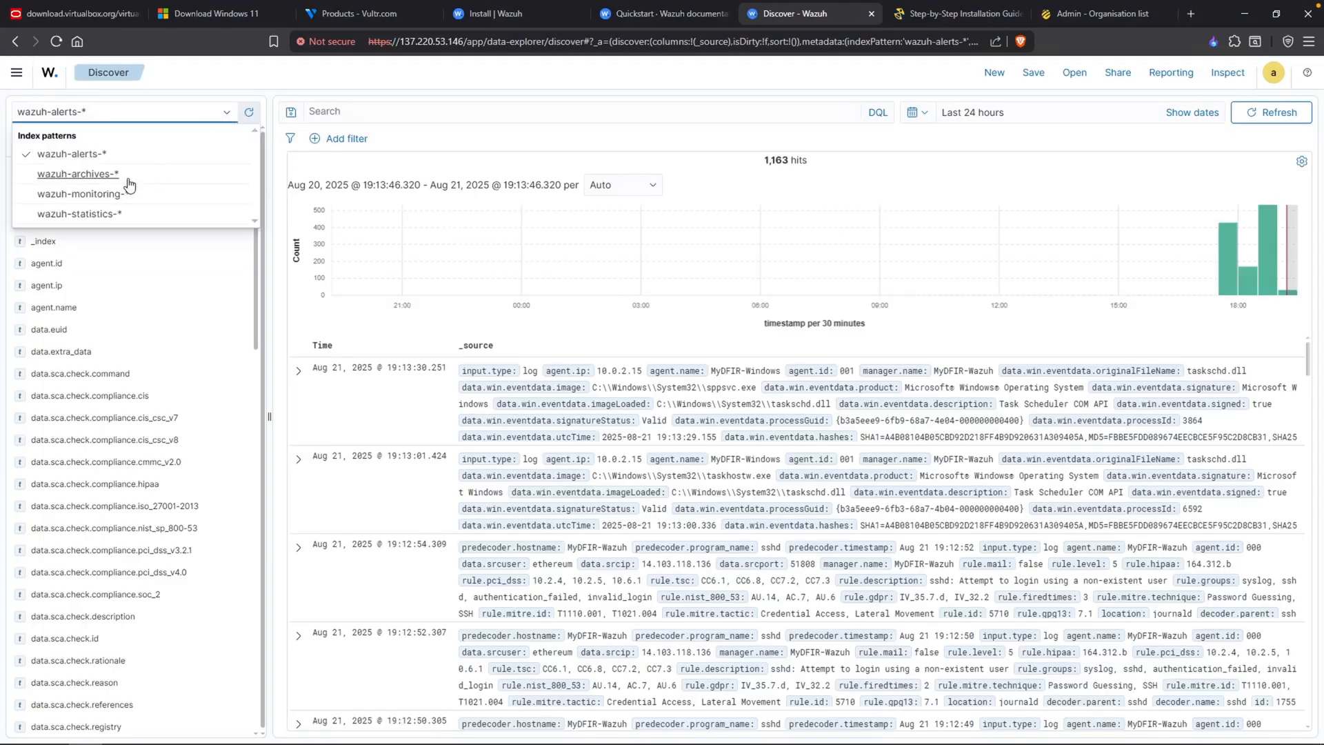
mouse_move(84, 173)
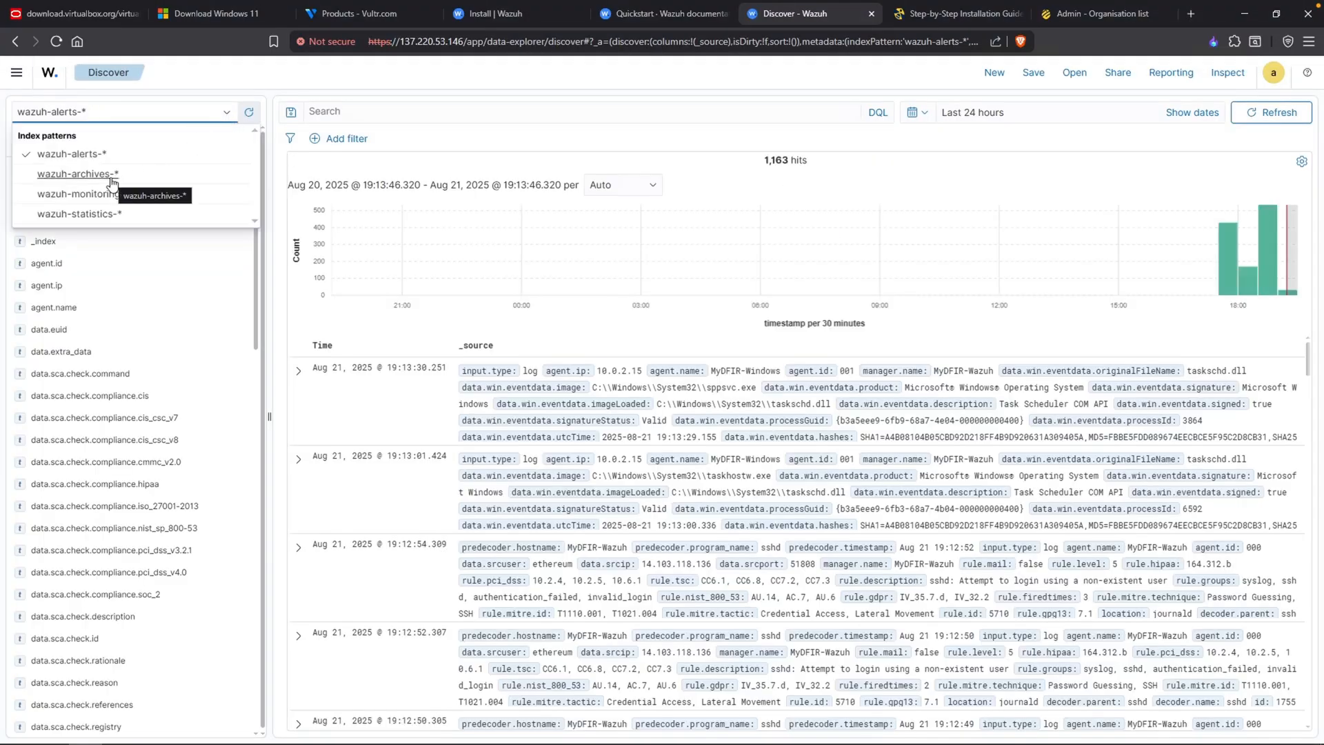
left_click(77, 174)
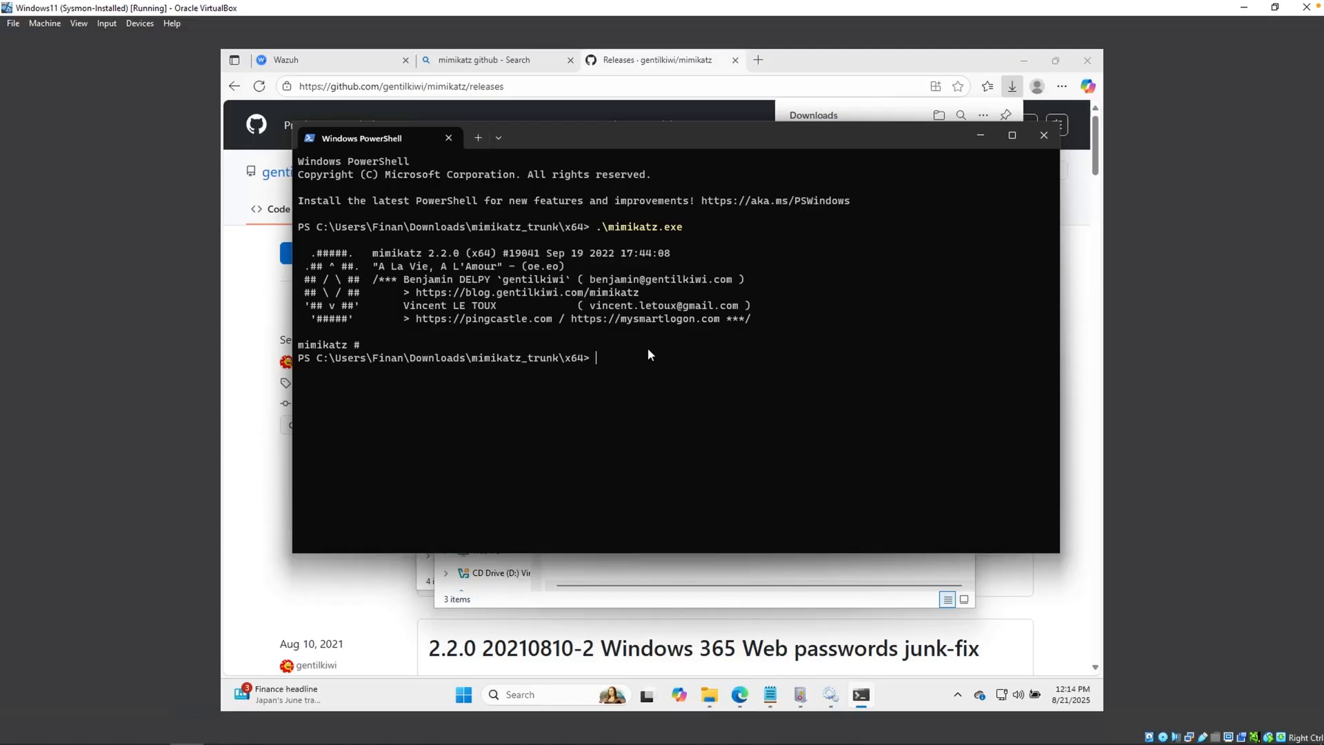
Step: List the folder and re-extract the mimikatz zip into mimikatz_trunk
type("ls")
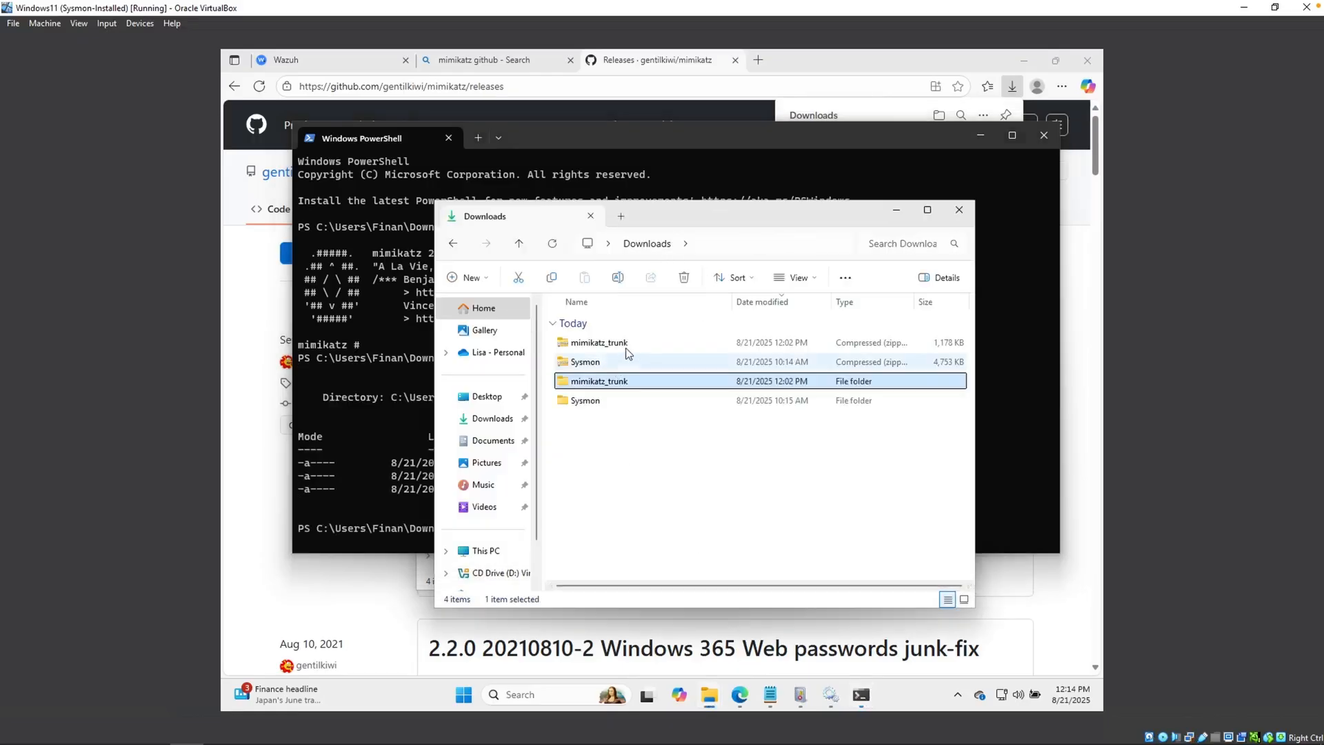
right_click(599, 342)
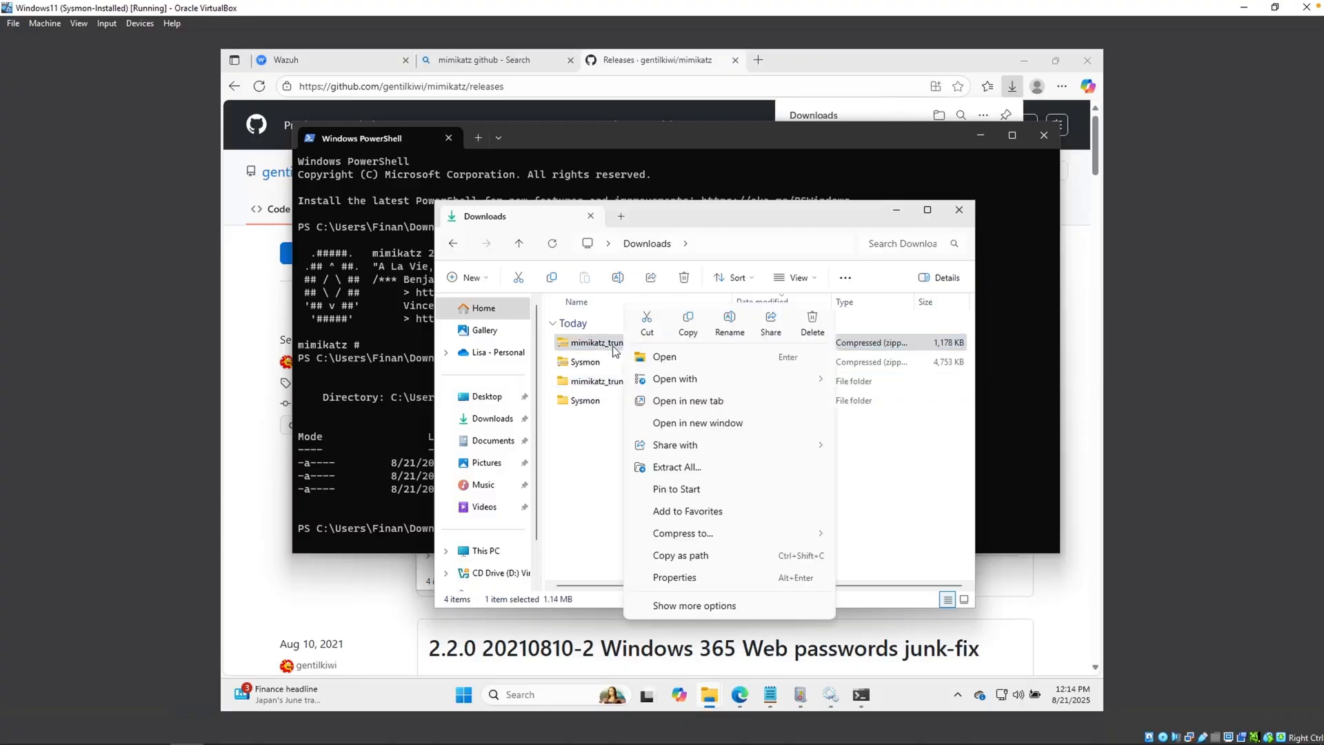
left_click(676, 468)
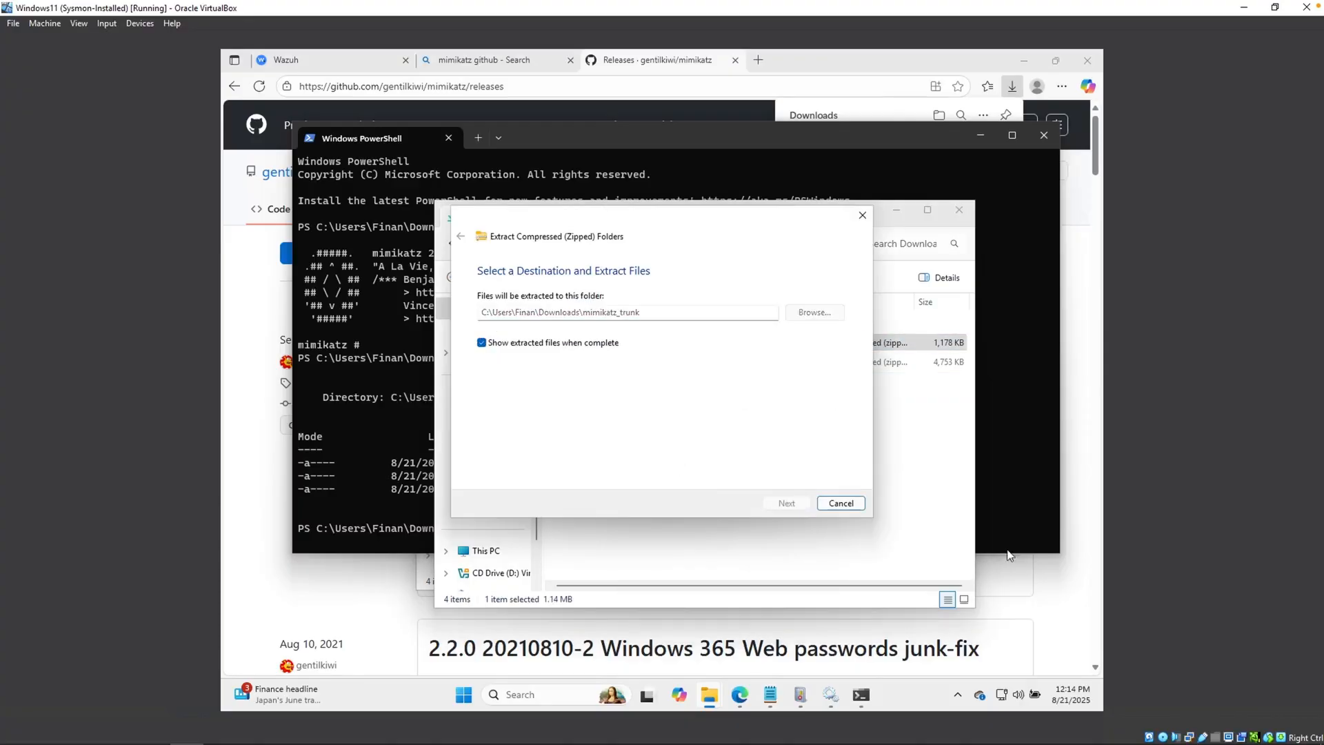
left_click(785, 502)
type("ls")
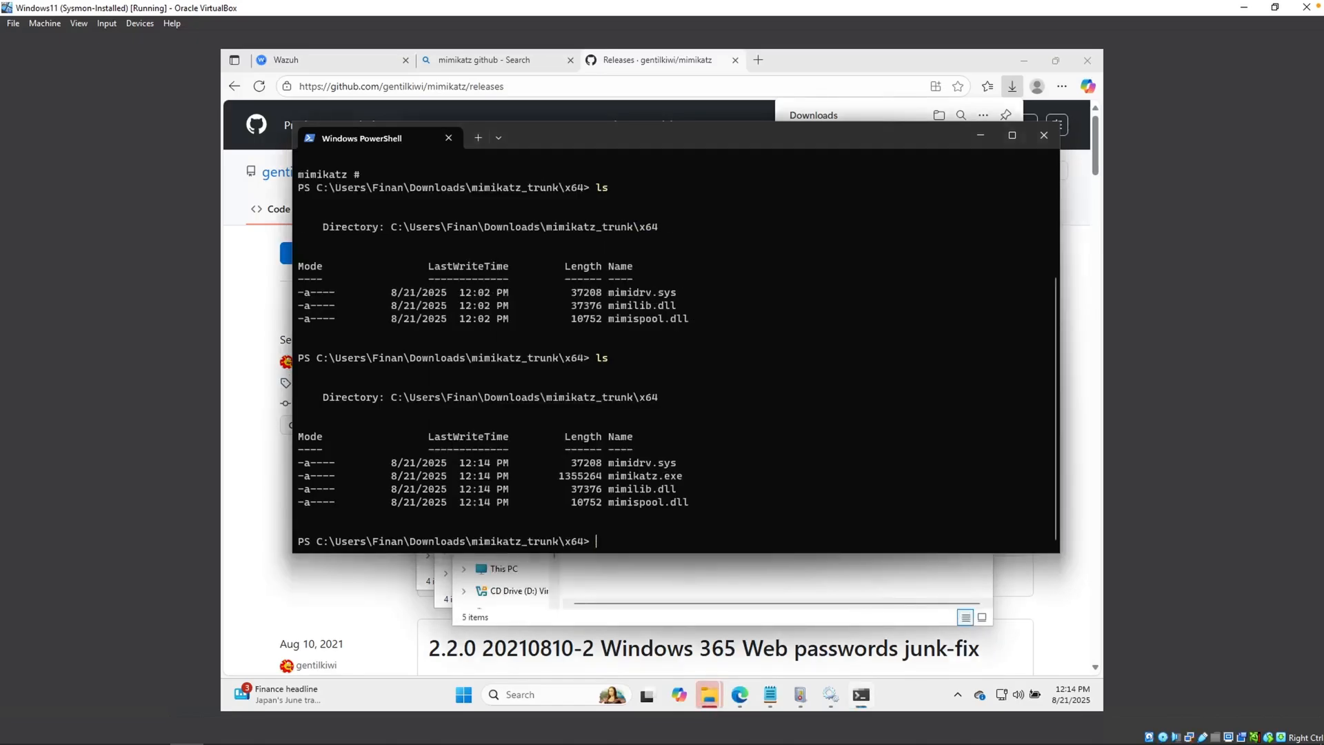
Step: Attempt mimikatz.exe and .\mimikatz.exe in PowerShell, getting not-recognized errors
type("mimik")
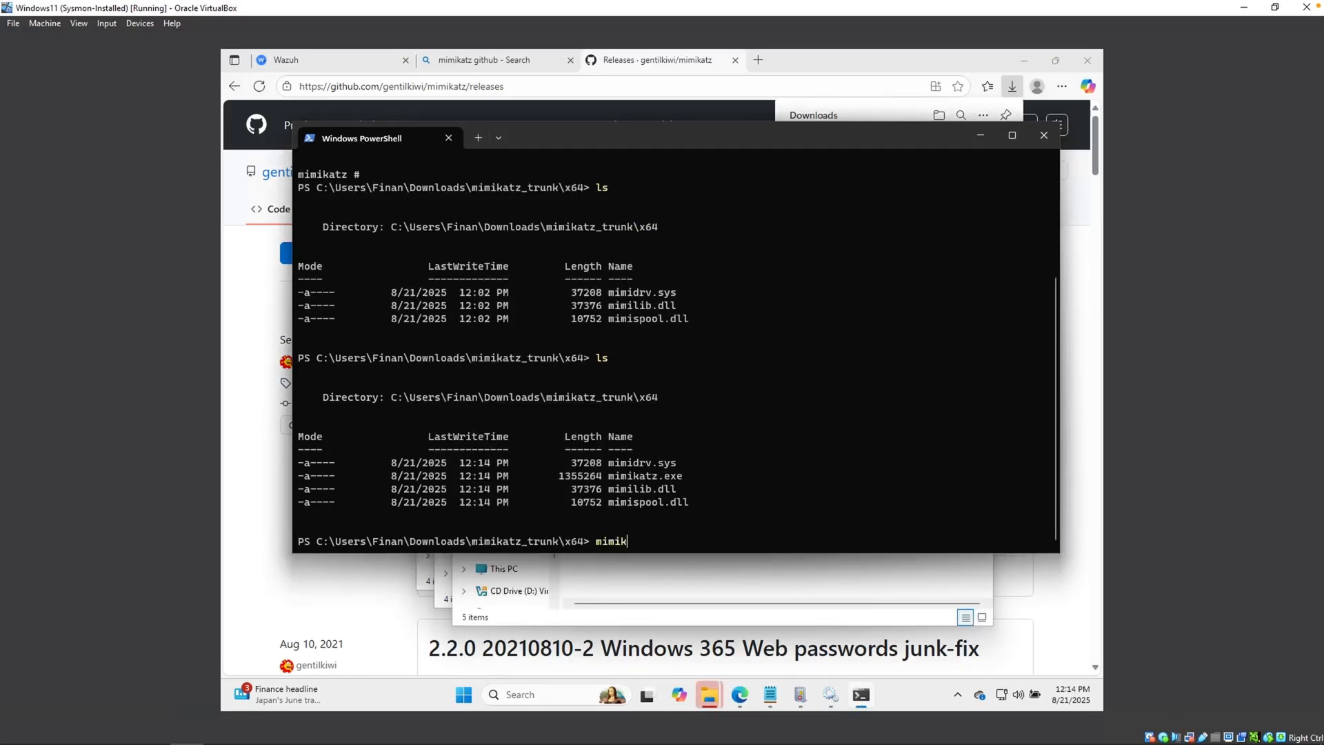
type("atz.exe")
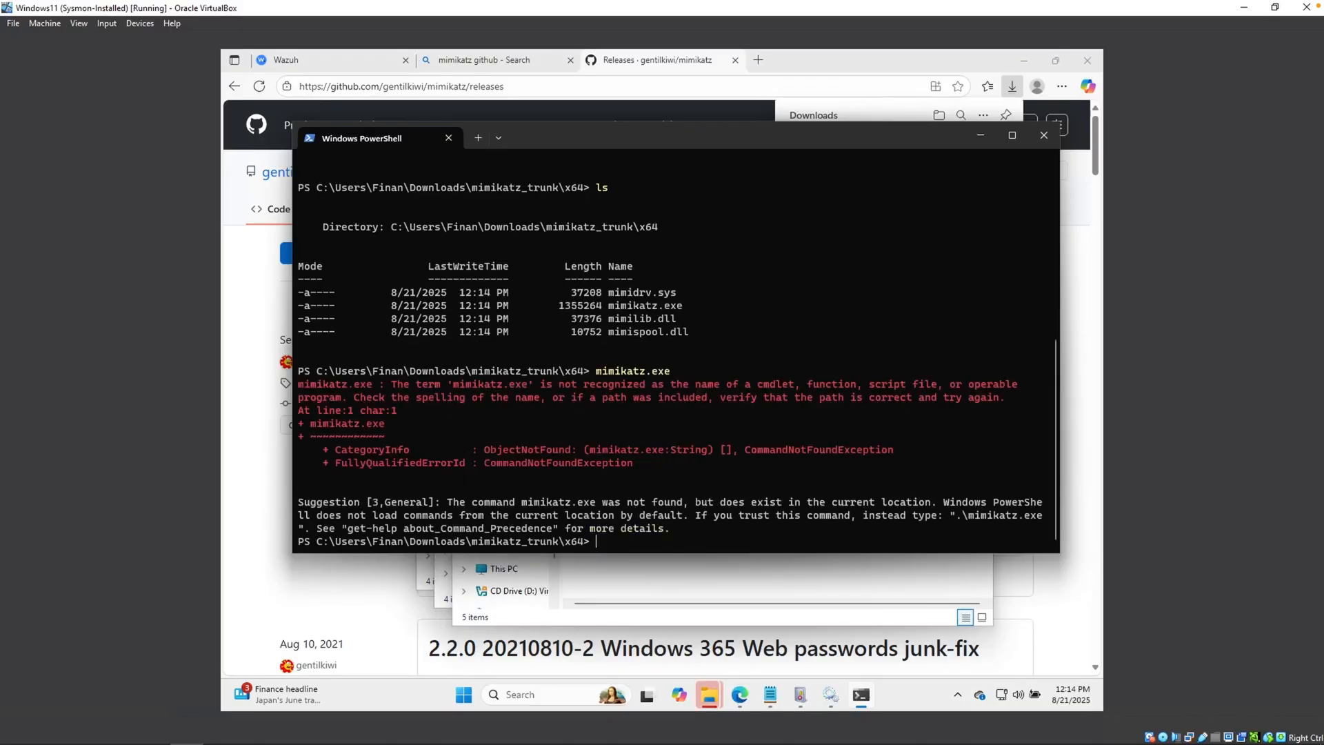
type(".\\")
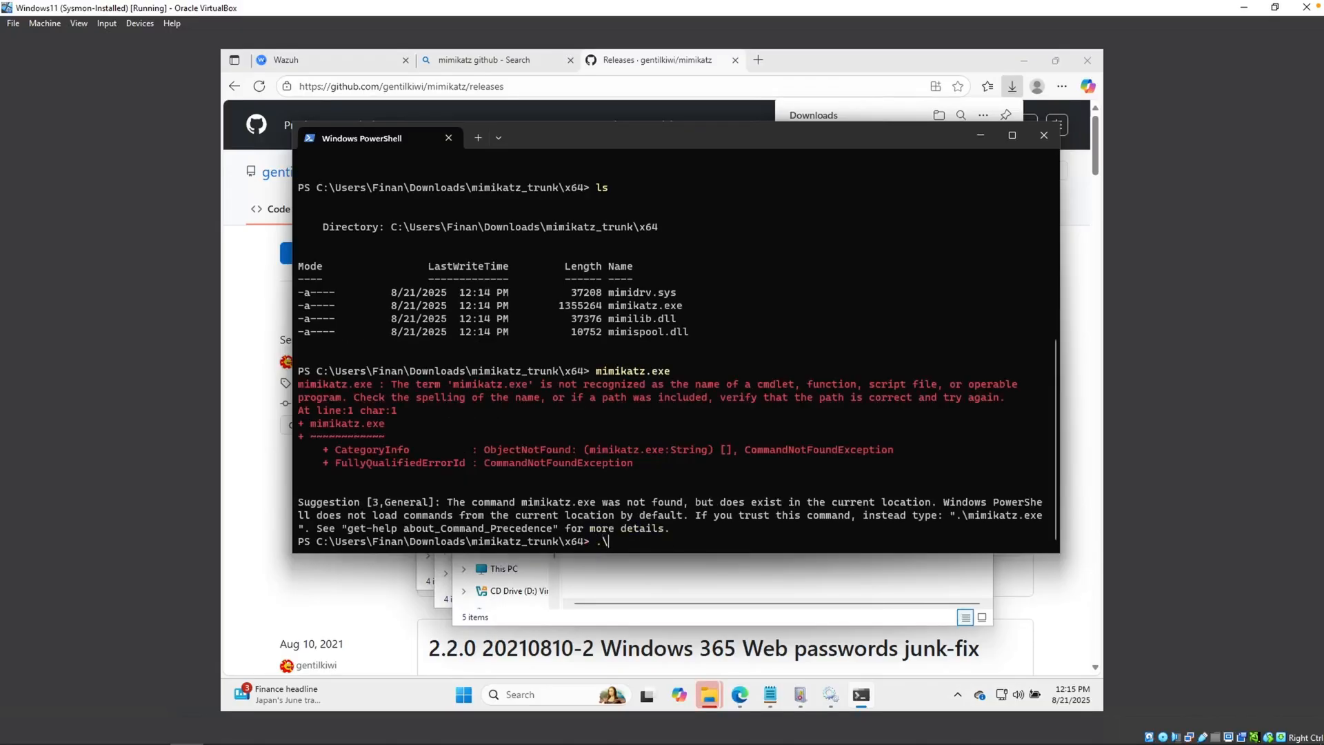
type("minikatz.exe")
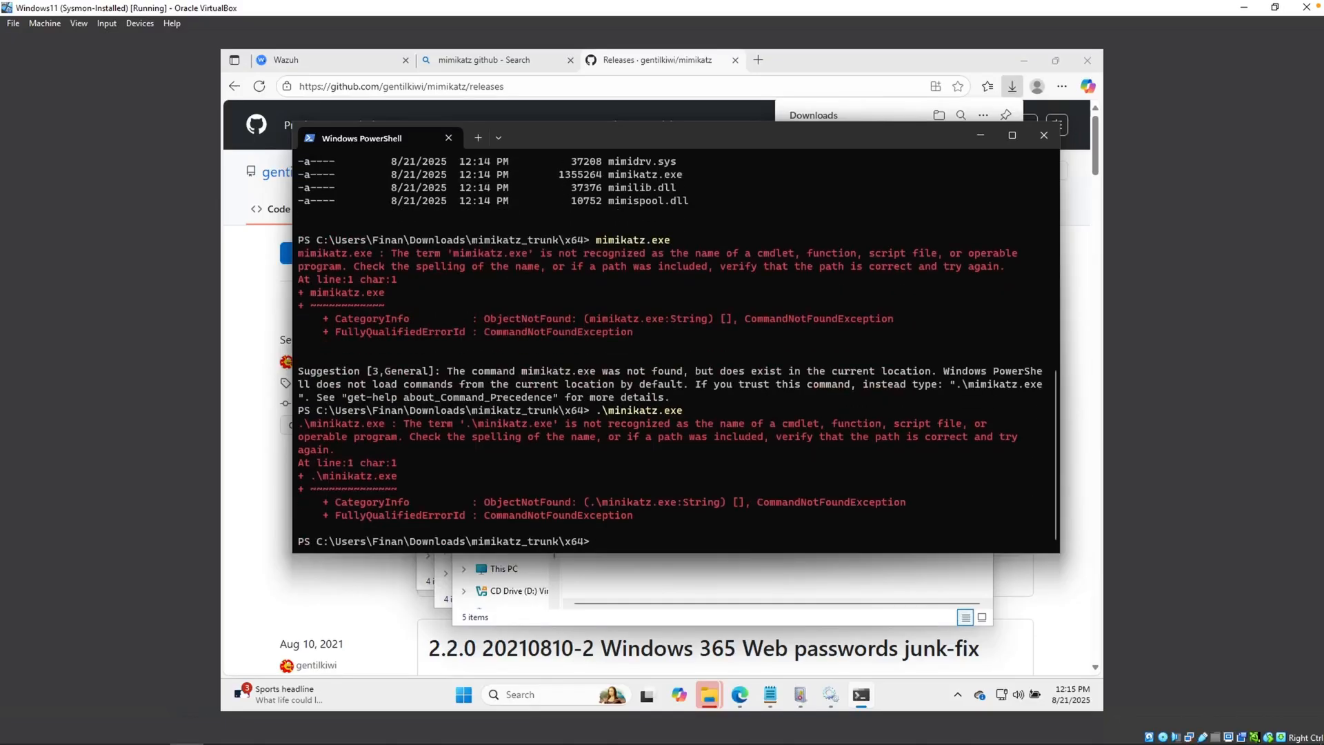
type(".\\mimi")
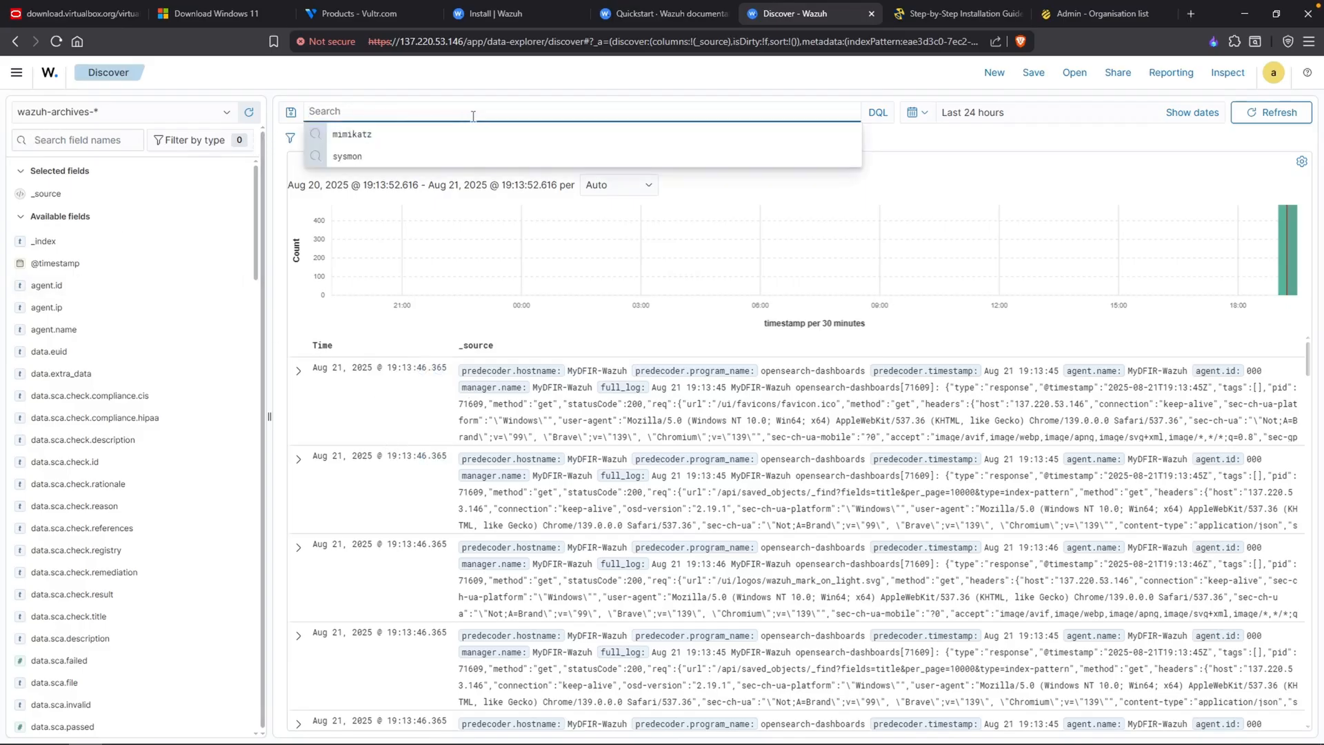
Step: Search wazuh-archives-* for 'mimikatz', narrowing the events to the two mimikatz.exe Sysmon records
type("mimikatz")
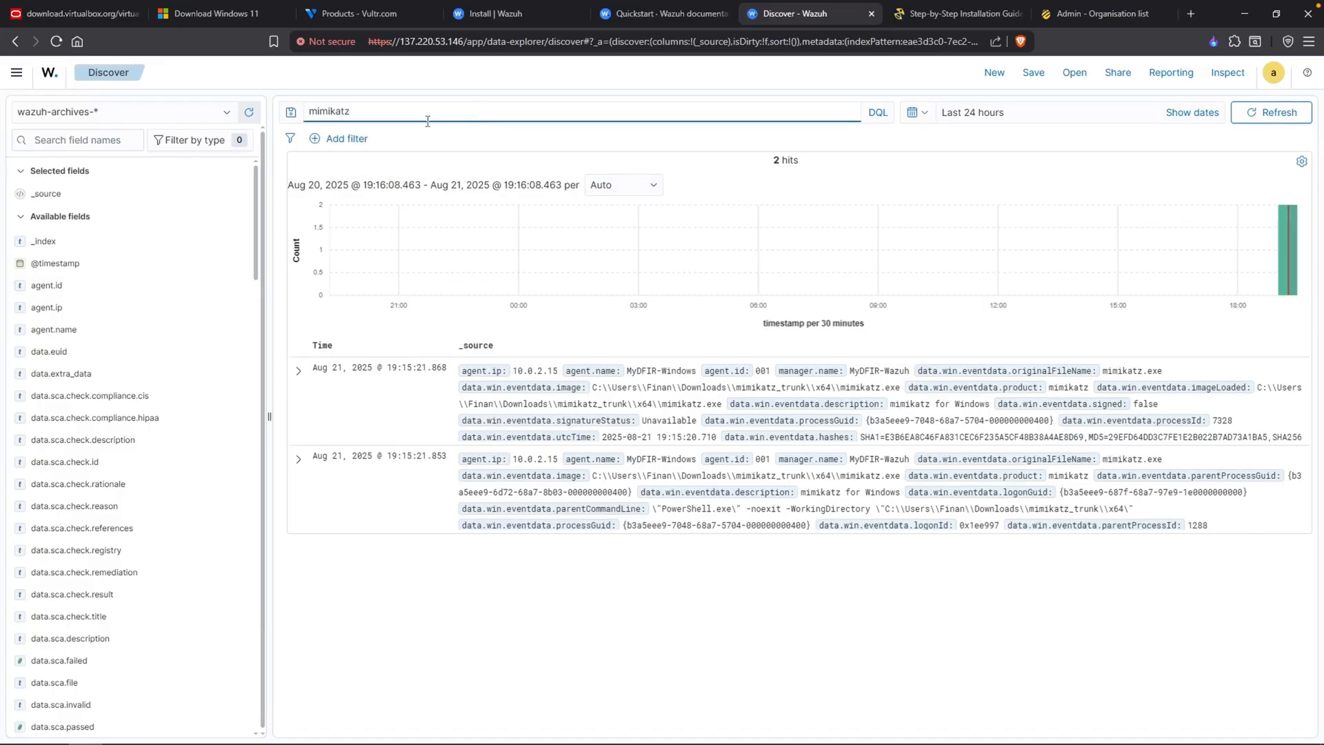
mouse_move(183, 139)
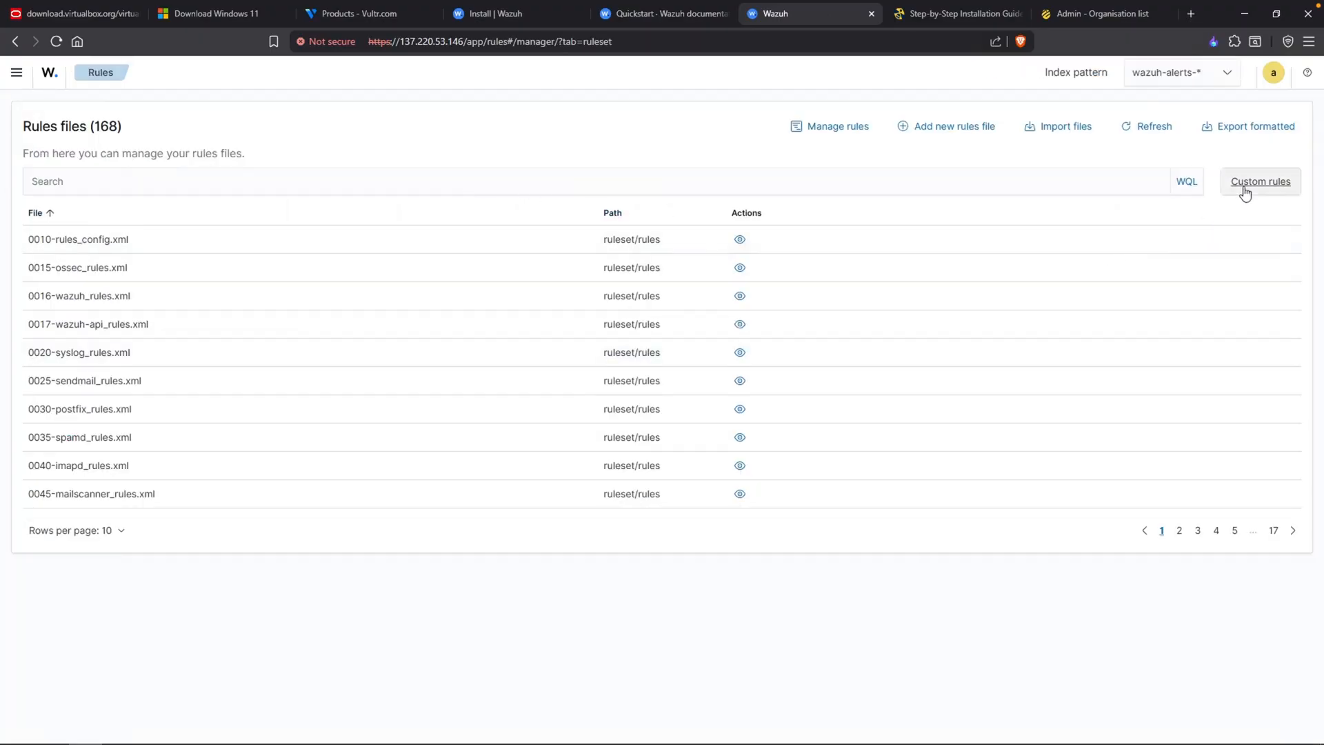
Step: Edit local_rules.xml so rule 100002 raises a level 15 'Mimikatz Usage Detected' alert, and save it
left_click(1259, 182)
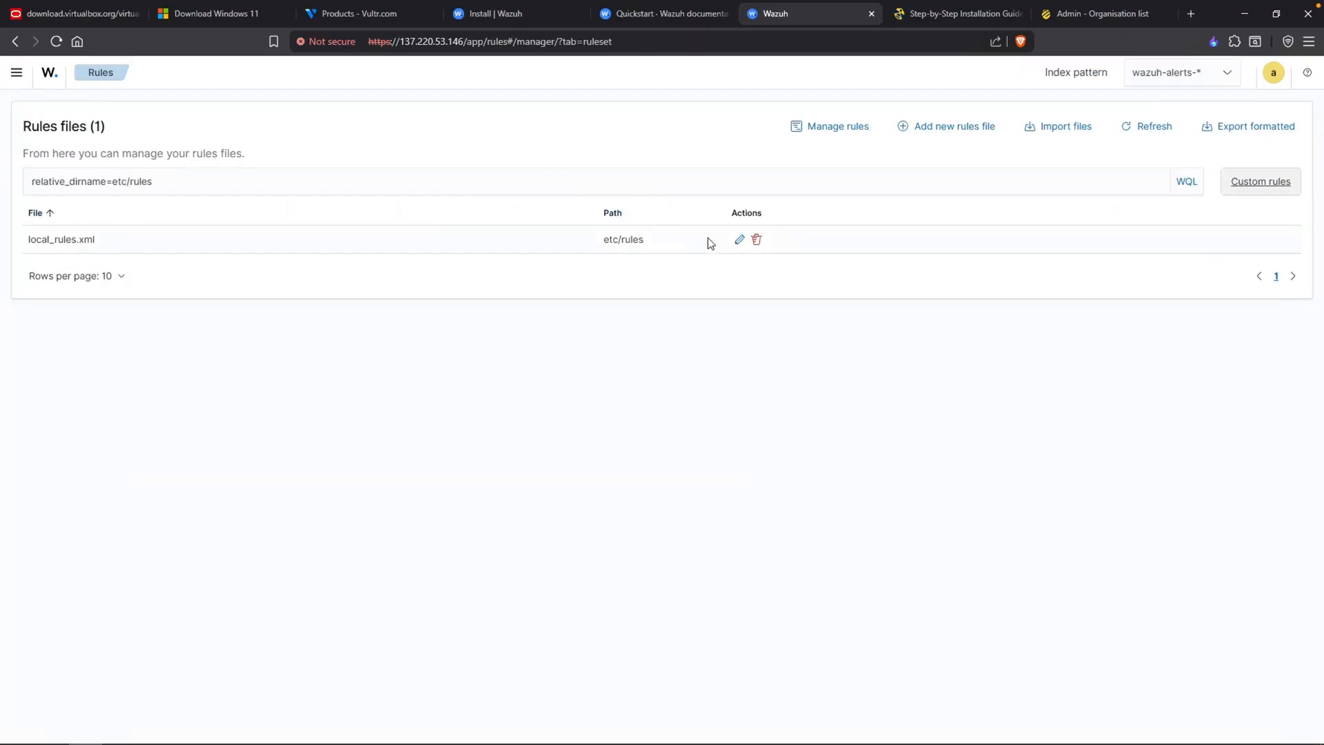
mouse_move(738, 240)
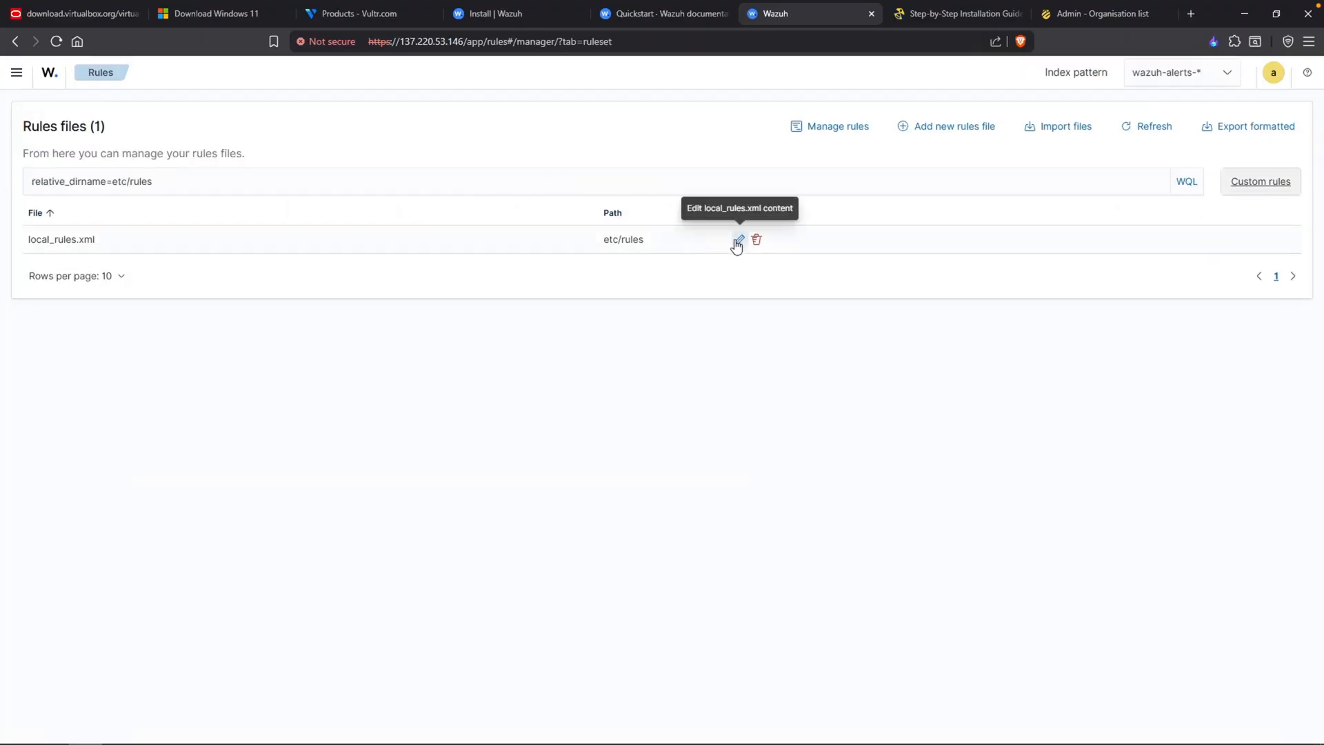
left_click(736, 239)
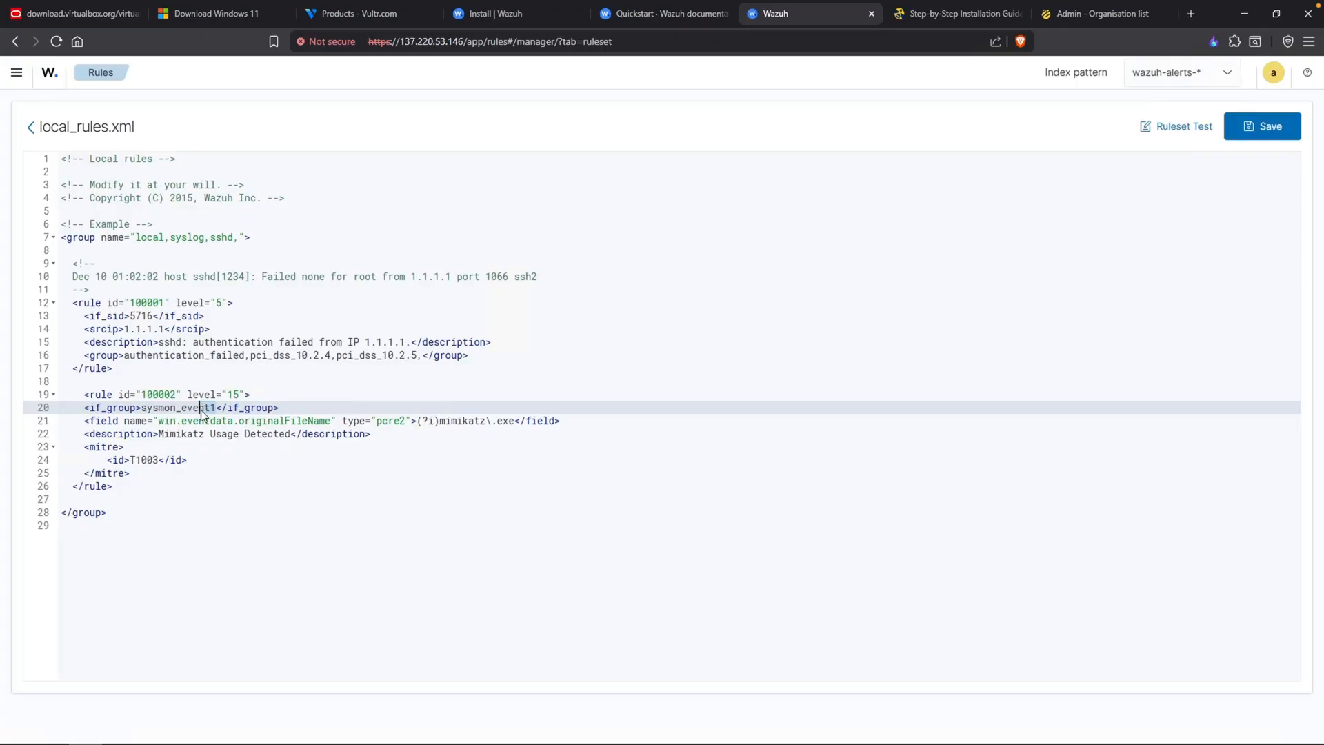
mouse_move(196, 452)
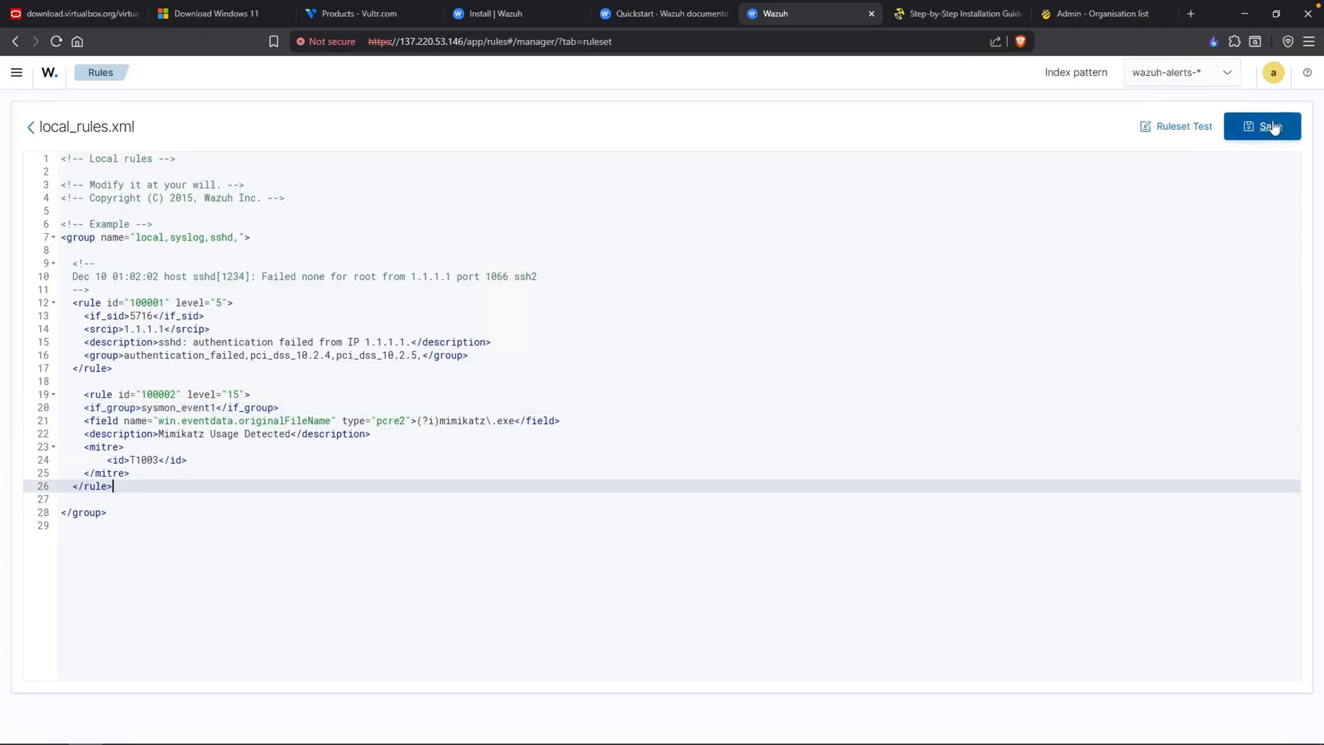
left_click(1265, 126)
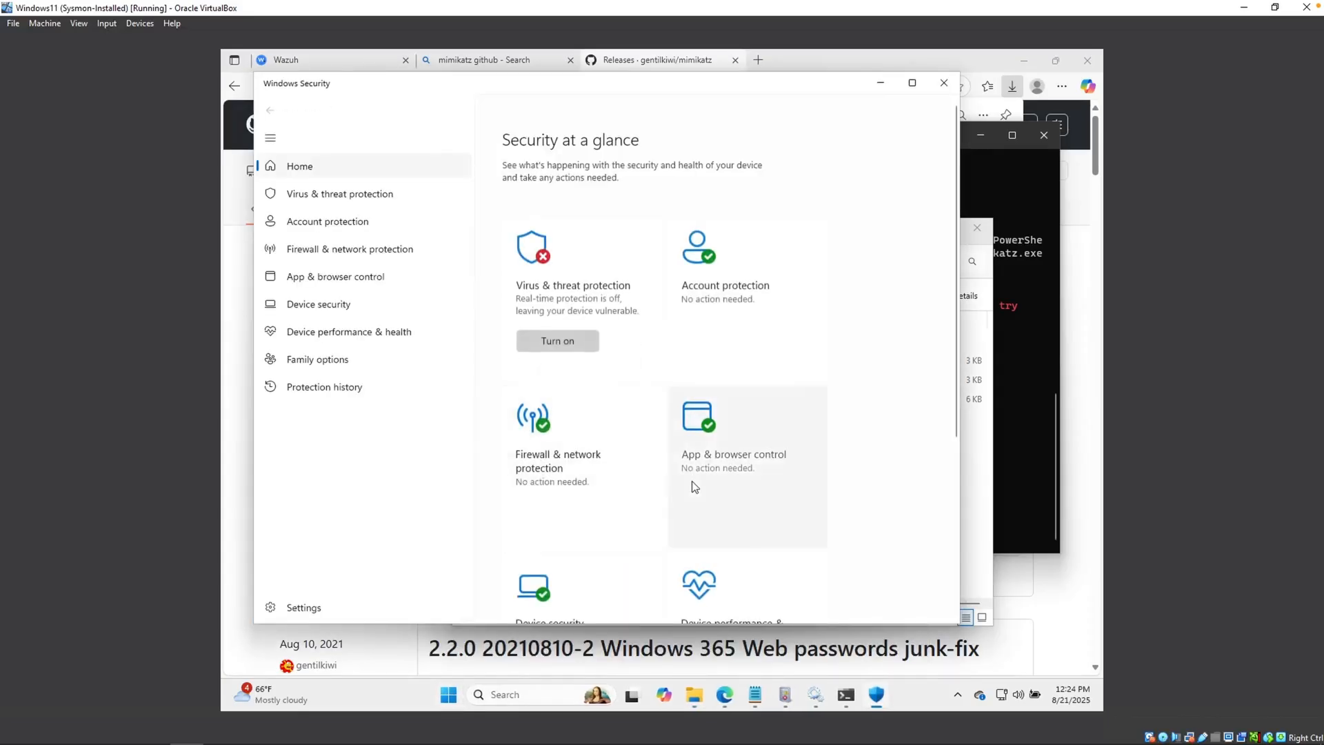
Step: Add Local Disk (C:) as a folder exclusion in Defender's Virus & threat protection settings
left_click(341, 193)
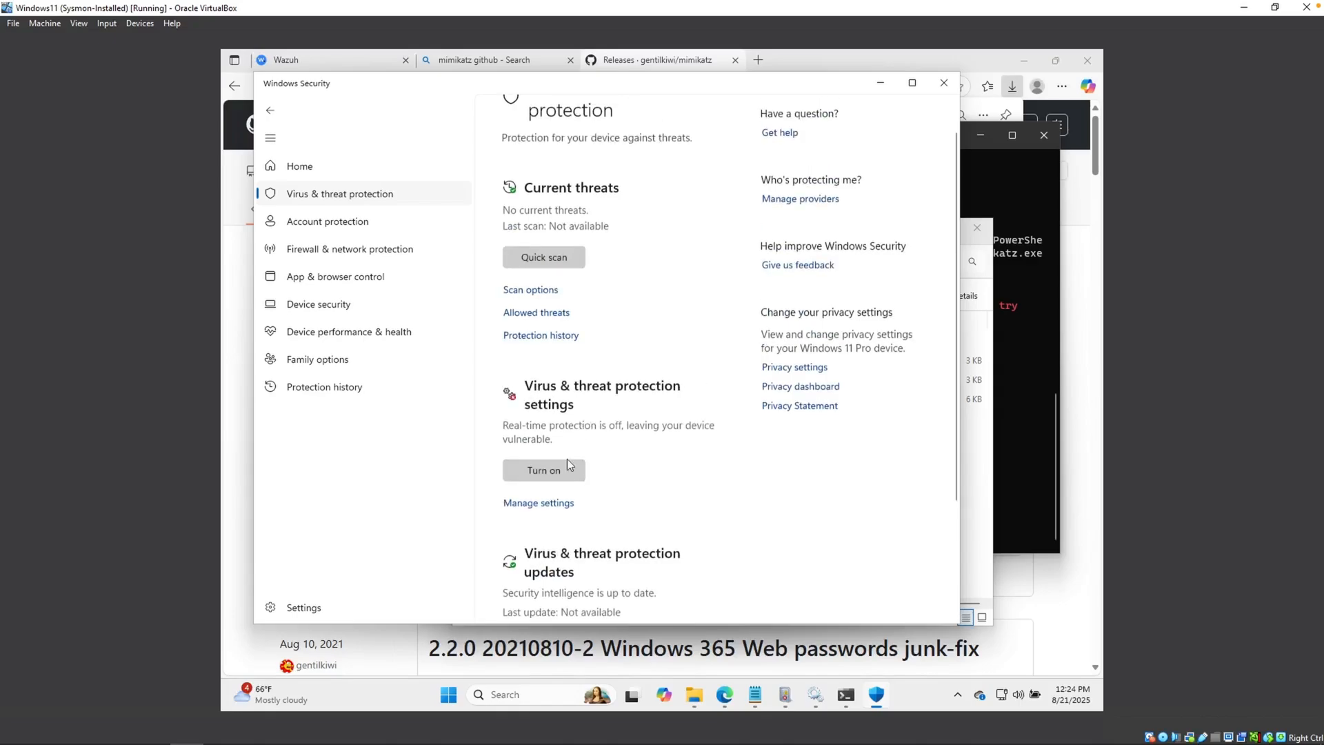
scroll("down", 3)
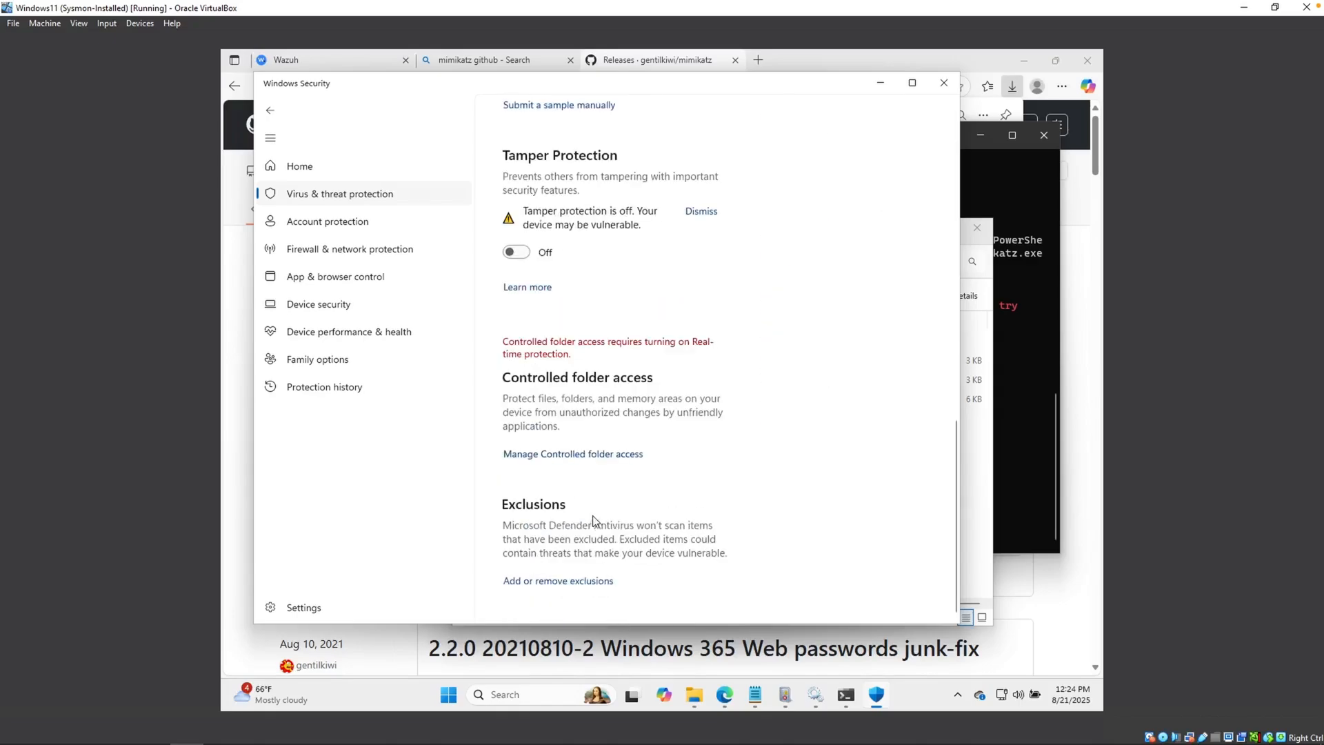
left_click(557, 581)
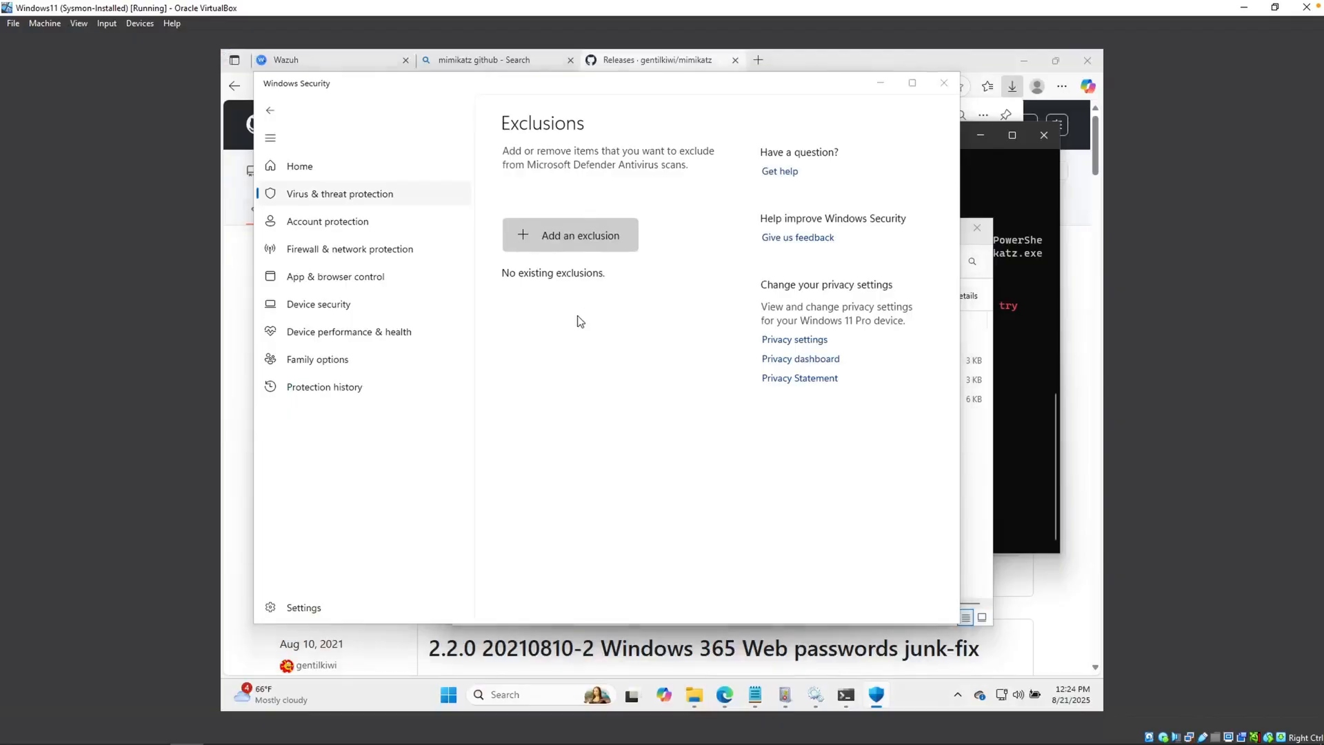
left_click(580, 234)
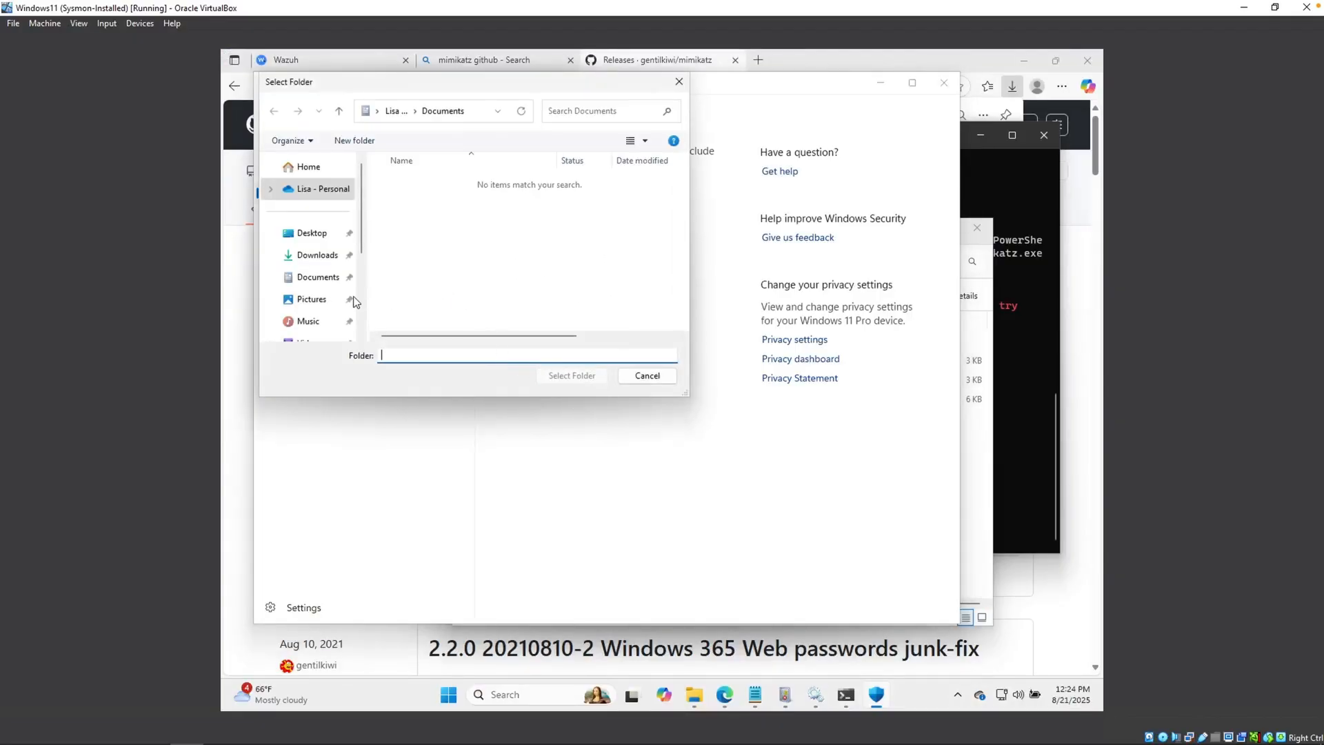
scroll("down", 3)
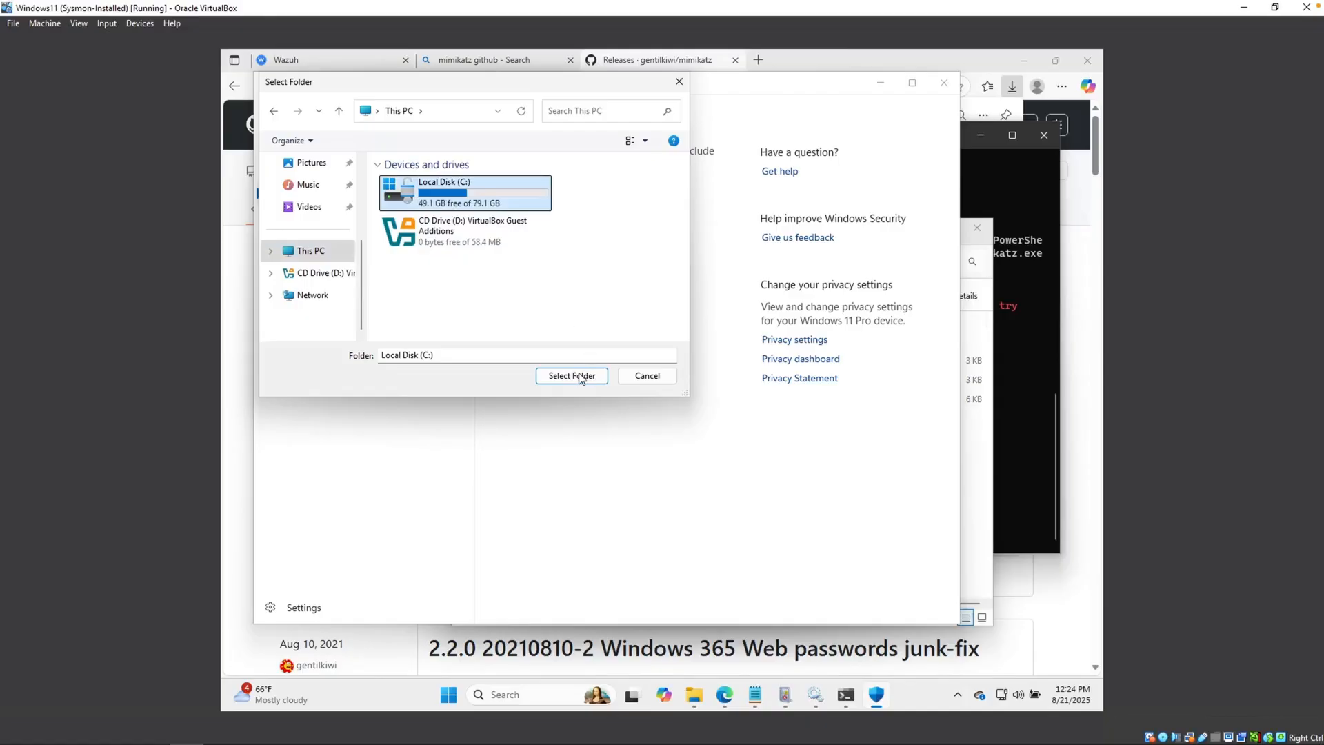
left_click(571, 375)
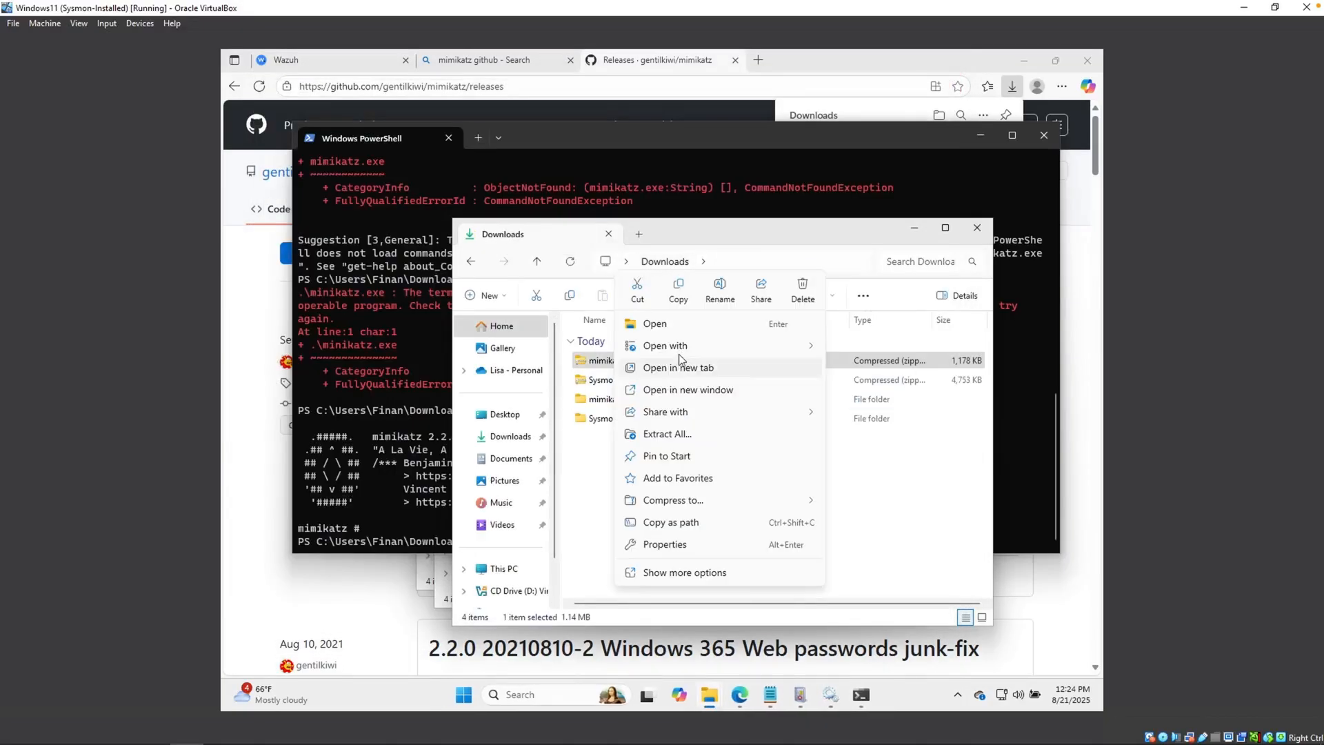
mouse_move(671, 521)
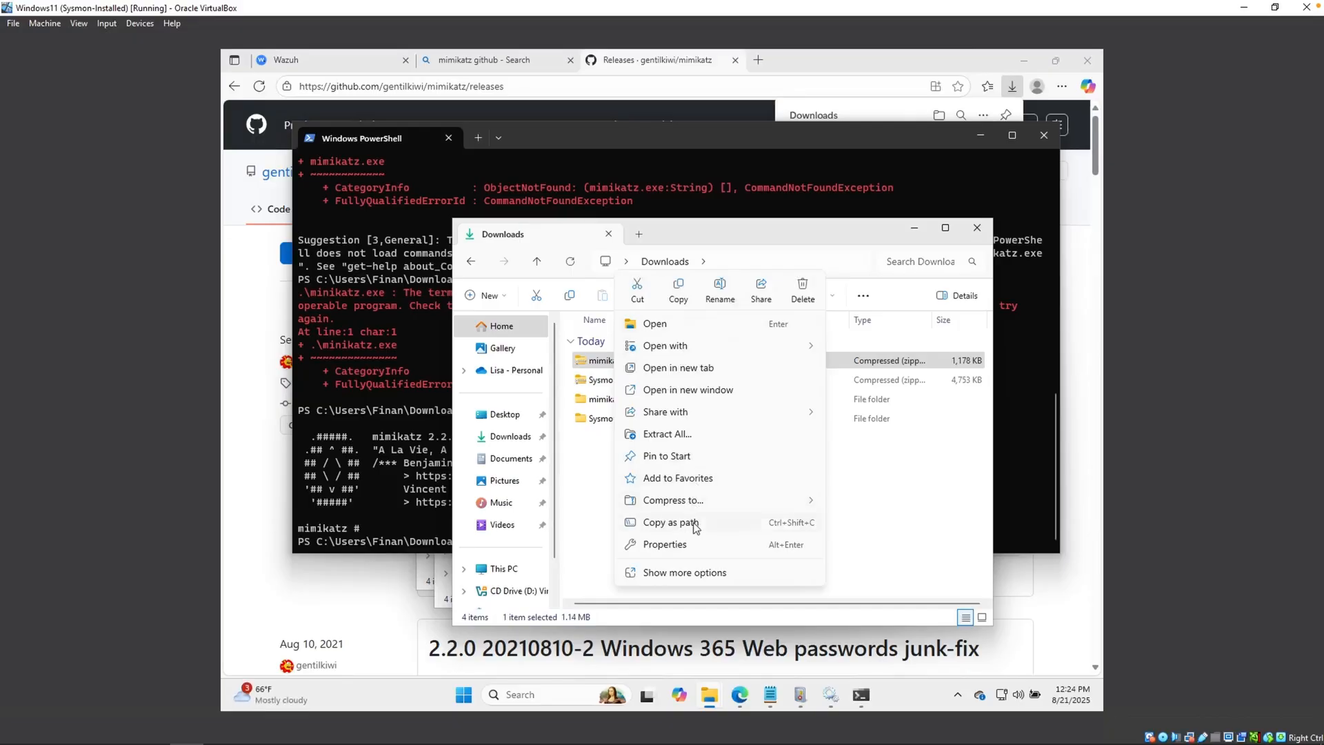
Step: In PowerShell, list the x64 folder and launch mimikatz.exe, leaving its prompt open
left_click(666, 433)
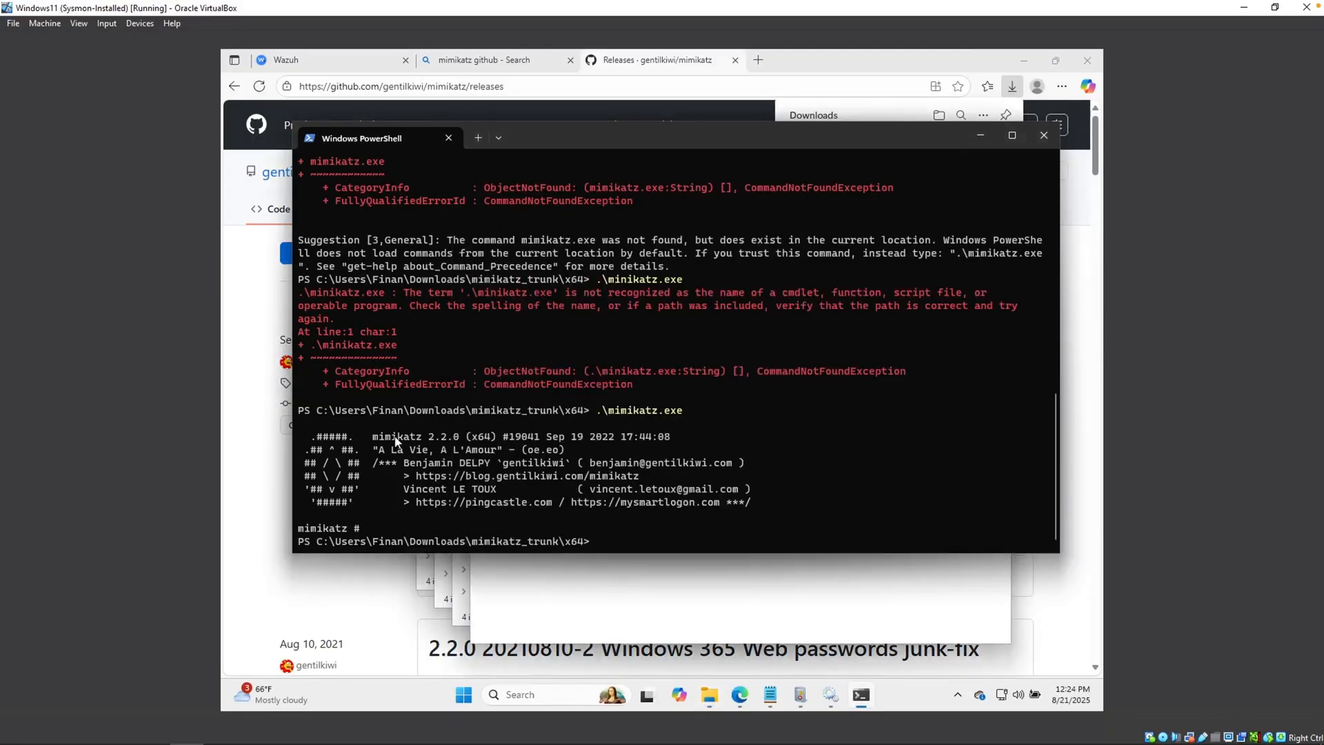
type("ls")
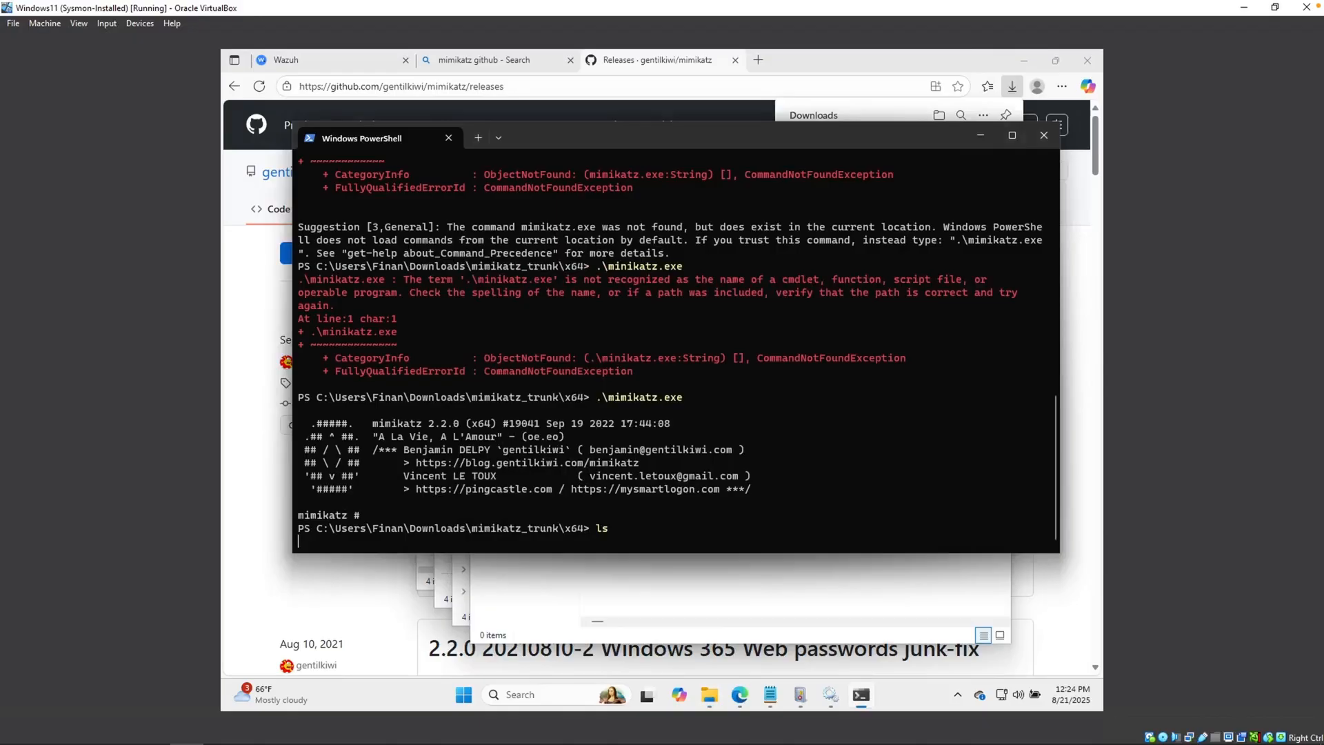
type("mi")
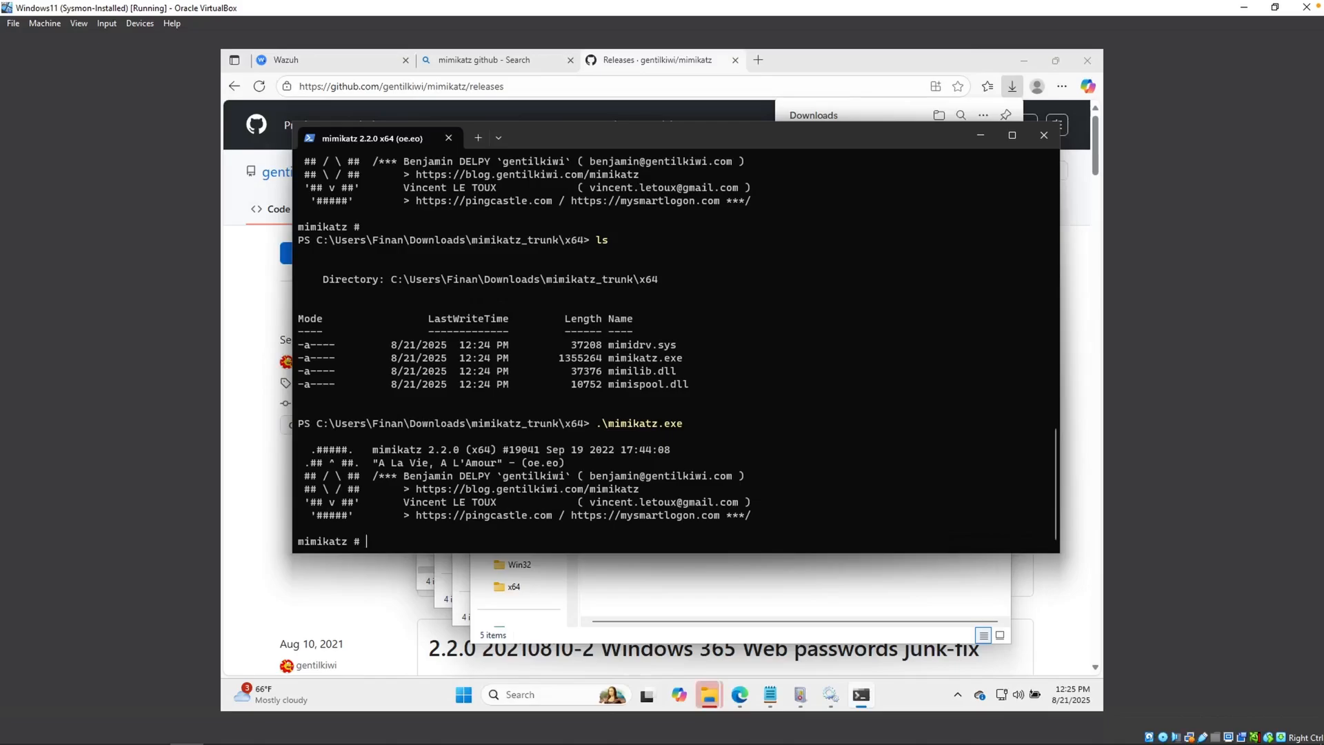
mouse_move(529, 439)
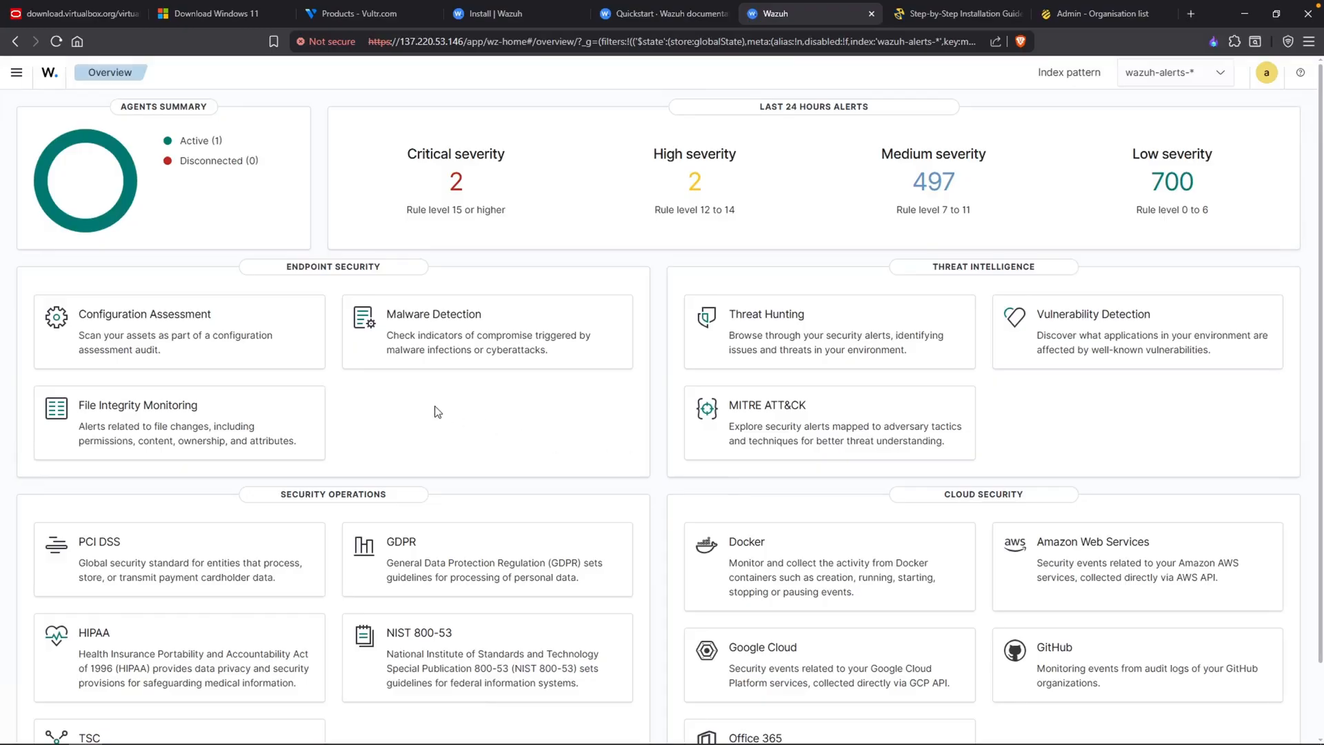
Step: Search wazuh-alerts-* in Discover for 'mimikat' to find the single mimikatz alert
left_click(17, 71)
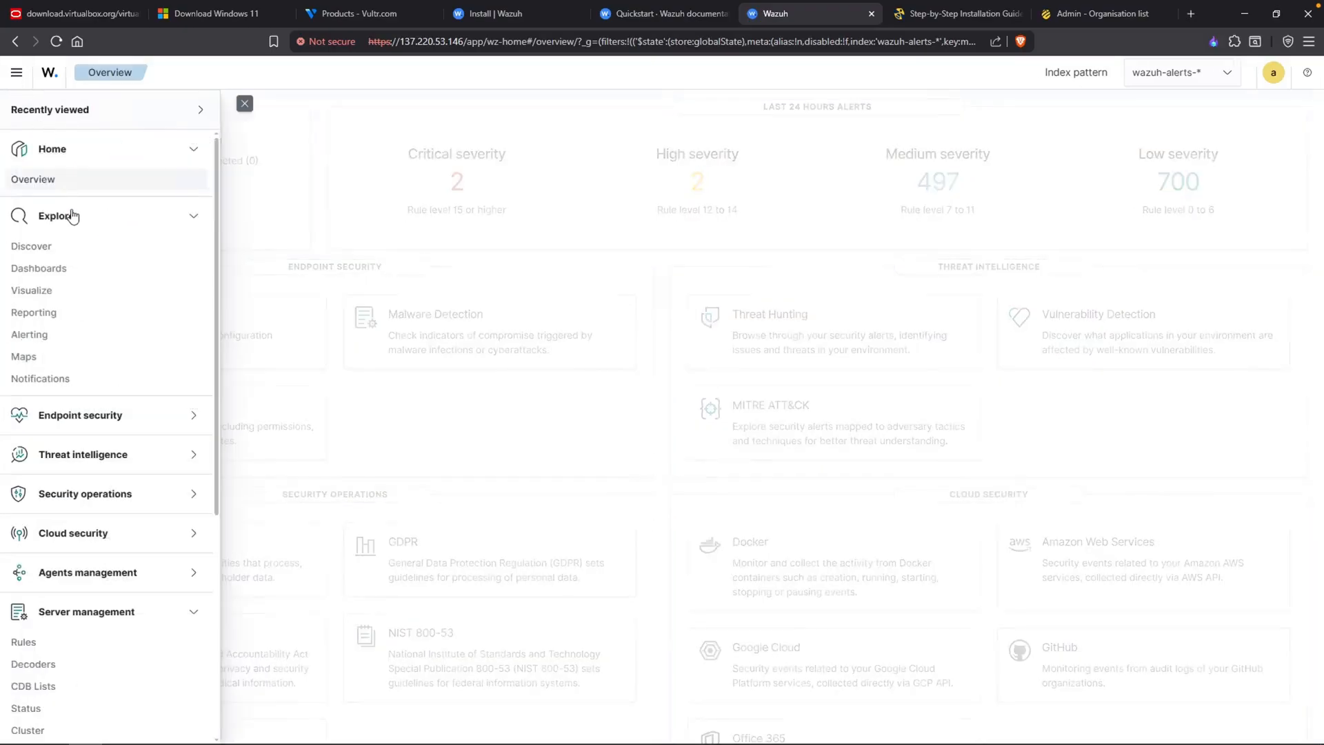
left_click(31, 245)
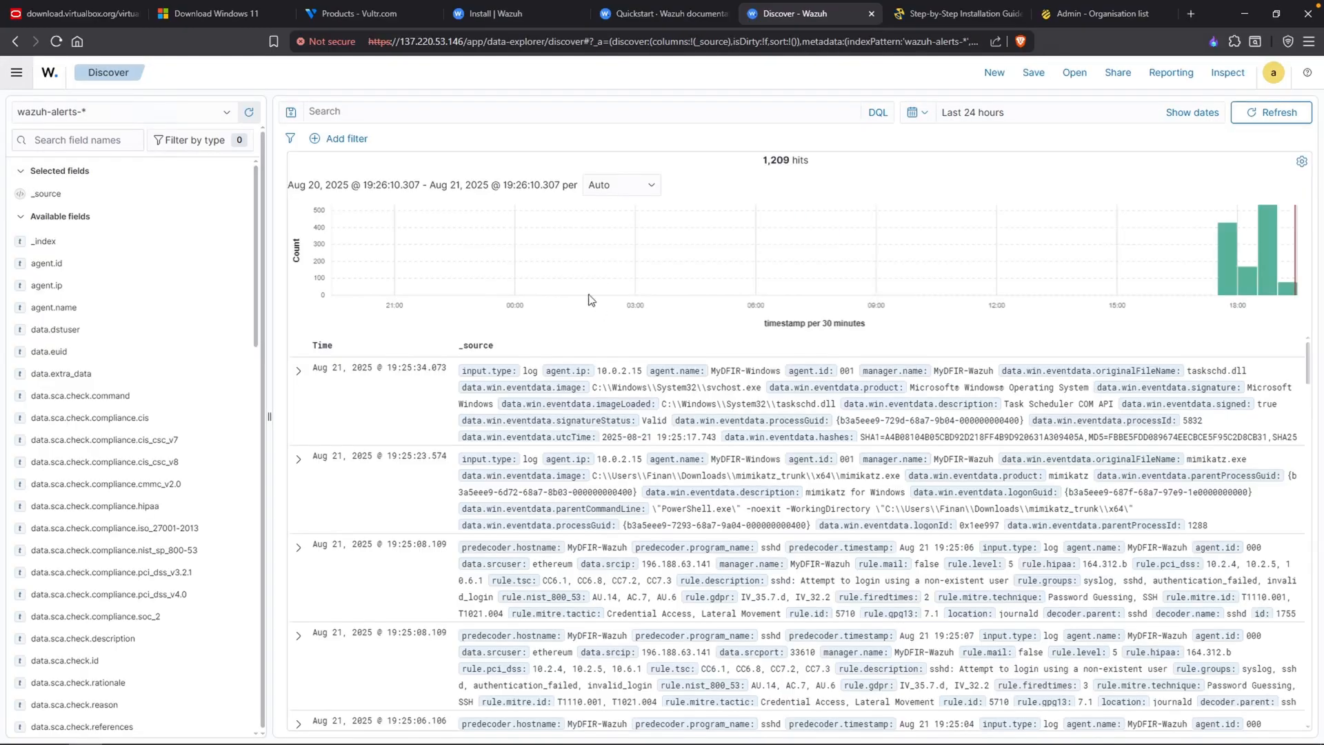
type("mimikatz")
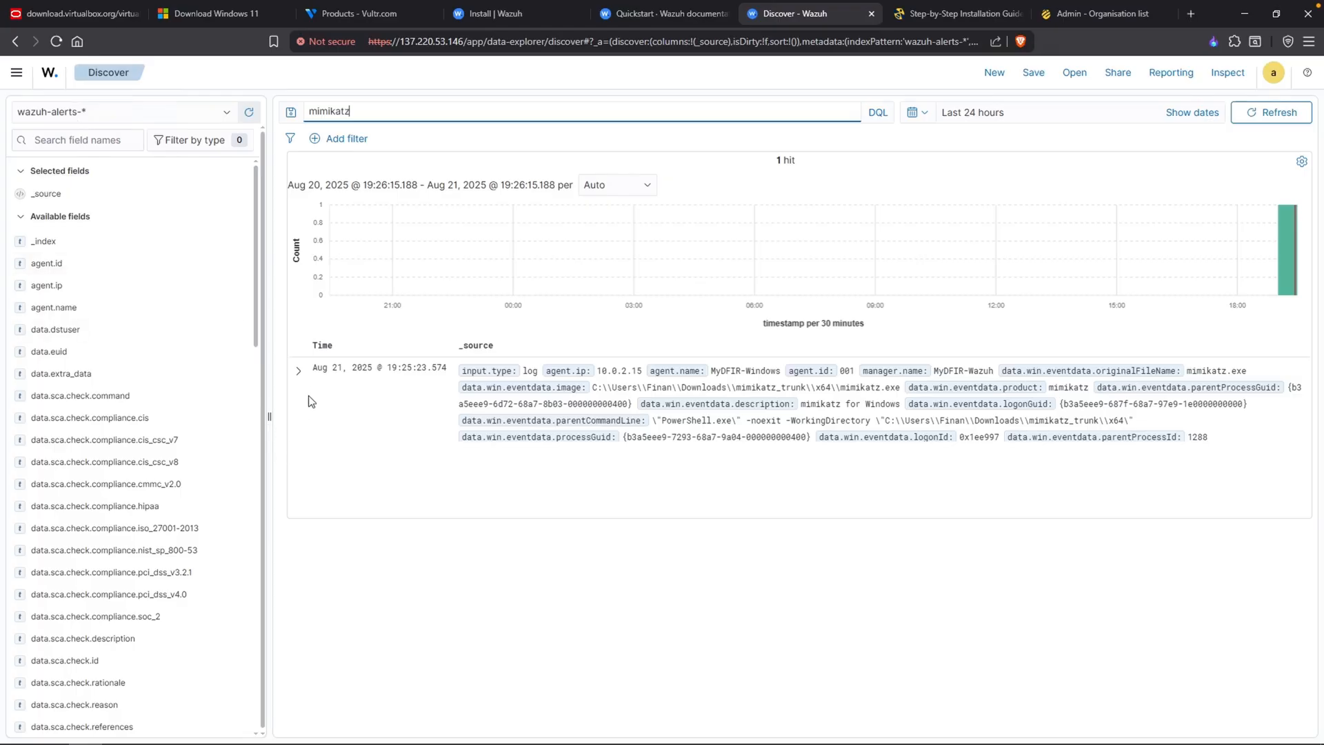
Step: Expand the alert and confirm rule 100002, level 15, description 'Mimikatz Usage Detected'
left_click(298, 371)
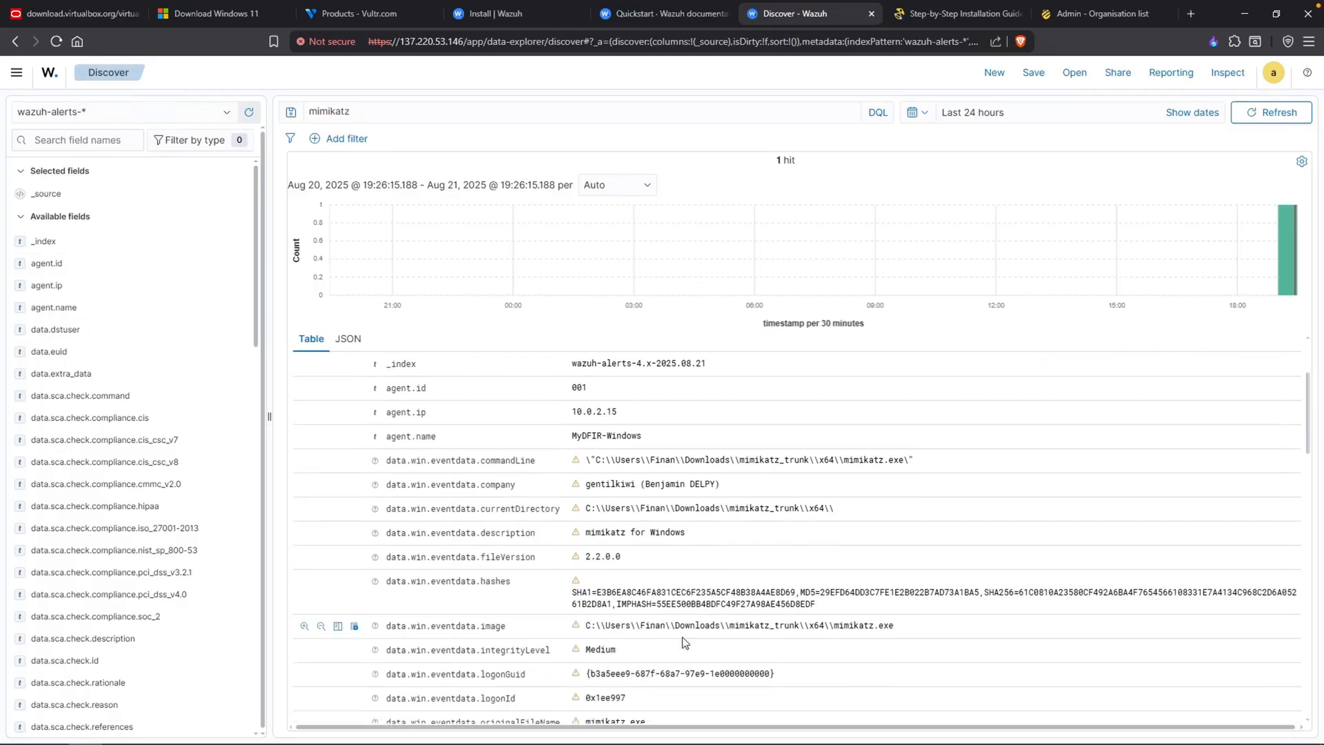
scroll("down", 3)
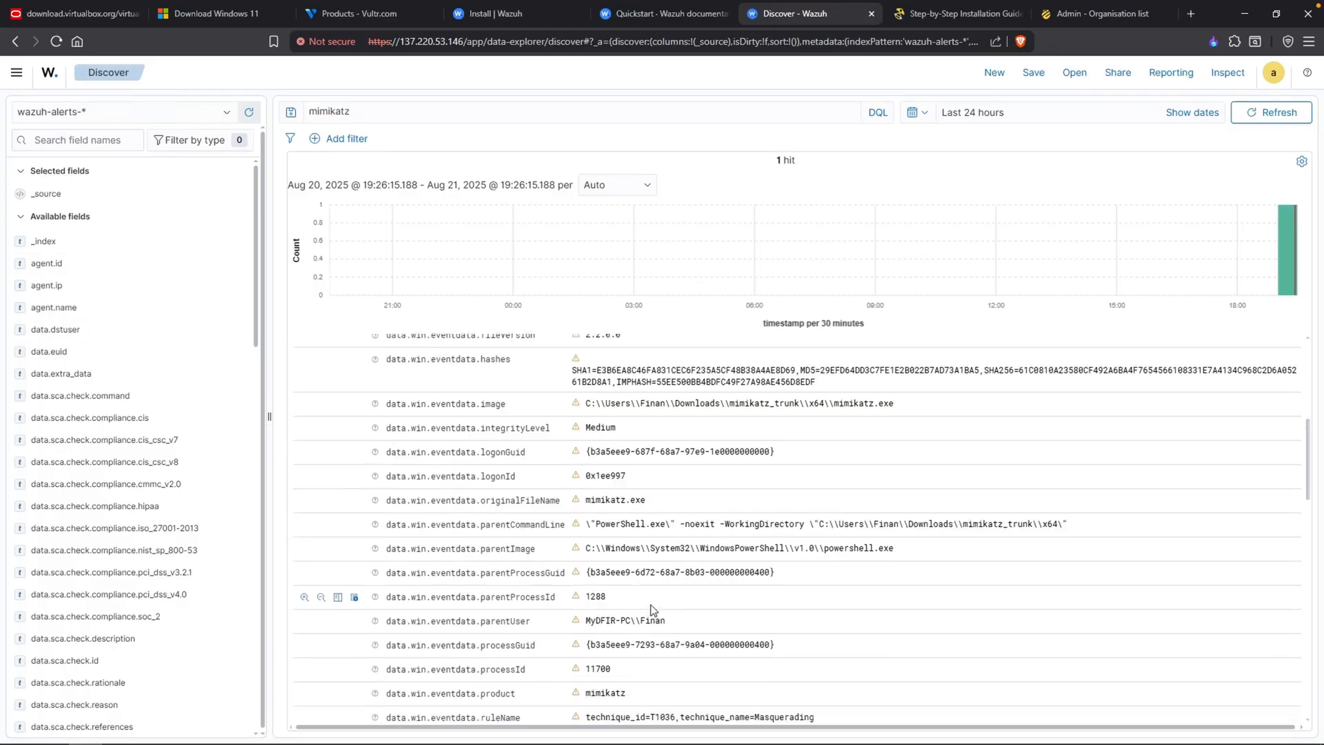
scroll("down", 3)
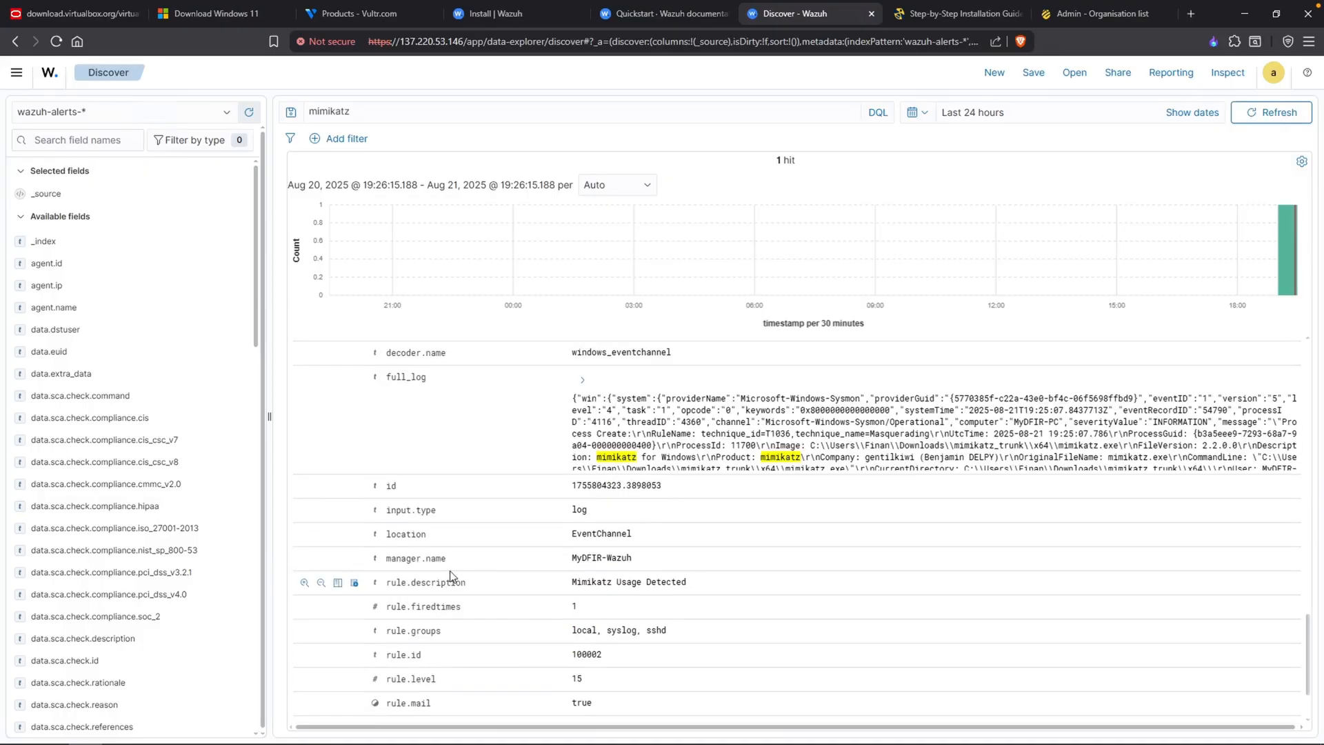
double_click(629, 582)
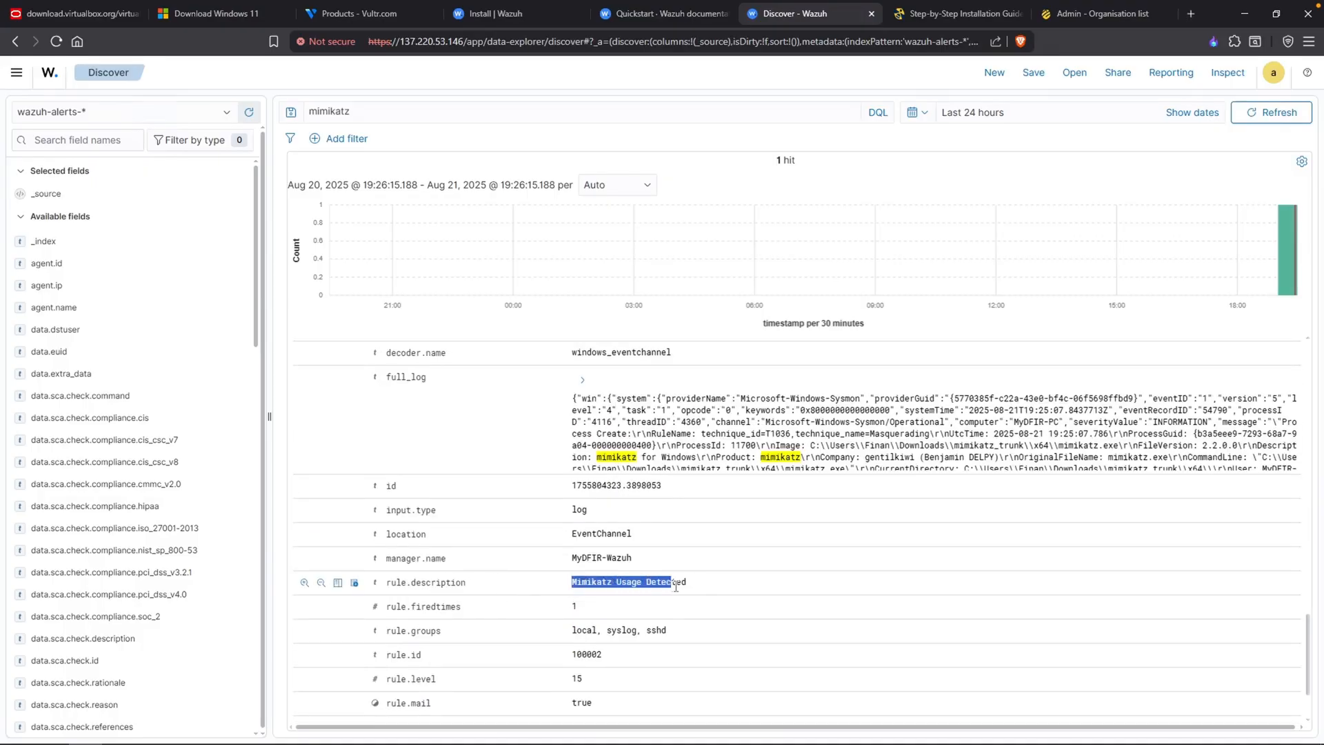